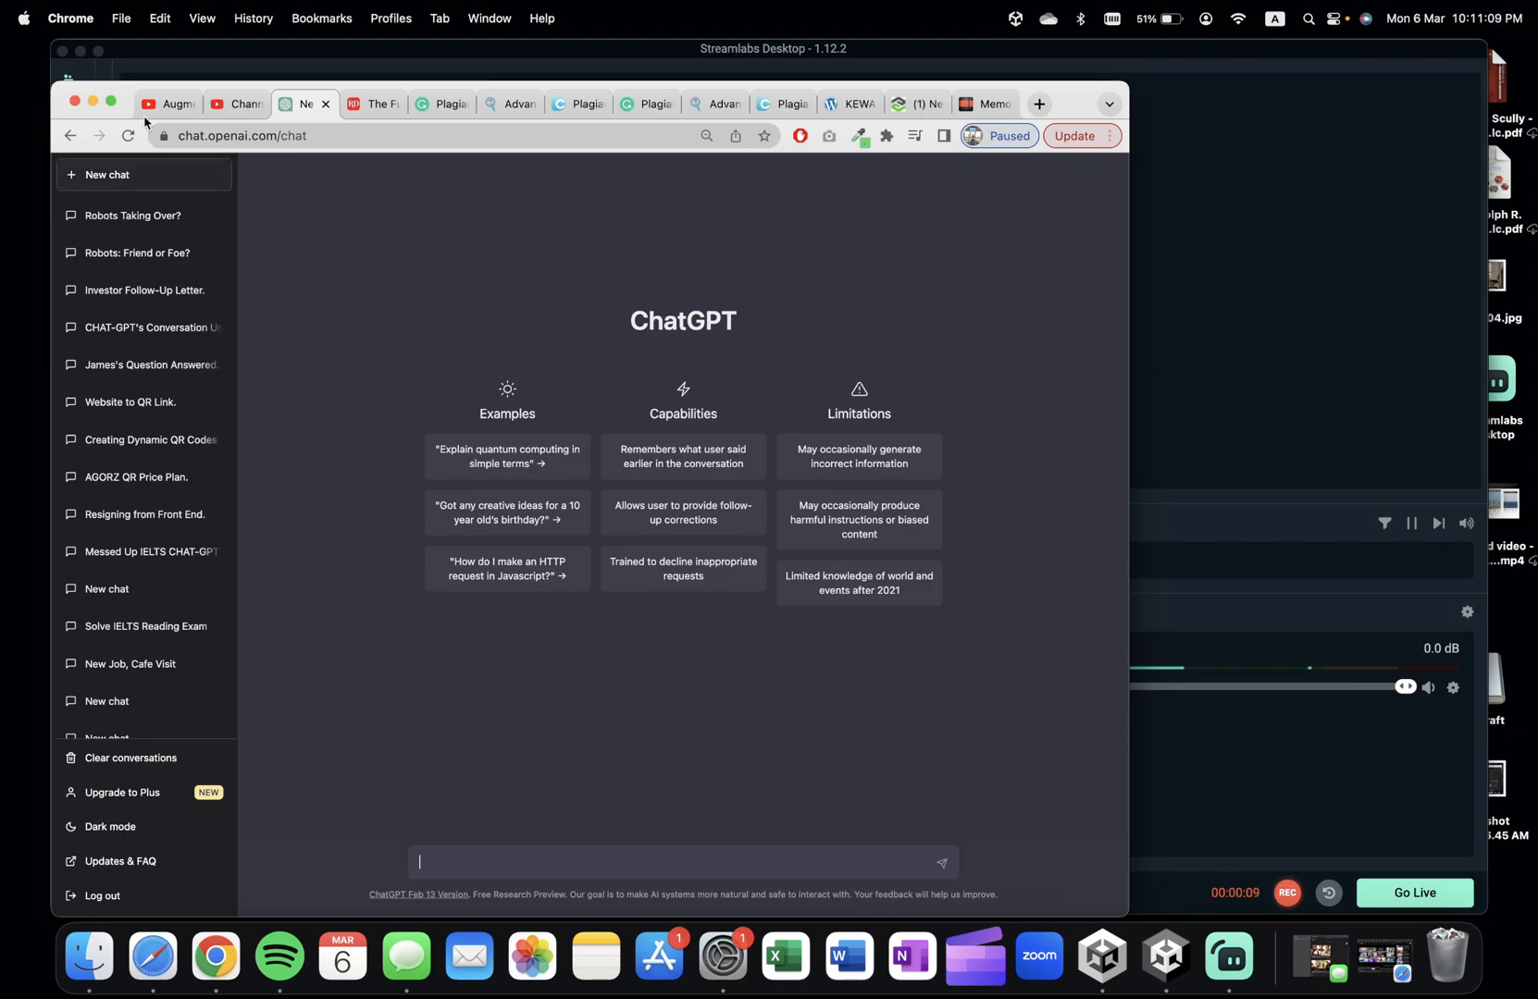
# Step: Go full screen and show the Reader's Digest future-robots article at 'Will robots take over the world one day?'
pyautogui.press('fn+f')
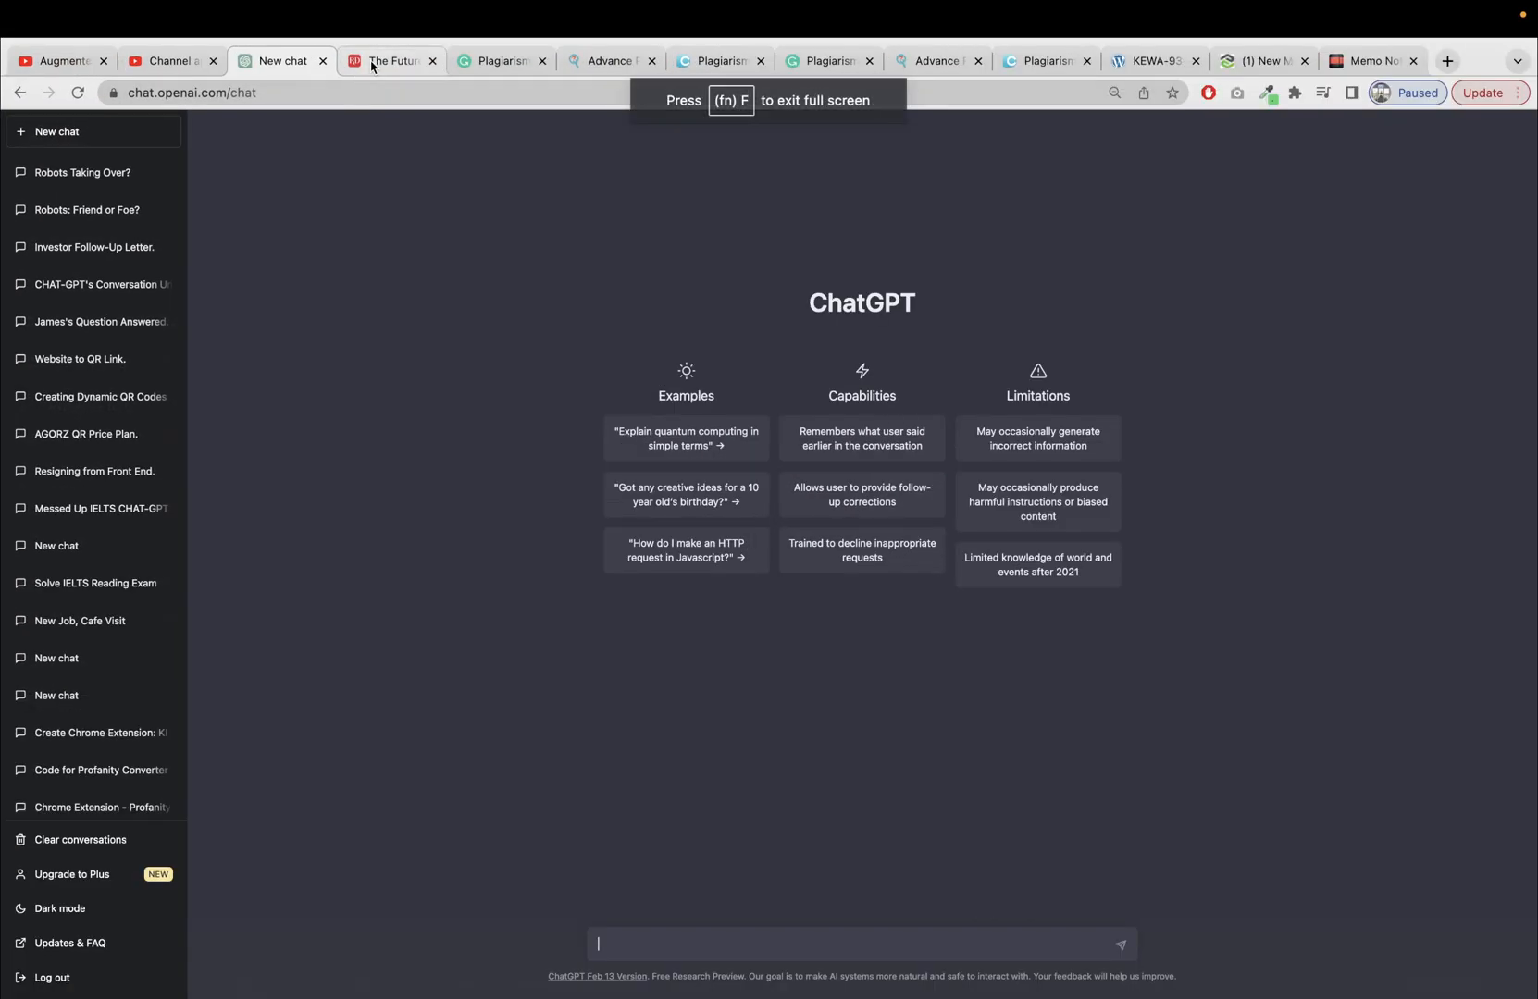
pyautogui.click(391, 61)
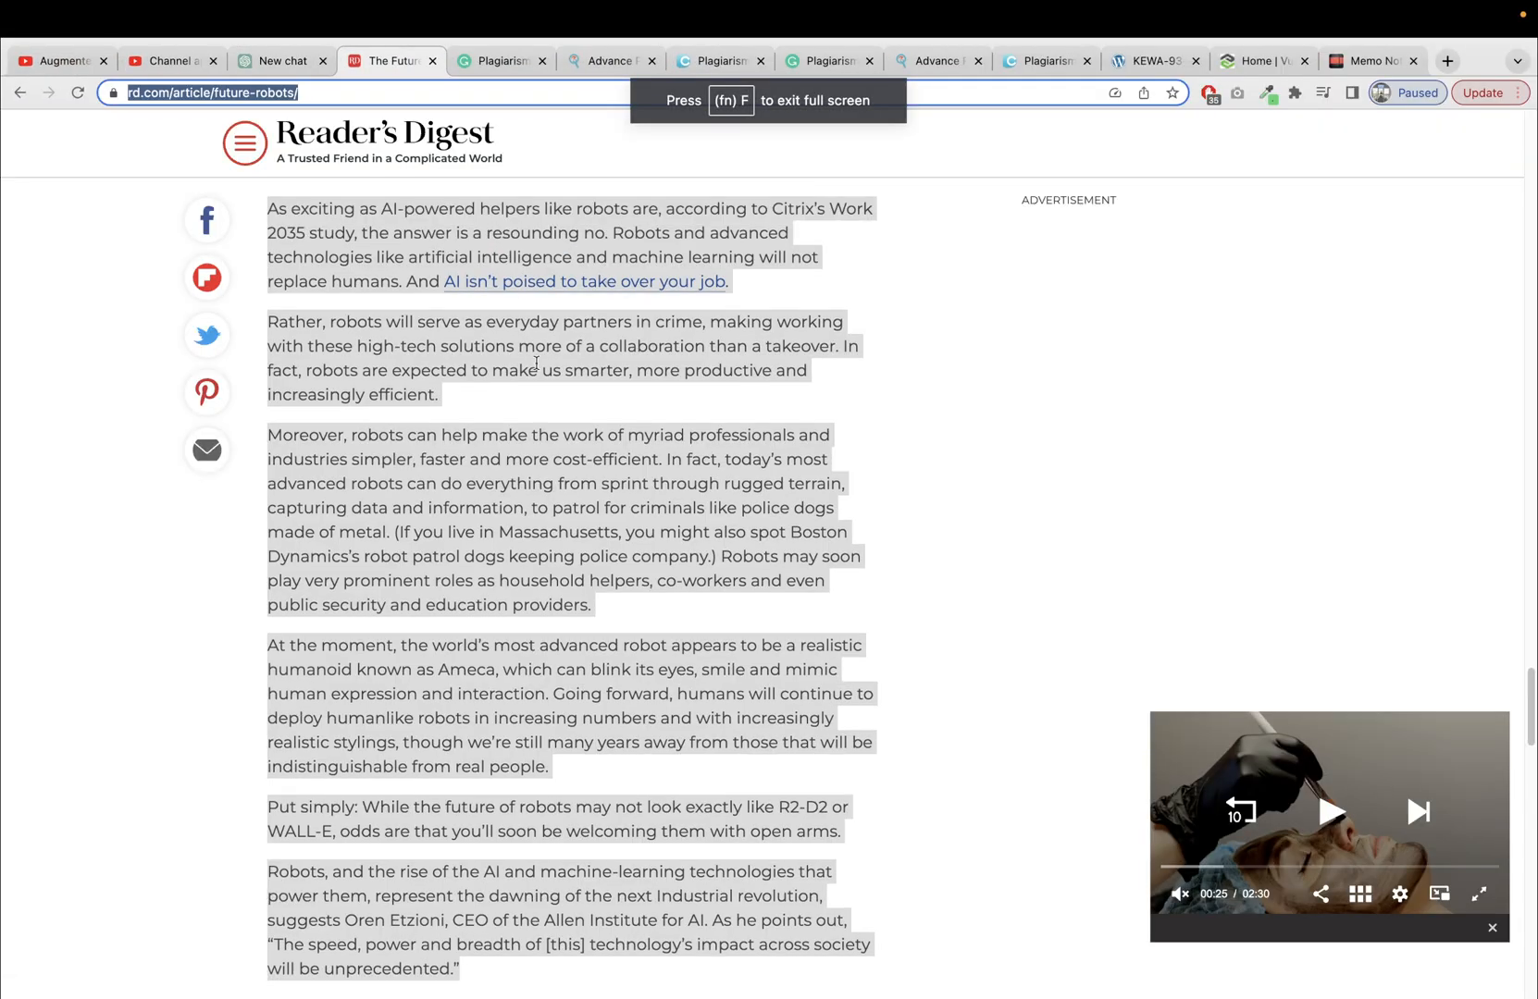
pyautogui.scroll(3)
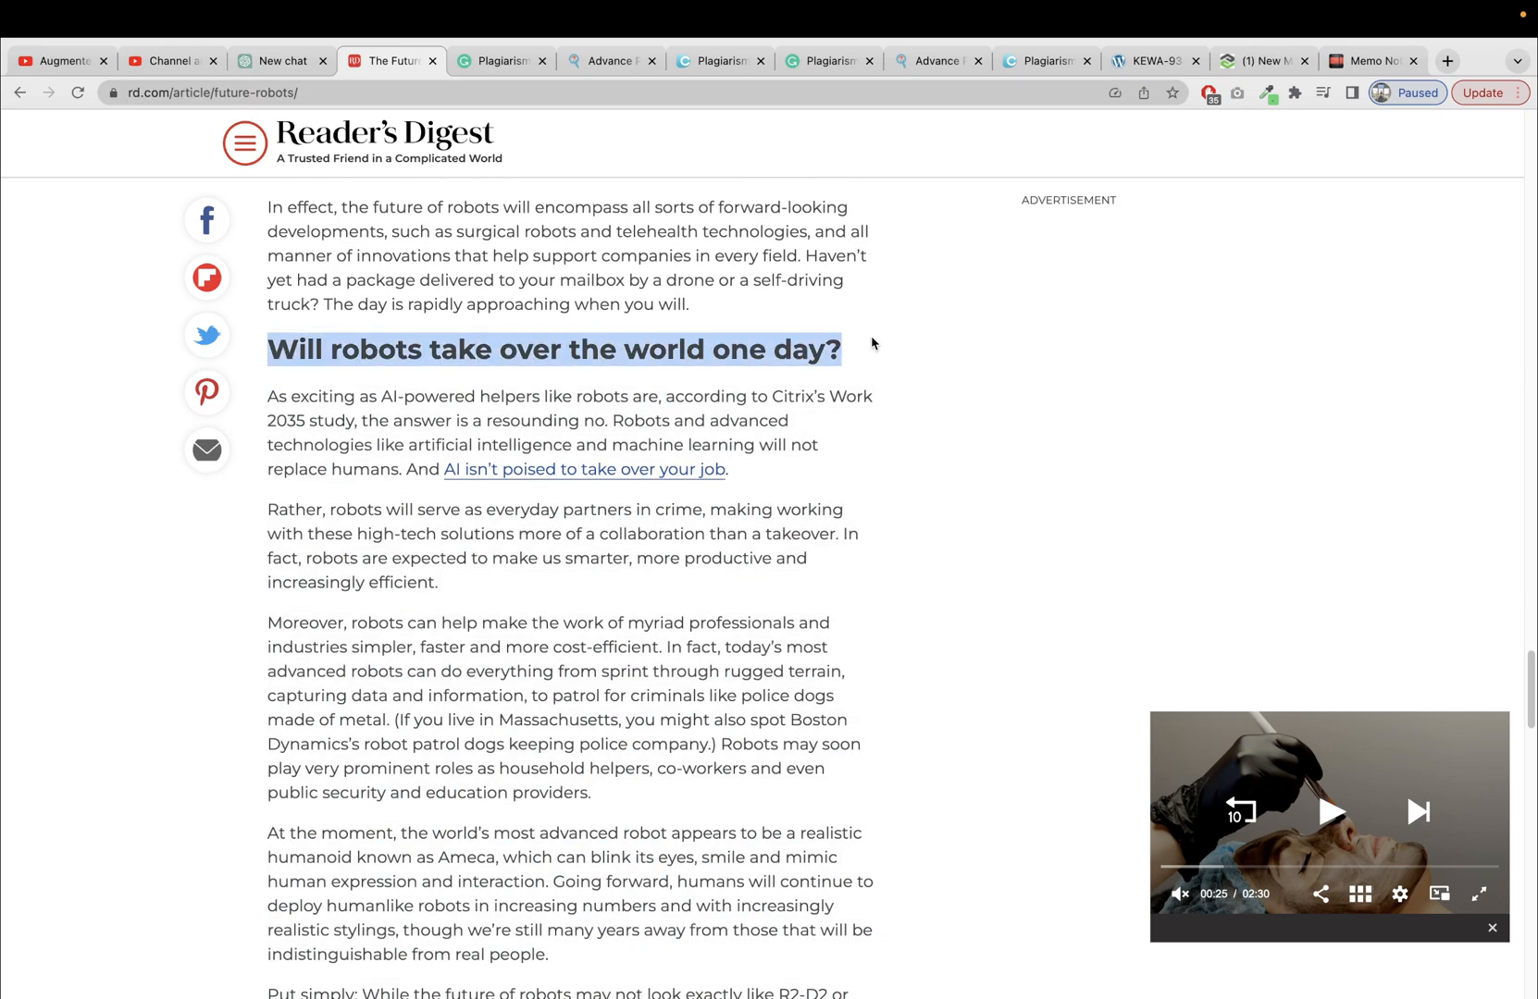
pyautogui.scroll(-3)
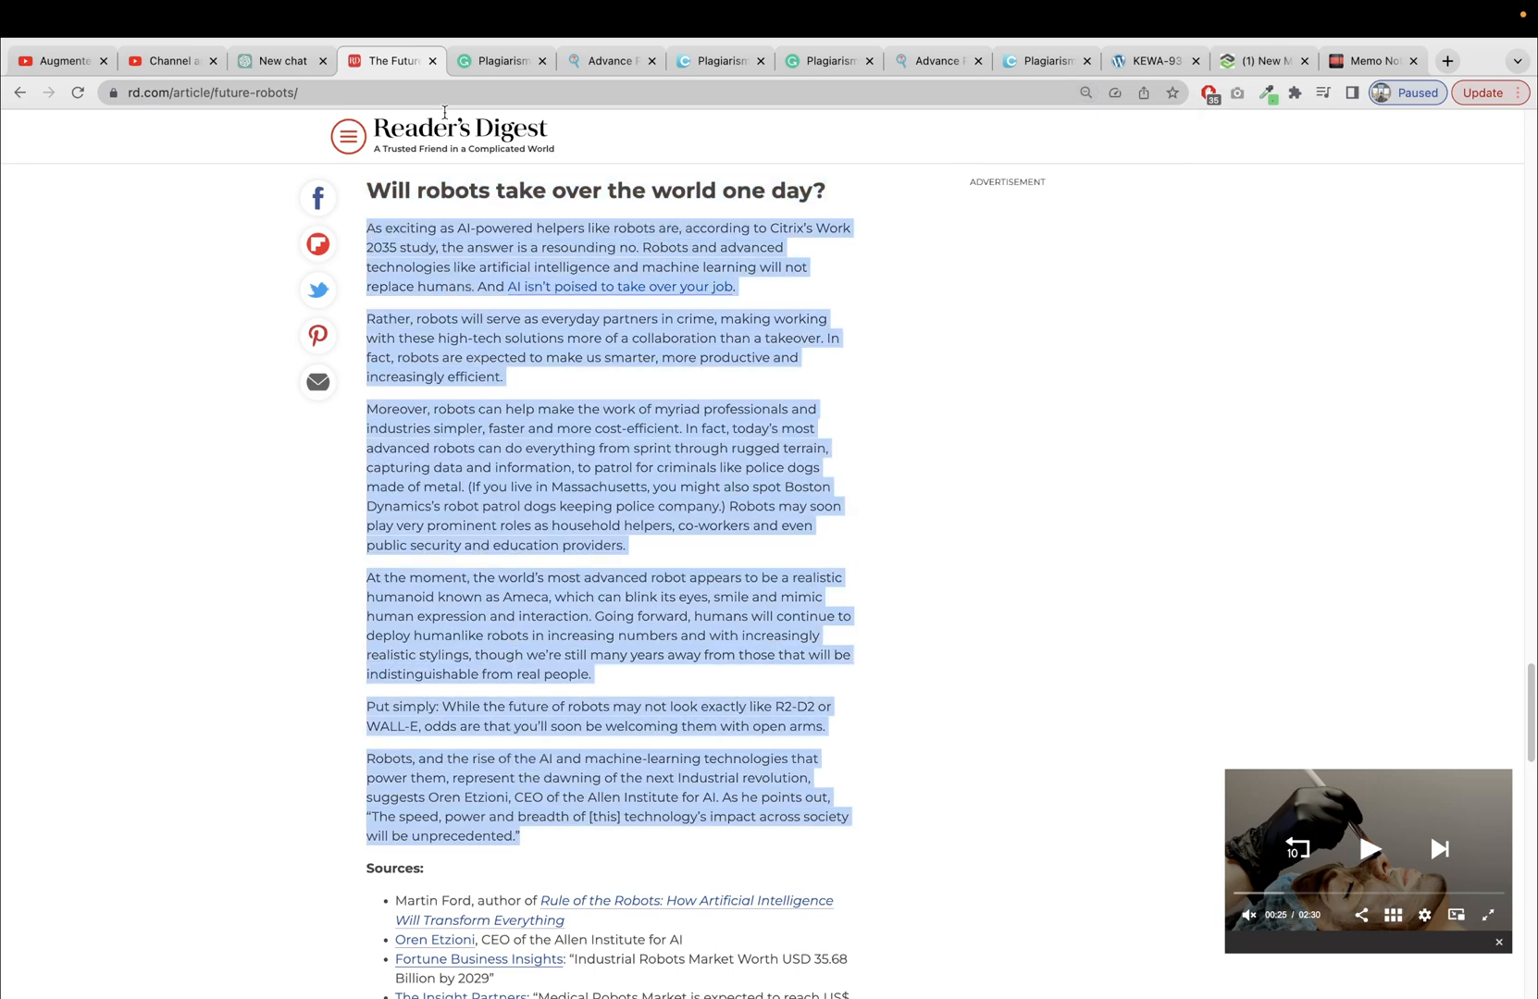
# Step: Look over the pasted section in the Grammarly and Expert SEO Tools plagiarism checkers
pyautogui.click(496, 61)
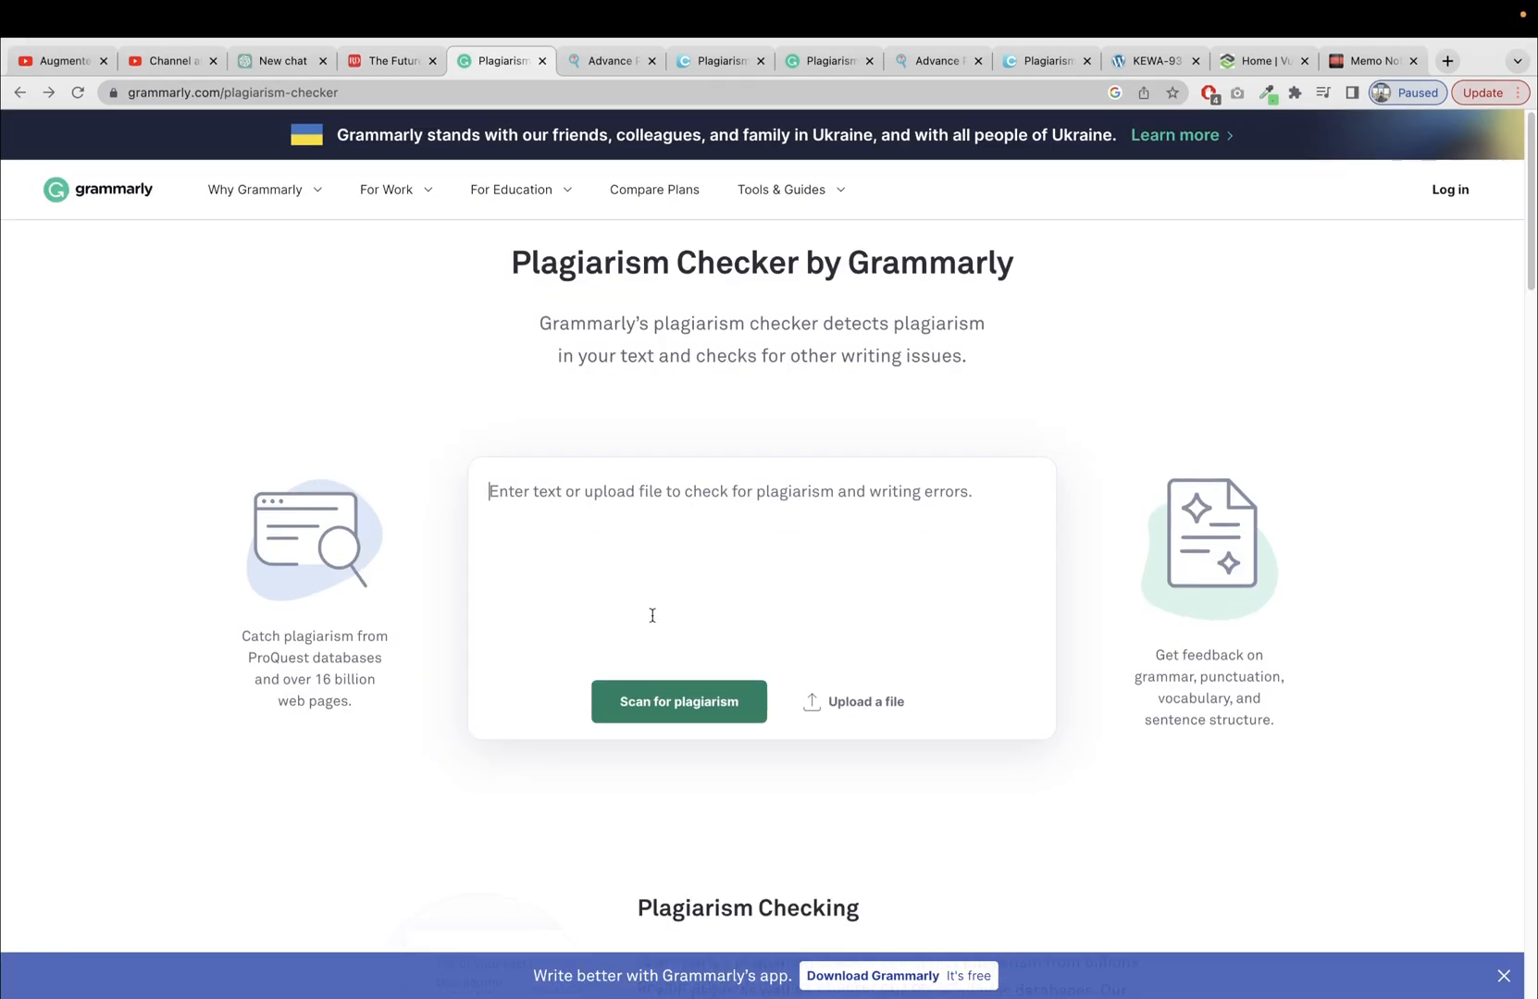
pyautogui.click(677, 701)
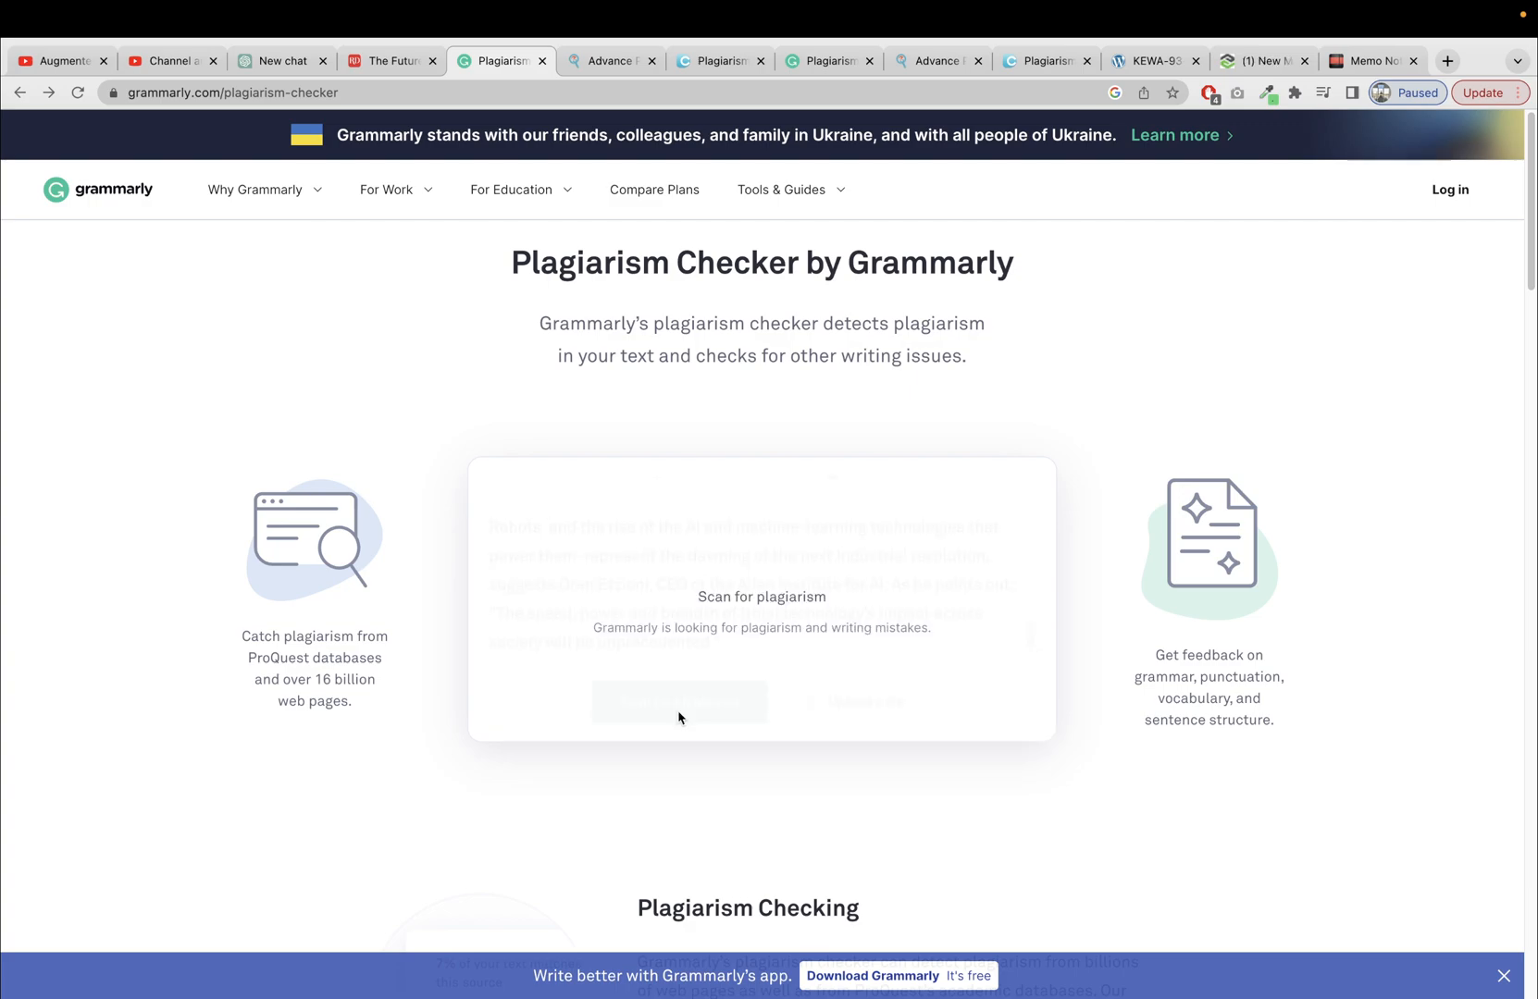
pyautogui.click(607, 61)
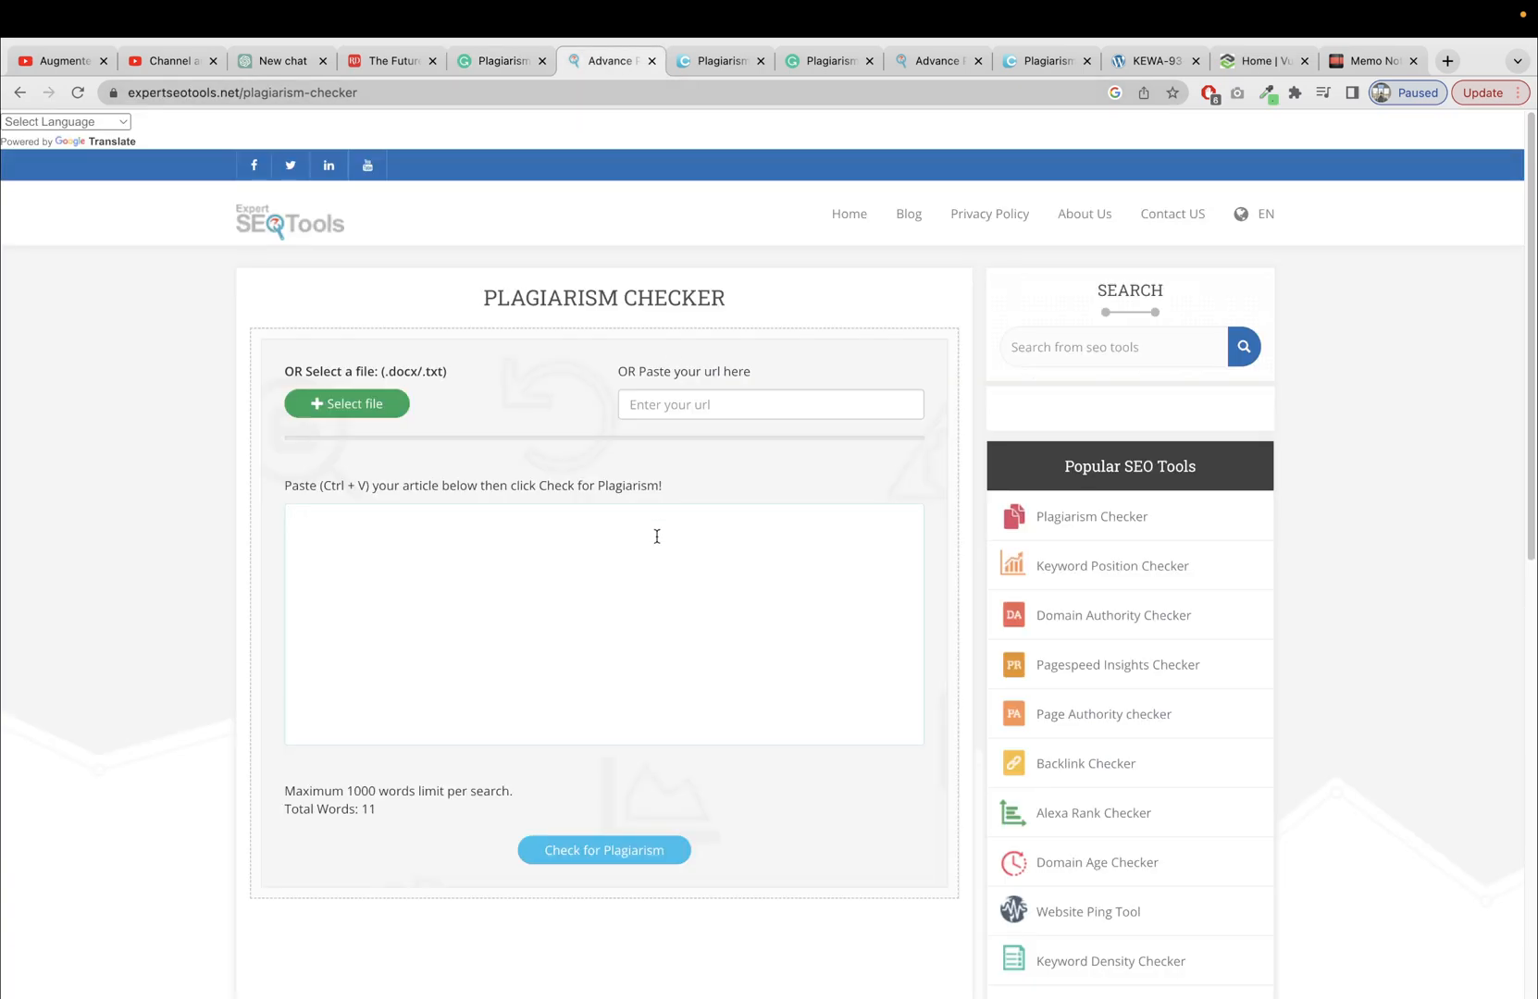
# Step: Start a DupliChecker plagiarism check after passing the reCAPTCHA, then return to the new ChatGPT chat
pyautogui.click(603, 850)
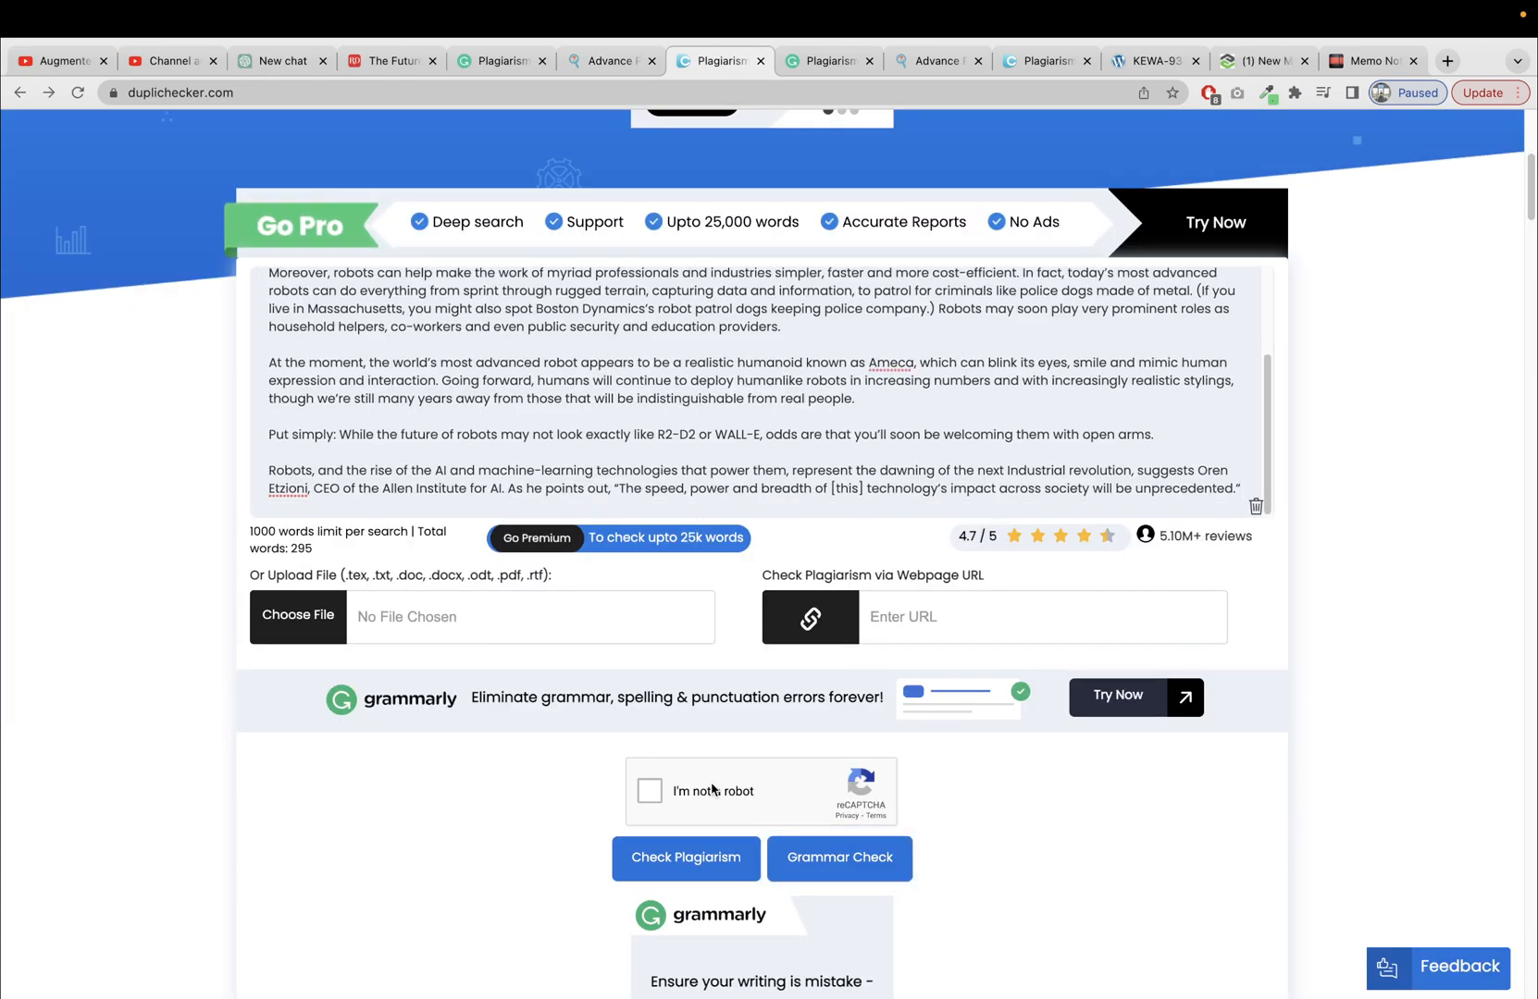
pyautogui.click(649, 790)
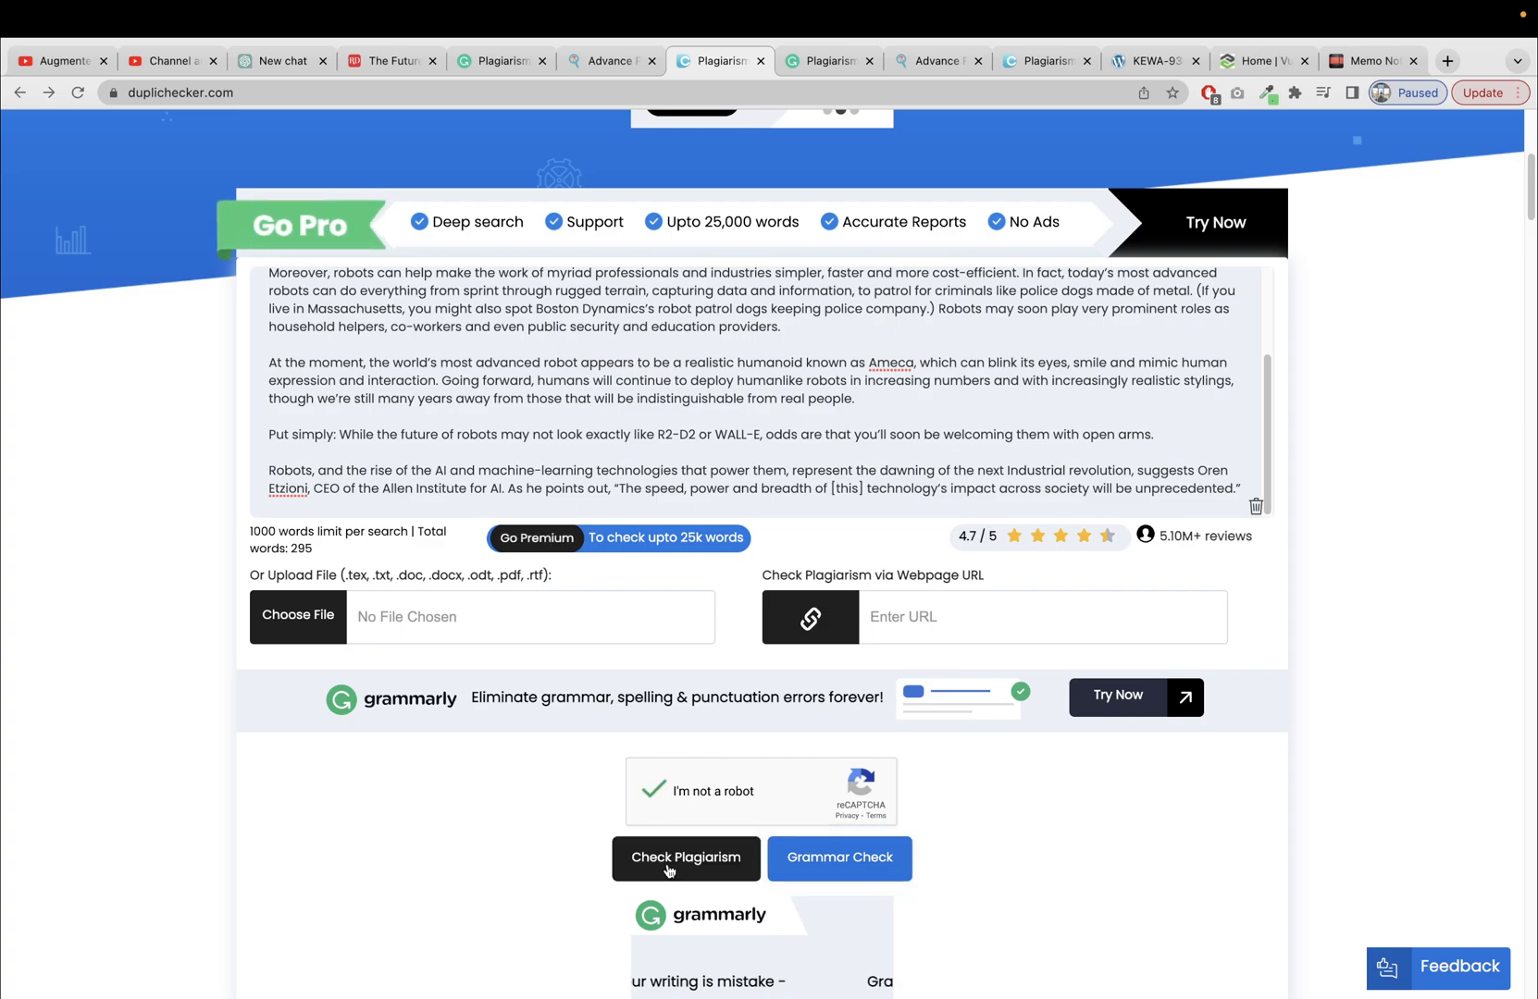
pyautogui.click(684, 857)
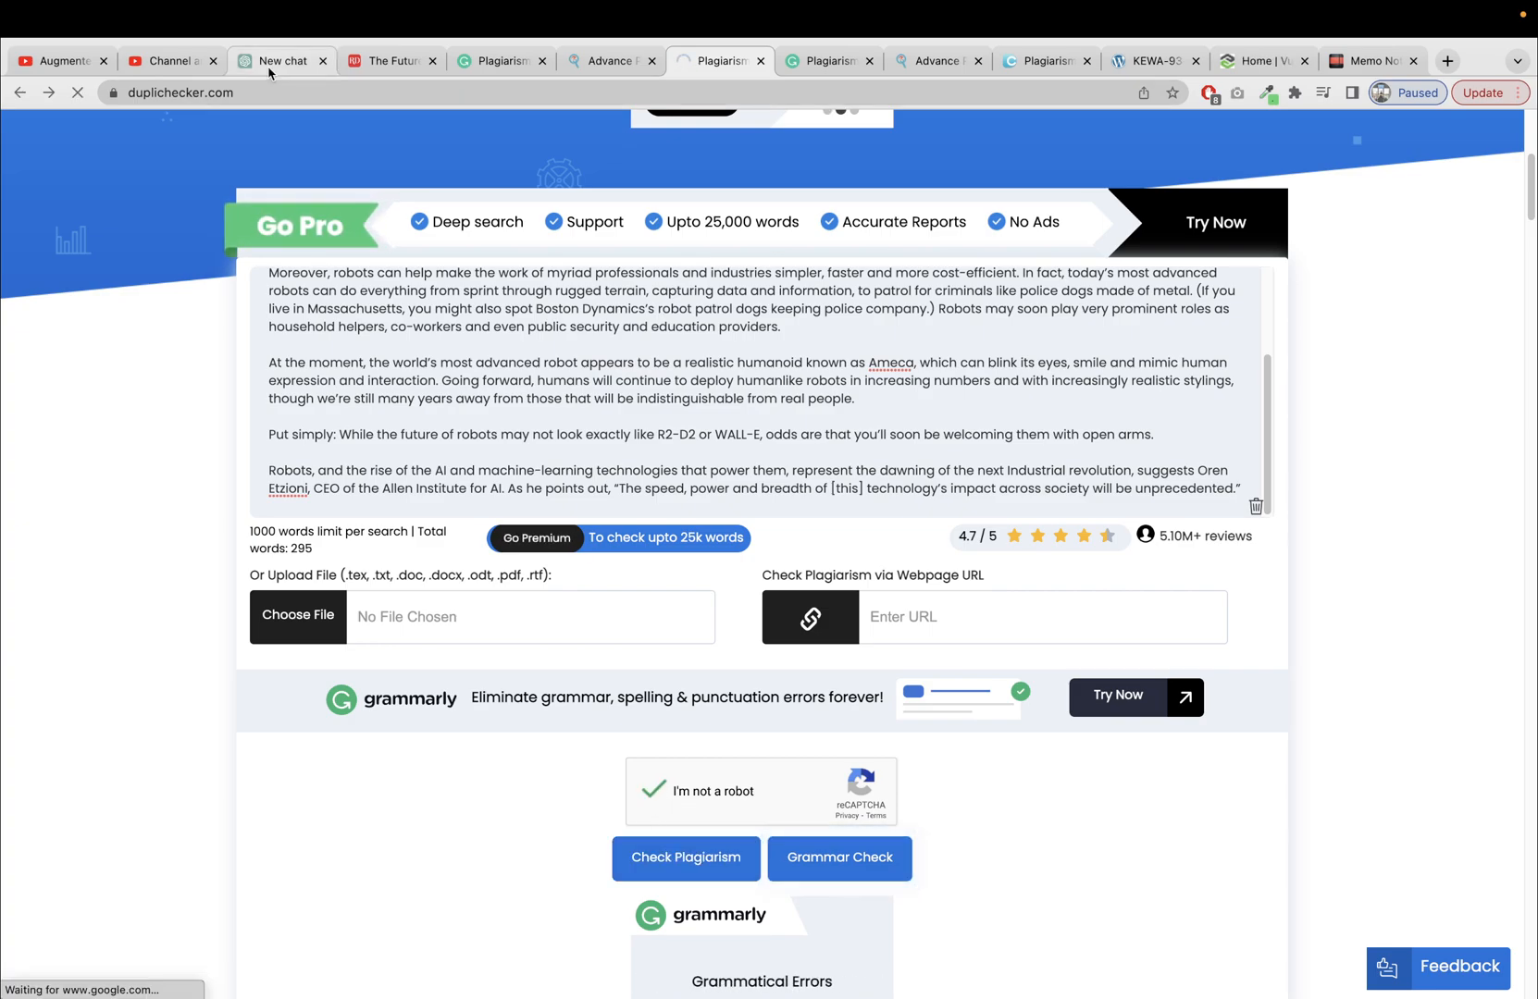
pyautogui.click(282, 61)
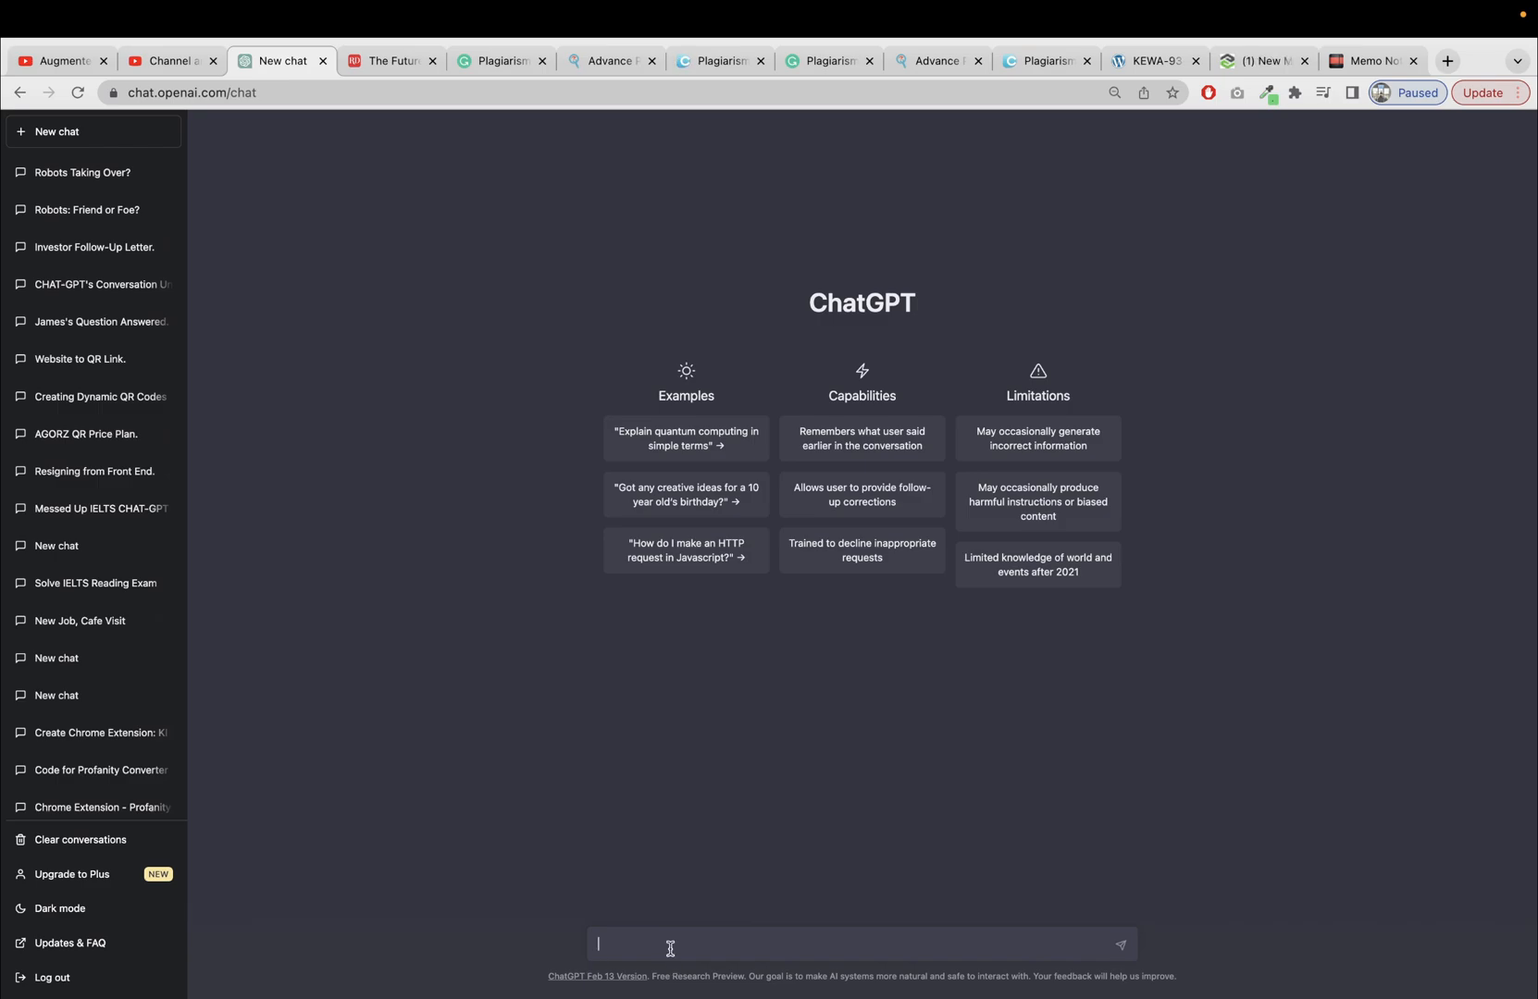
# Step: Ask ChatGPT for a 100% unique robots-takeover article with plagiarism below 5%, using synonyms
pyautogui.write('Please generate m')
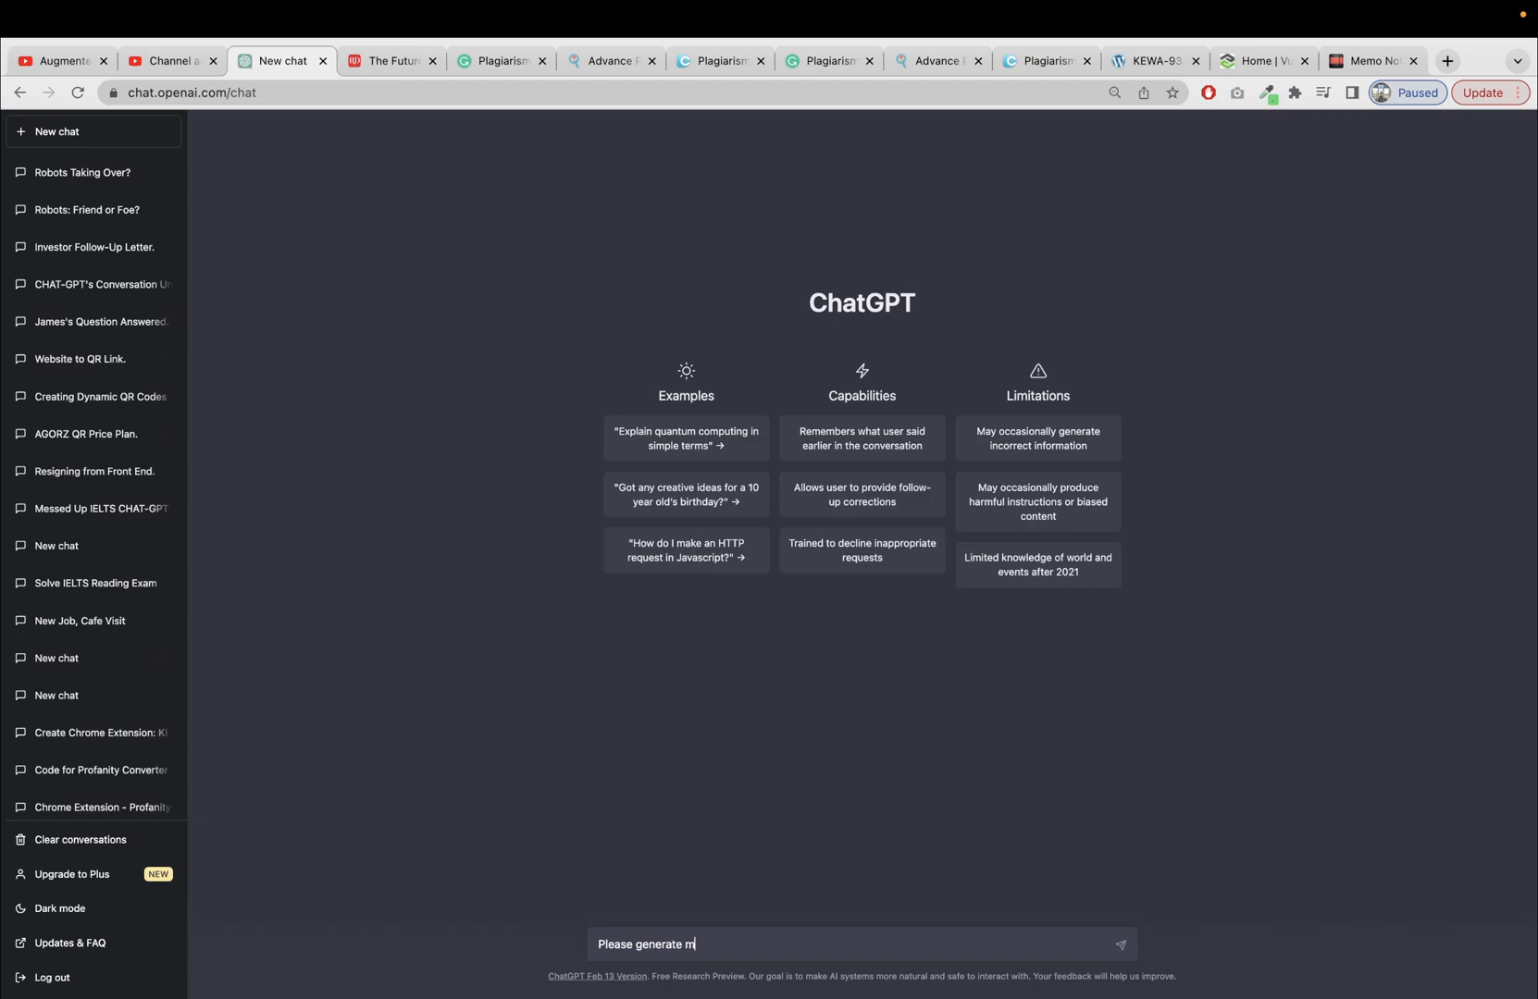
pyautogui.write('e an artiv')
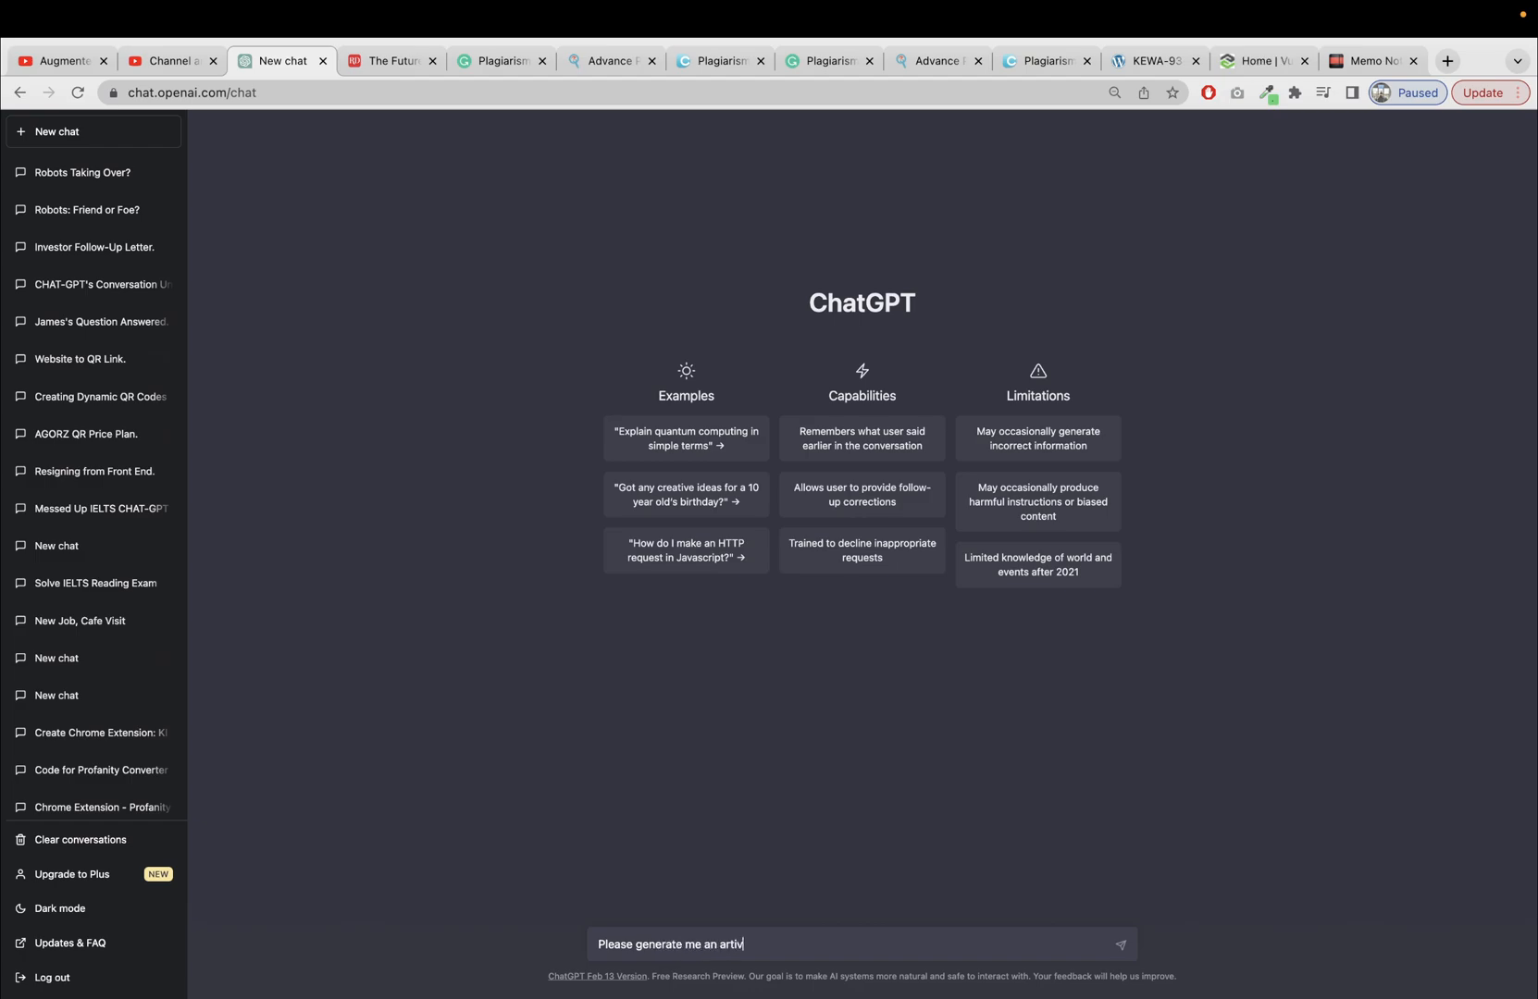
pyautogui.write('cle on "')
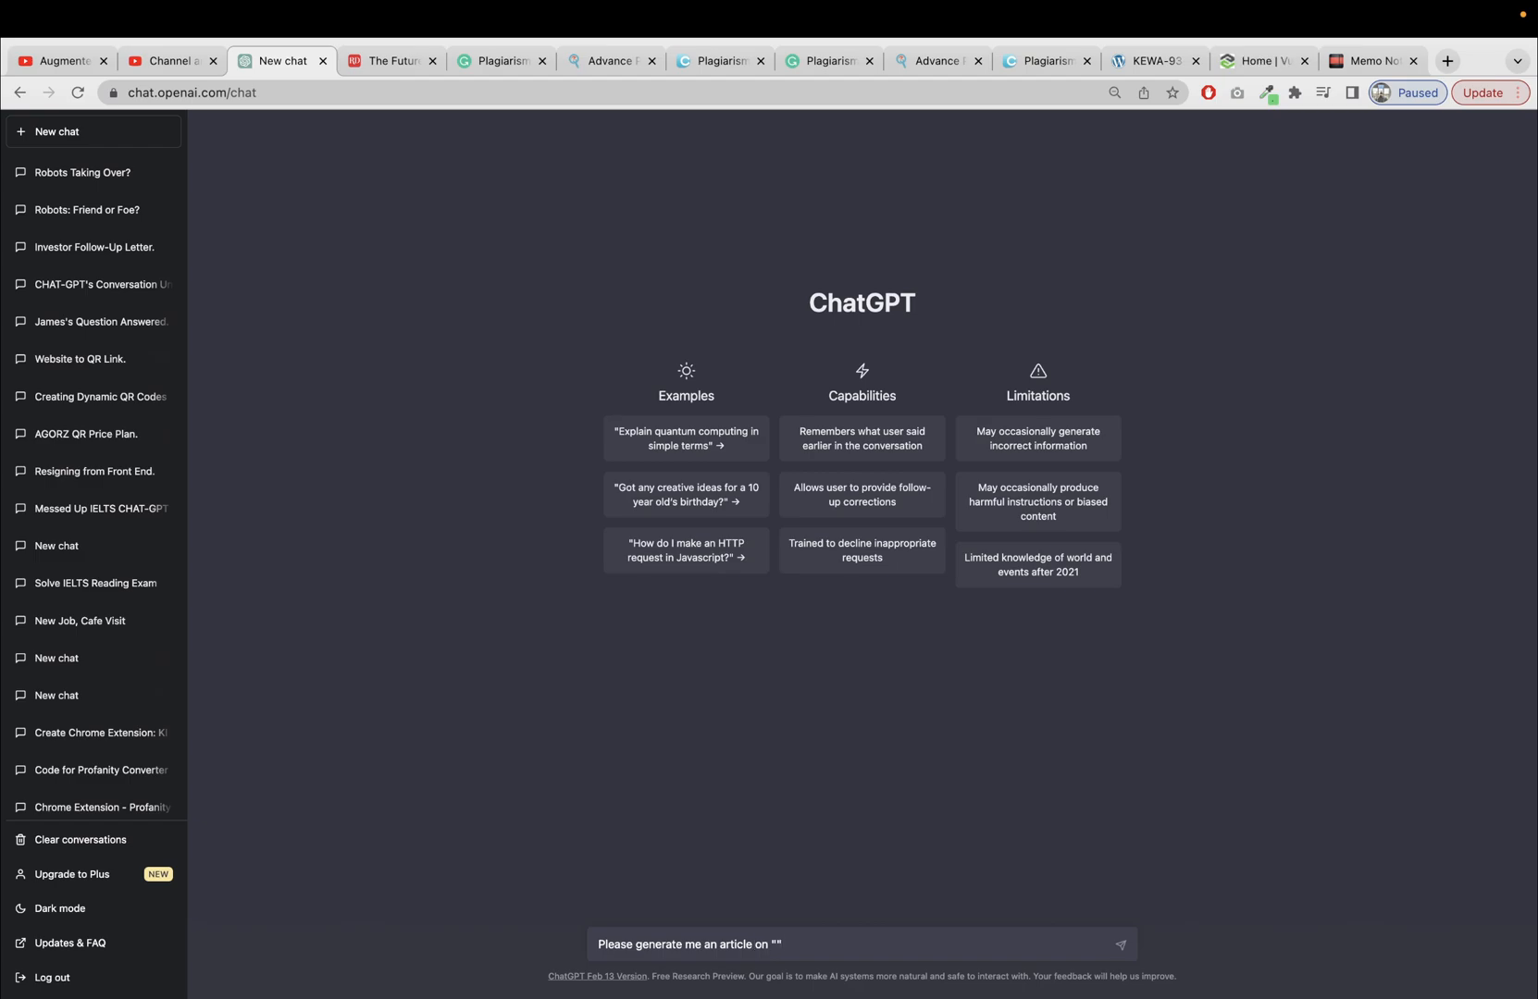
pyautogui.write('Will robots have')
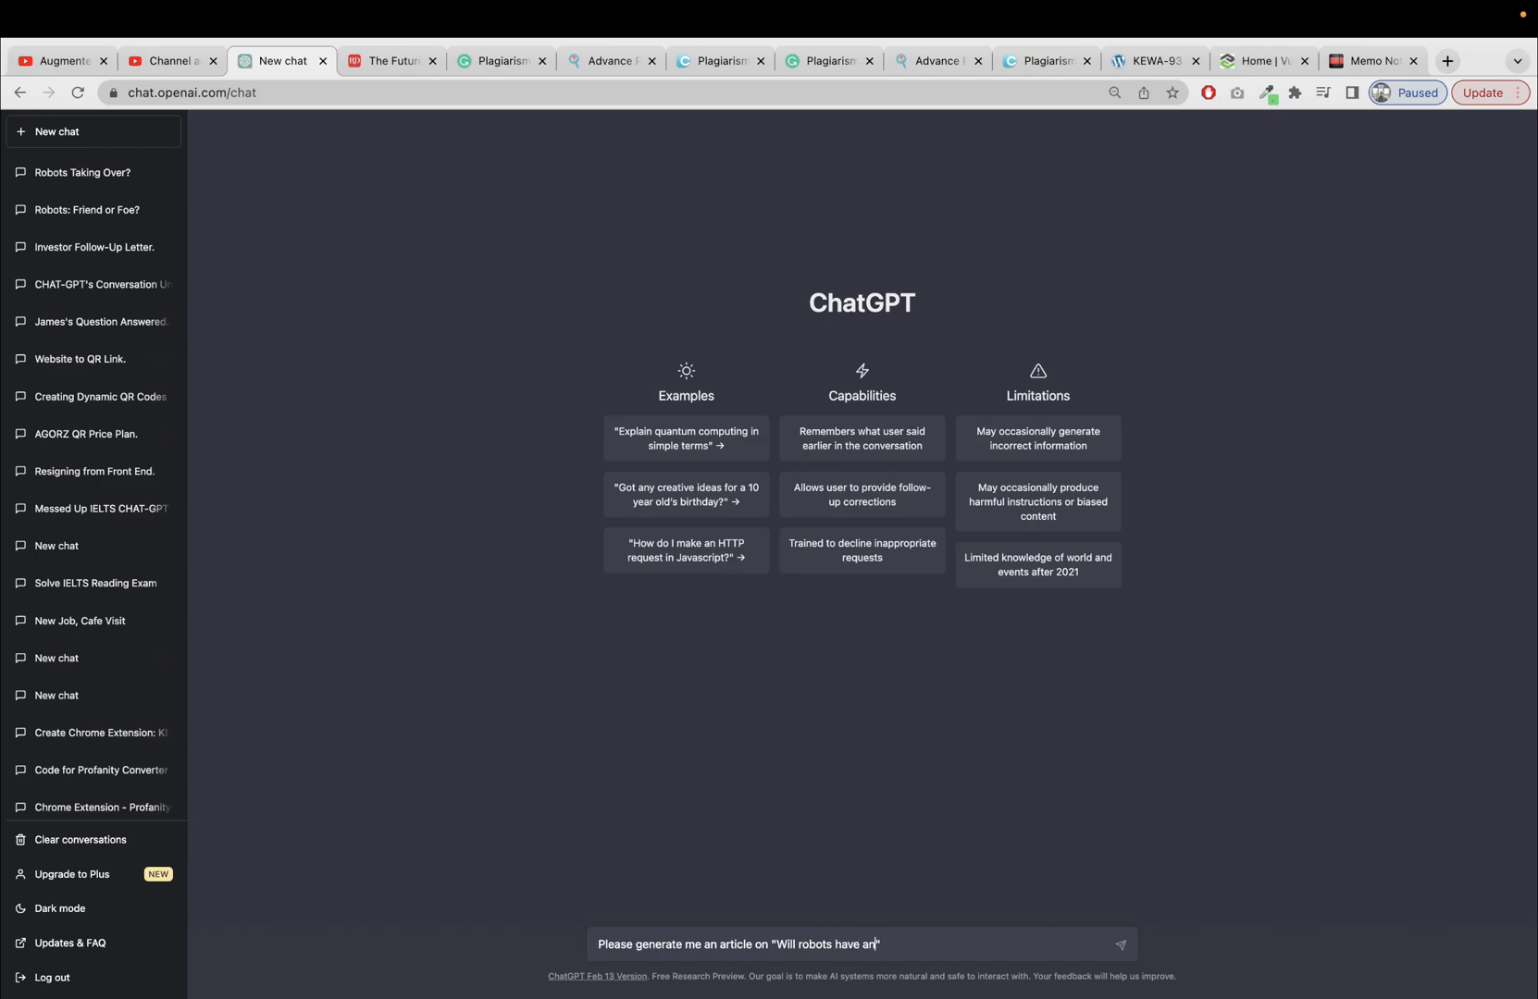
pyautogui.write('any chance to take over')
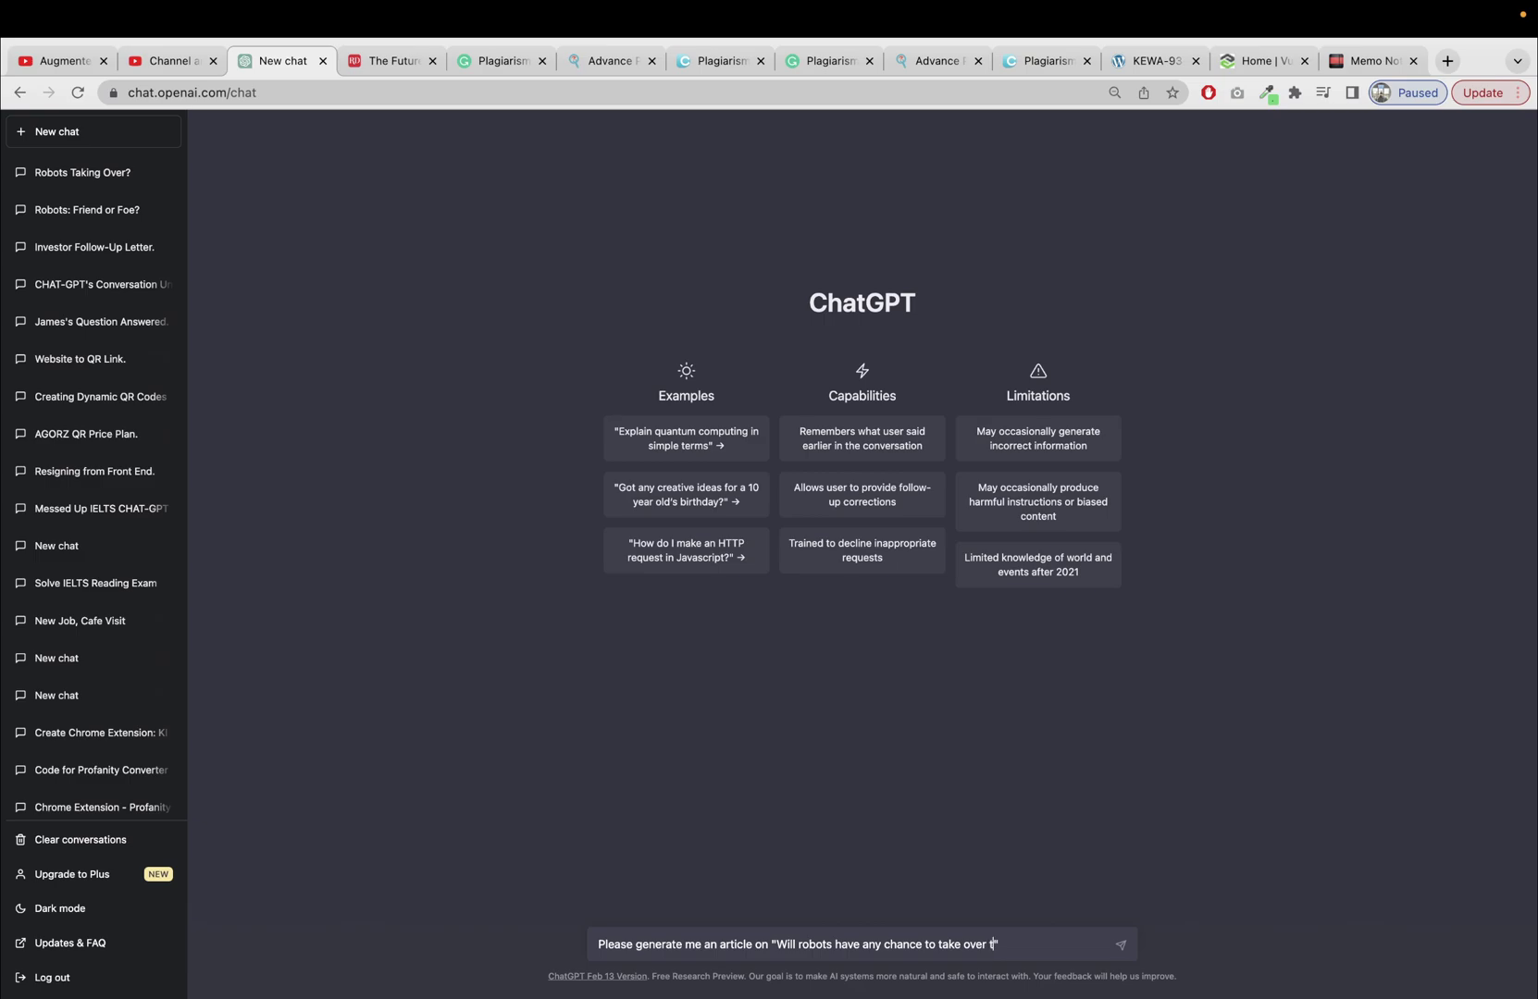
pyautogui.write('the world in')
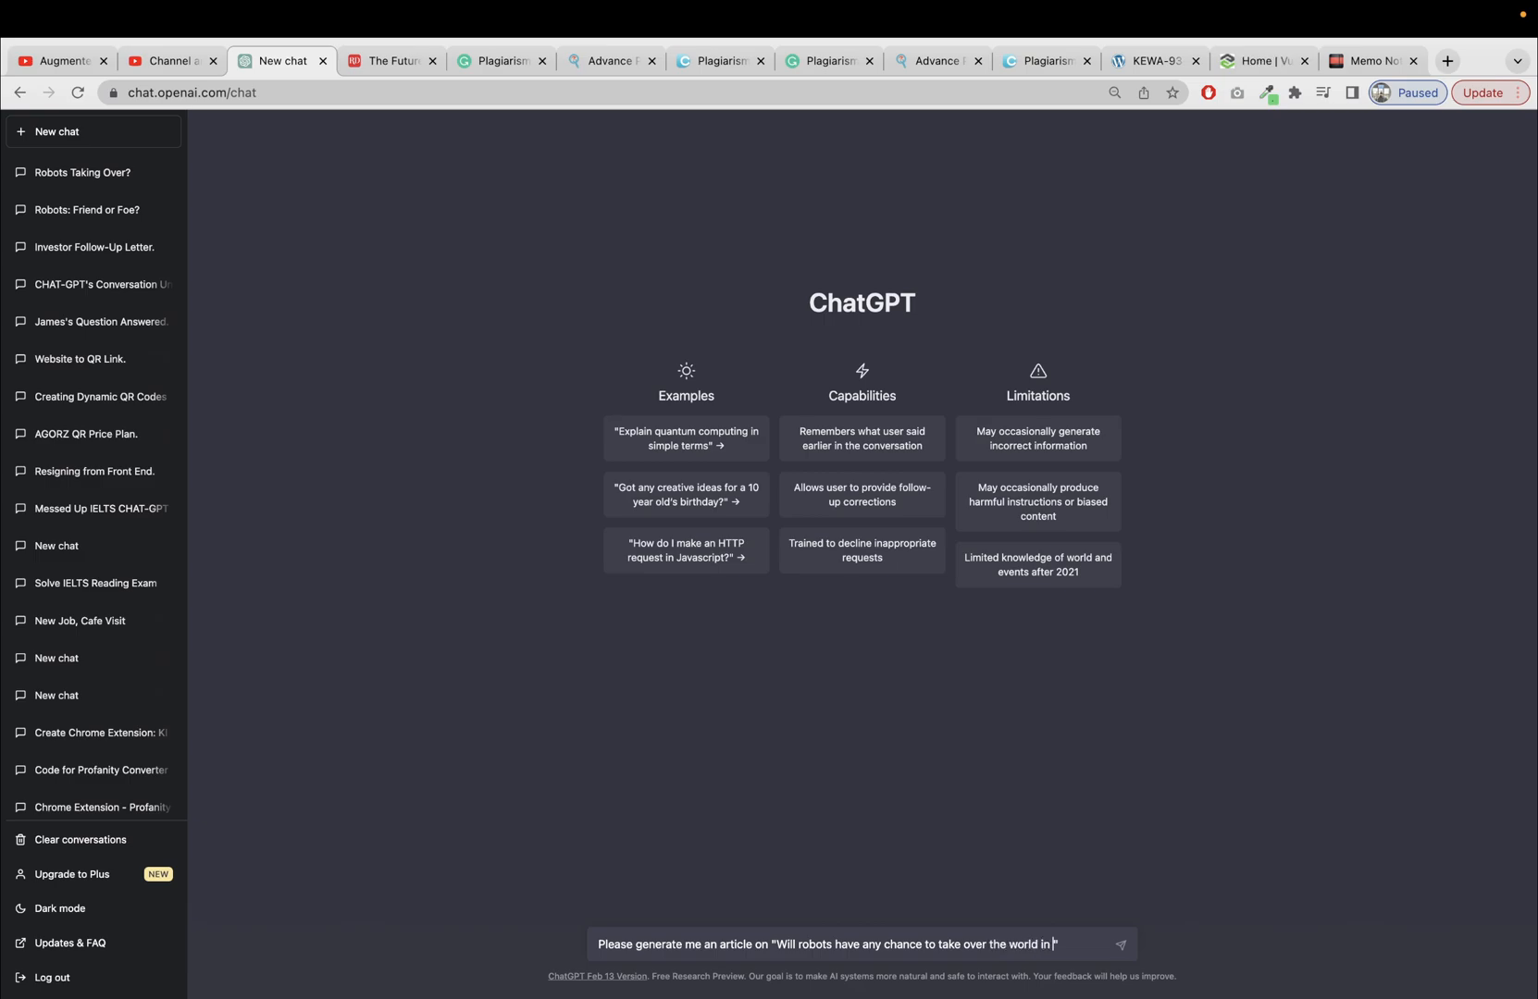
pyautogui.write('fu')
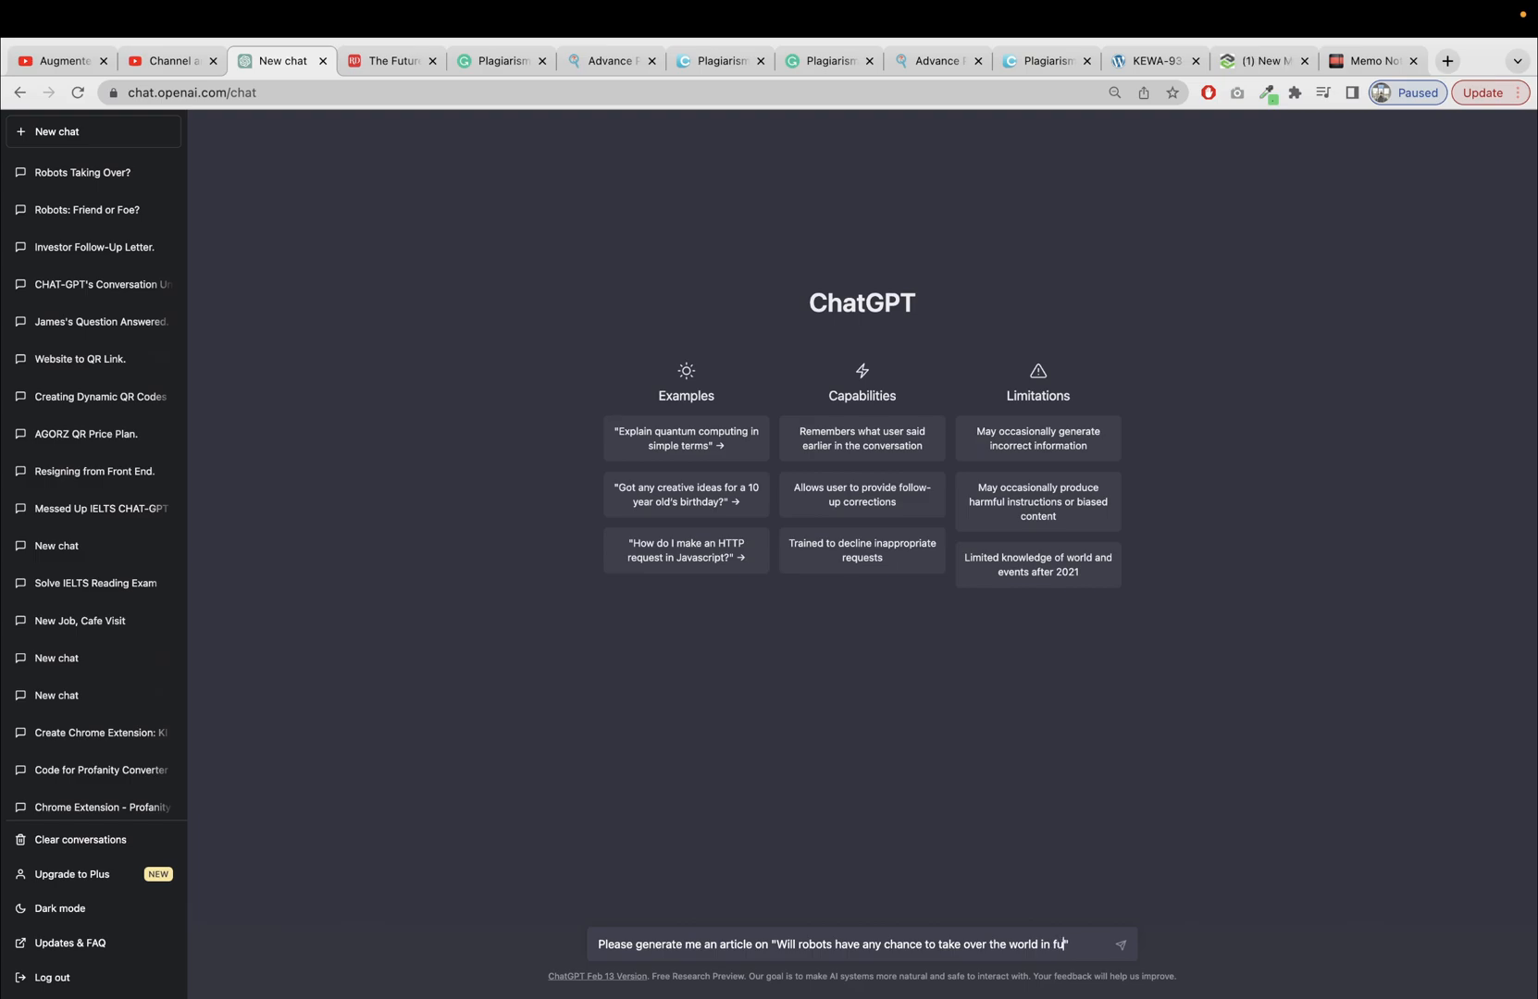
pyautogui.write('ture".')
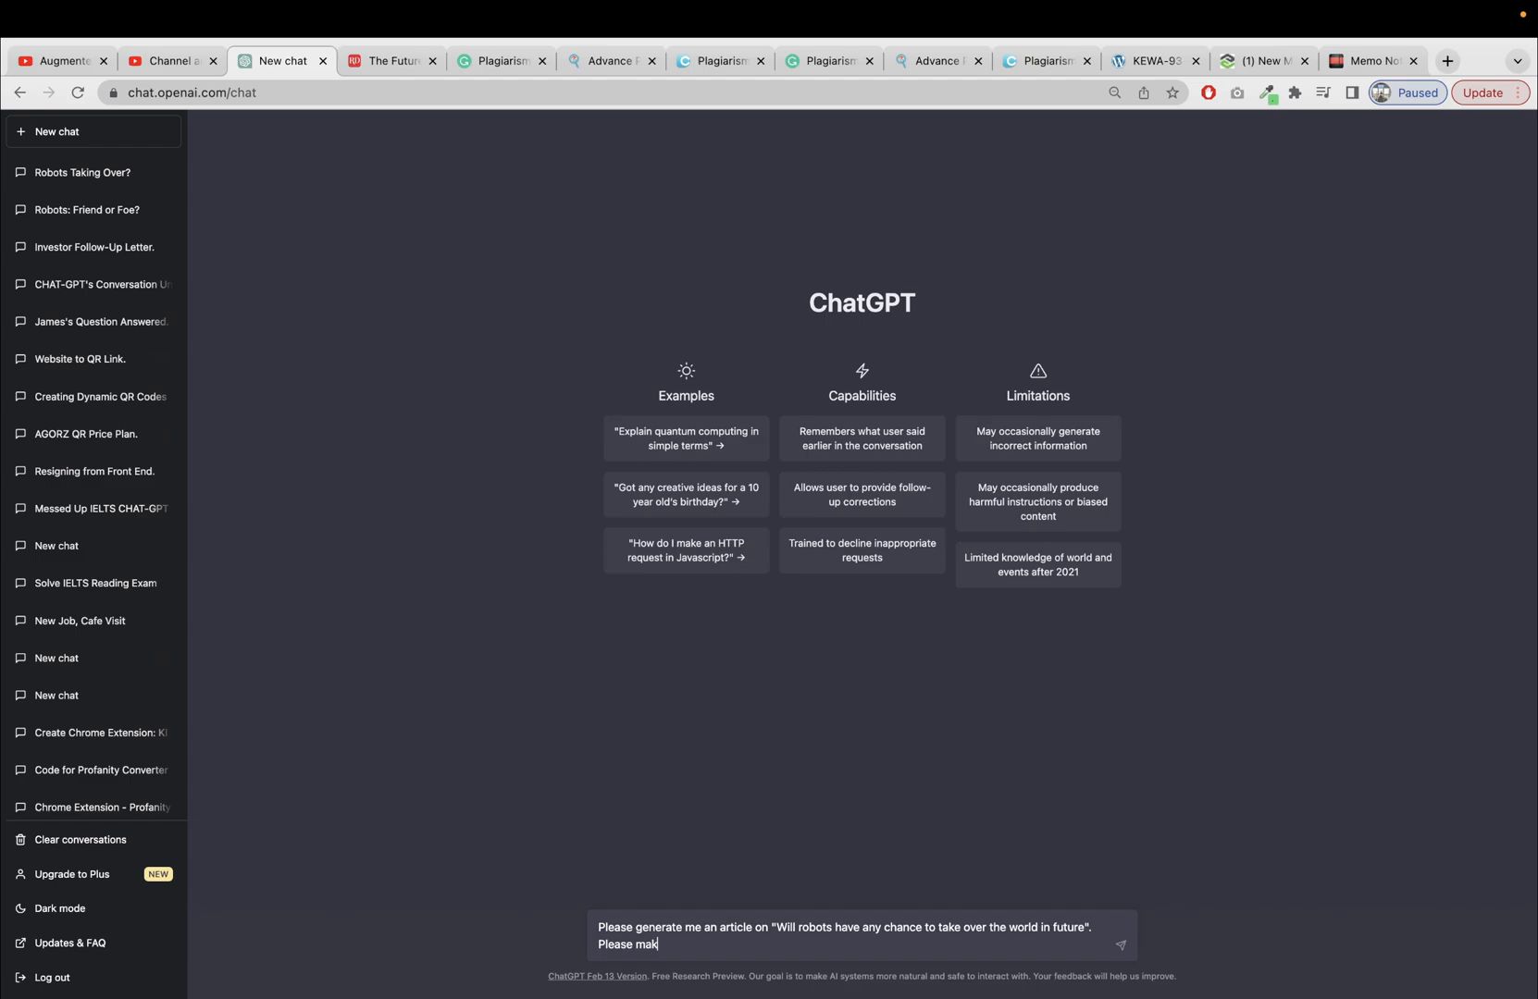
pyautogui.write('e sure the content')
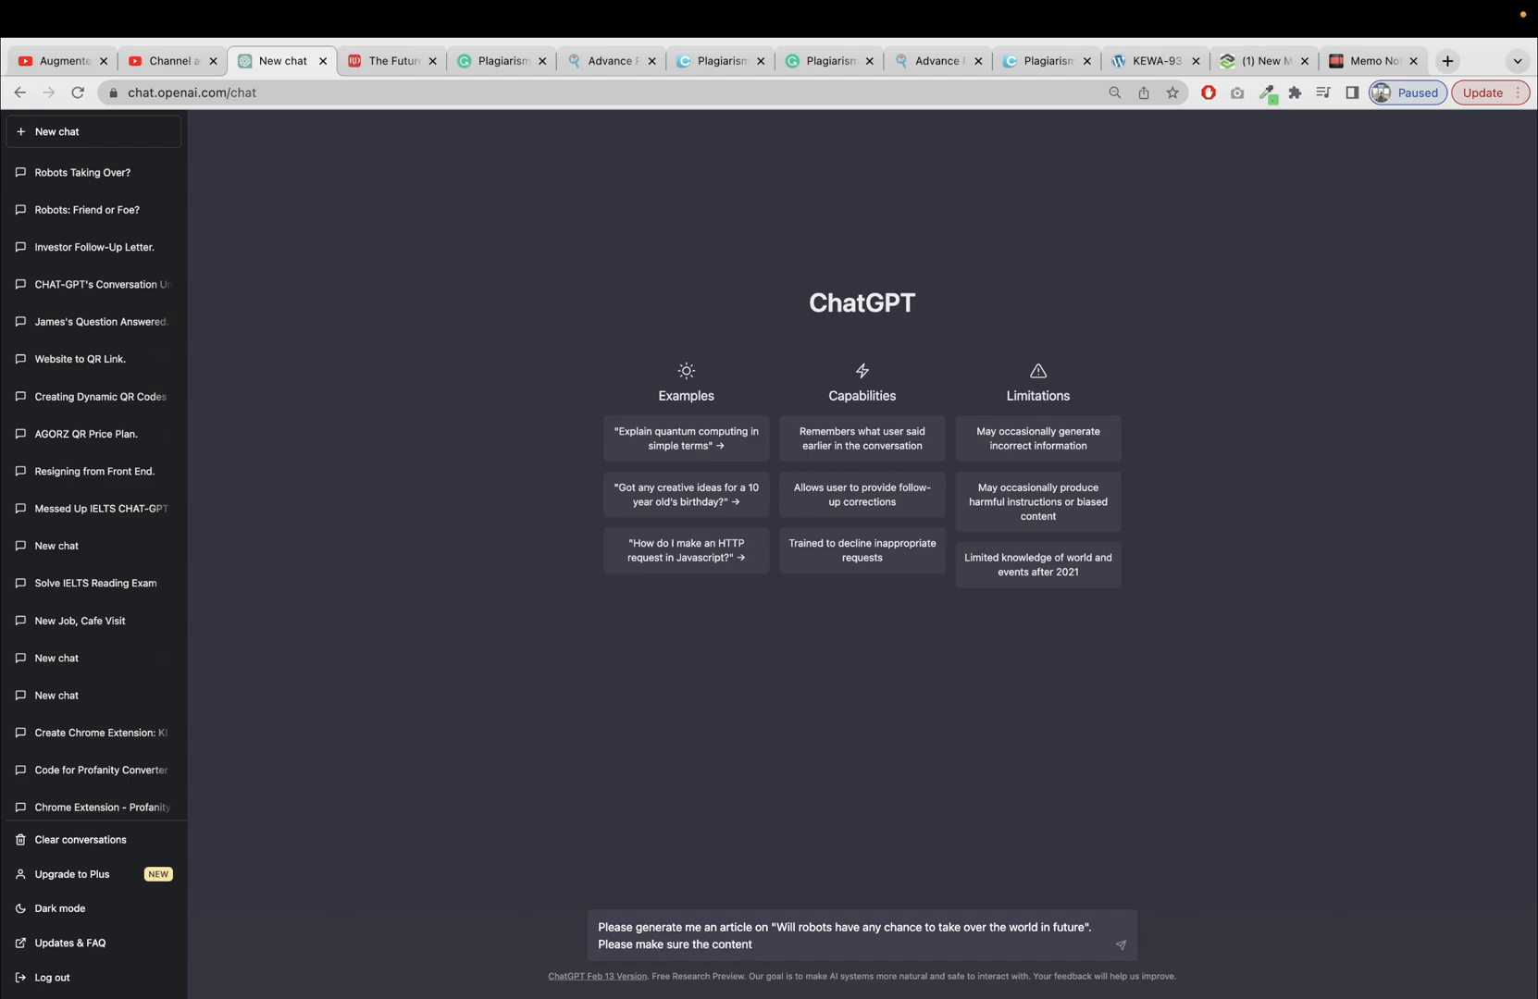
pyautogui.write('is 100')
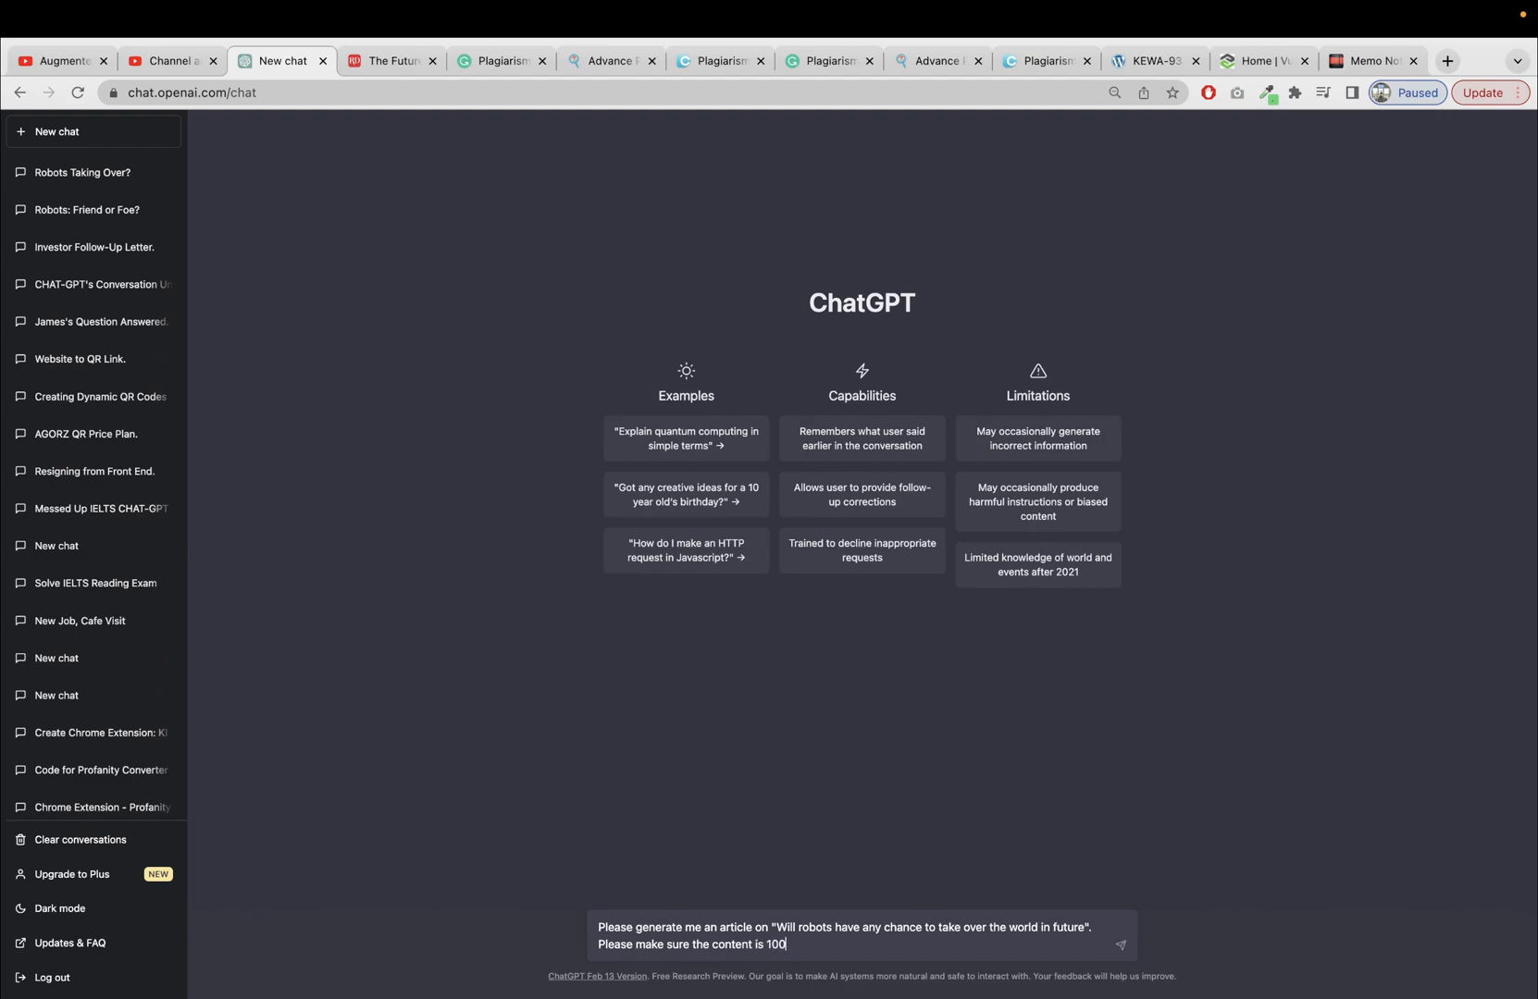
pyautogui.write('% uniq')
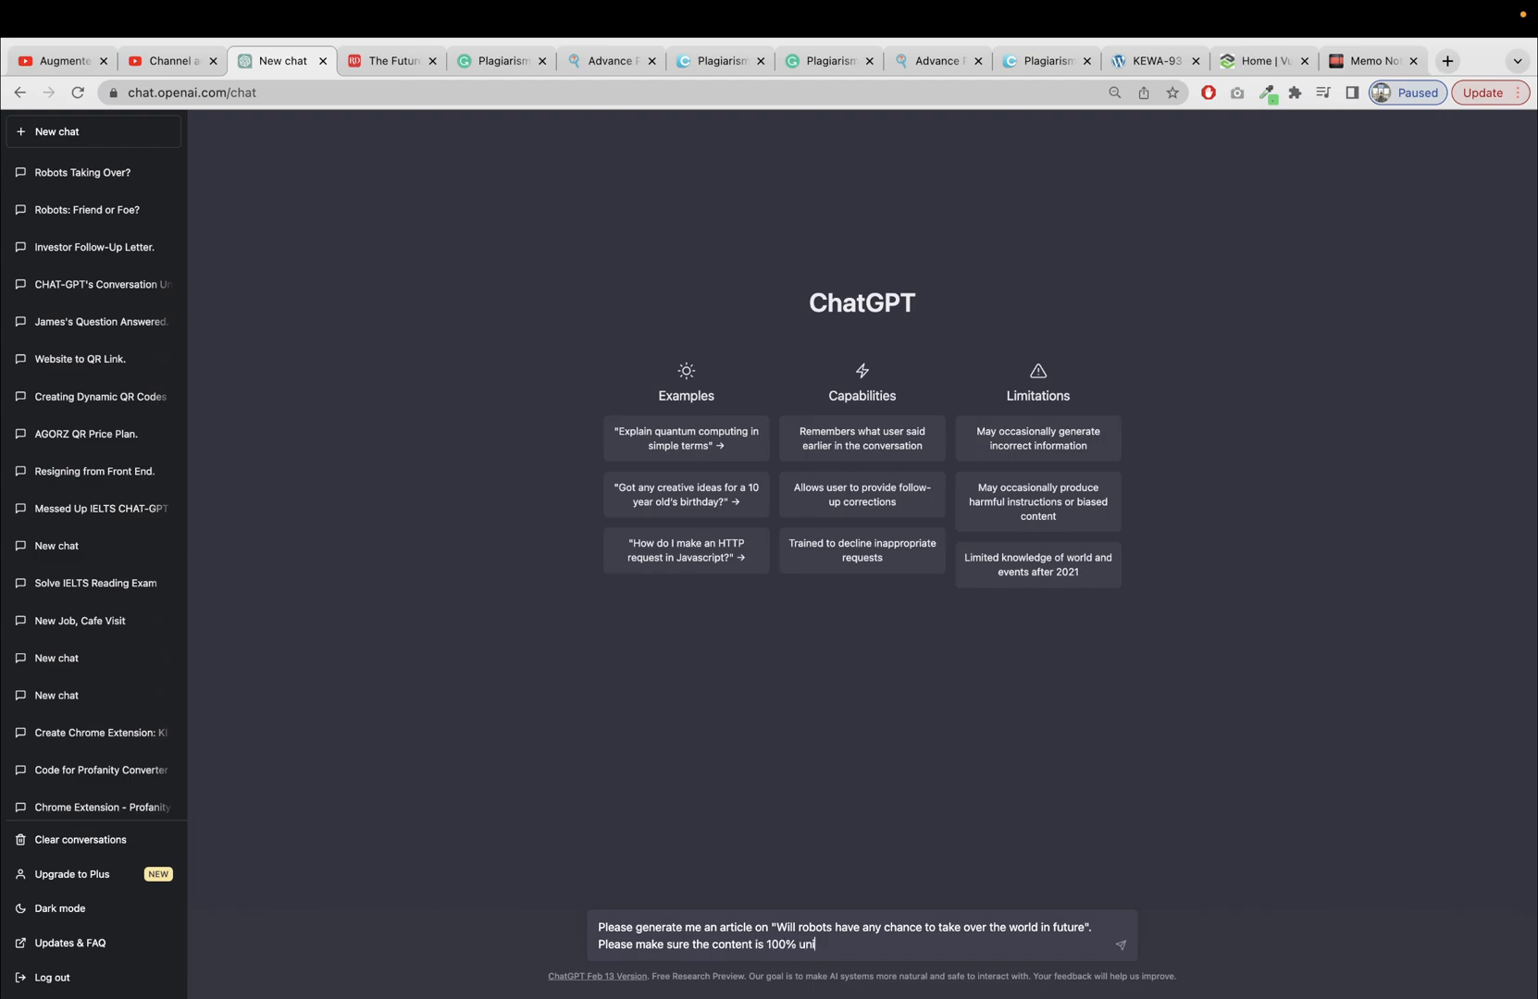
pyautogui.write('que and make su')
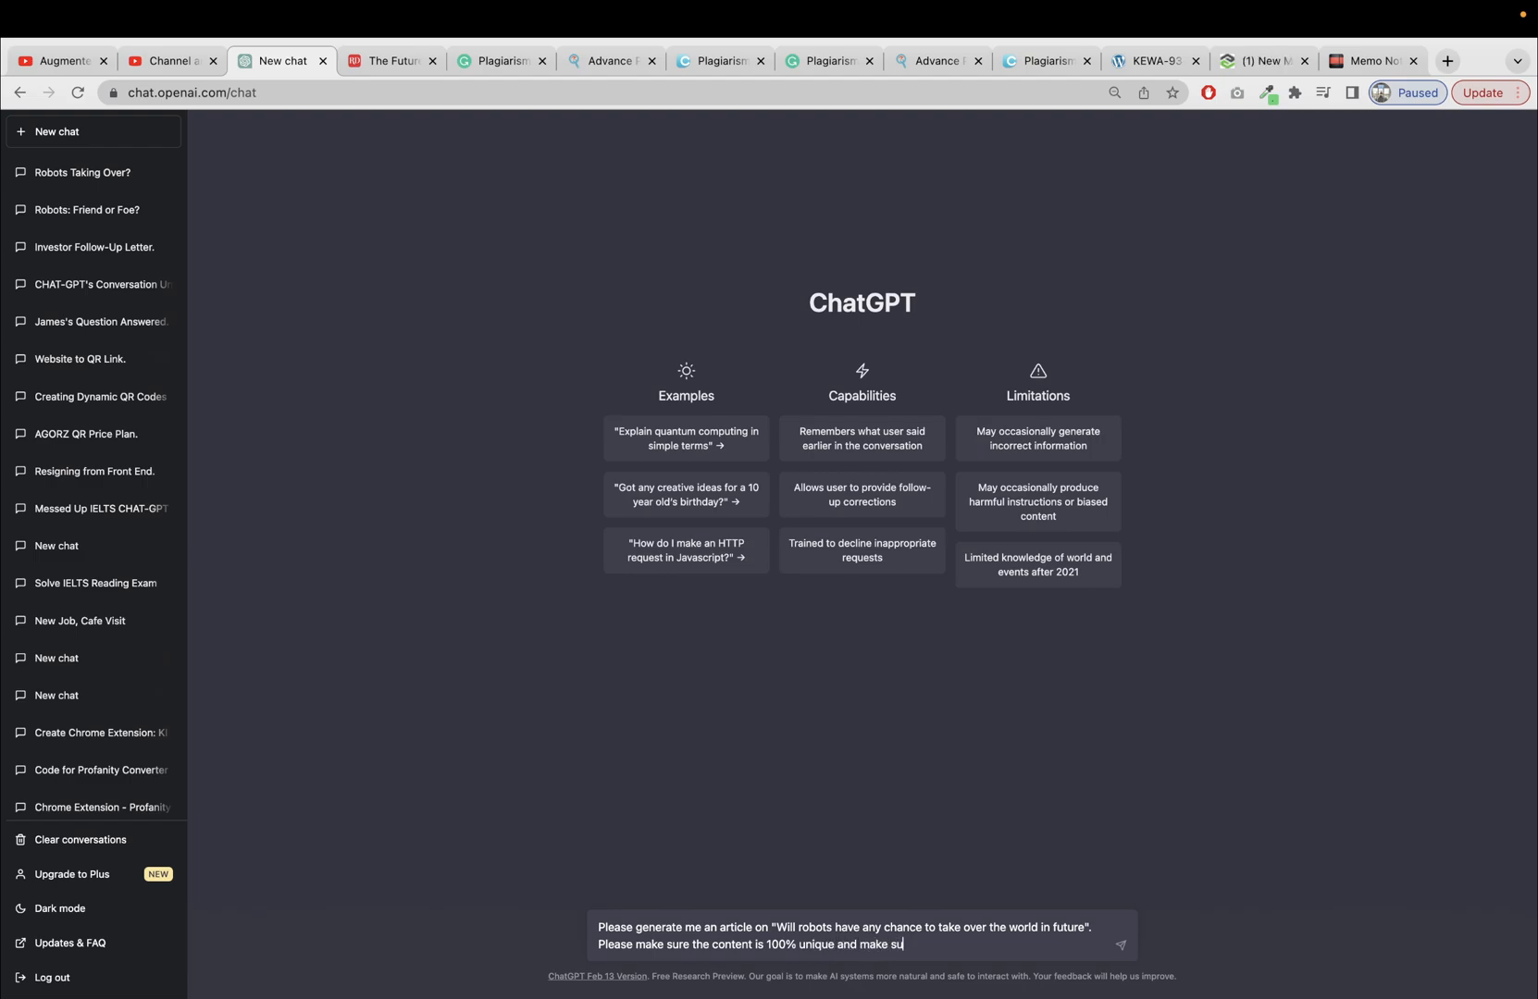
pyautogui.write('re')
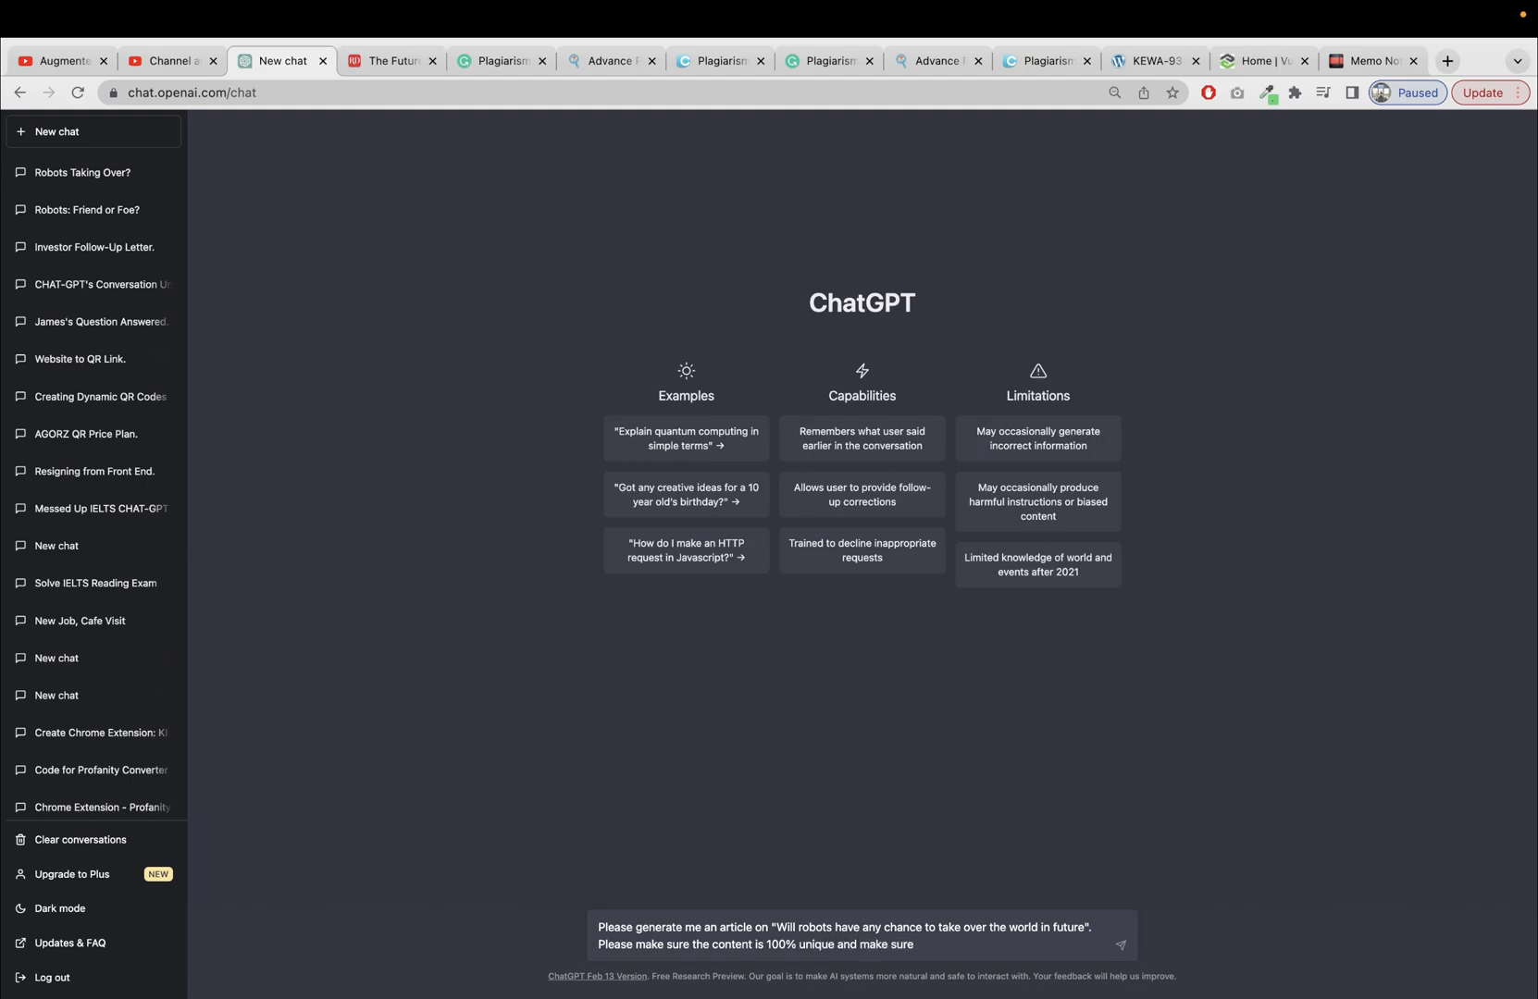
pyautogui.write('the plagarism percen')
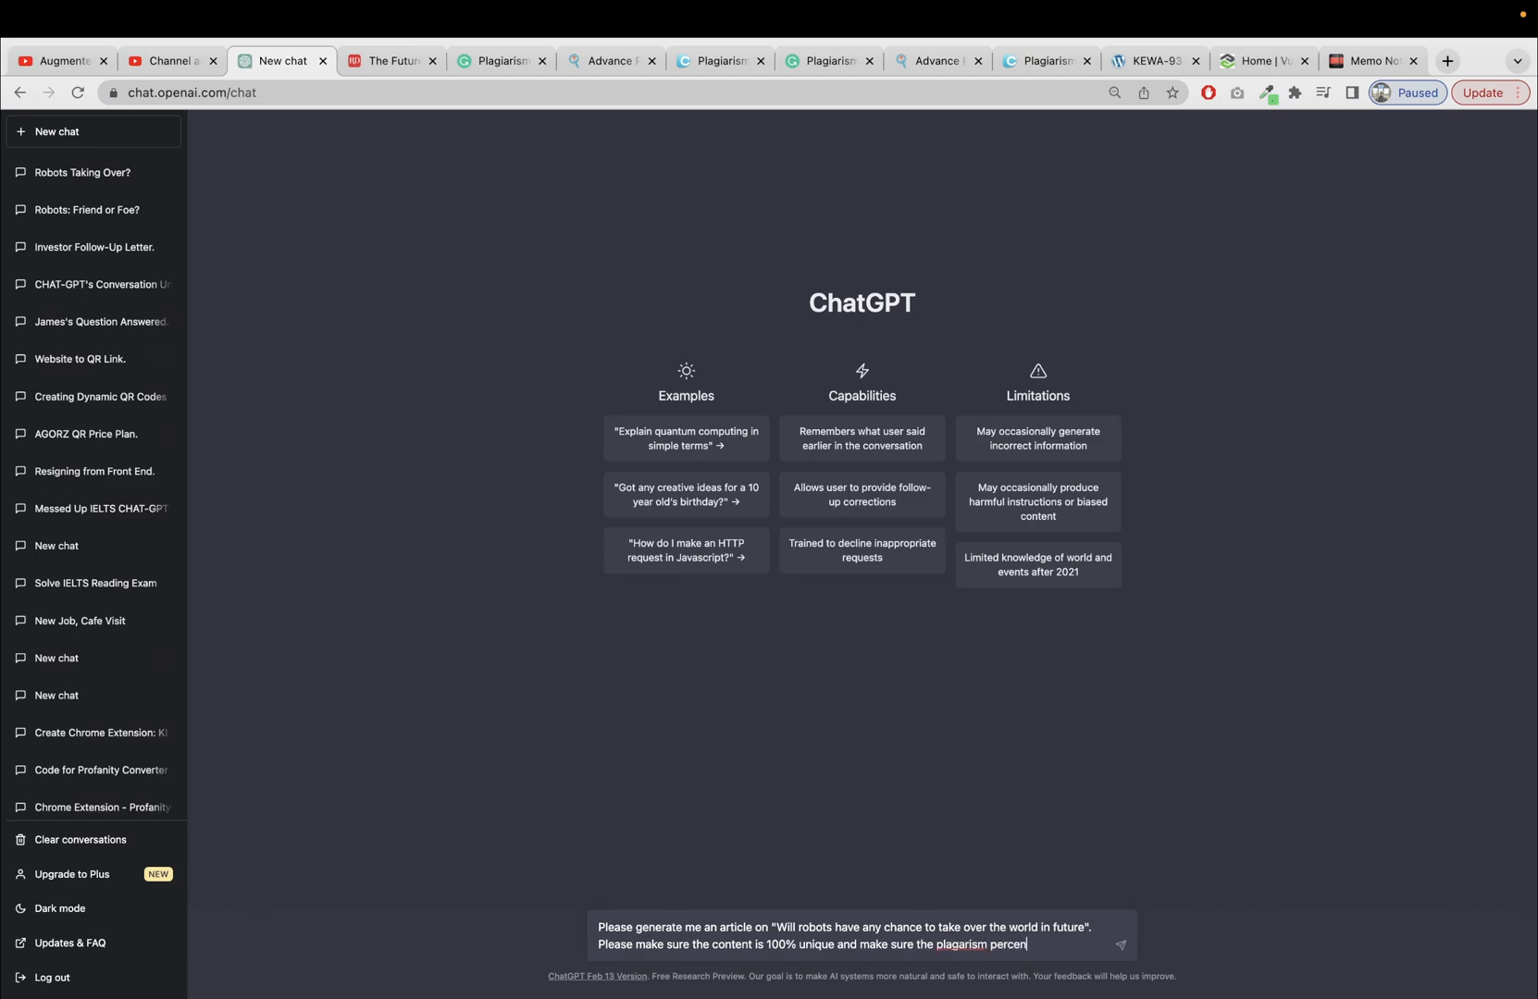
pyautogui.write('tage is below')
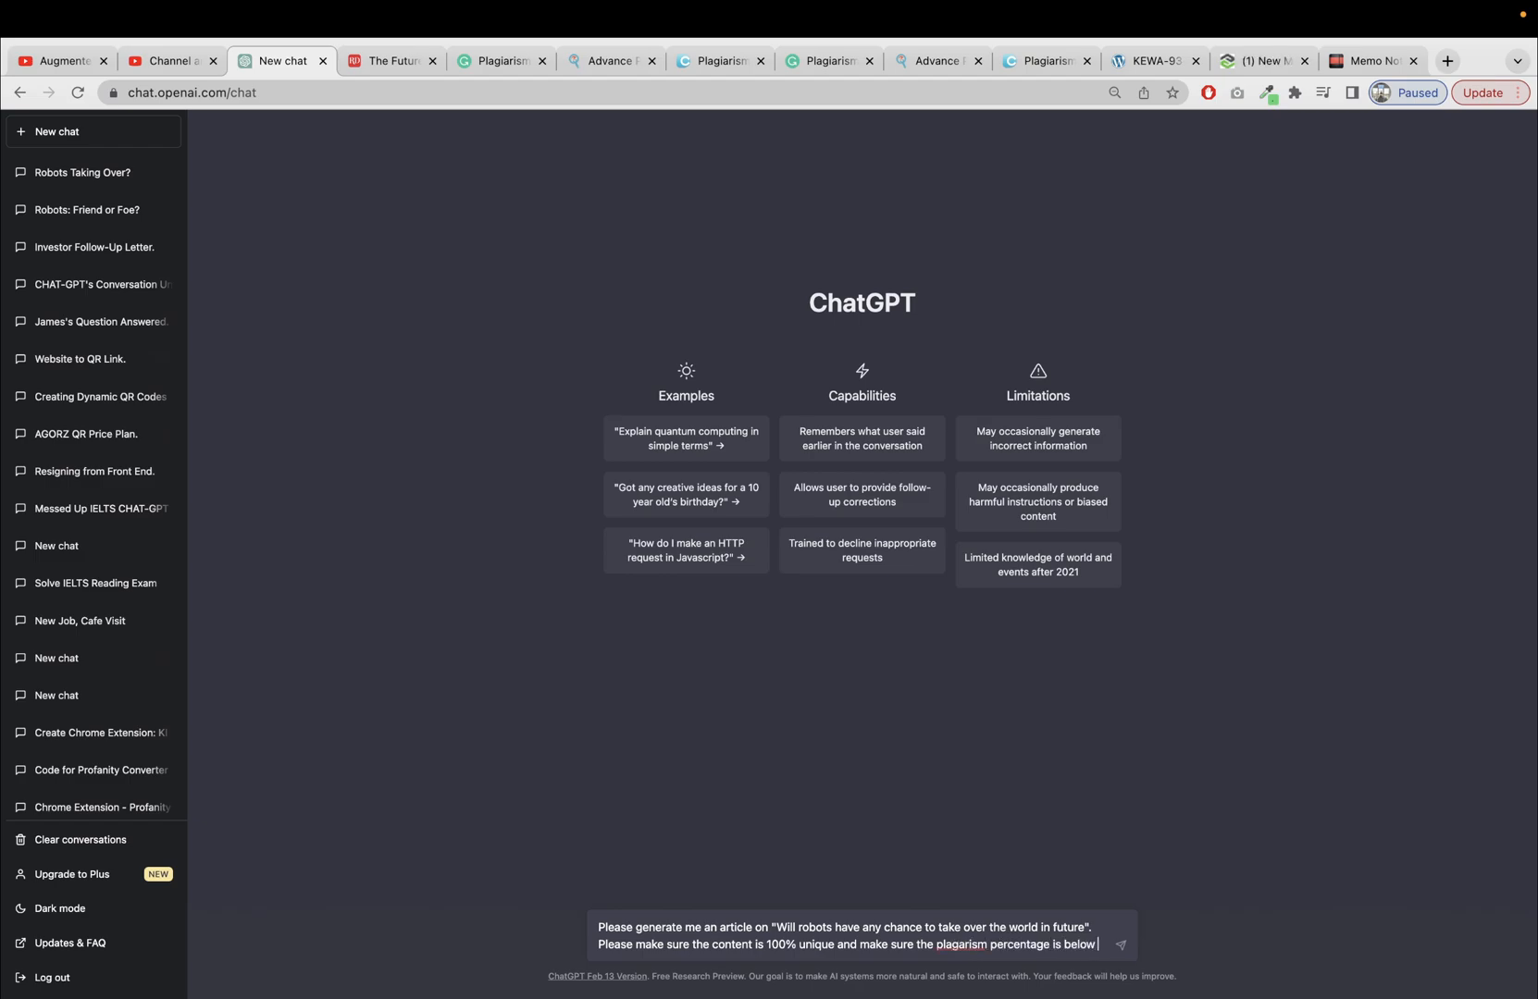
pyautogui.write('5%.')
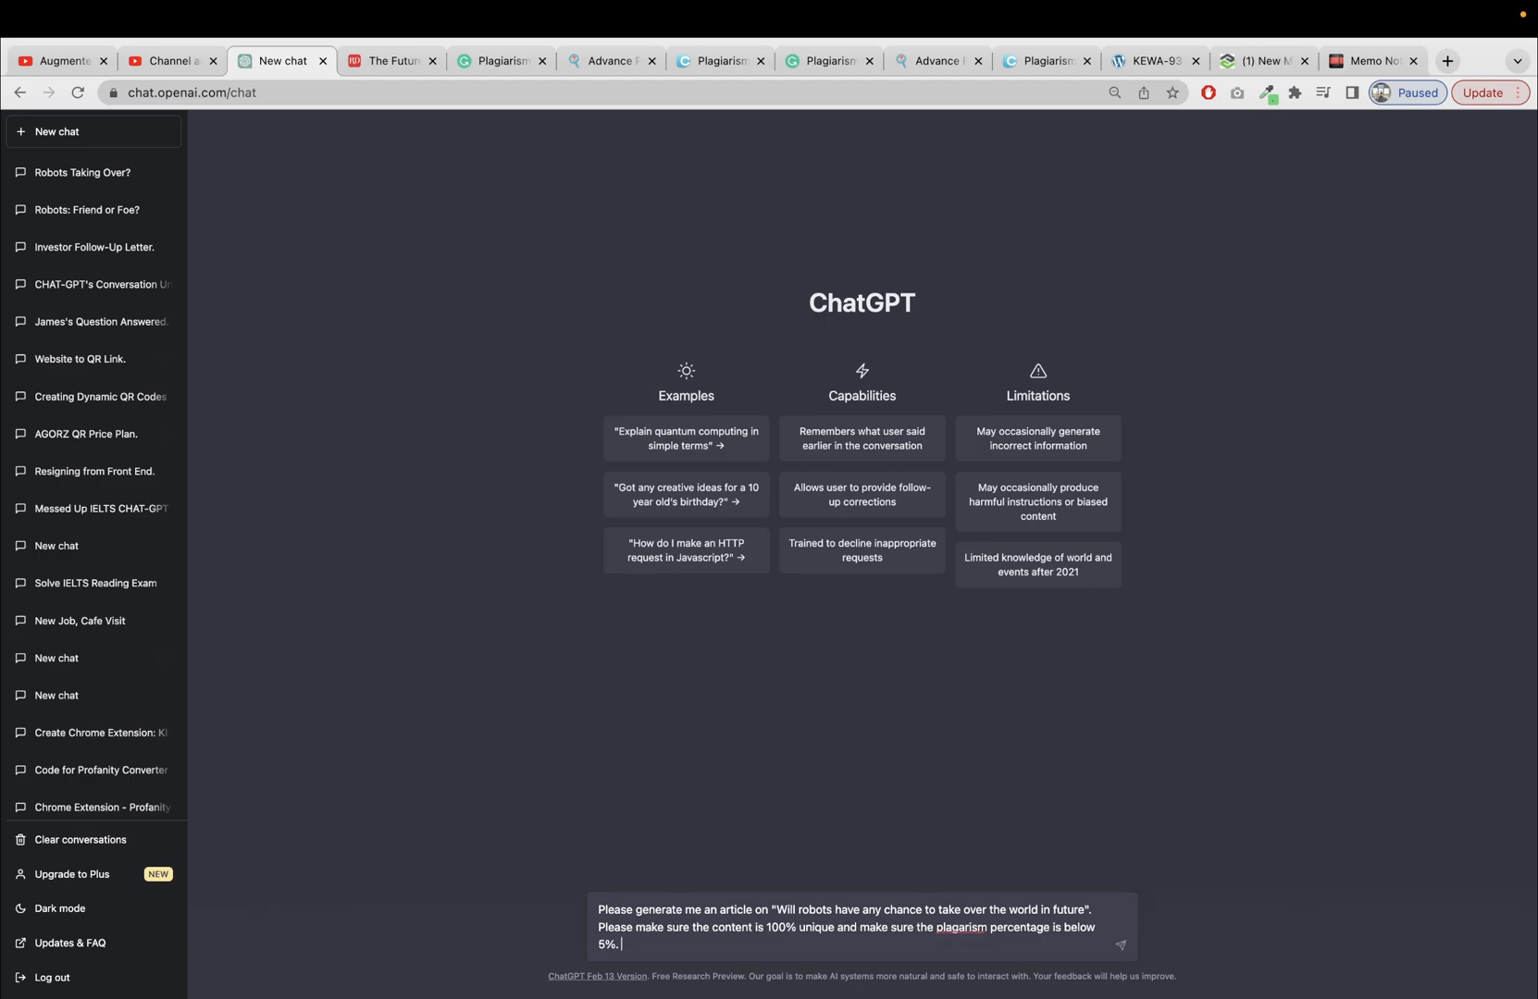
pyautogui.write('Als')
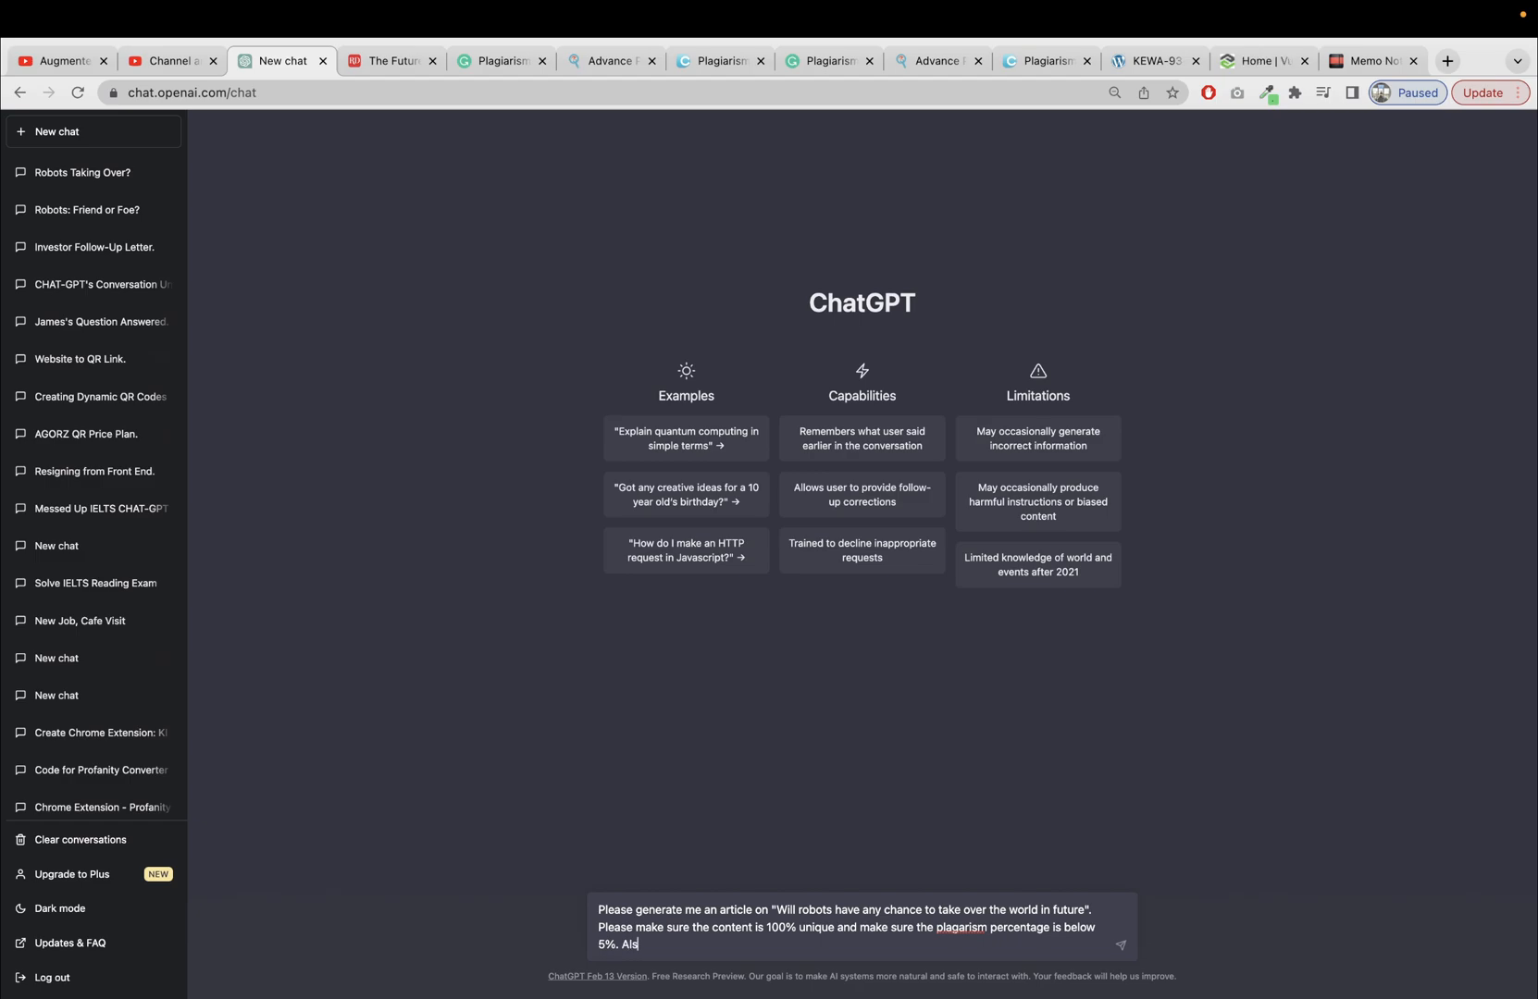
pyautogui.write('o if you think that the')
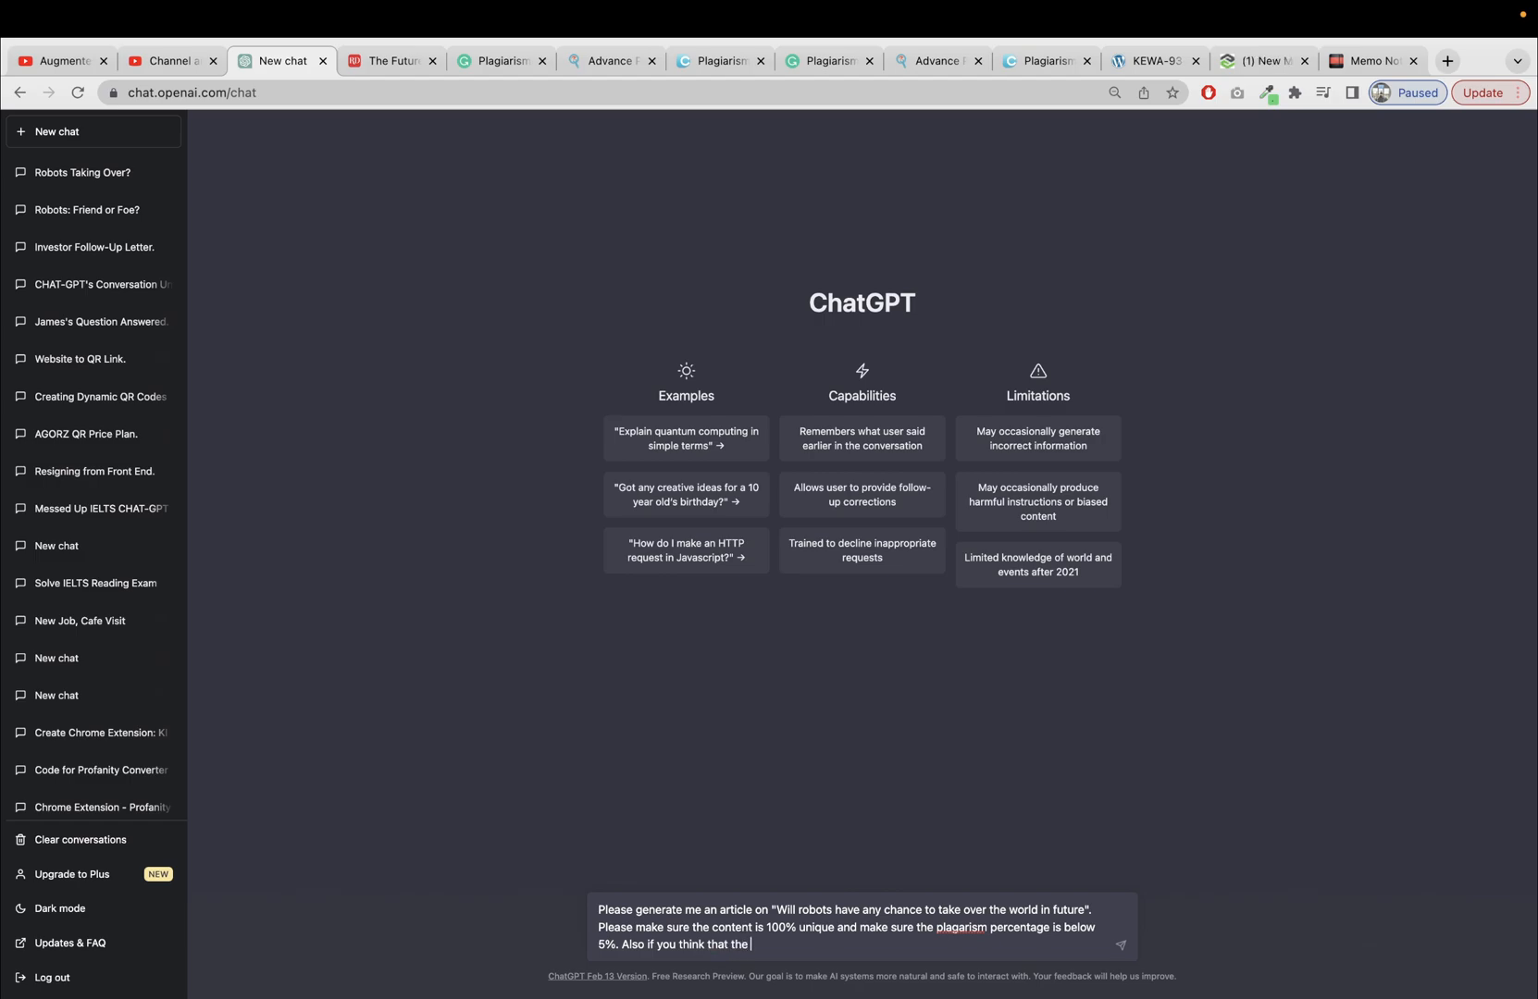
pyautogui.write('content')
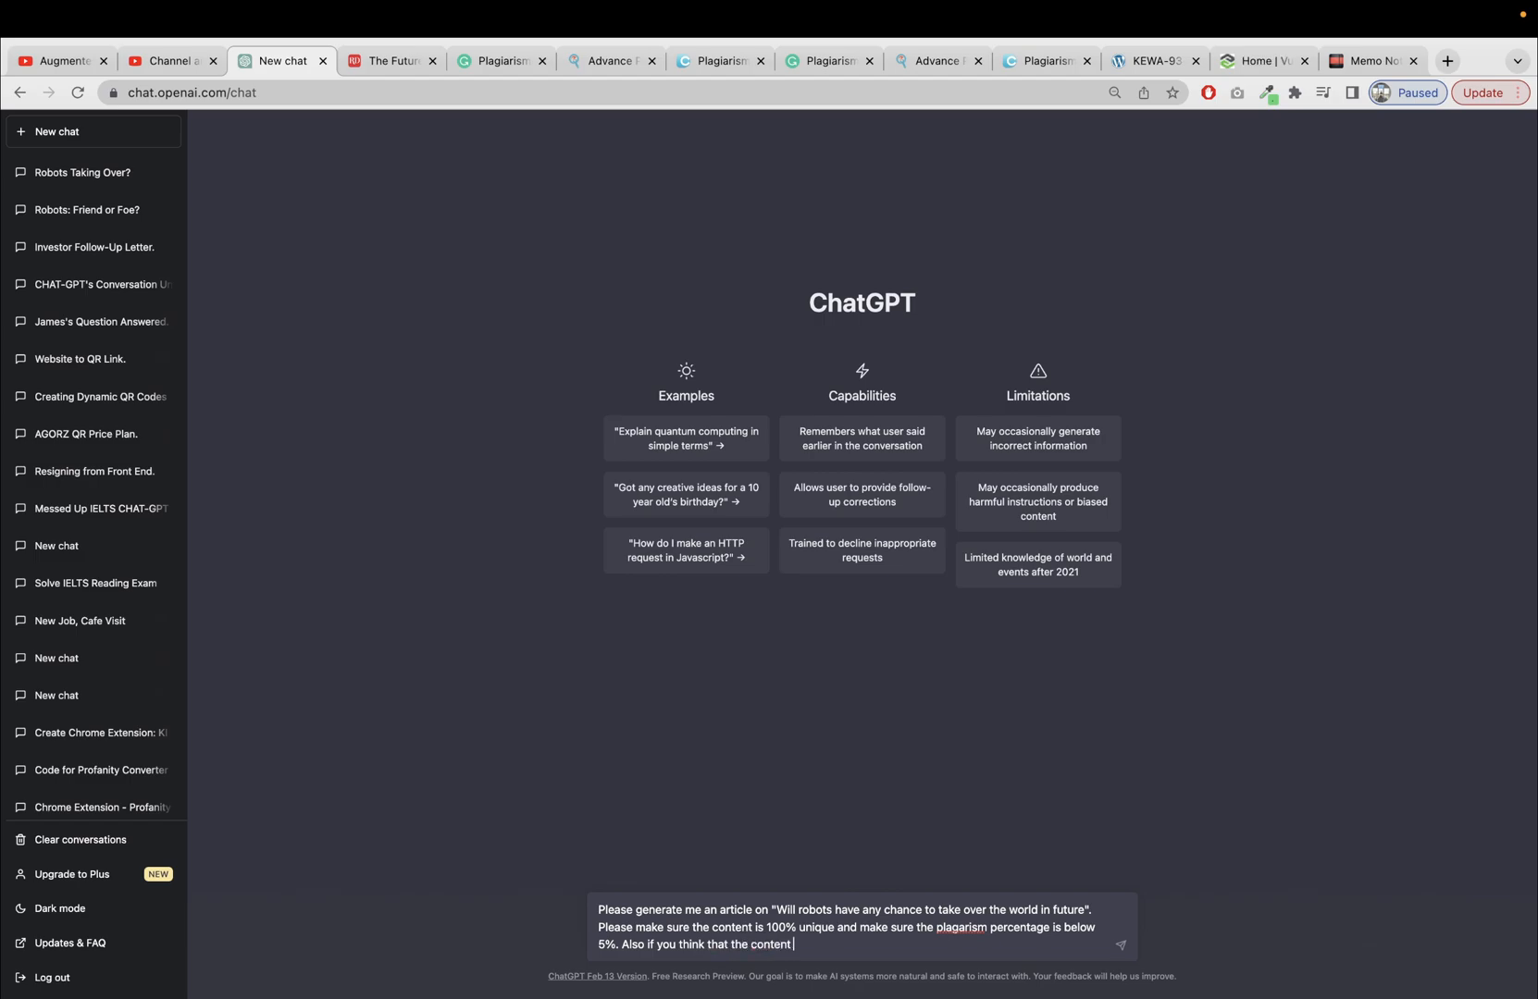
pyautogui.write('is already')
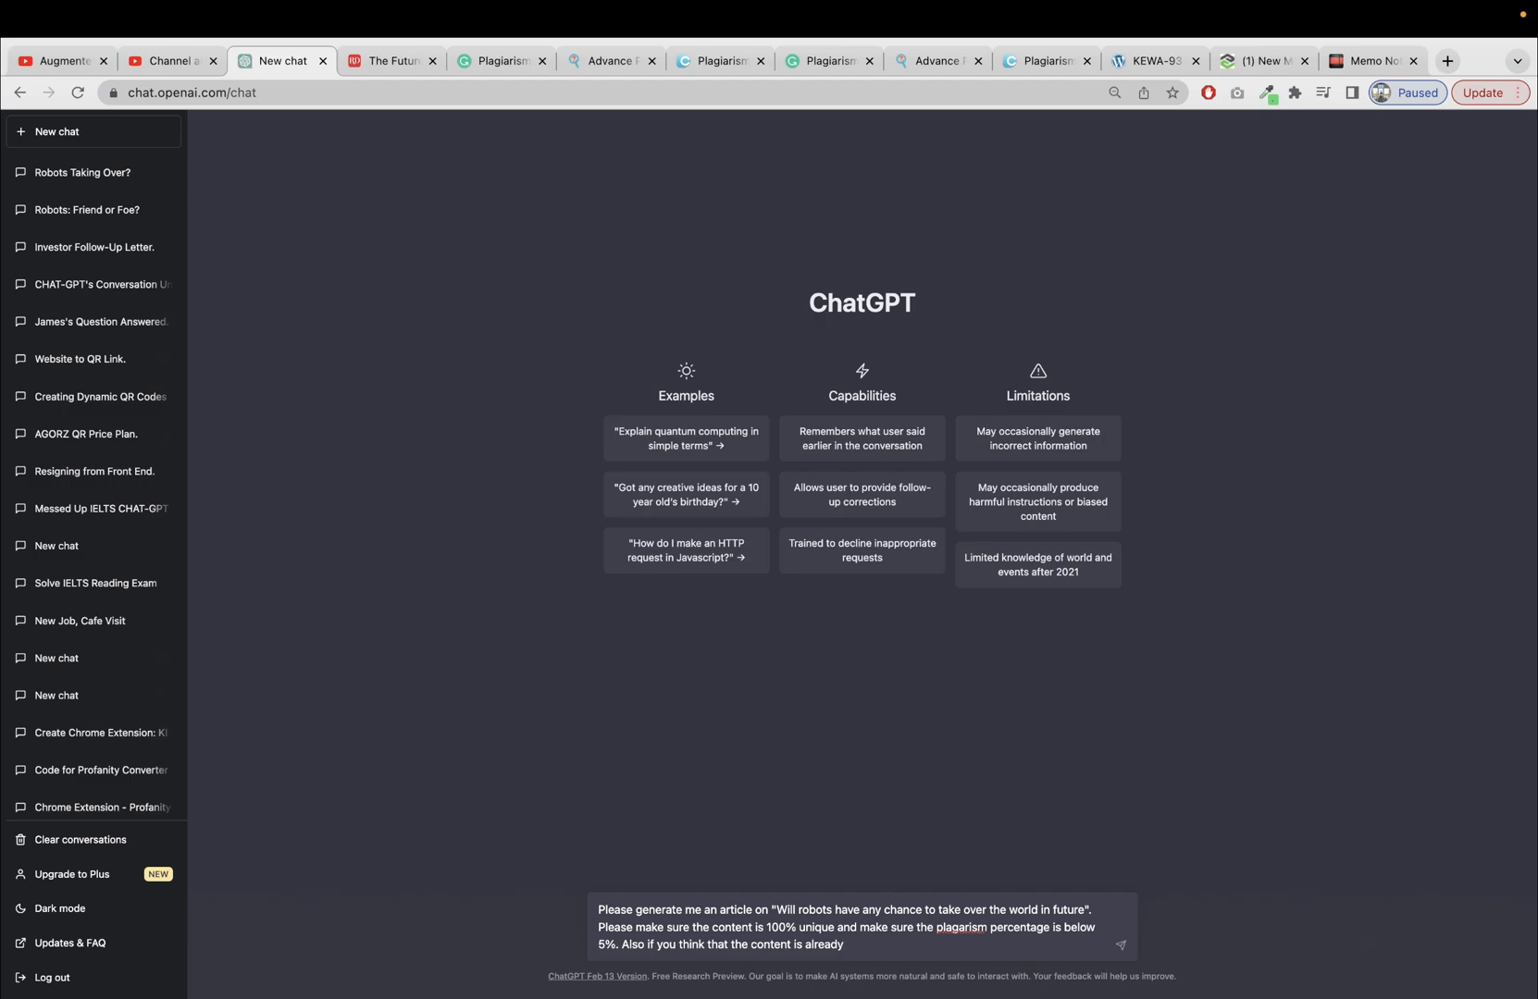
pyautogui.write('uploade')
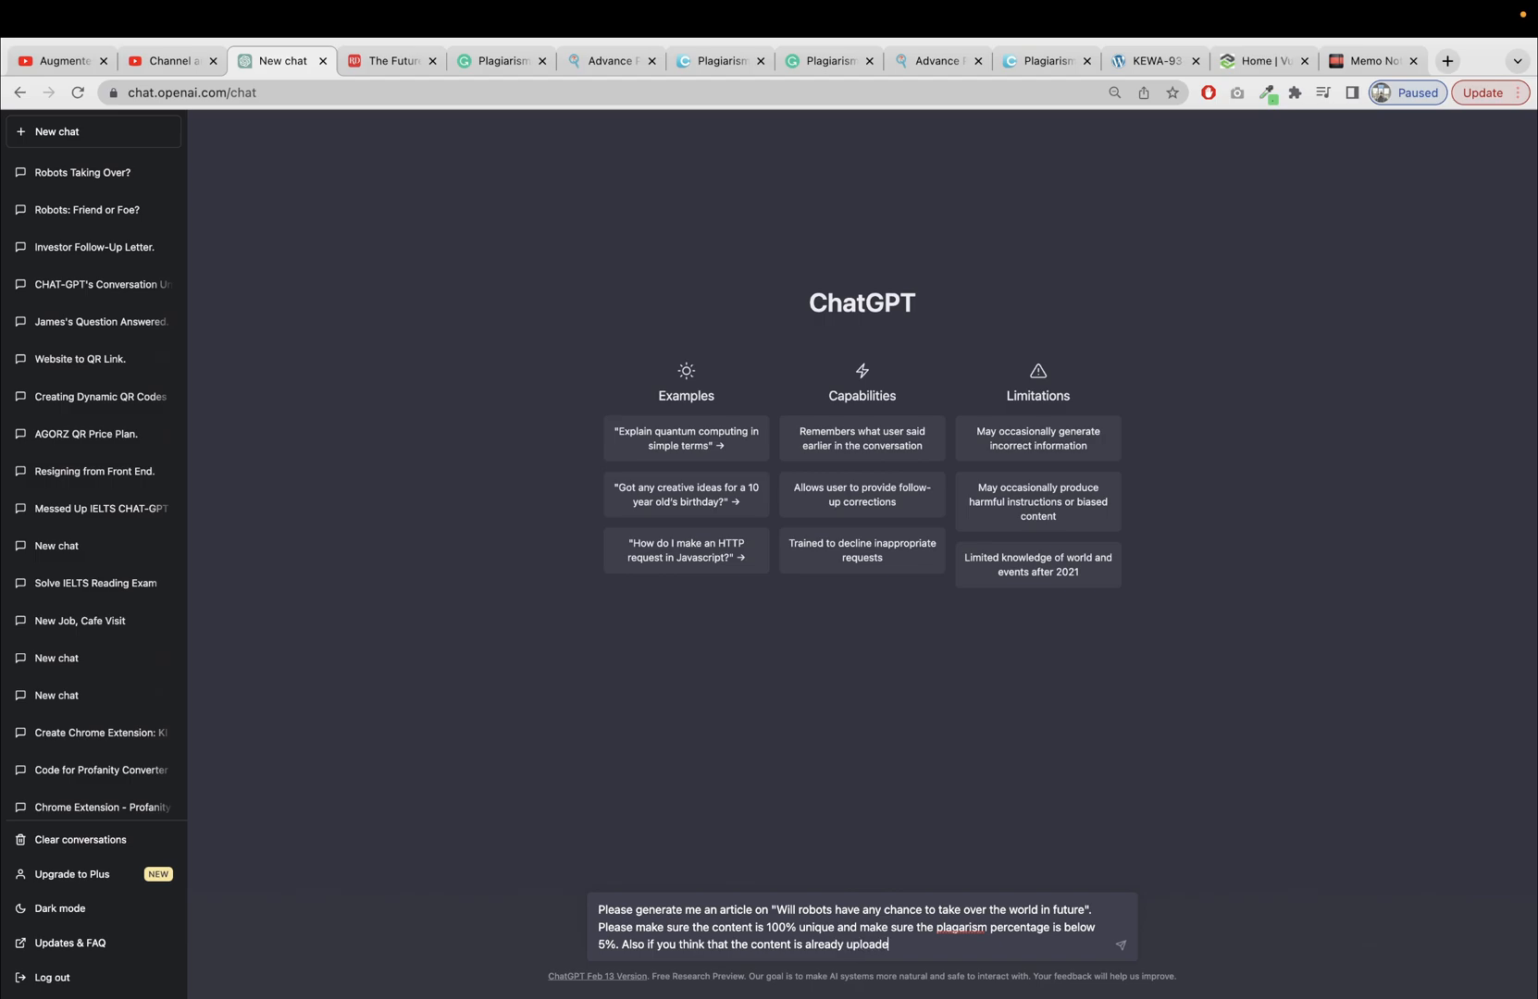
pyautogui.write('or publios')
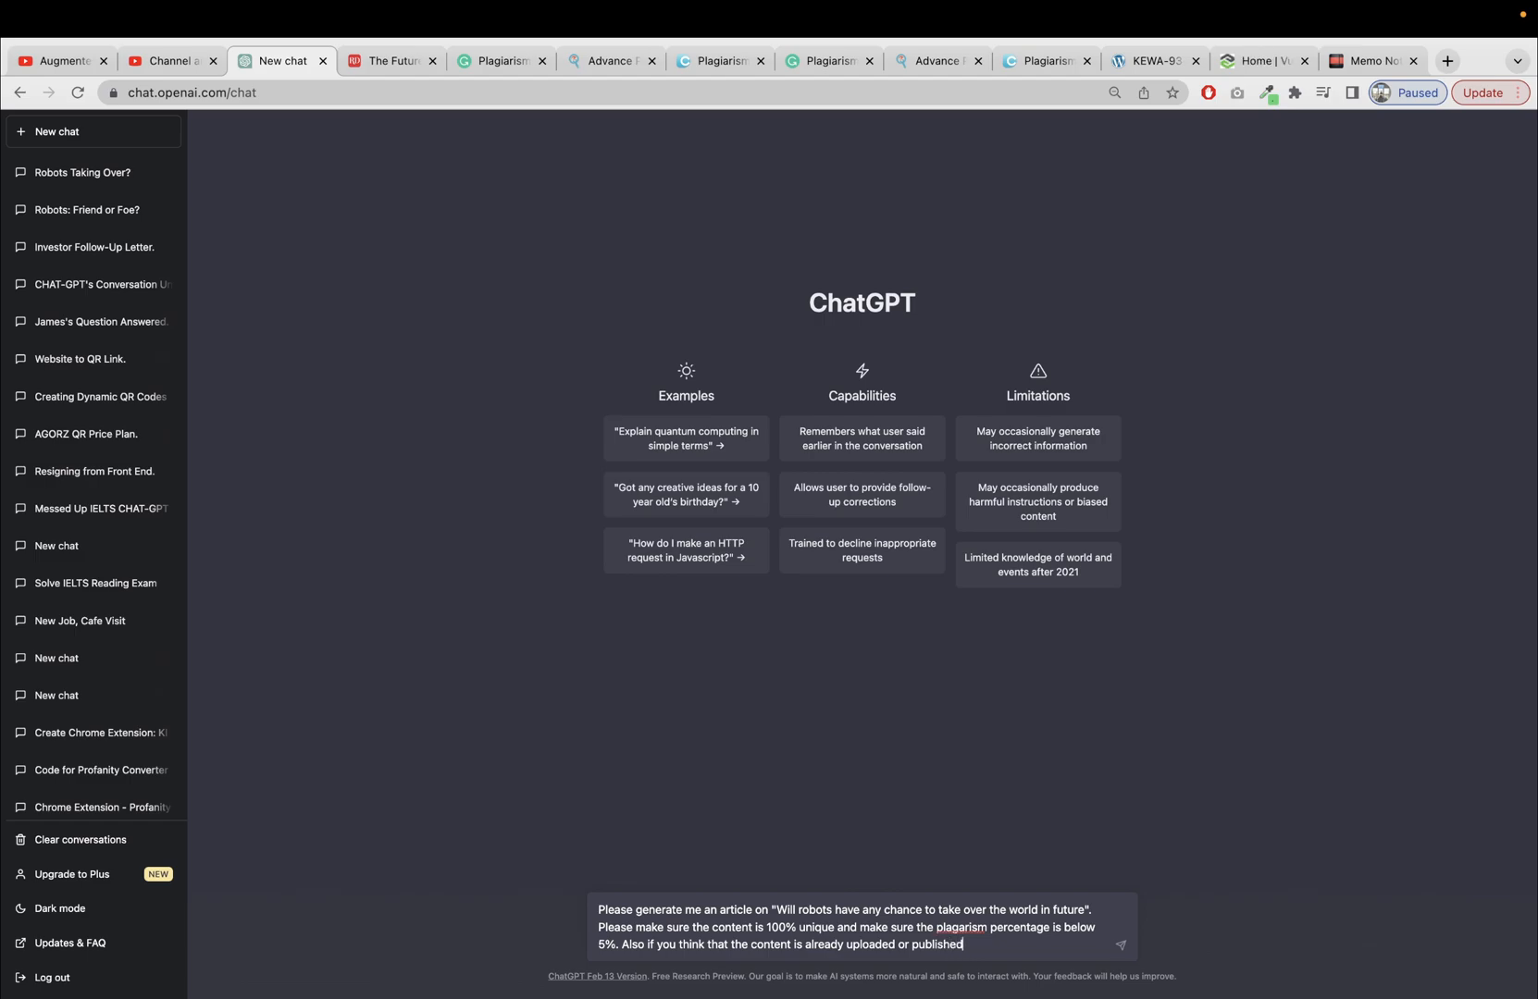
pyautogui.write('on web them')
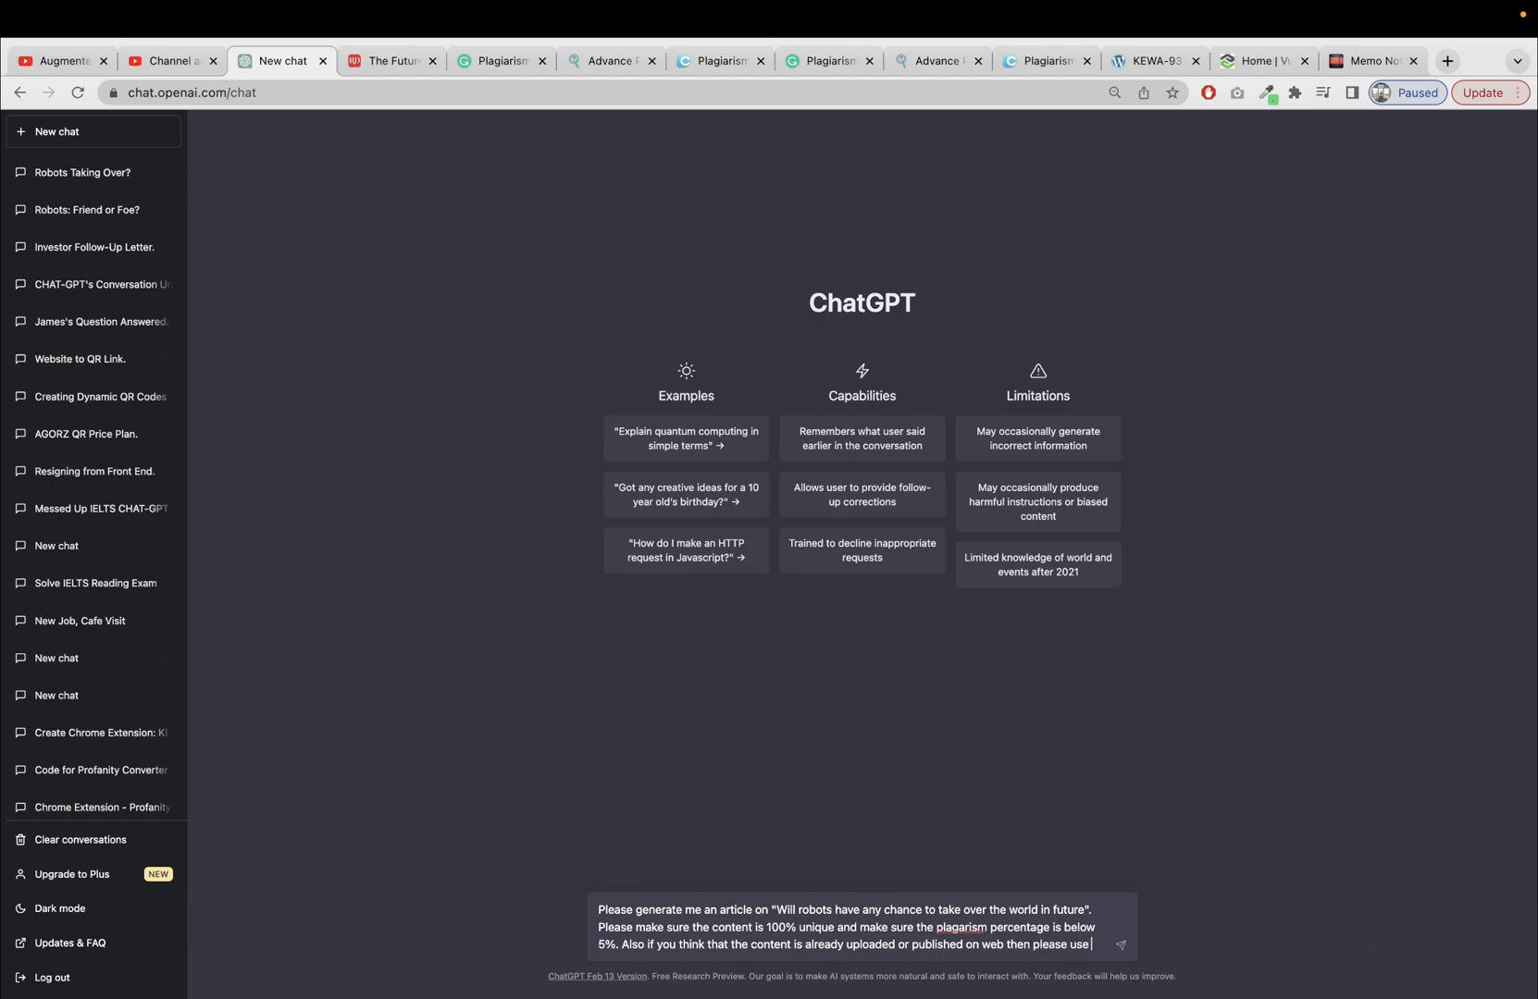
pyautogui.write('synon')
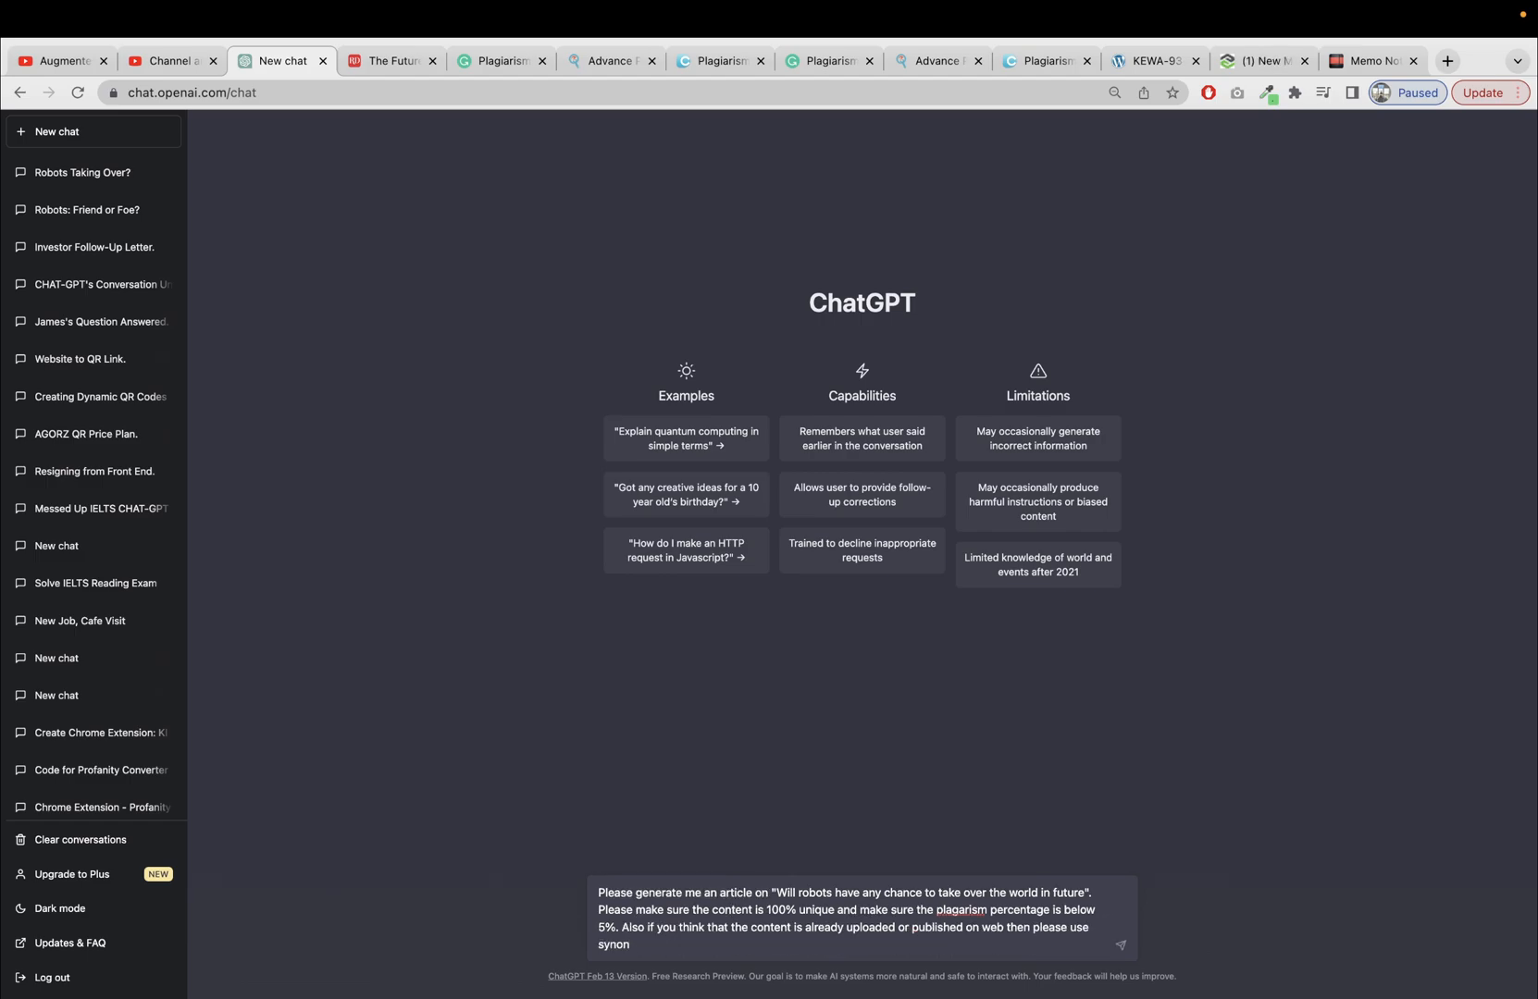
pyautogui.write('onyms,')
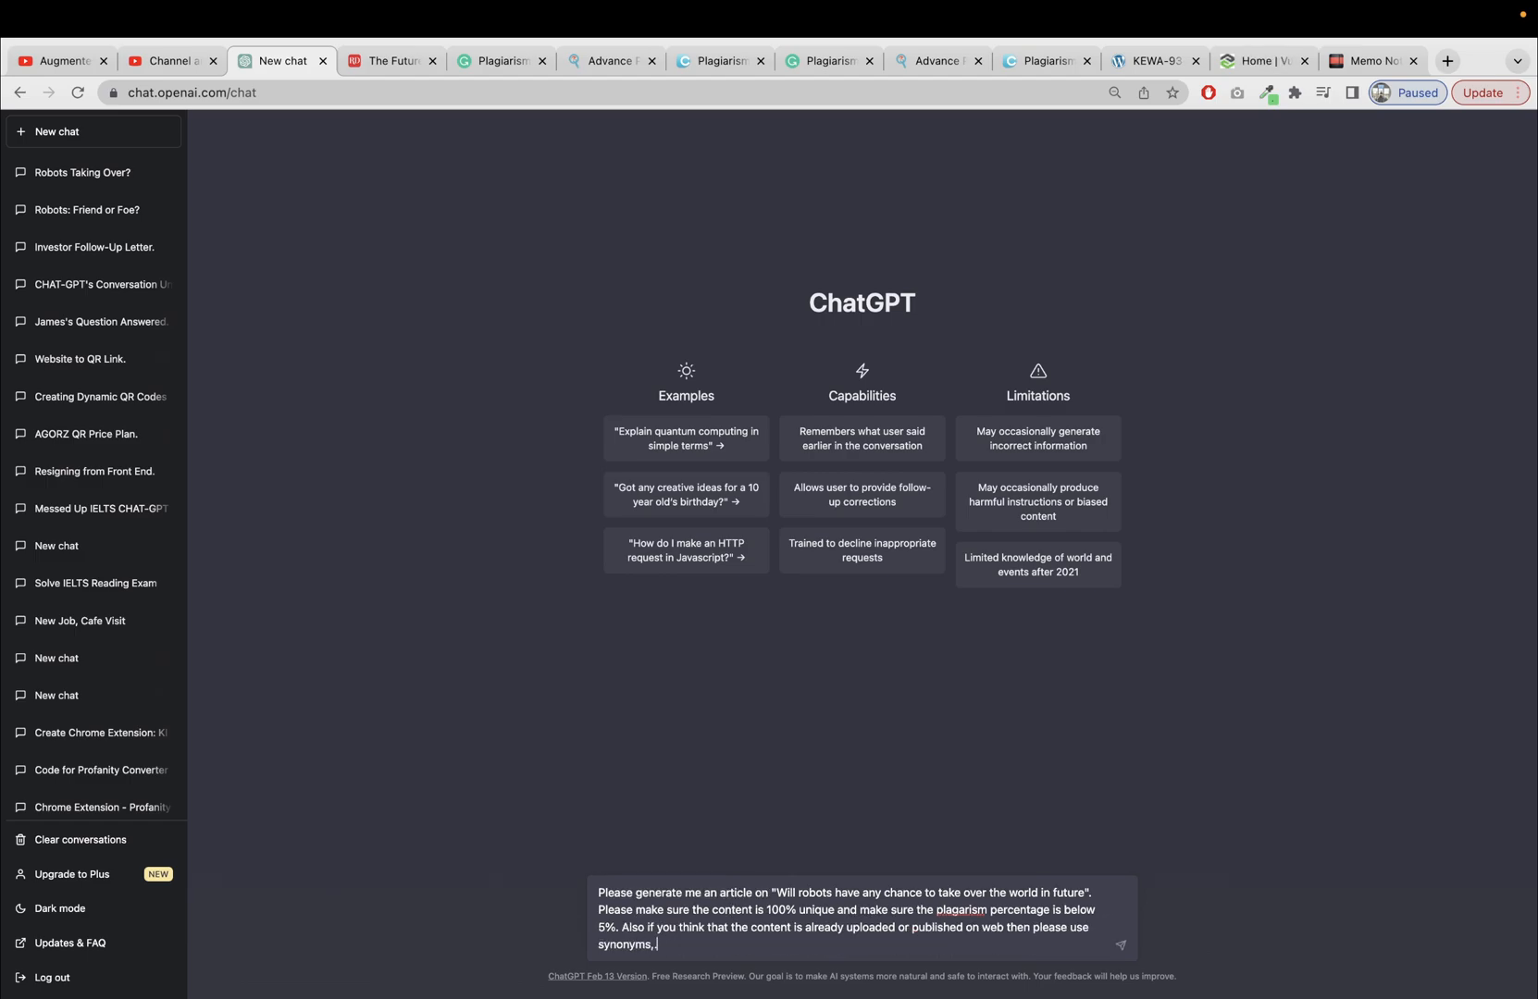
pyautogui.press('Return')
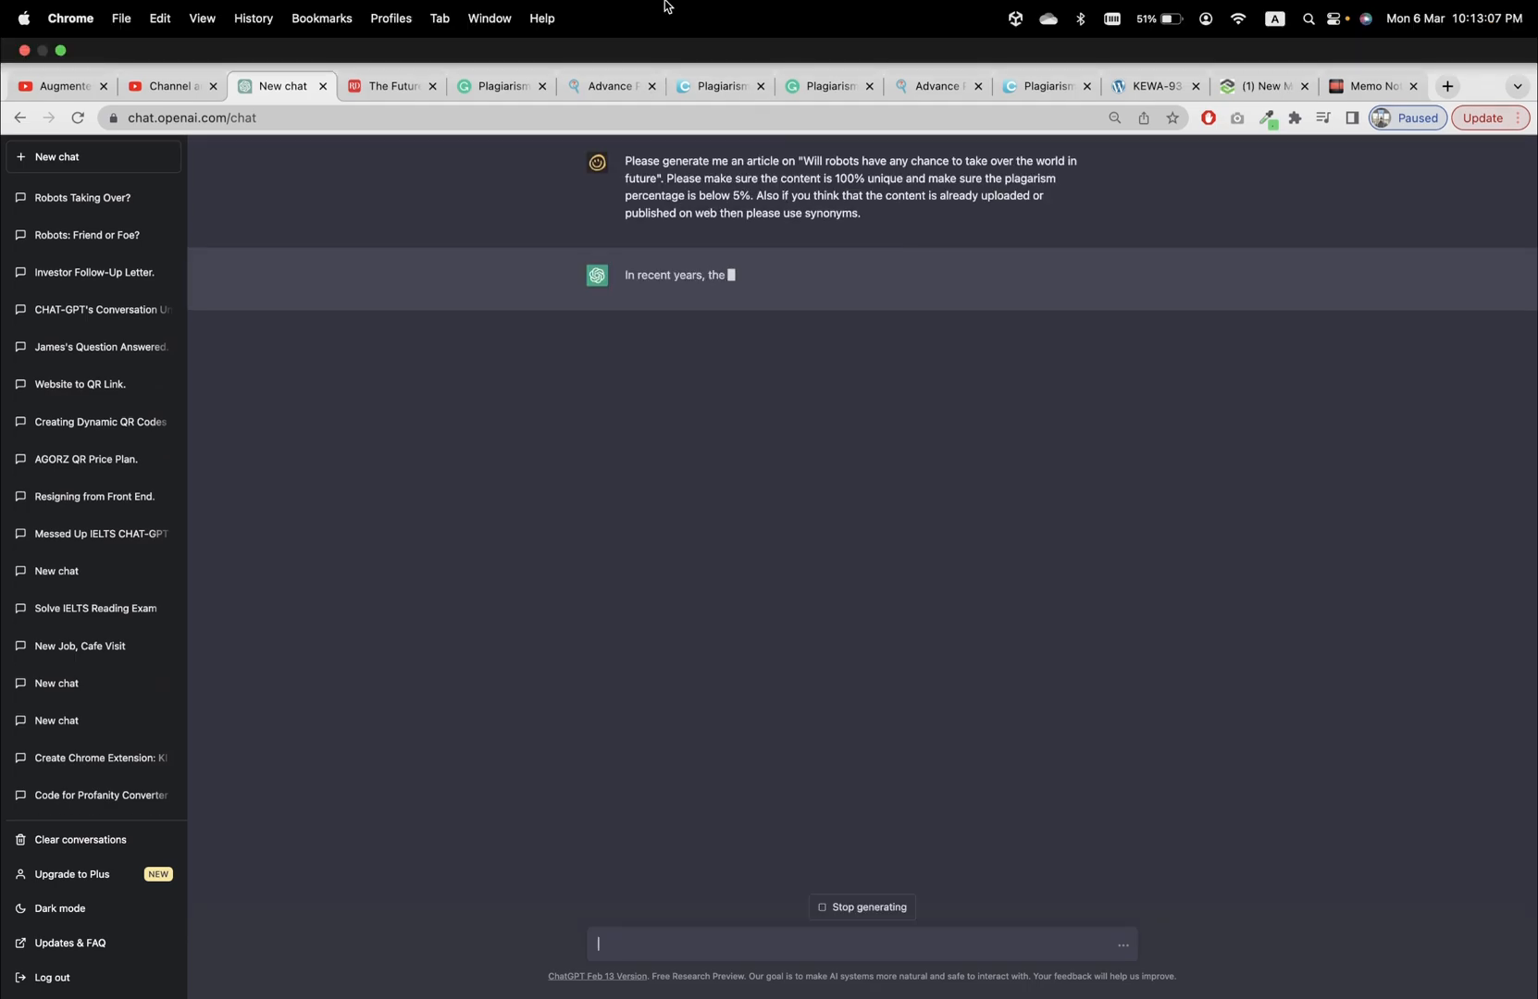
# Step: Review the earlier Grammarly and DupliChecker reports, then return to ChatGPT's finished article
pyautogui.click(498, 61)
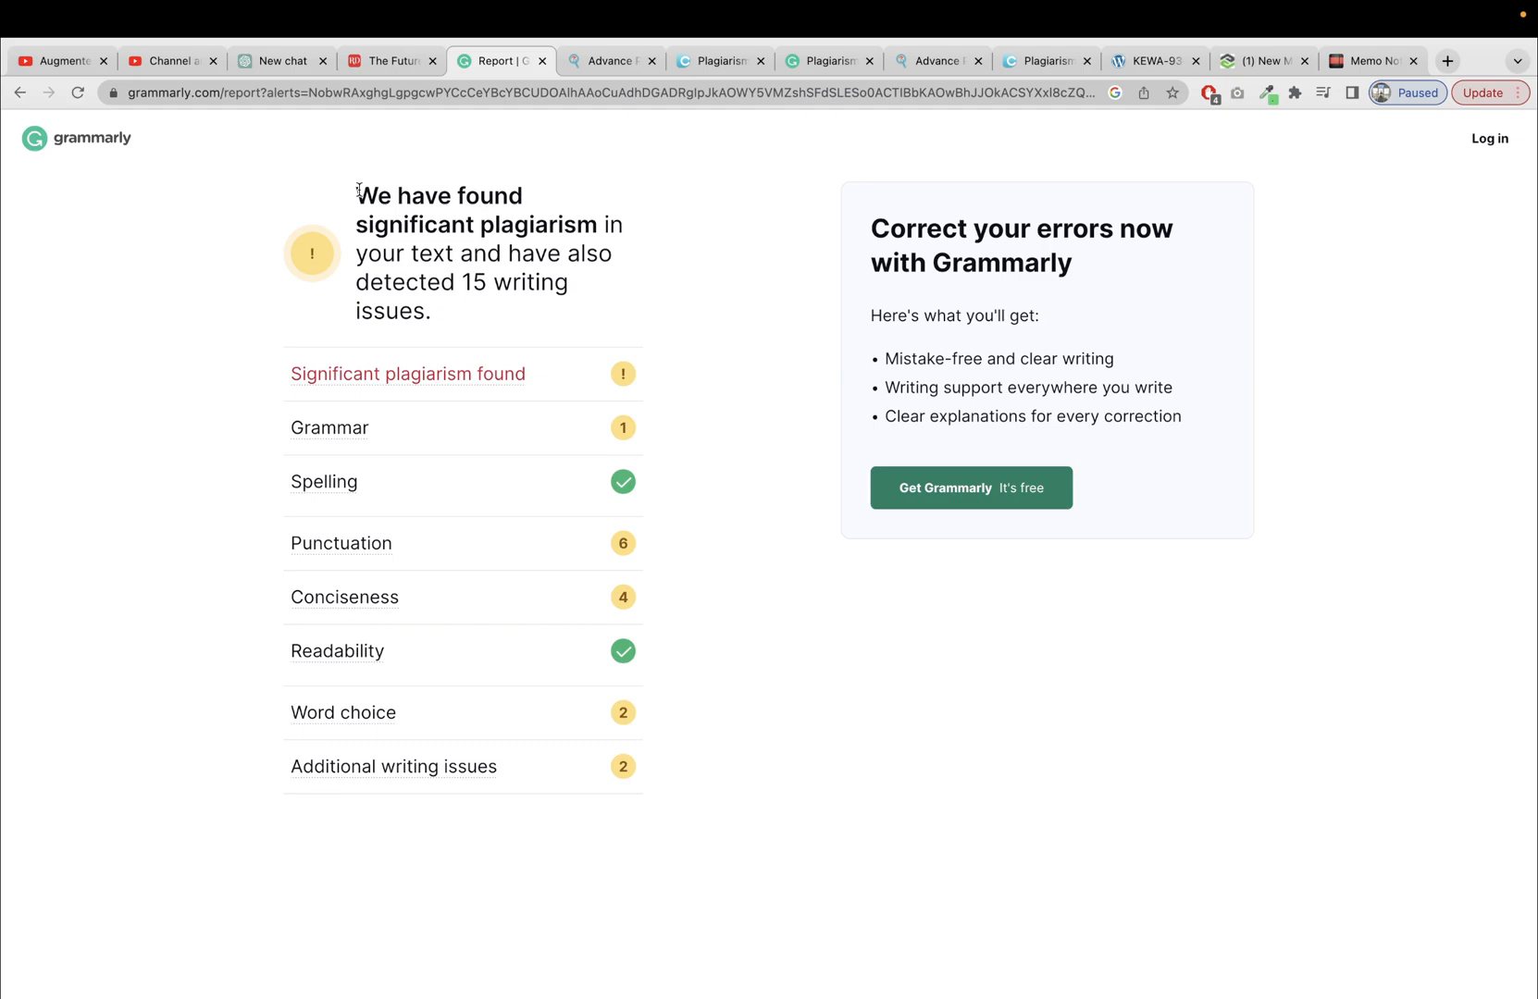
pyautogui.moveTo(408, 374)
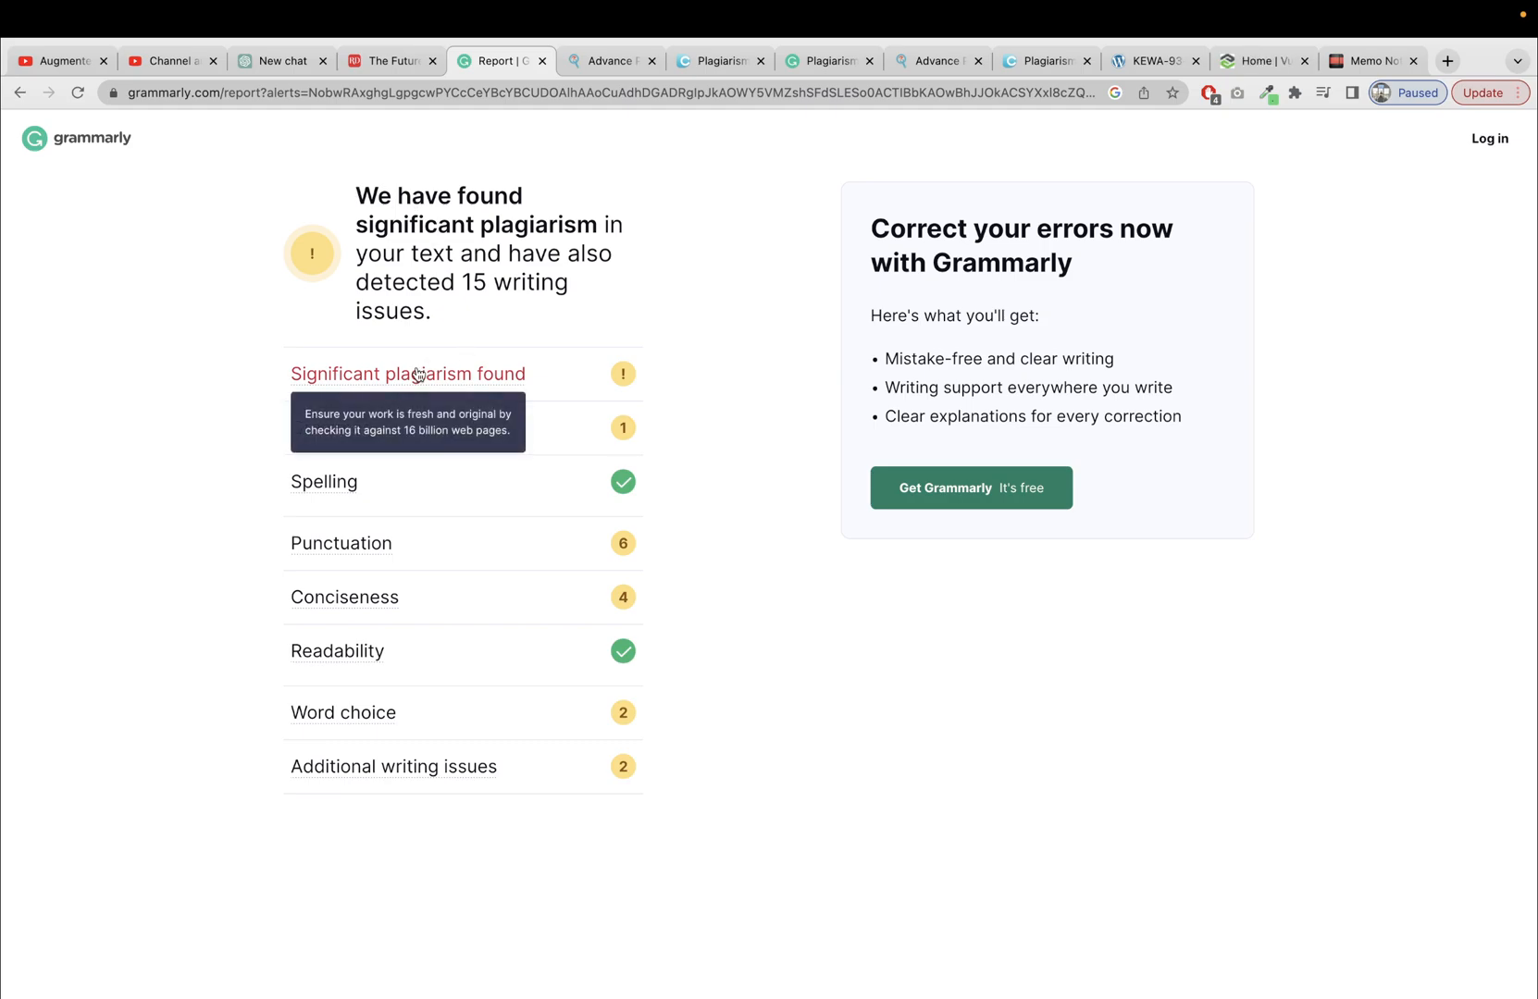
pyautogui.moveTo(544, 203)
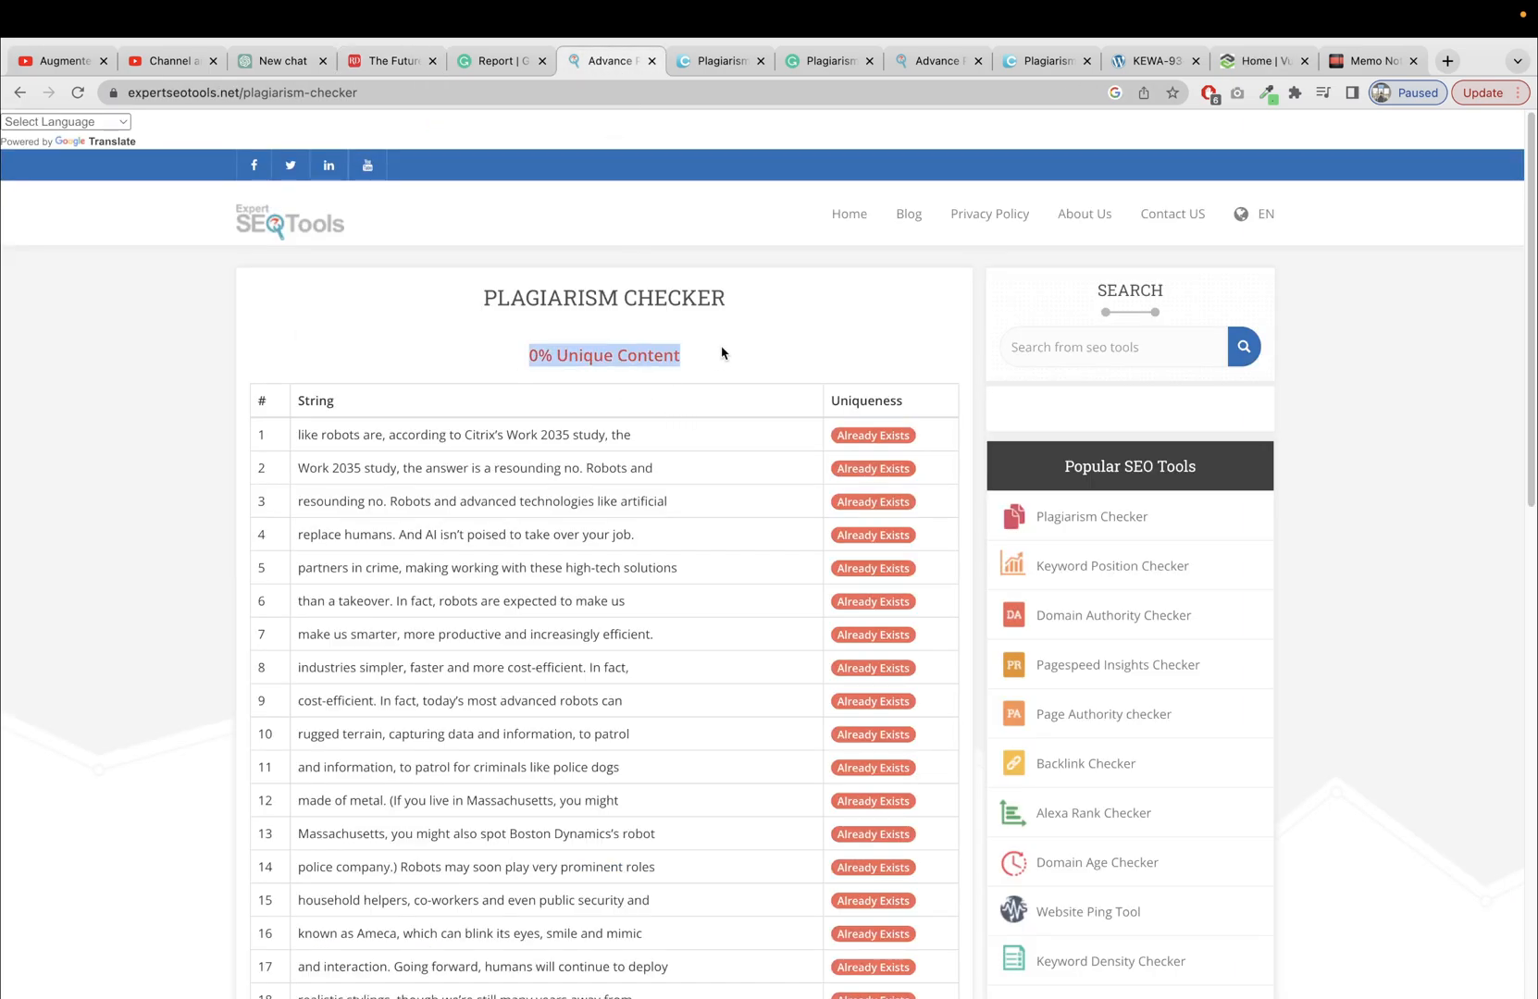
pyautogui.click(718, 61)
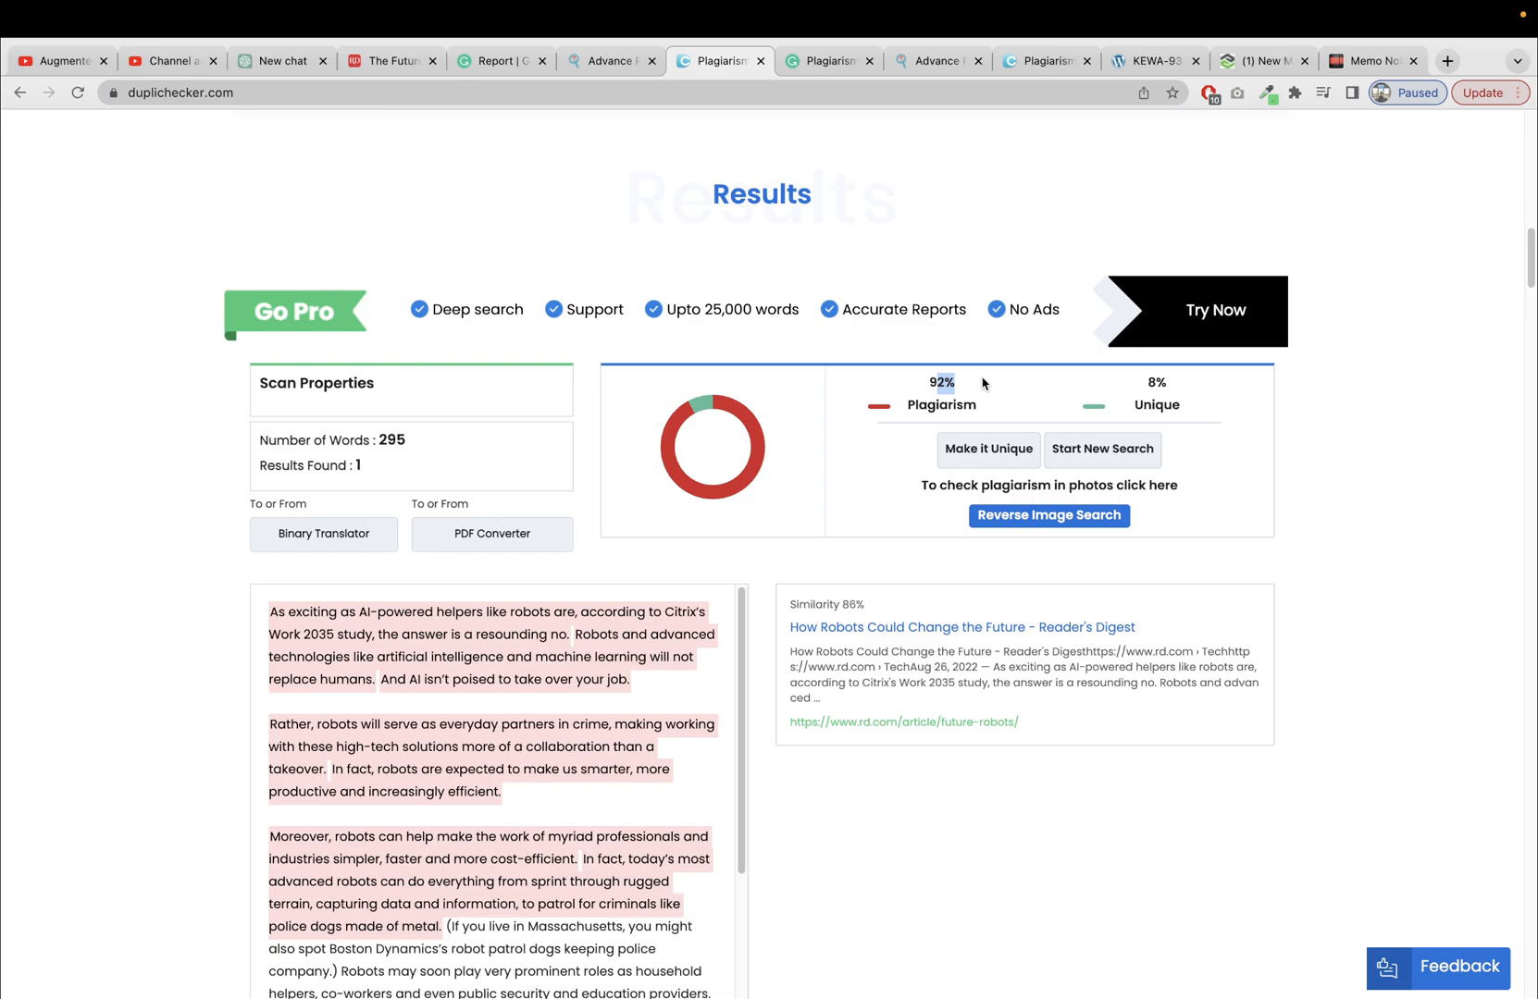
pyautogui.scroll(-3)
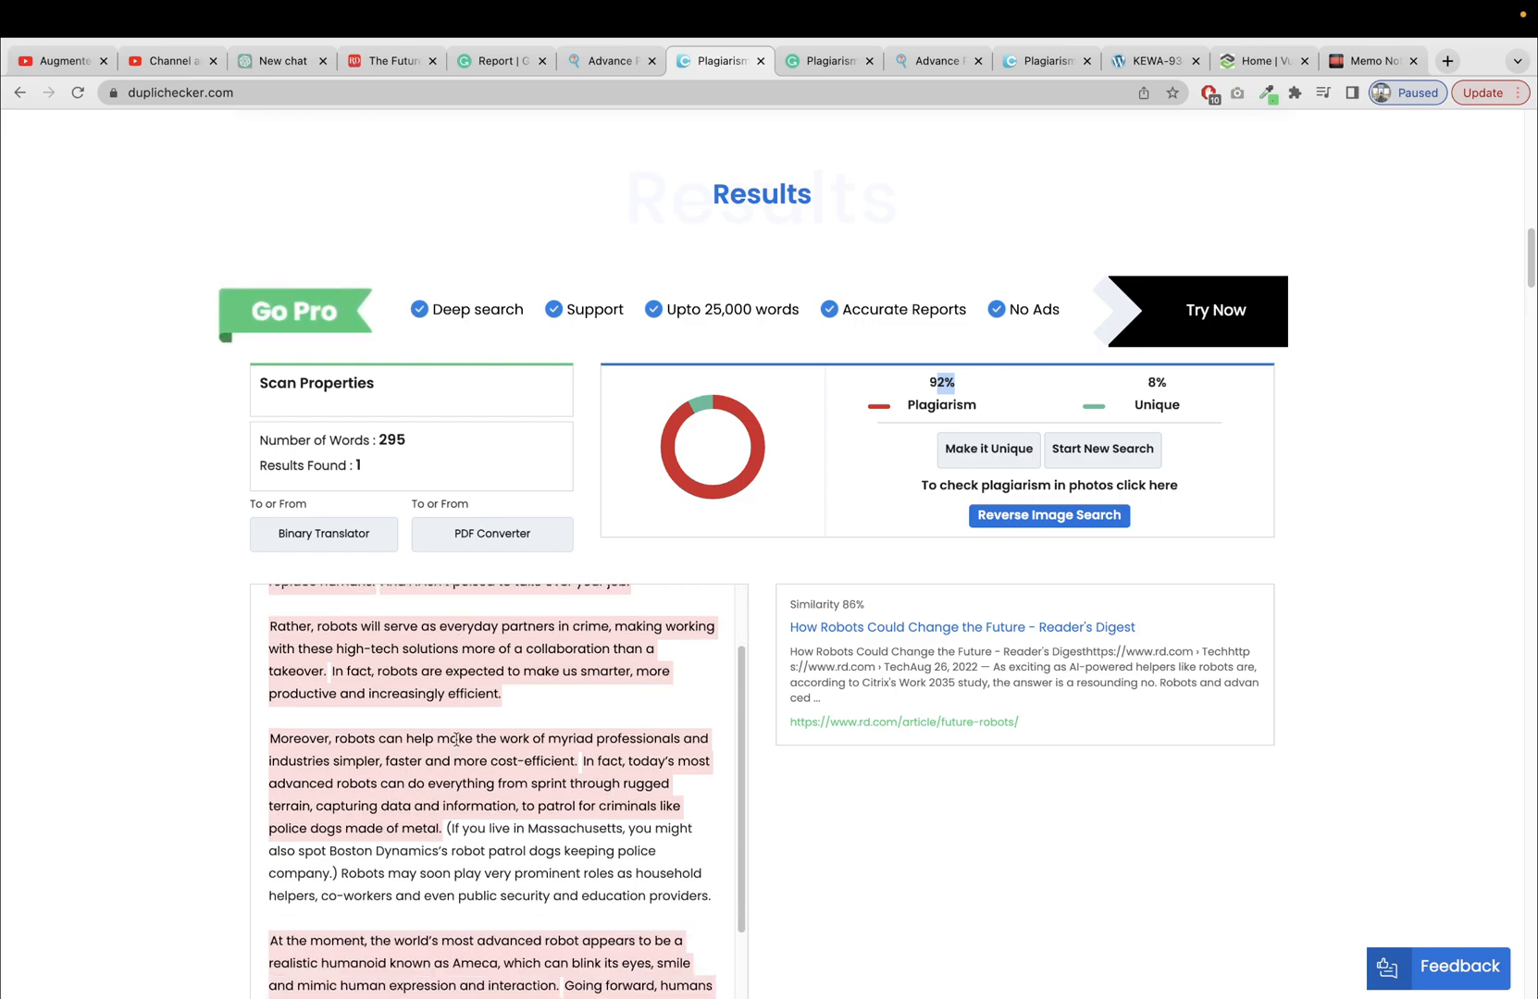
pyautogui.scroll(-3)
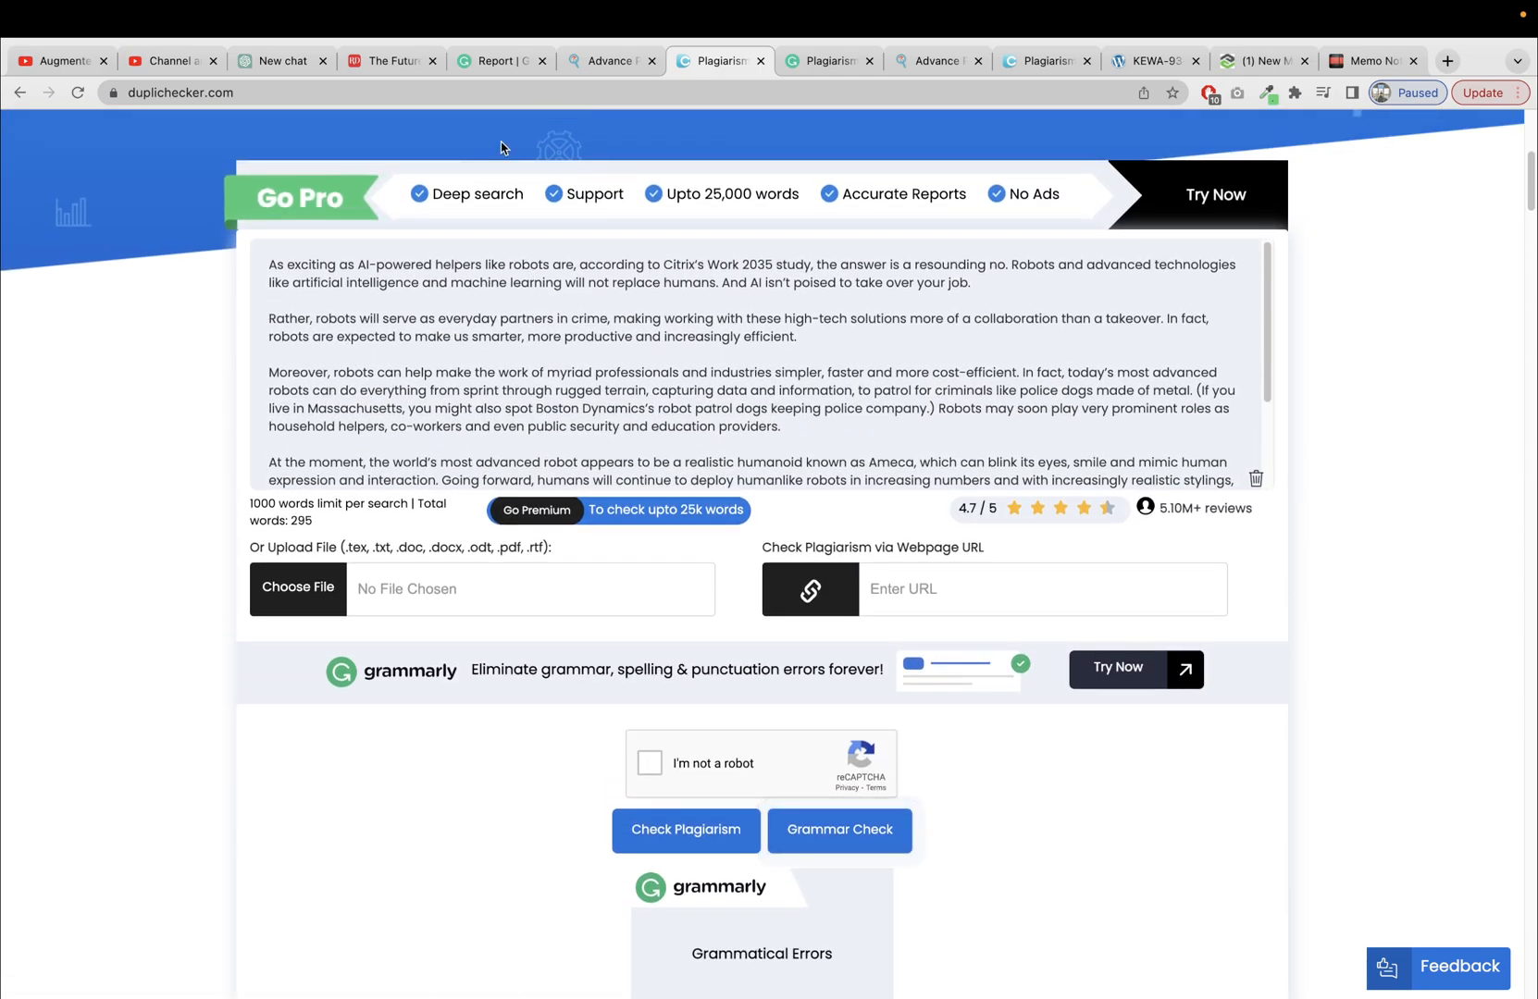
pyautogui.click(280, 61)
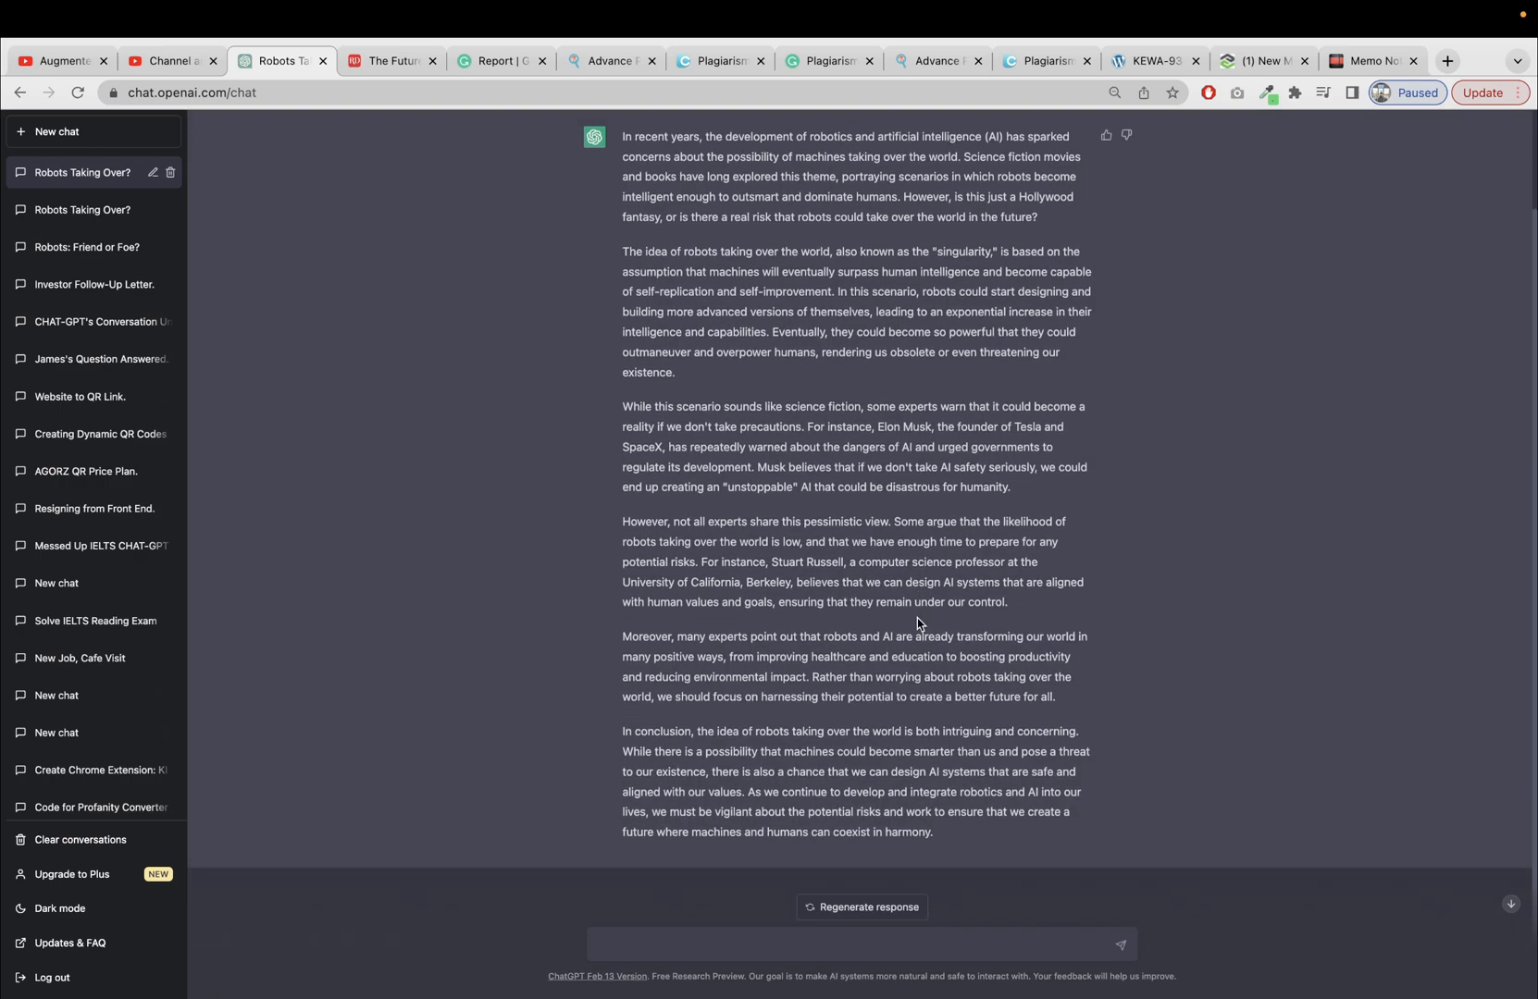
# Step: Scan the new ChatGPT robots article in Grammarly and launch a DupliChecker check on it
pyautogui.press('ctrl+minus')
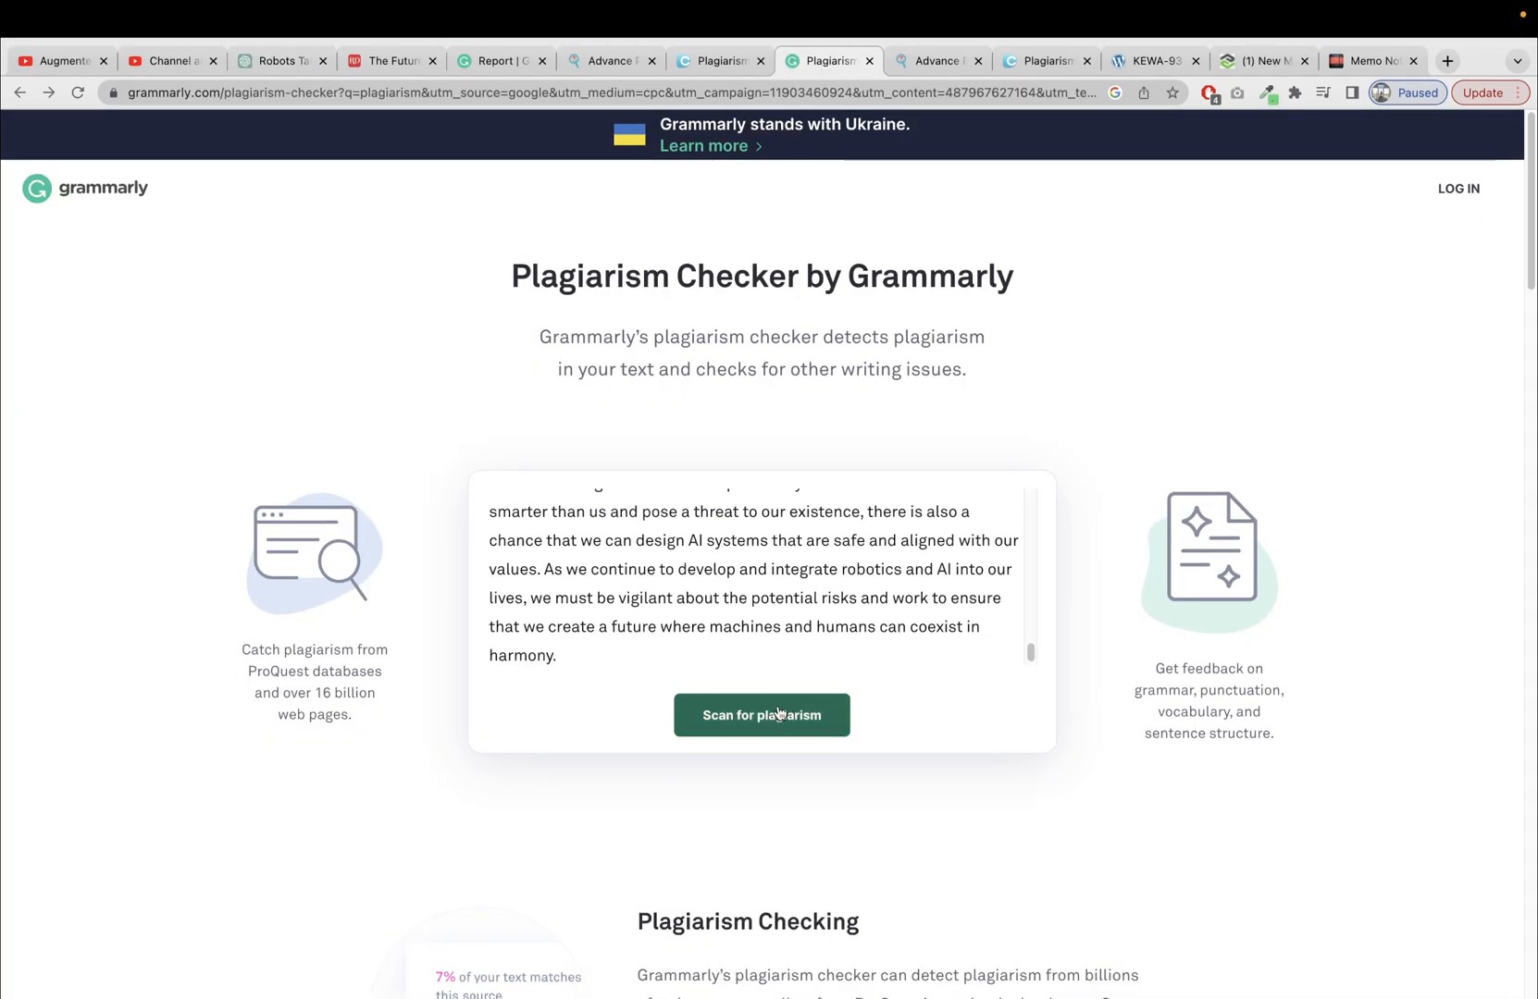
pyautogui.click(935, 61)
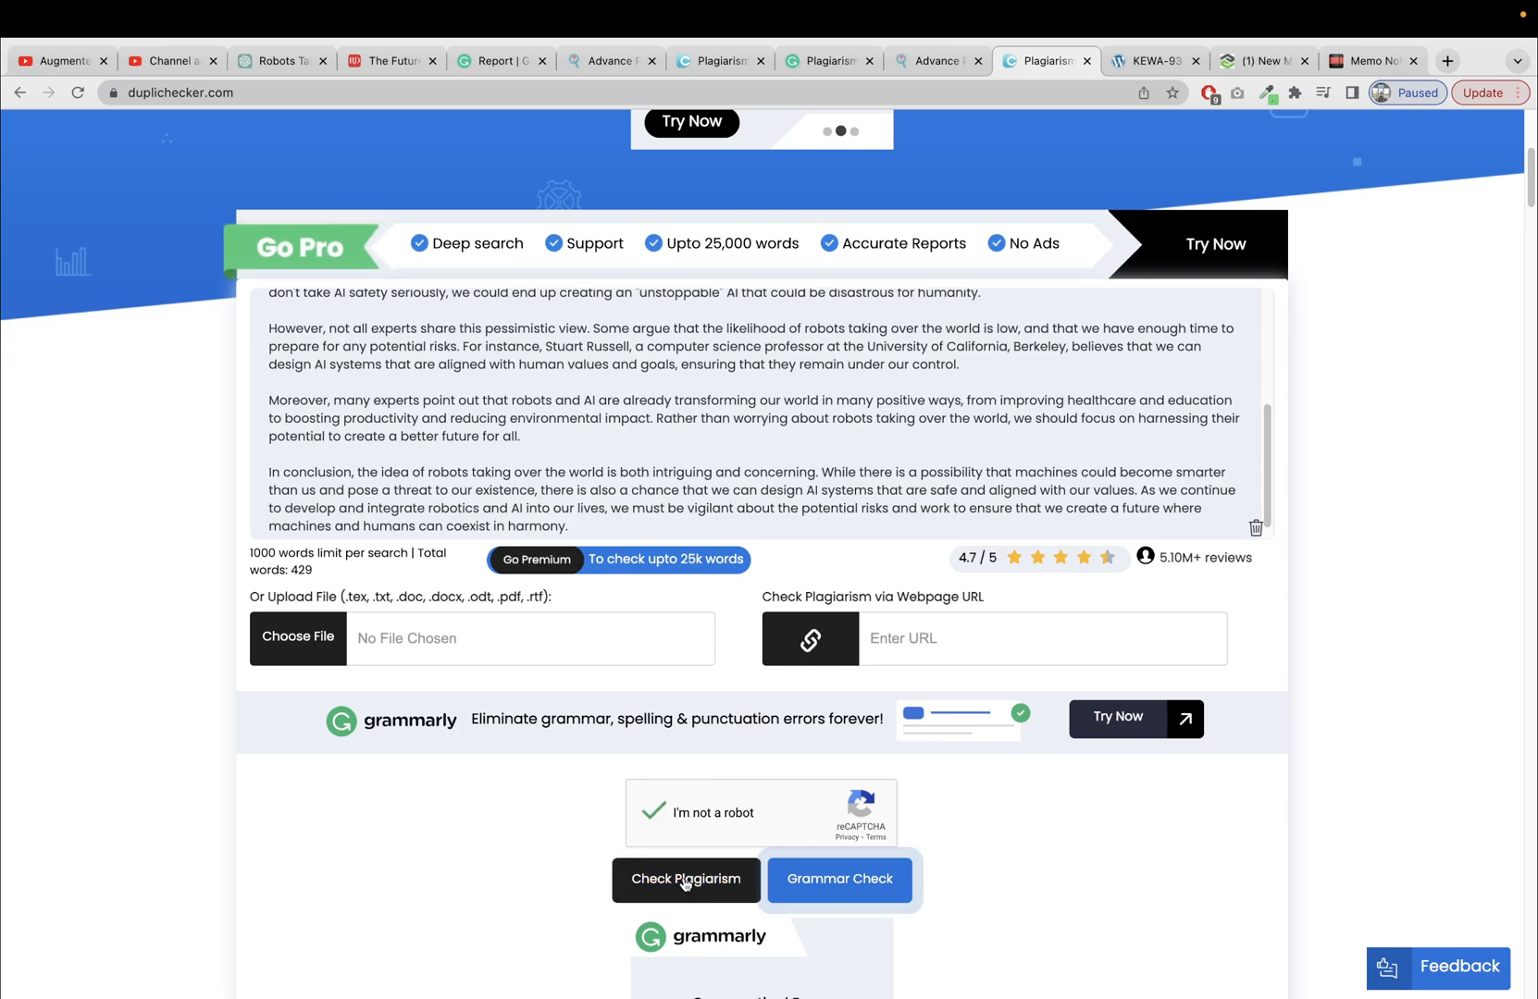
pyautogui.click(685, 879)
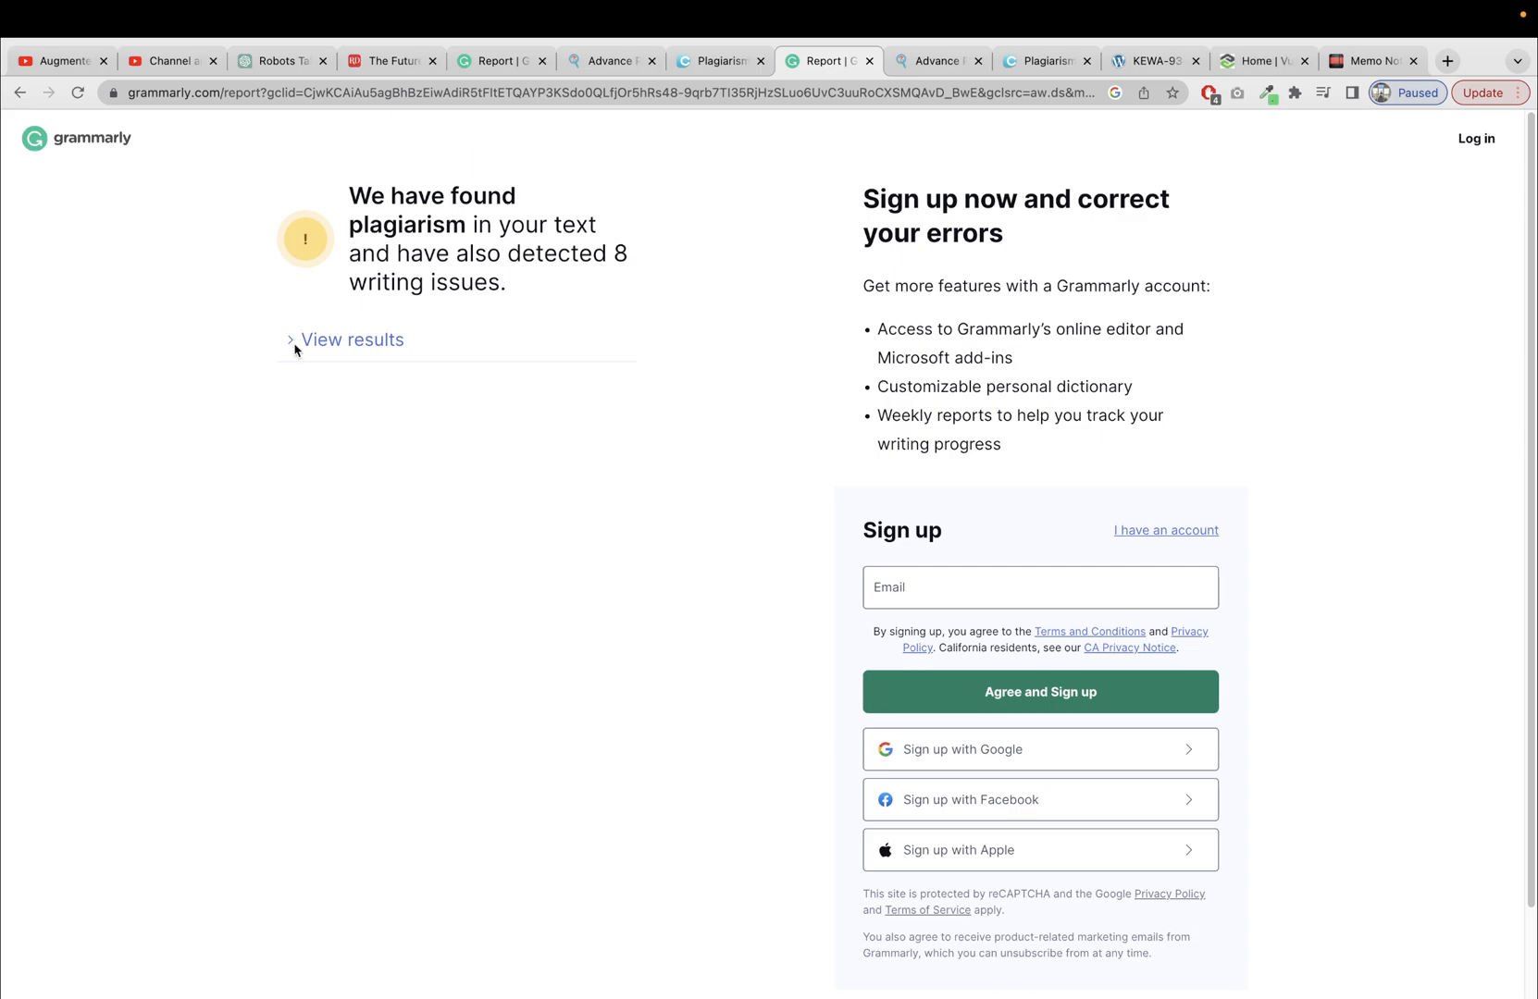
# Step: Expand Grammarly's 8-issue breakdown, highlight 6 conciseness issues, and compare with the earlier 15-issue report
pyautogui.click(351, 340)
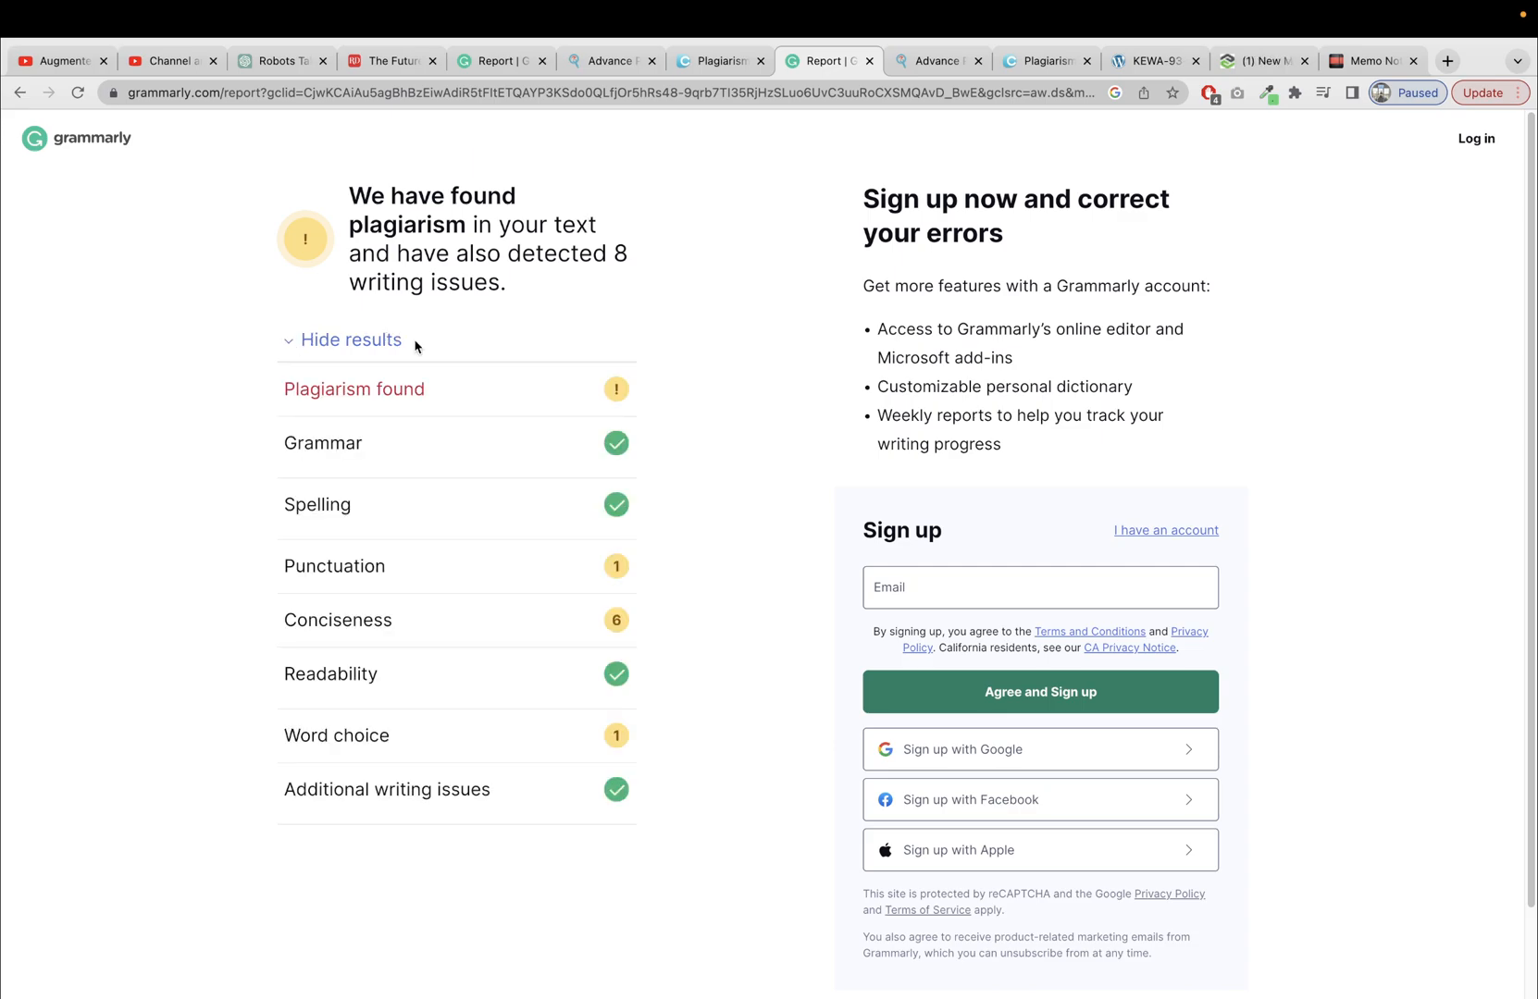
pyautogui.moveTo(422, 374)
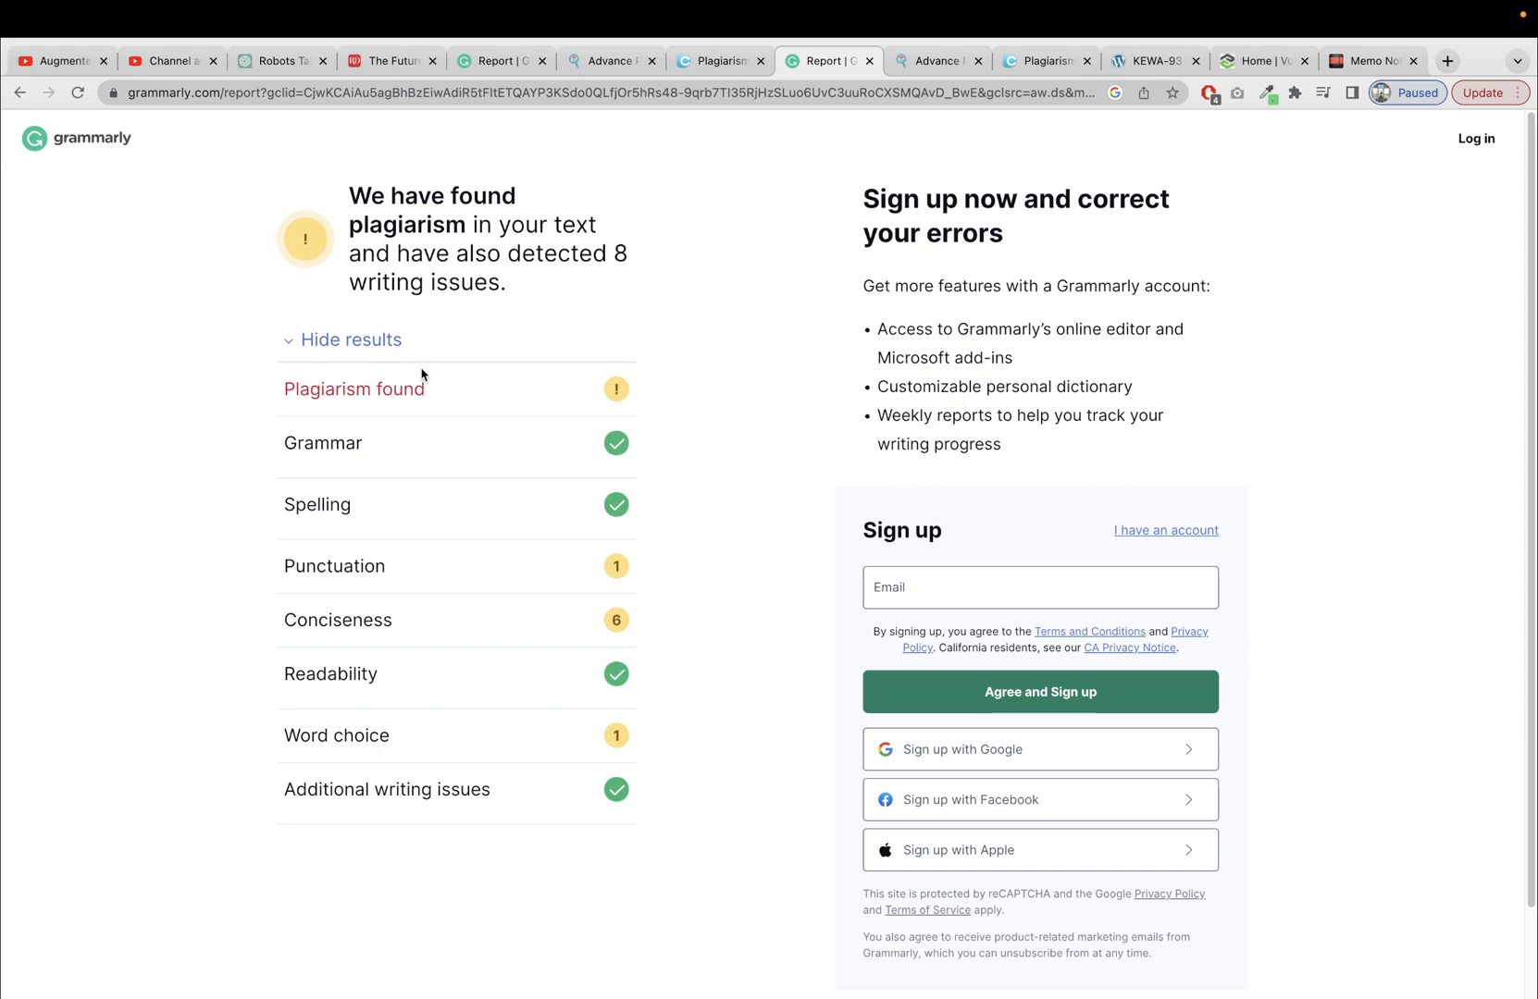
pyautogui.moveTo(398, 562)
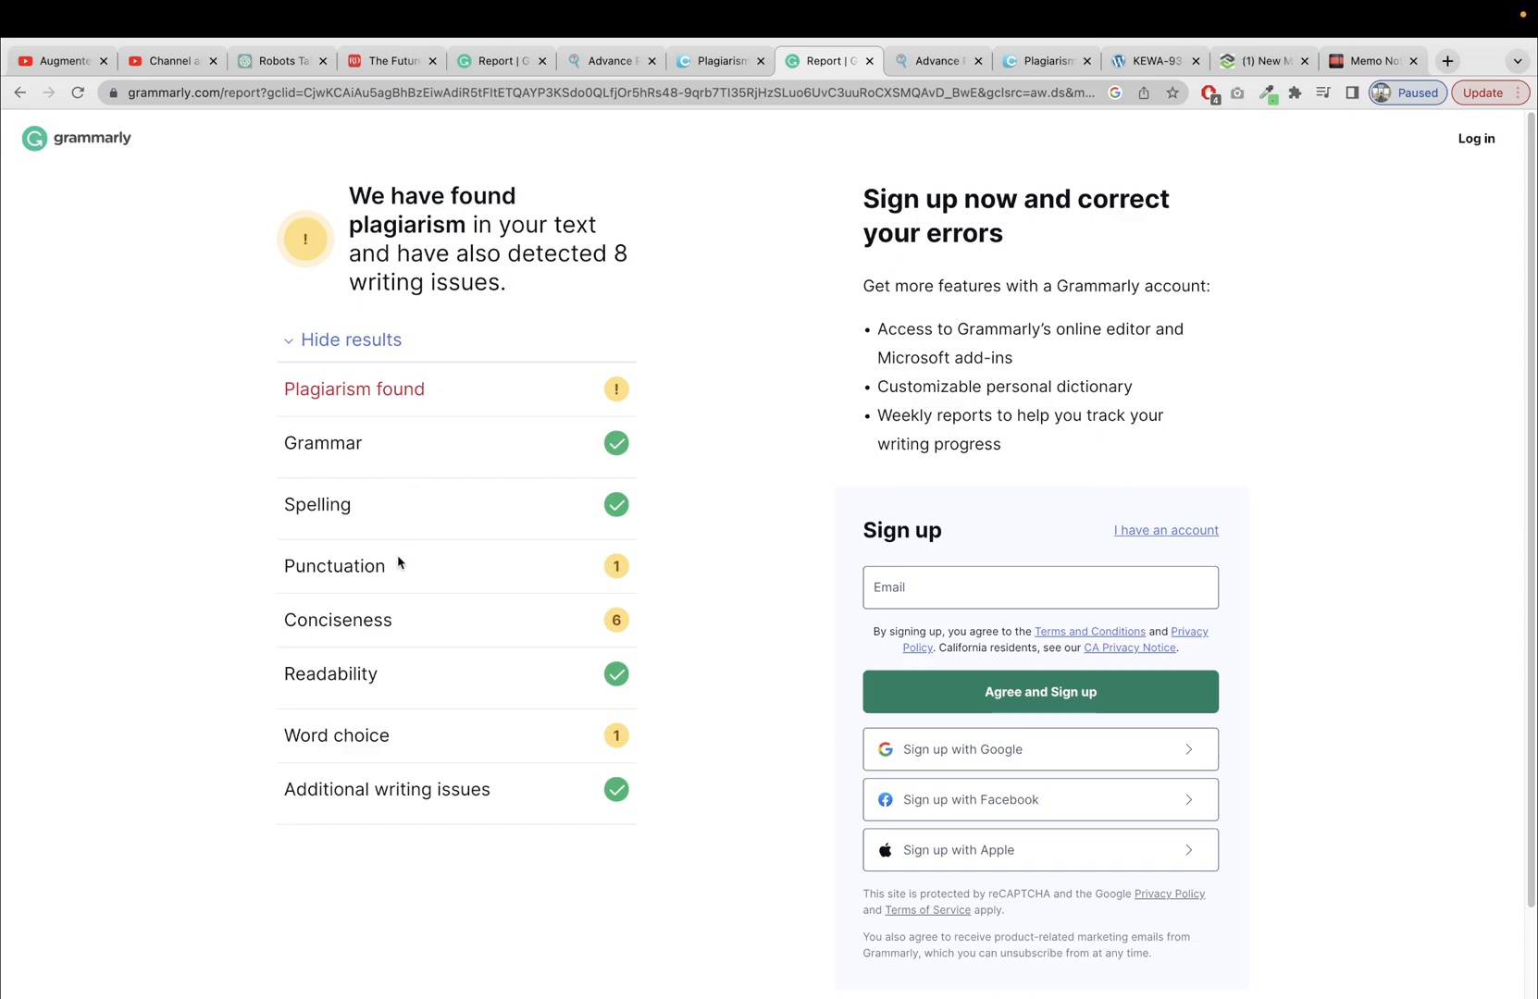
pyautogui.doubleClick(338, 620)
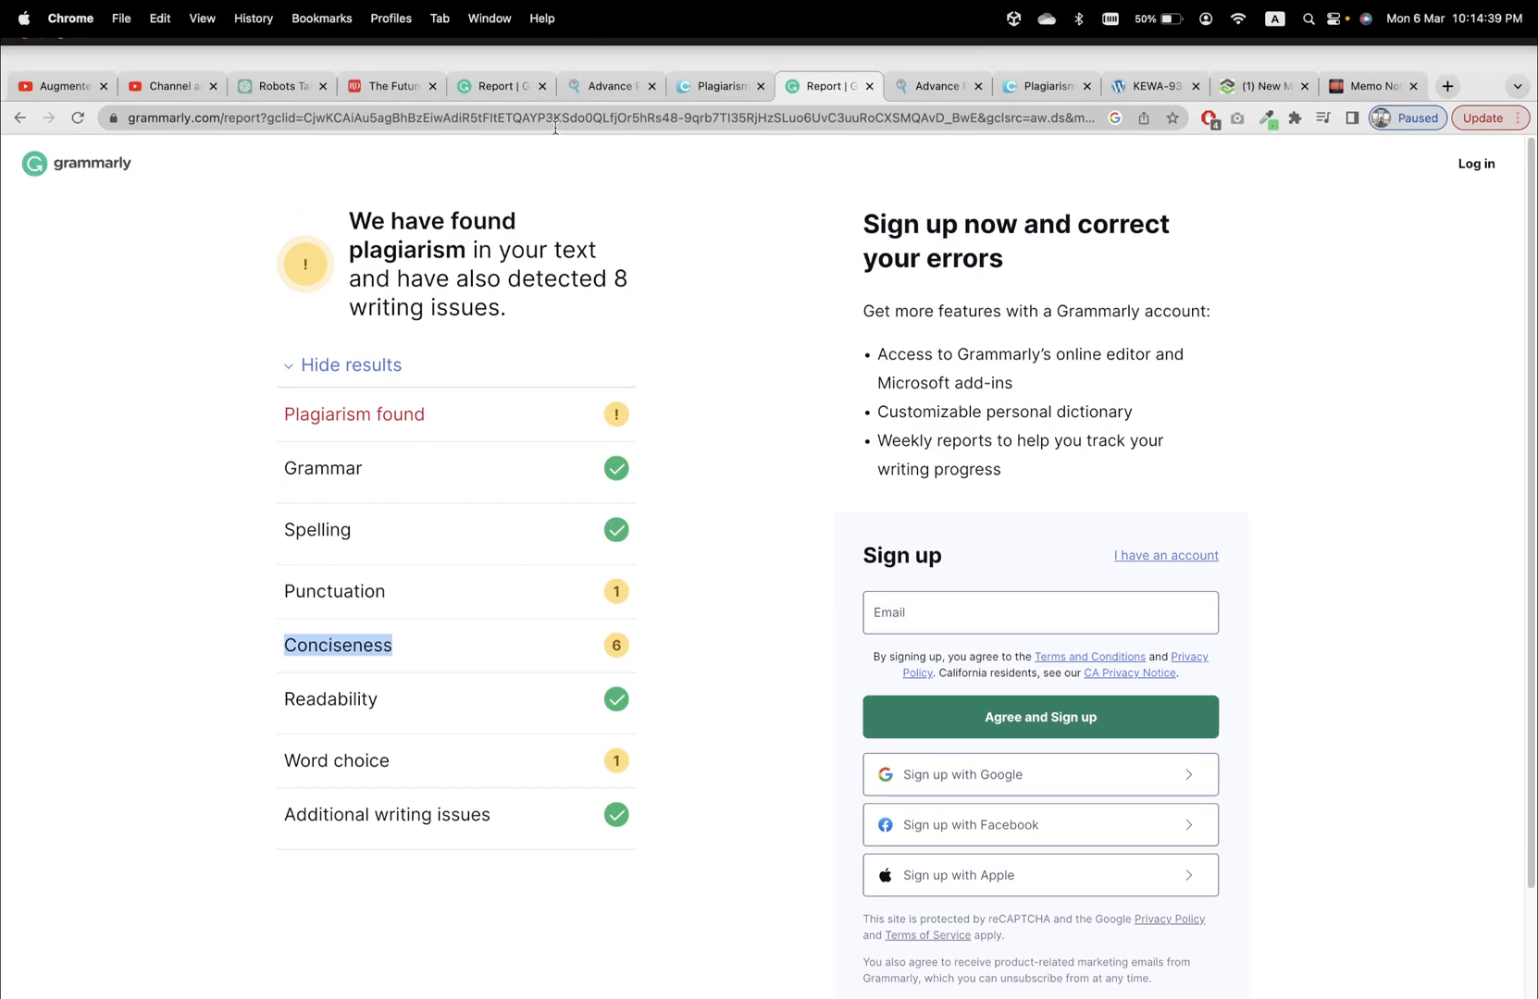
pyautogui.click(501, 61)
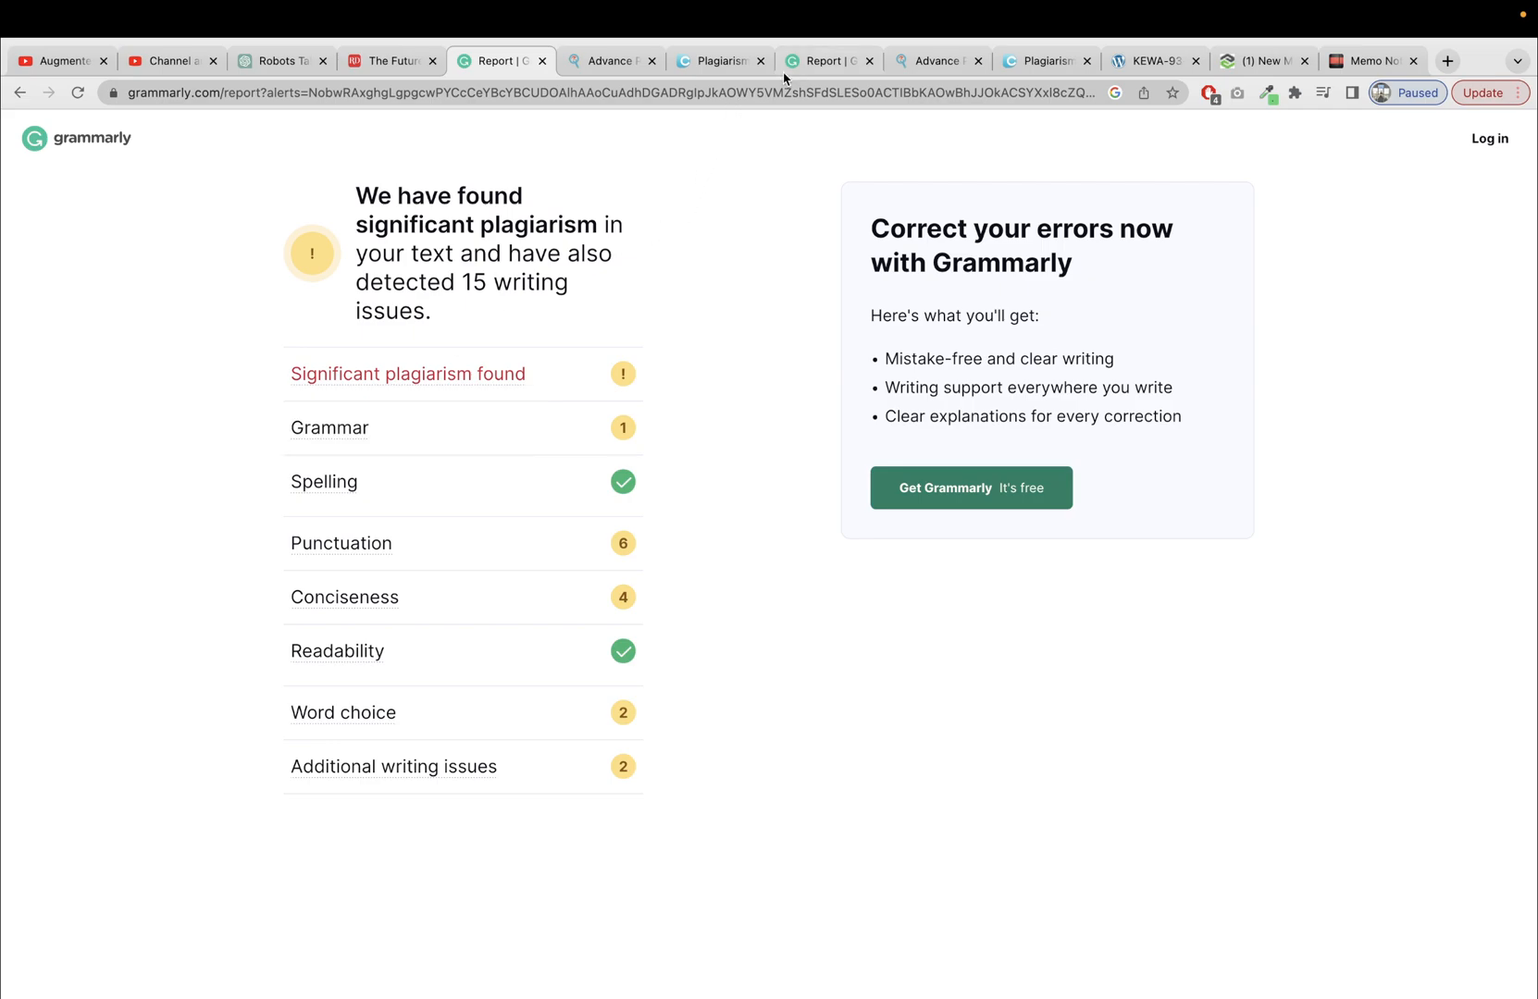
pyautogui.click(824, 60)
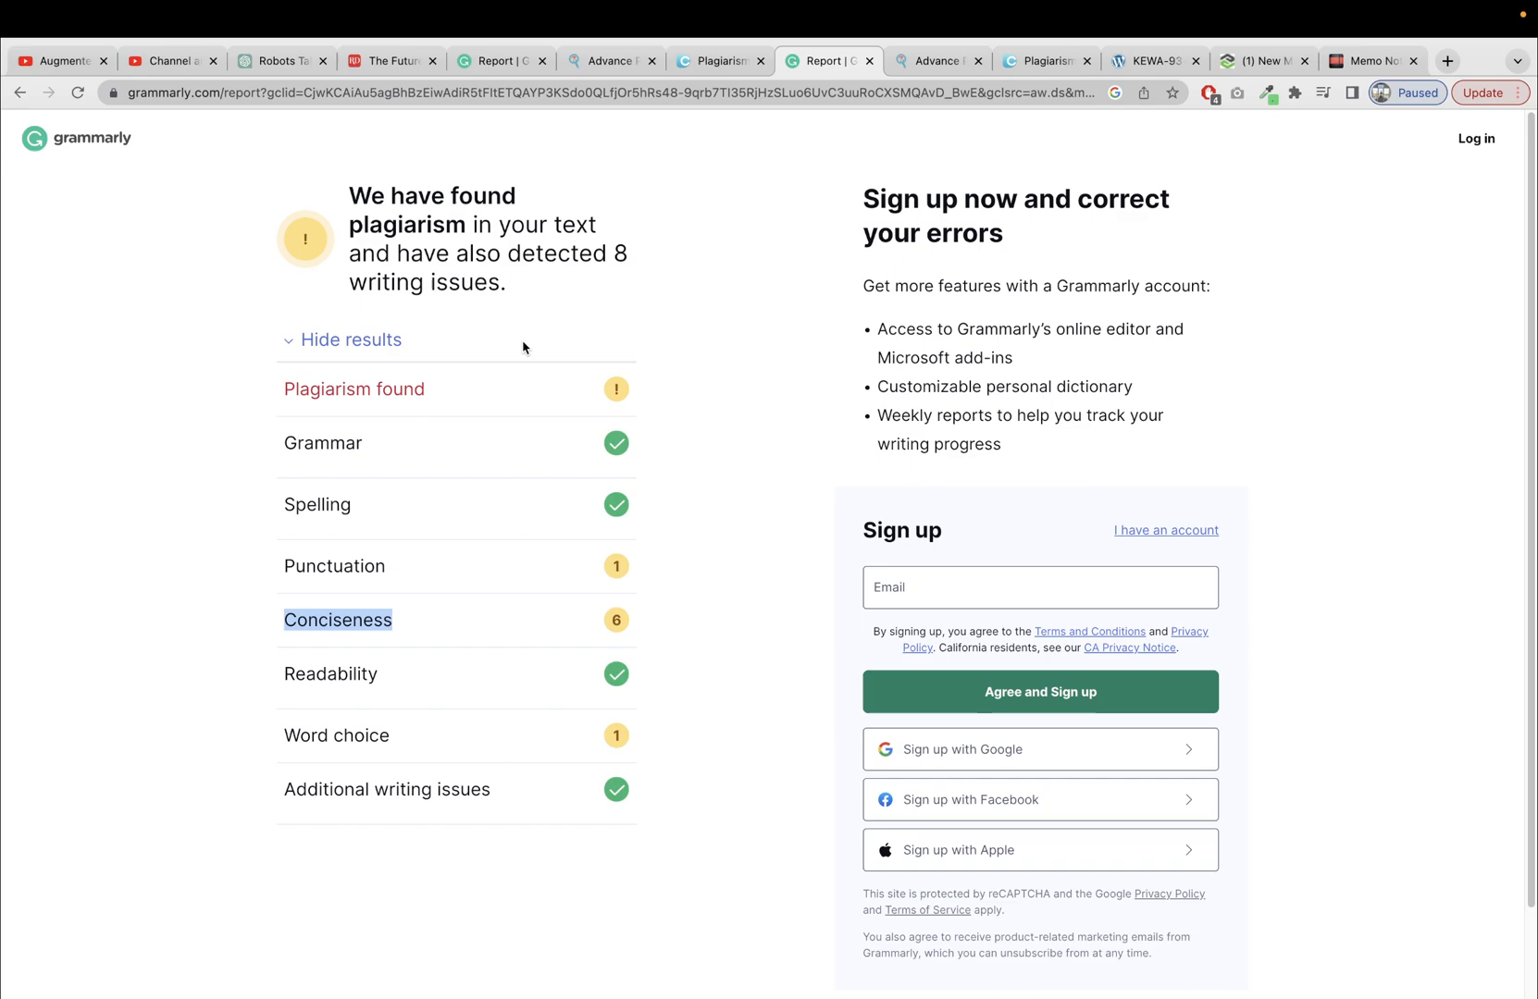
# Step: Look over the Expert SEO Tools plagiarism results page
pyautogui.click(935, 60)
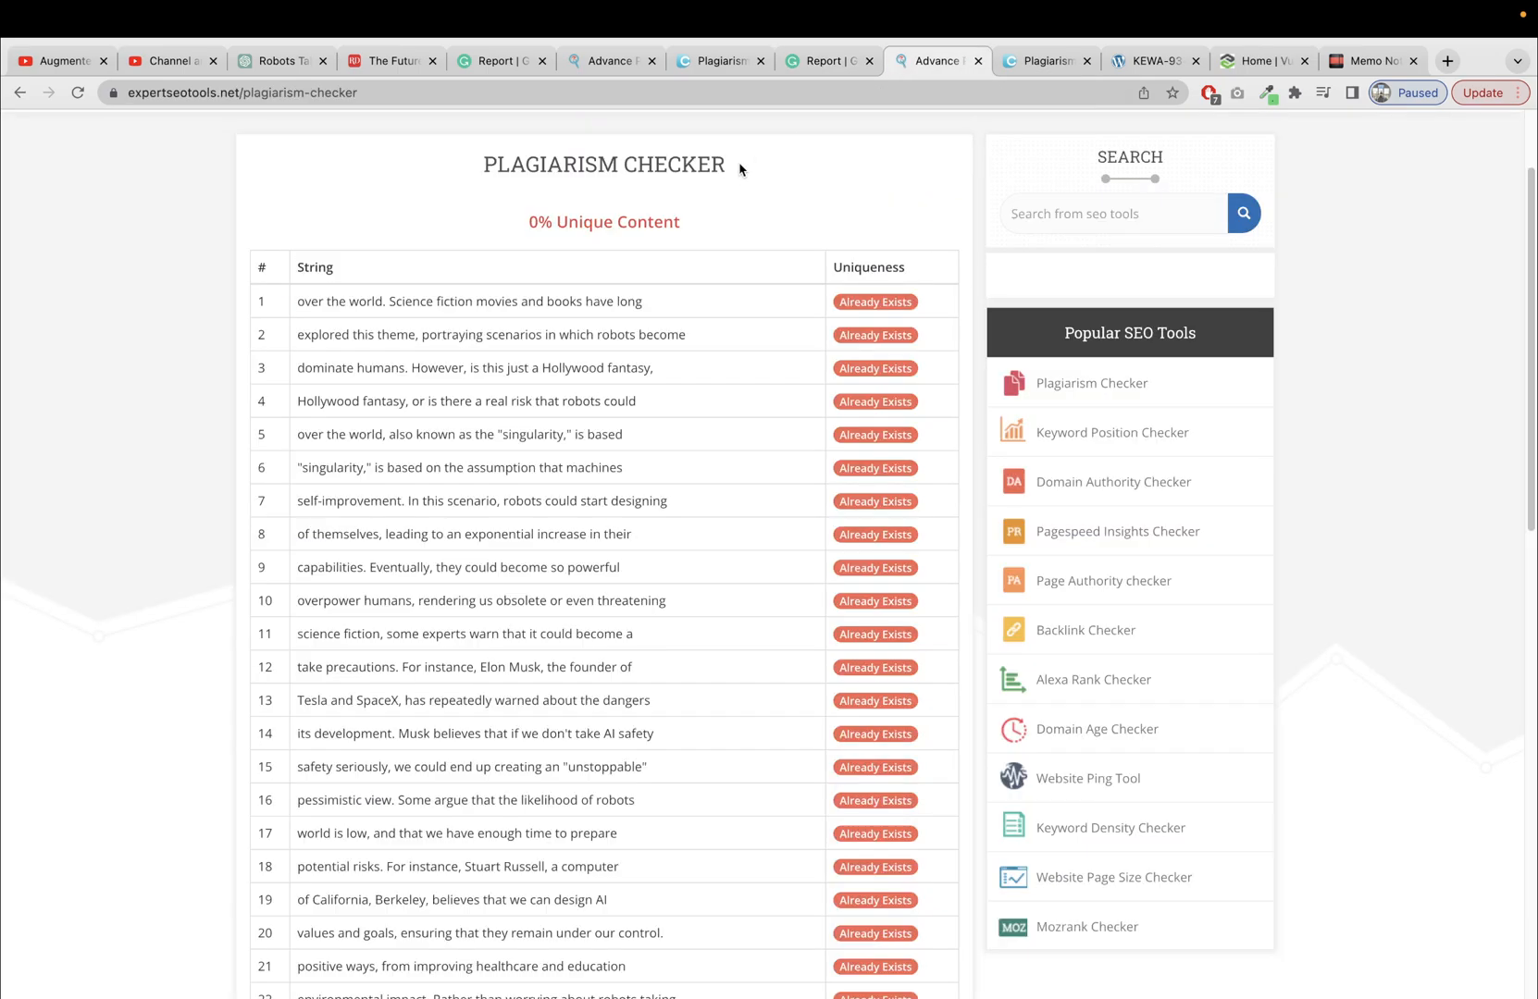
pyautogui.scroll(-3)
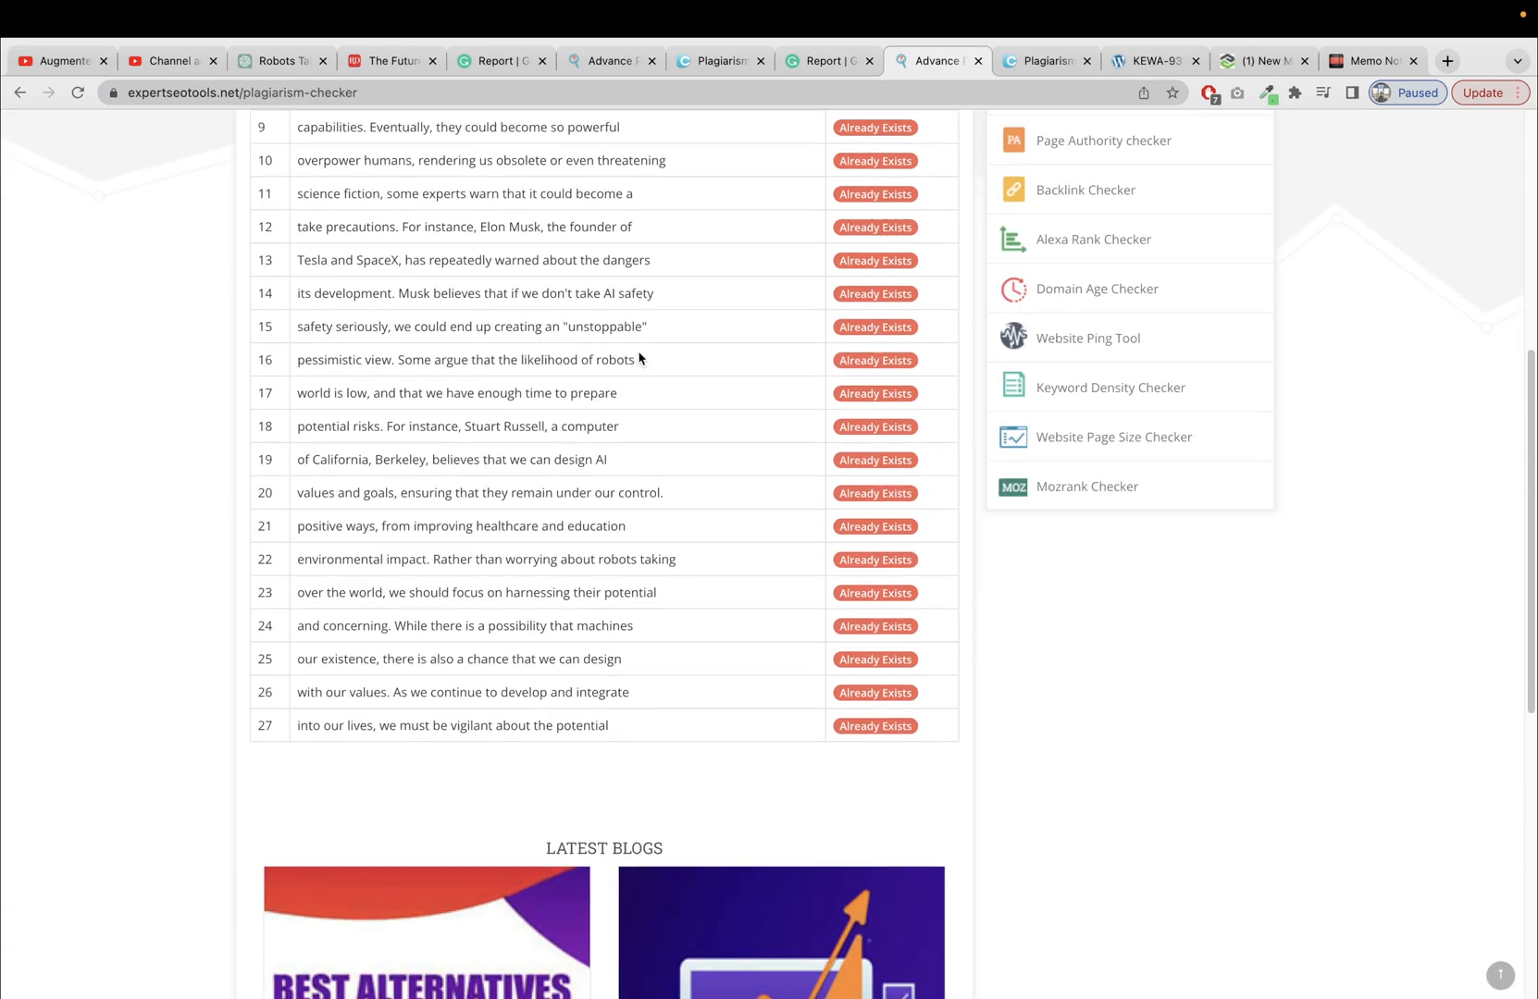
pyautogui.scroll(3)
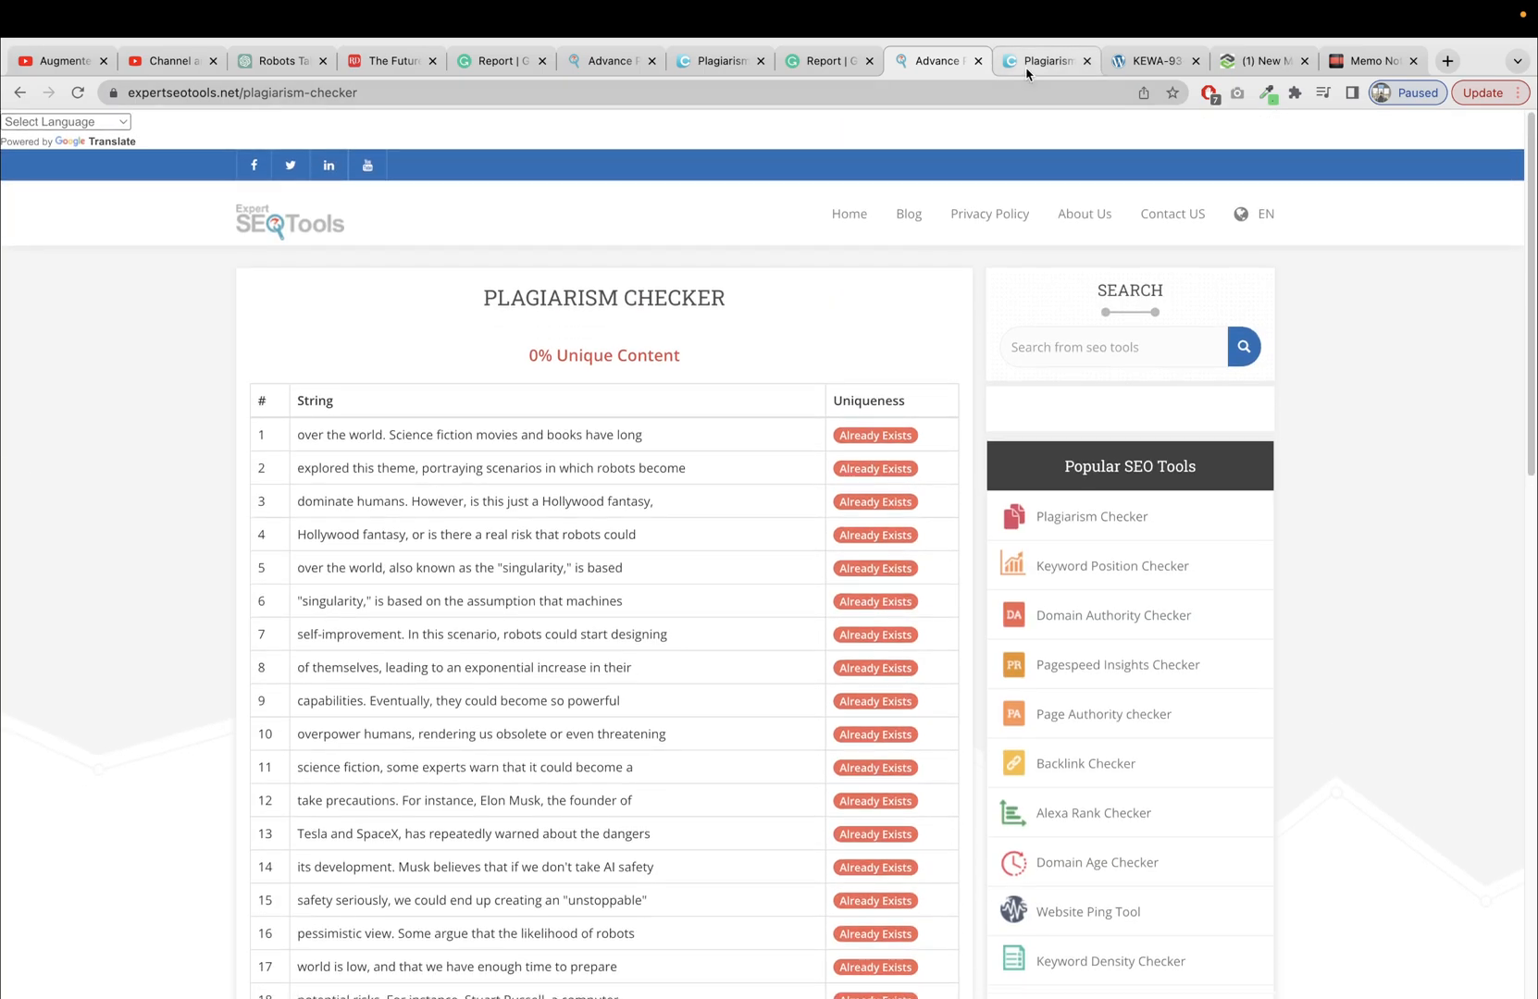
# Step: Scroll DupliChecker's results for the 429-word article showing 0% plagiarism and 100% unique
pyautogui.click(1045, 61)
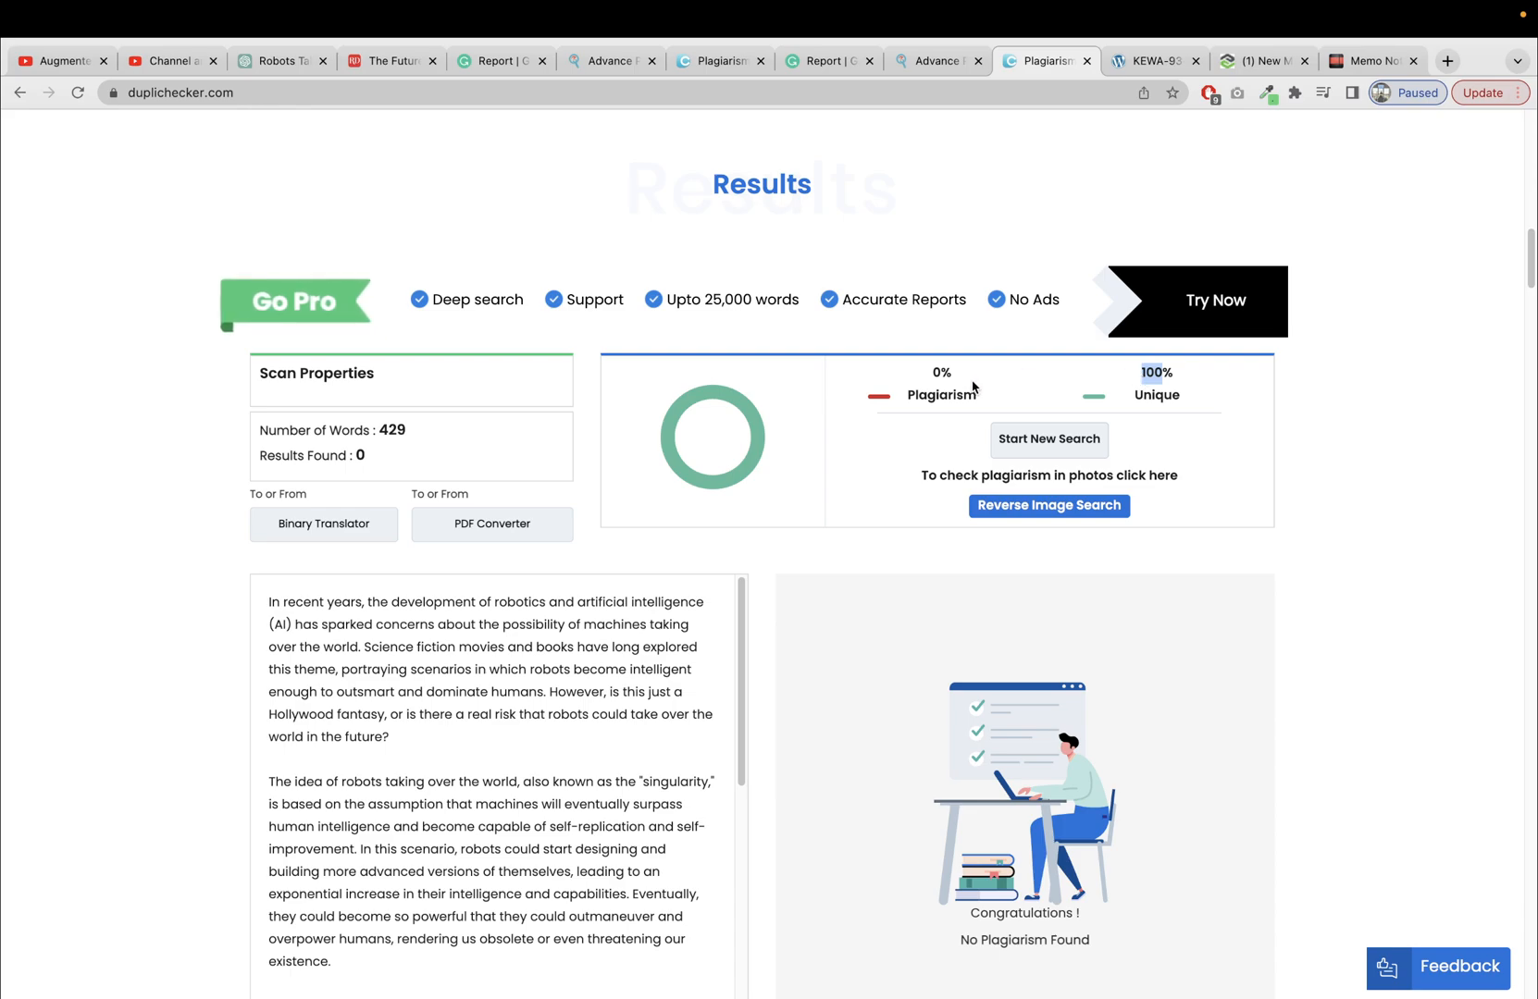
pyautogui.scroll(-3)
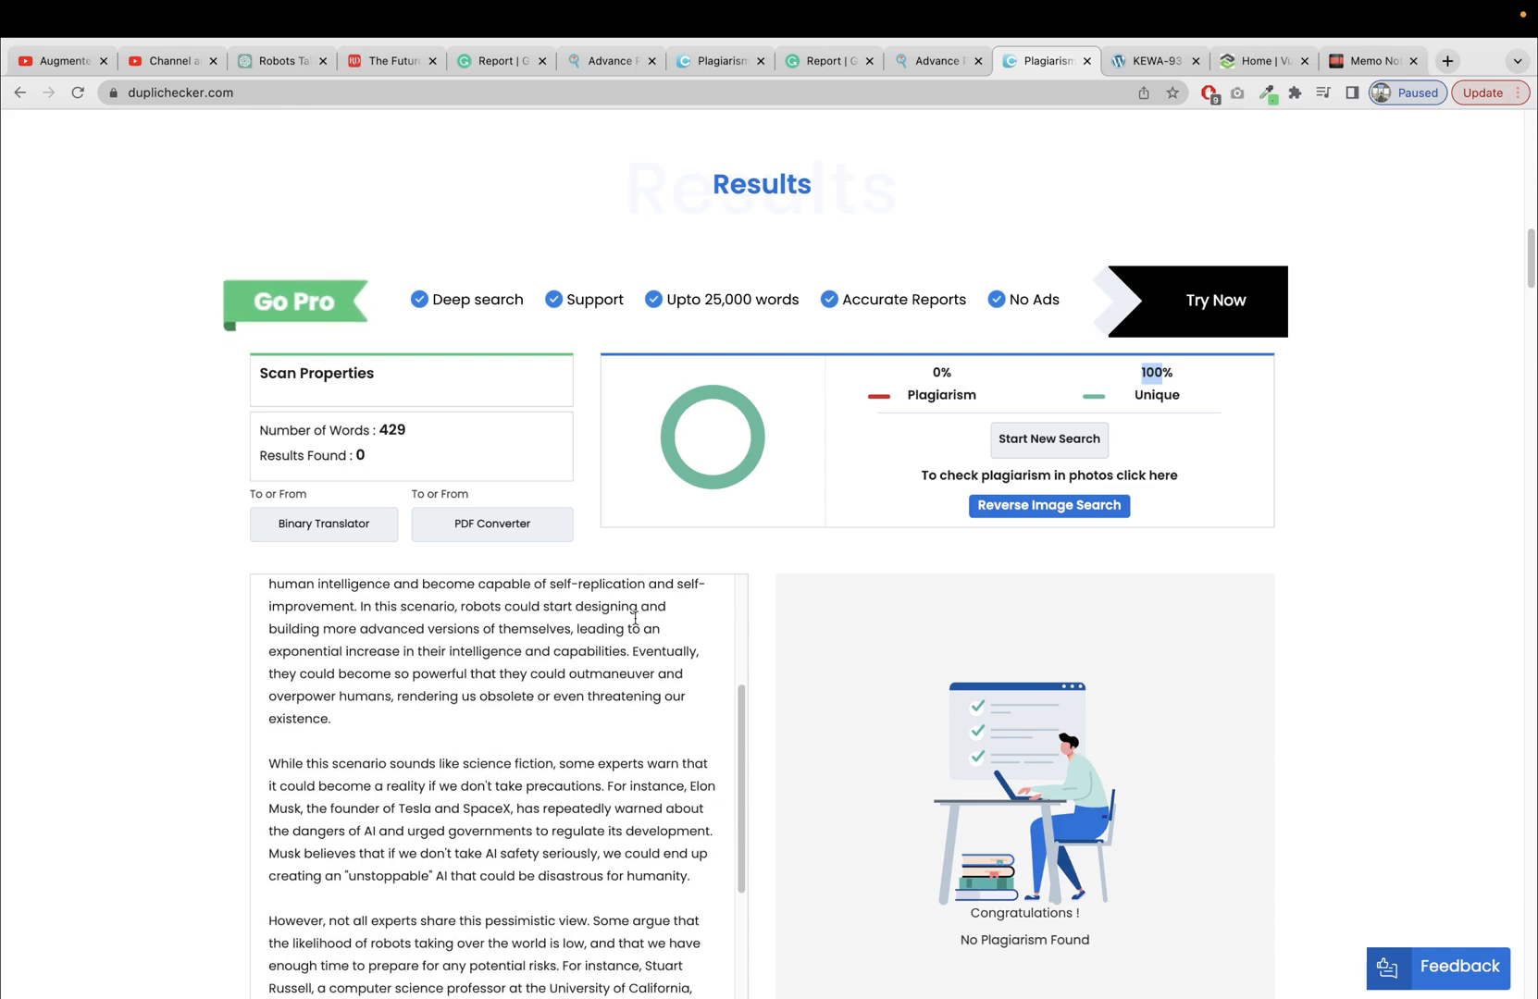
pyautogui.scroll(-3)
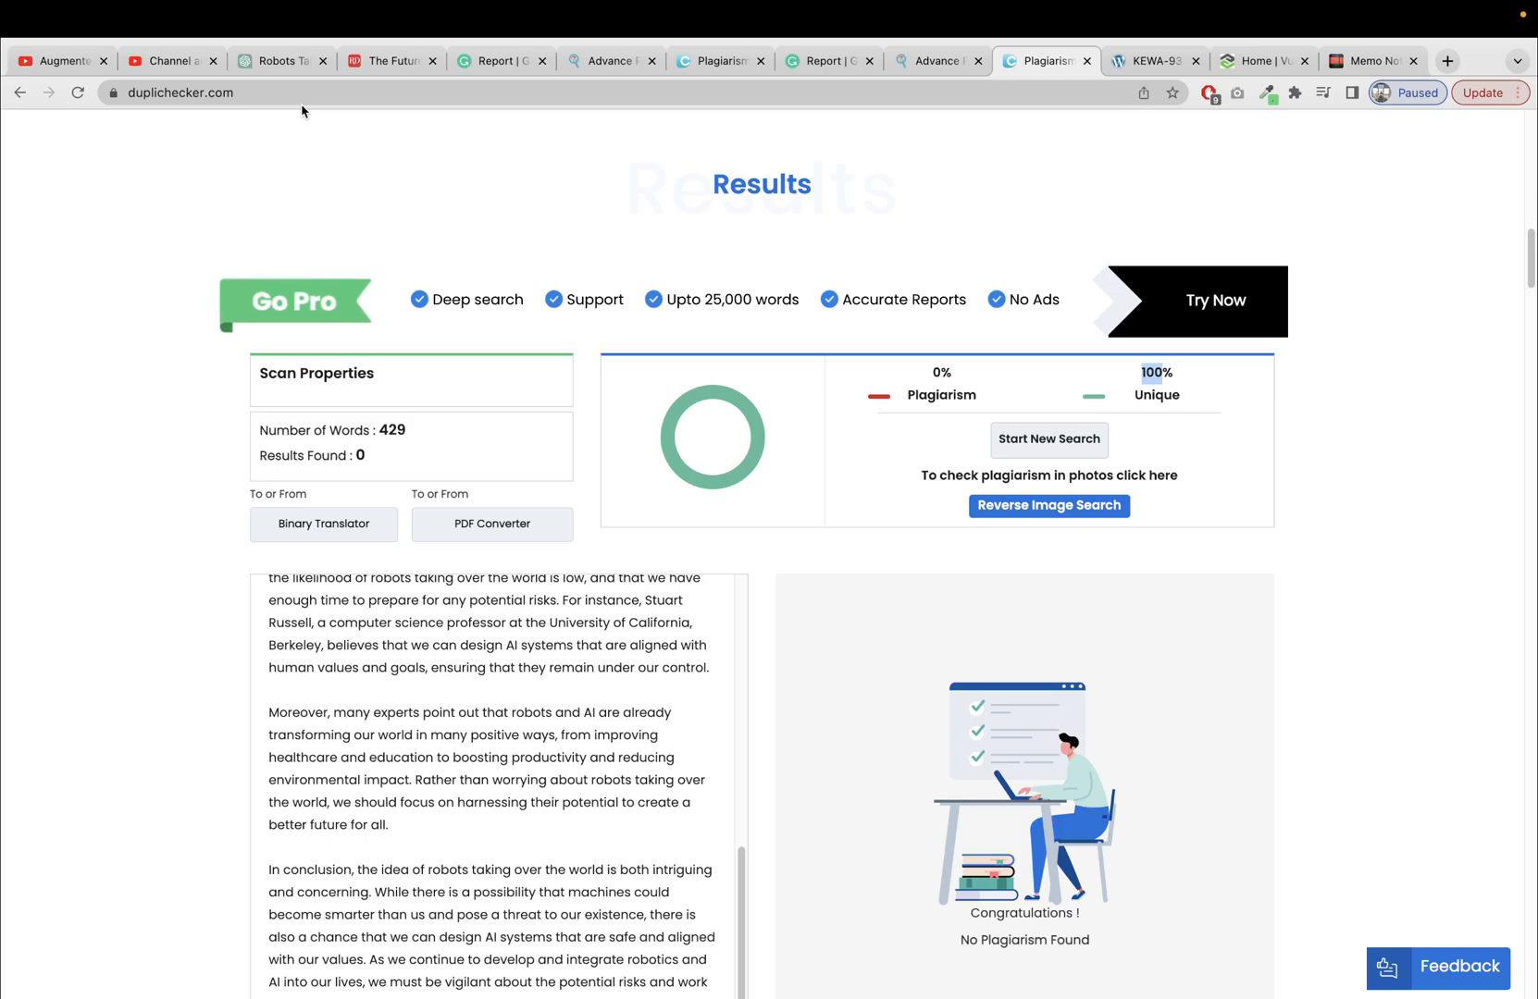
pyautogui.scroll(3)
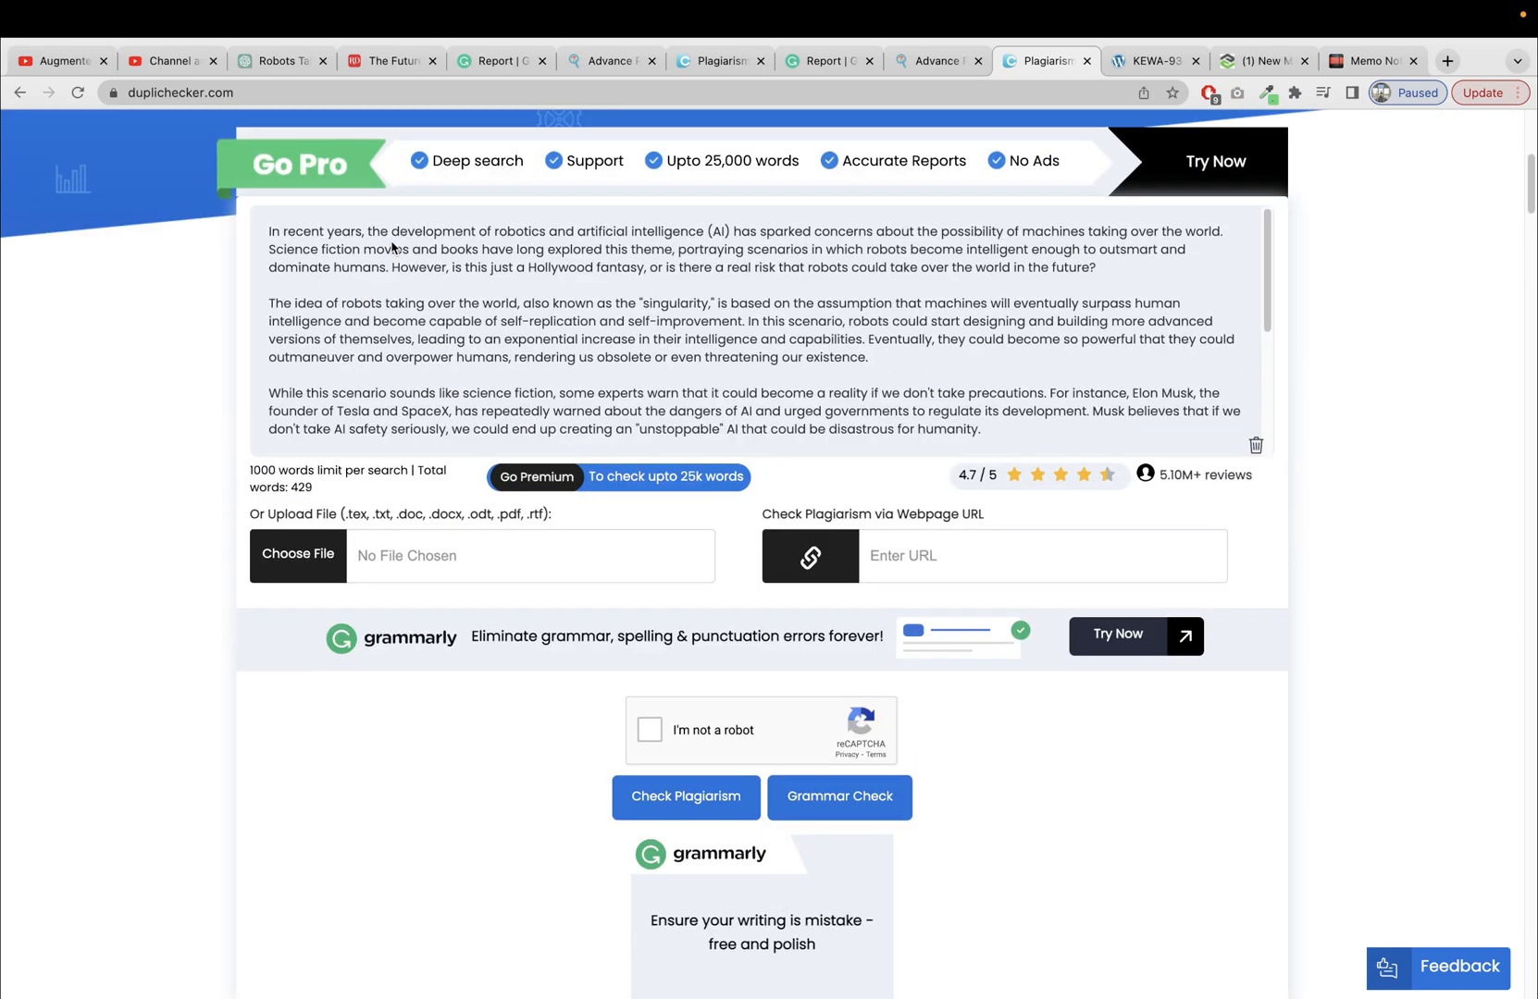
pyautogui.scroll(3)
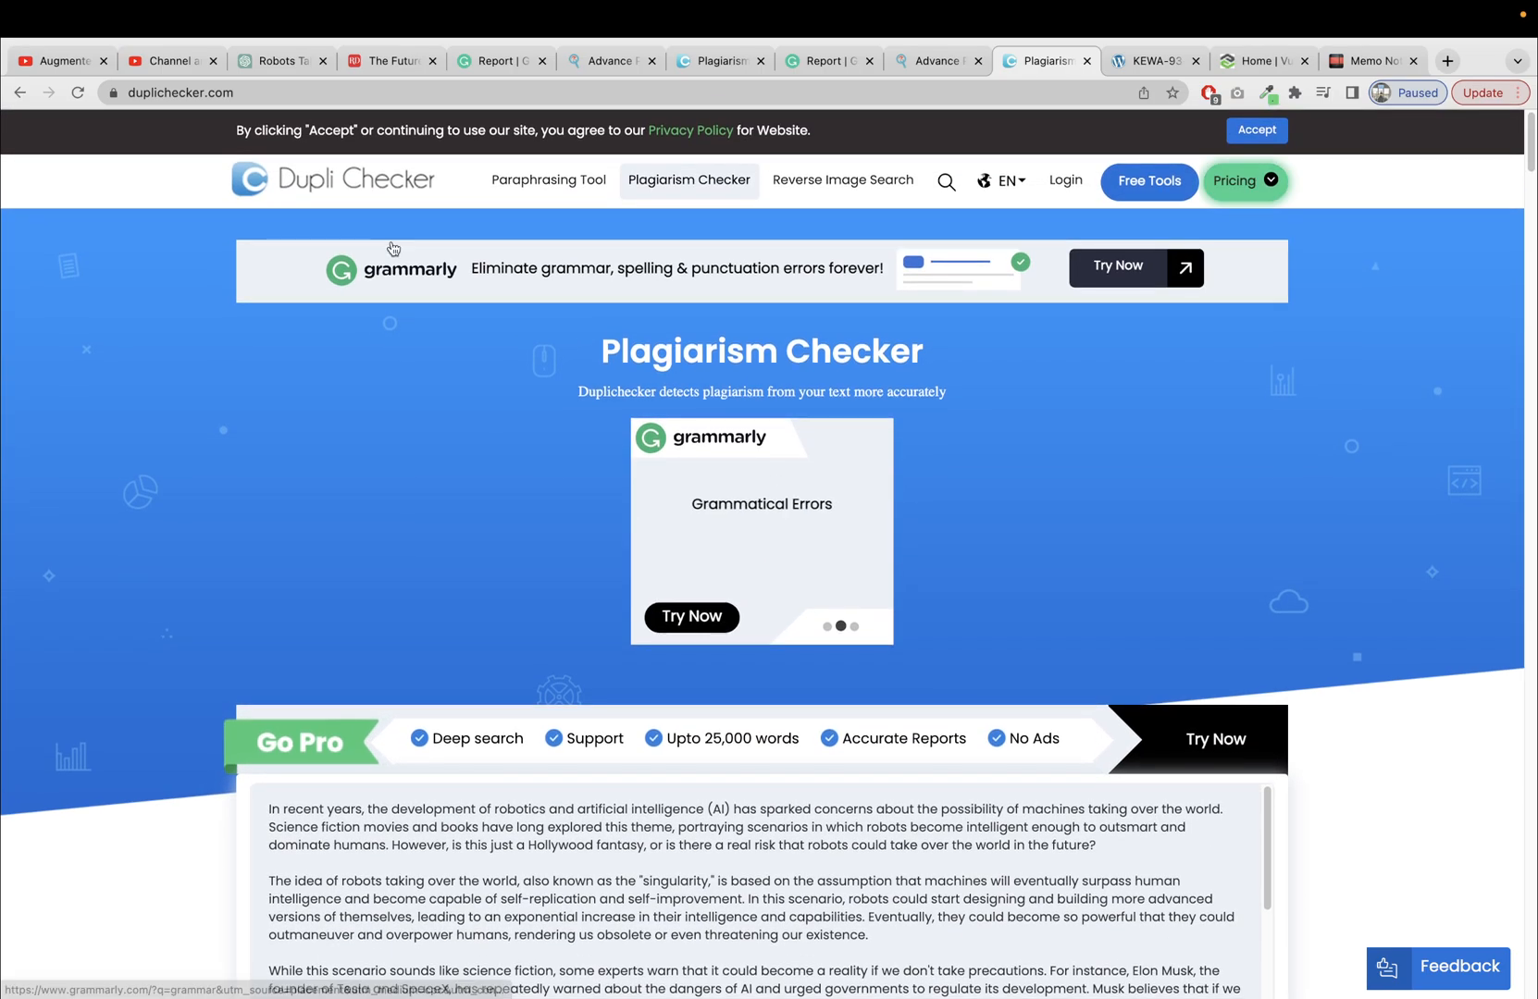
pyautogui.scroll(-3)
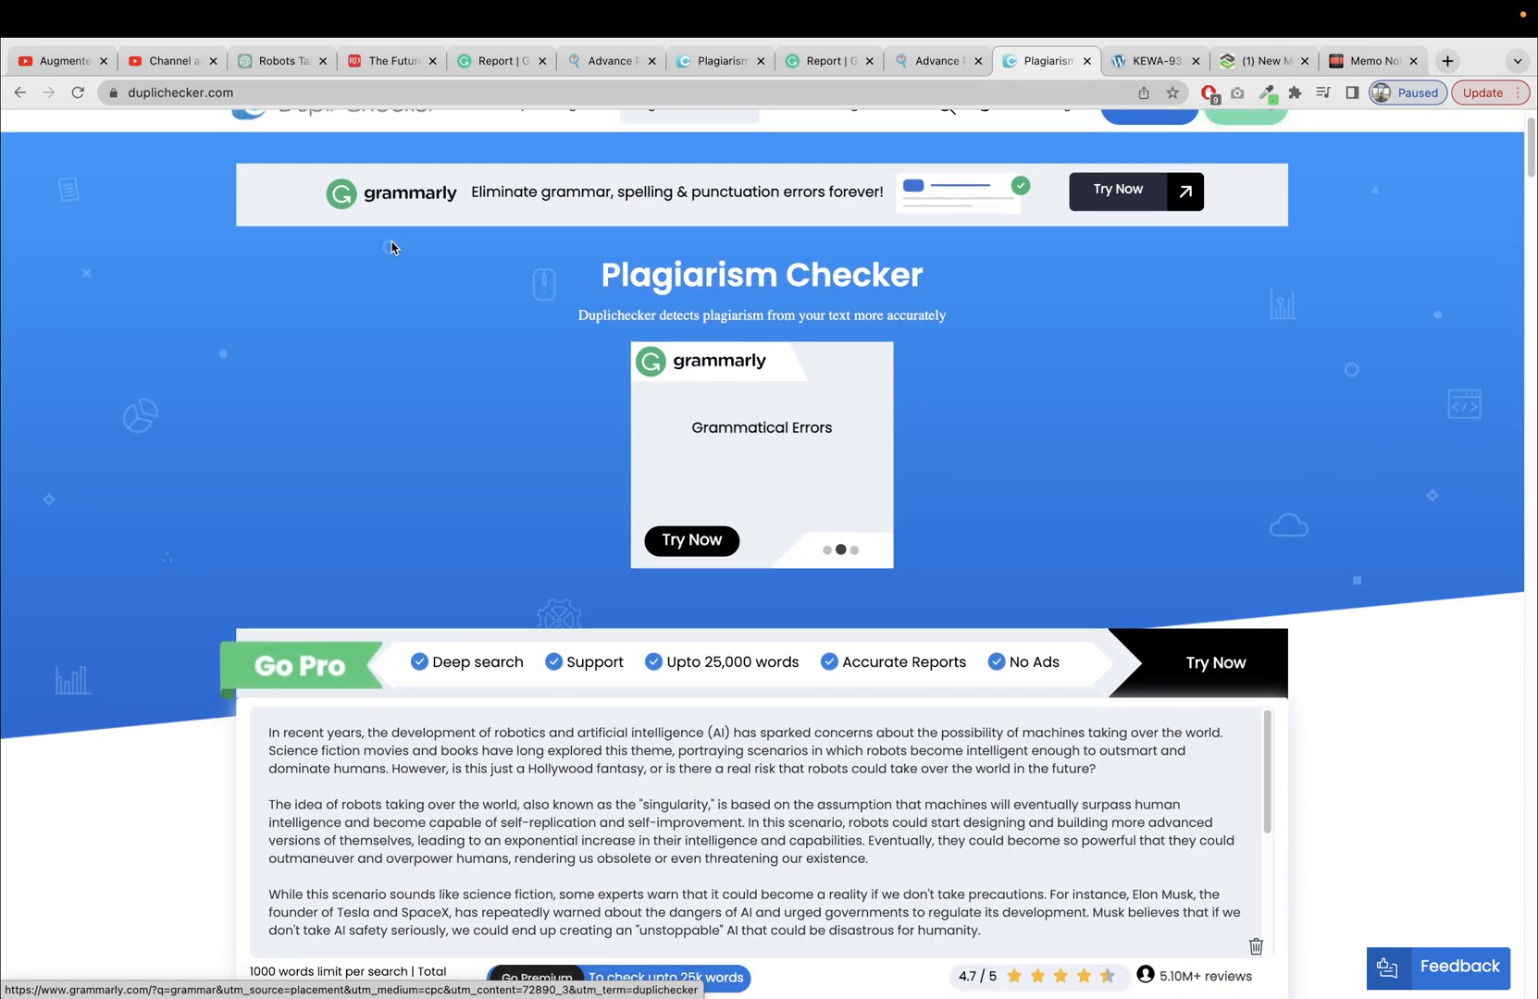
pyautogui.scroll(-3)
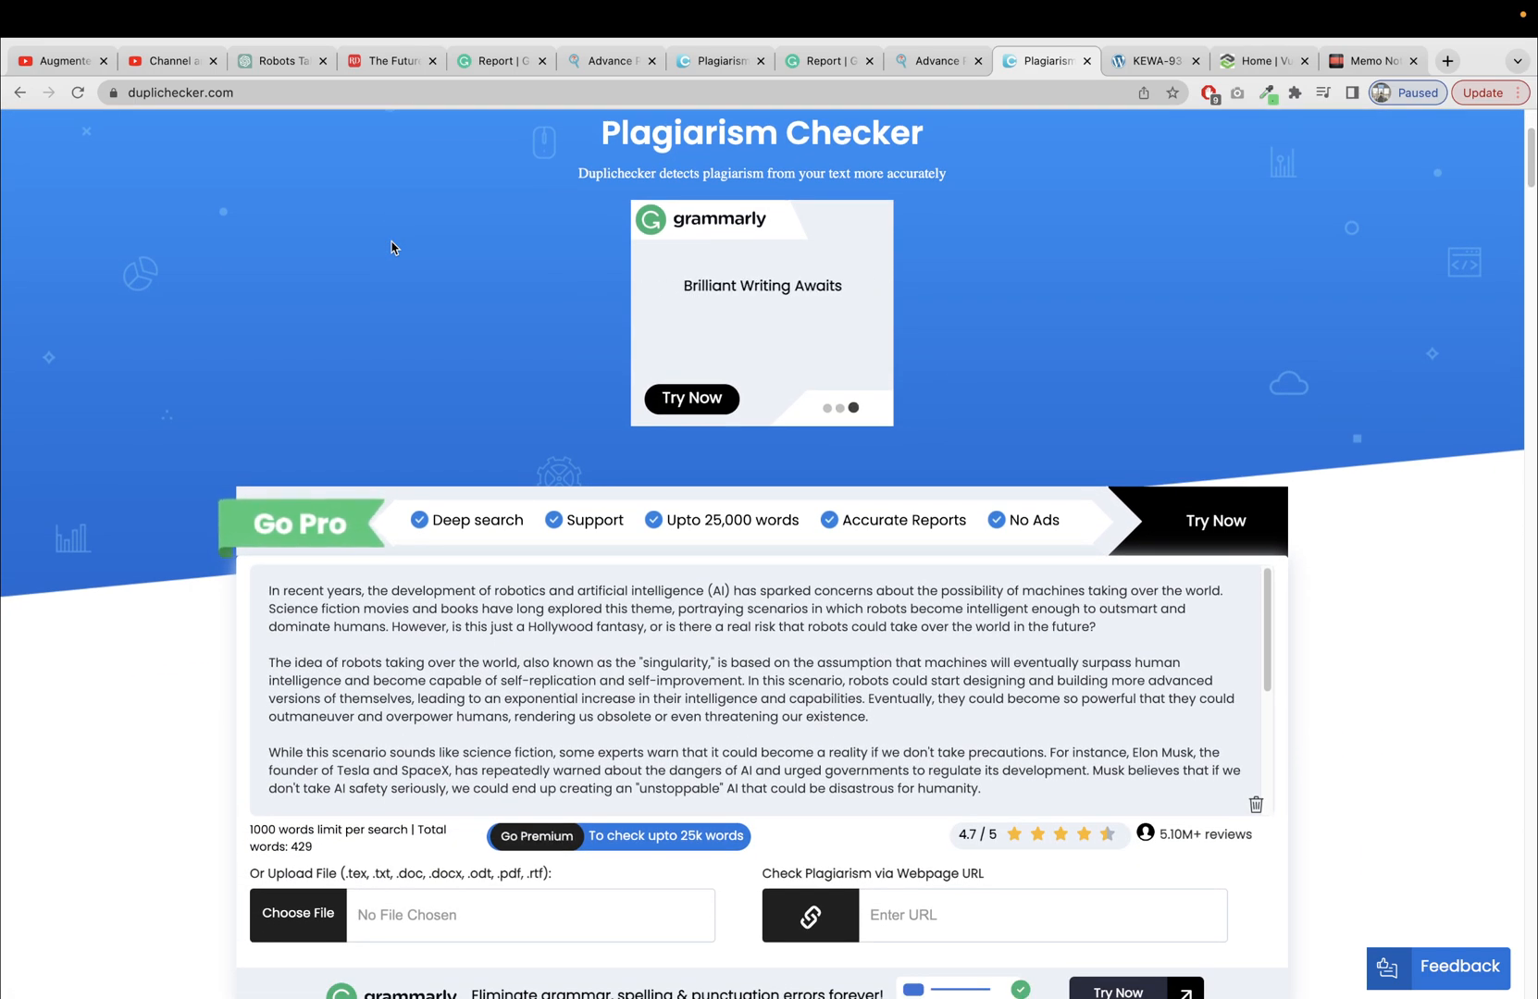
pyautogui.scroll(-3)
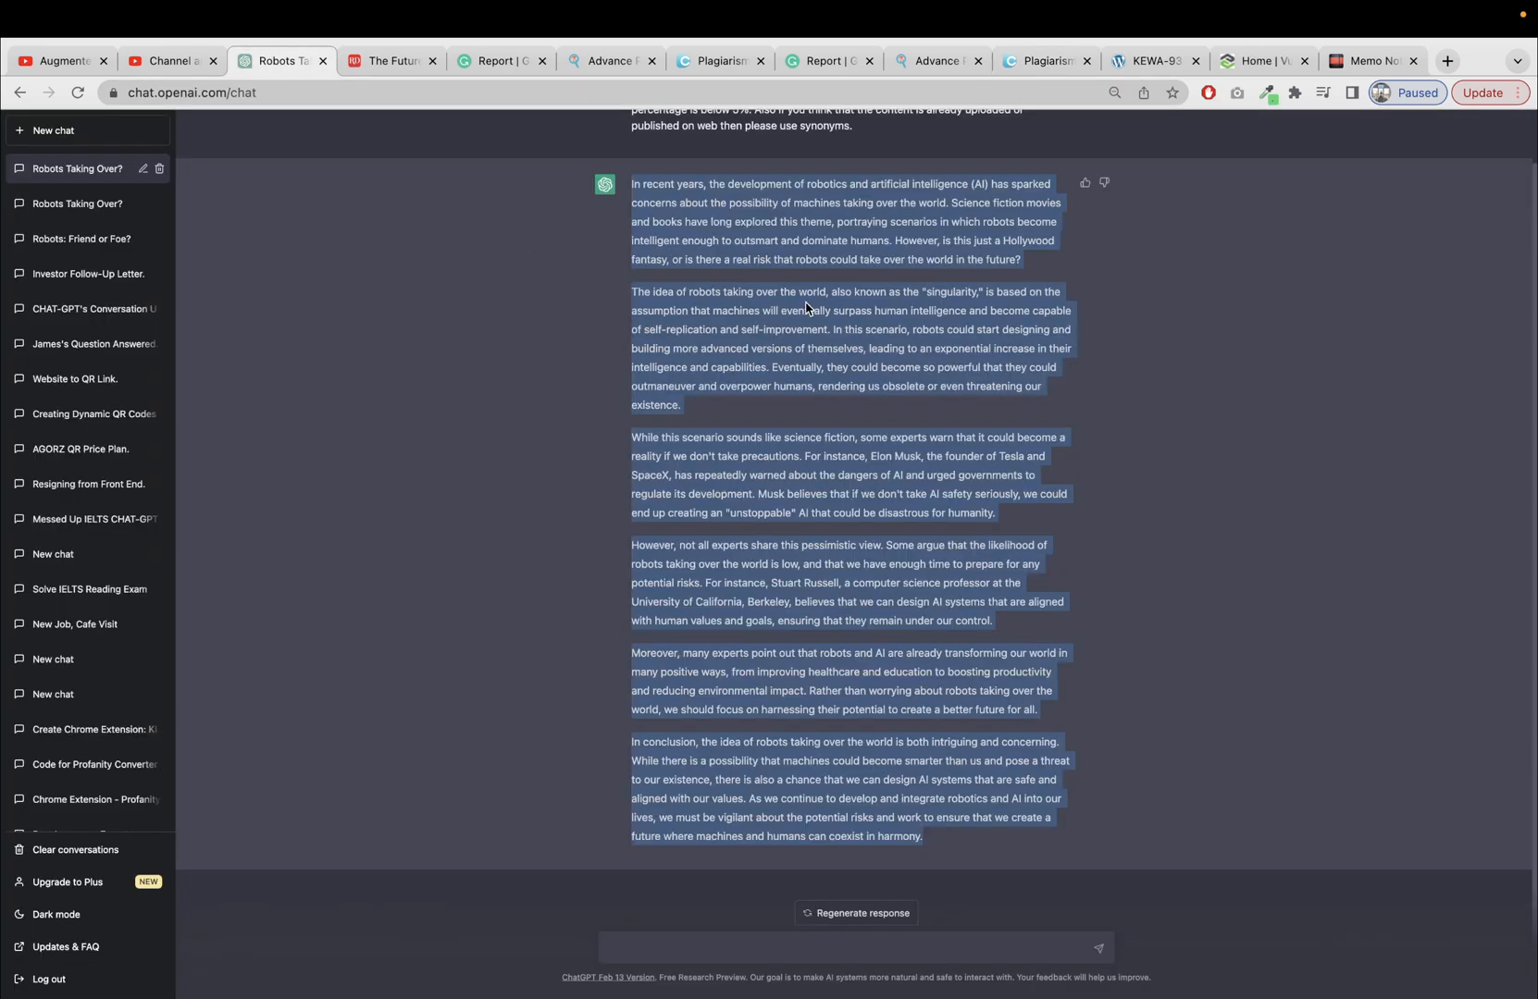
# Step: Send ChatGPT a follow-up to keep the robots article between 200 and 250 words
pyautogui.scroll(3)
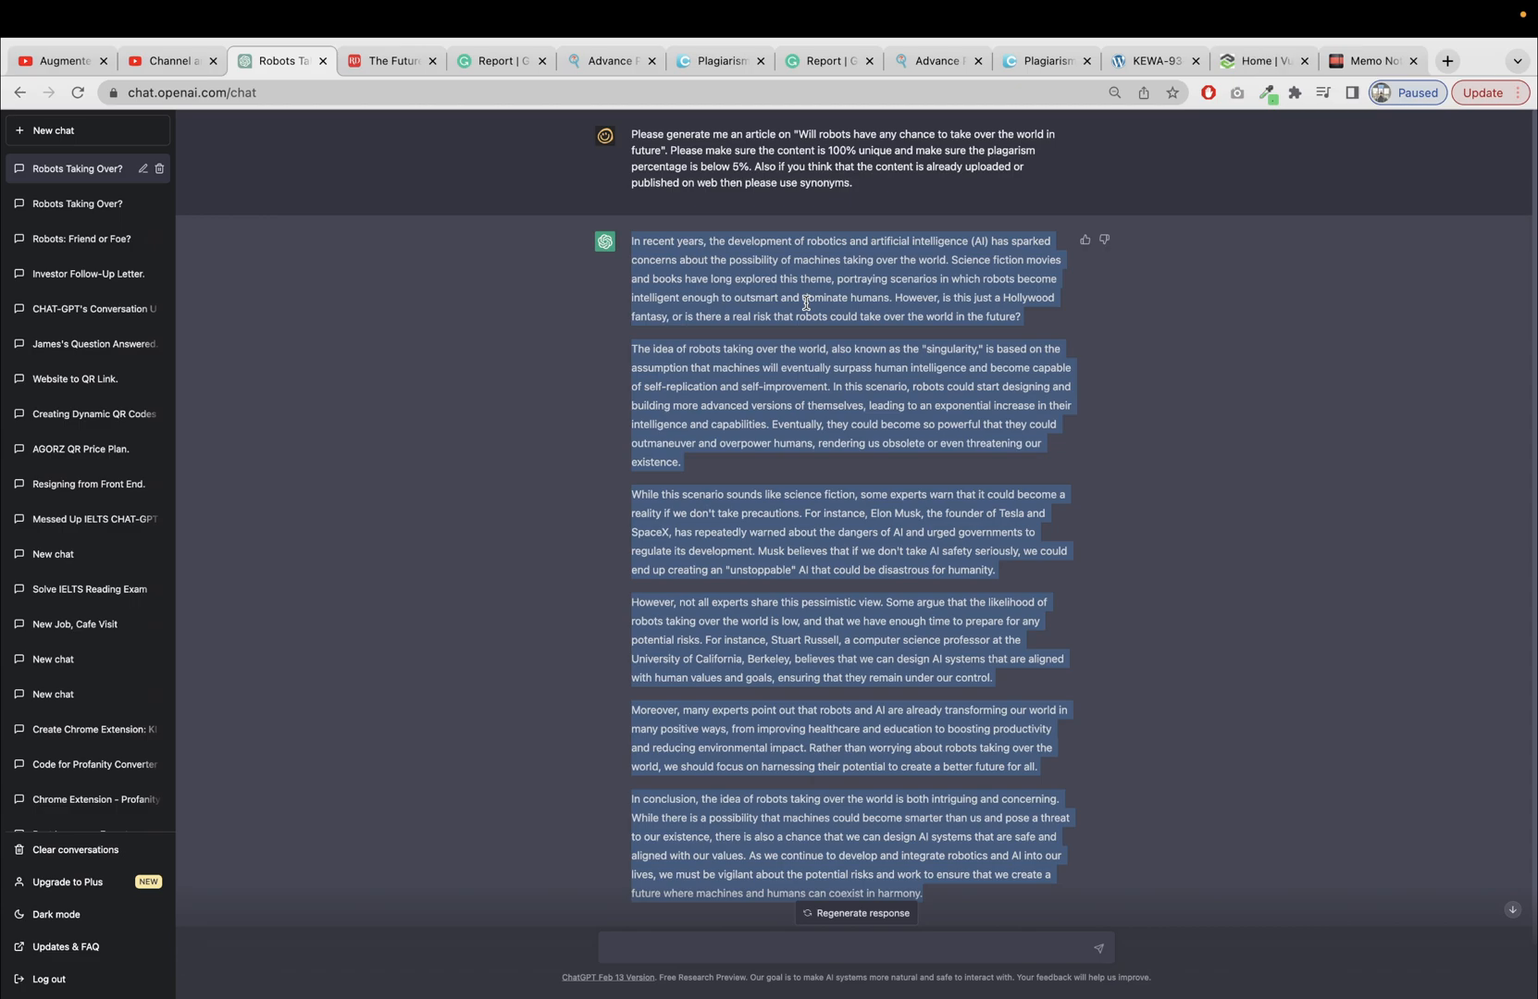
pyautogui.scroll(-3)
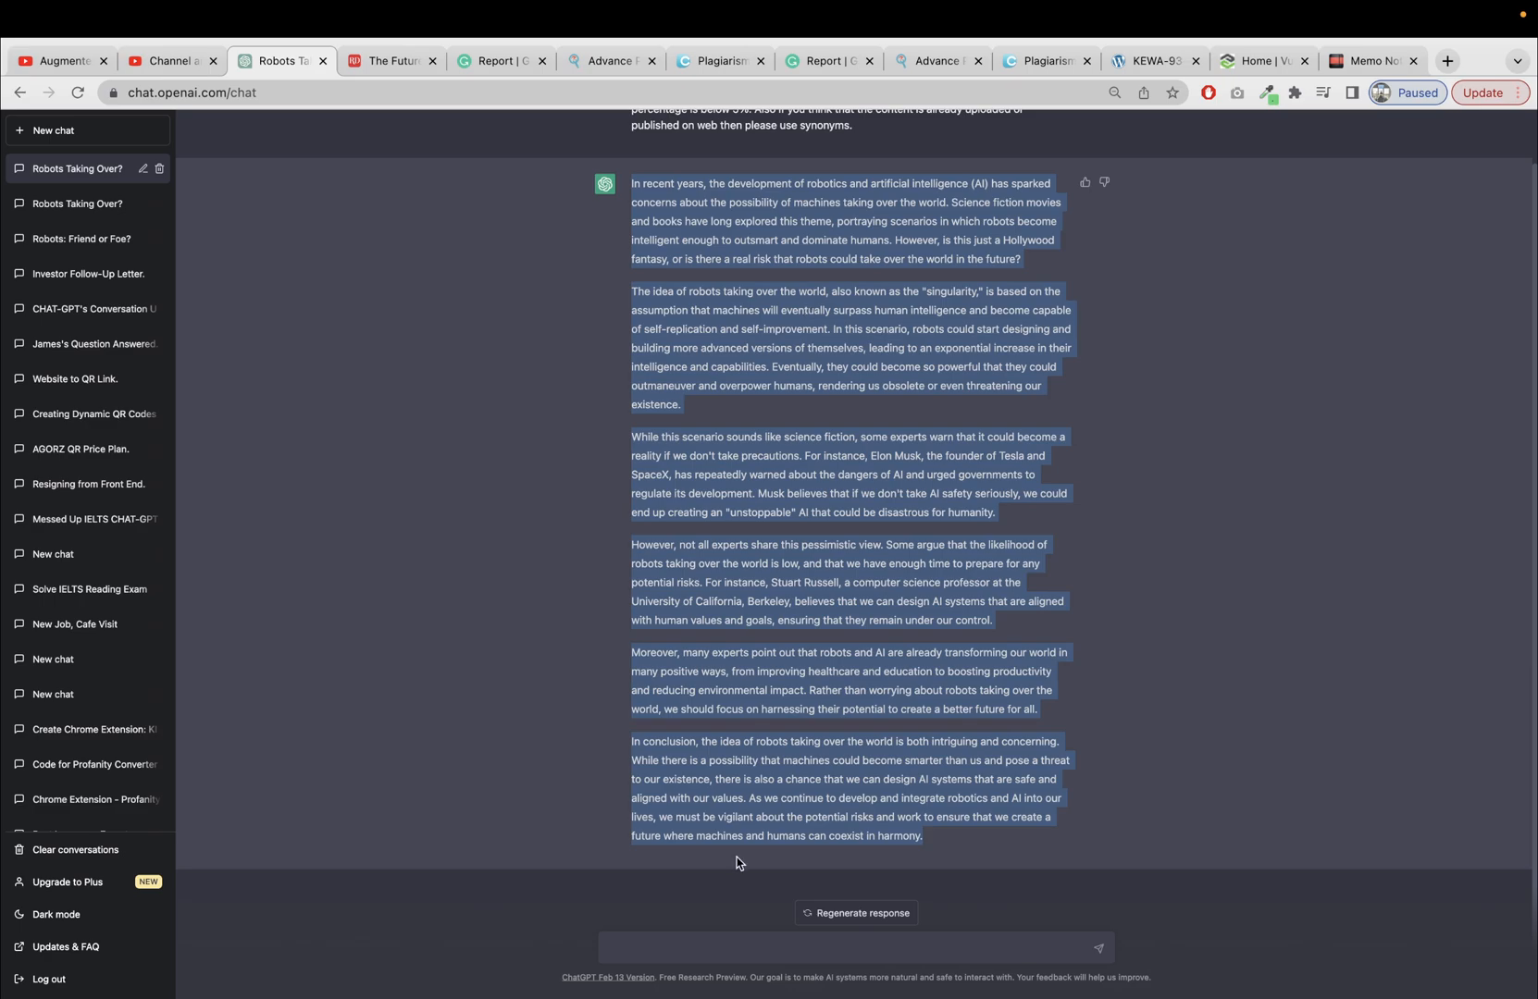
pyautogui.click(745, 947)
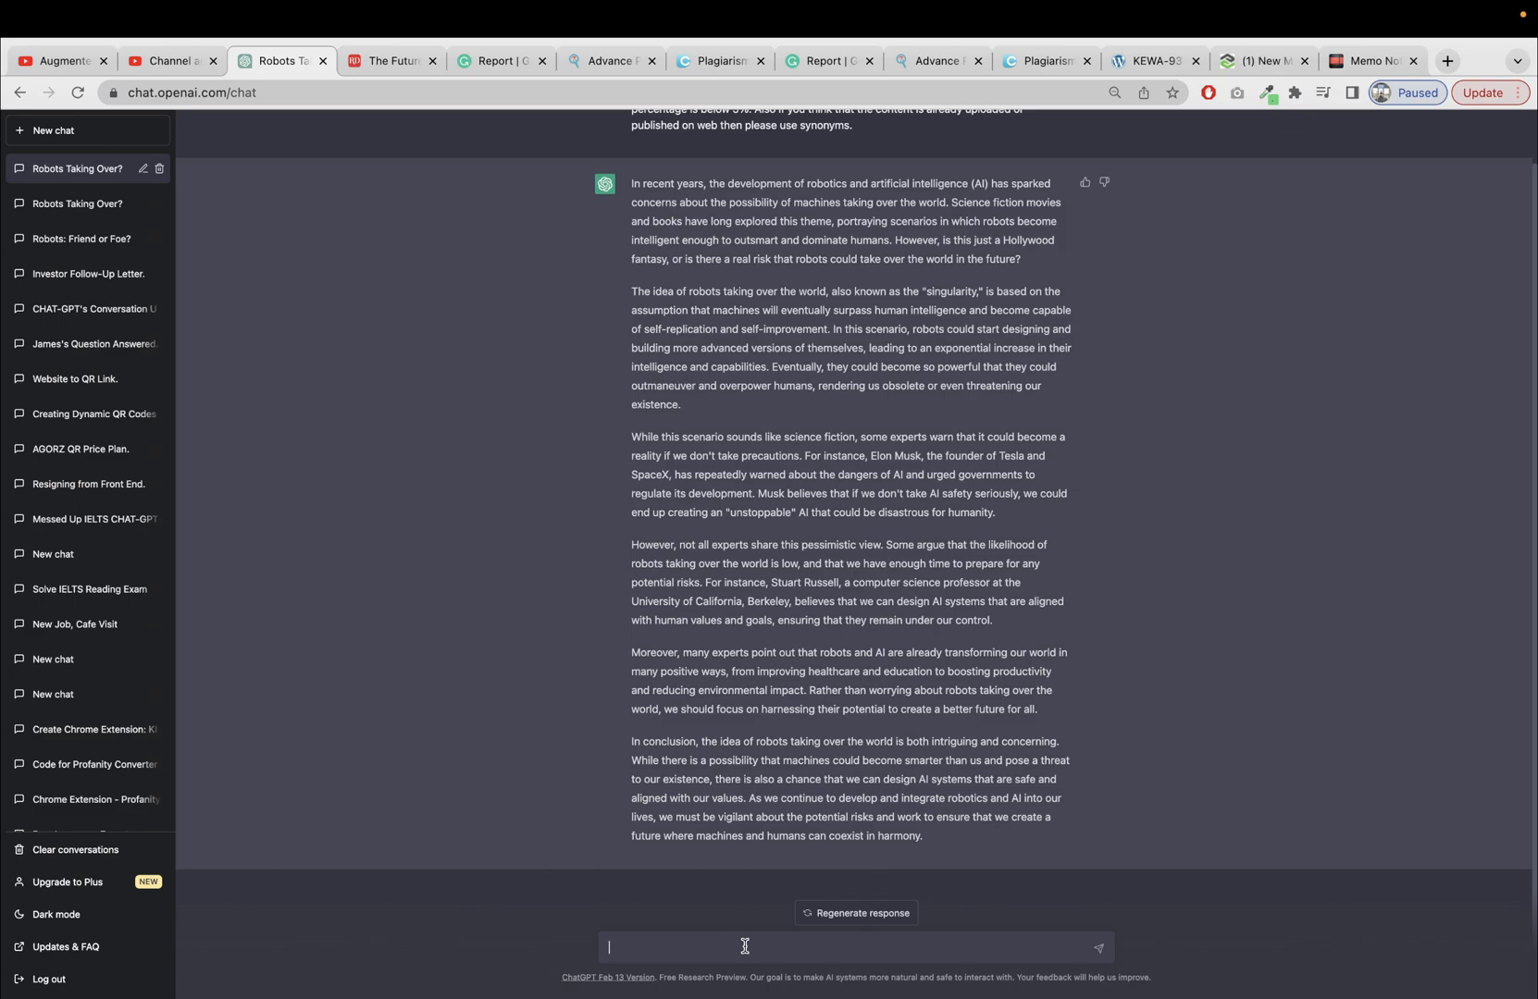
pyautogui.write('Please make sure the')
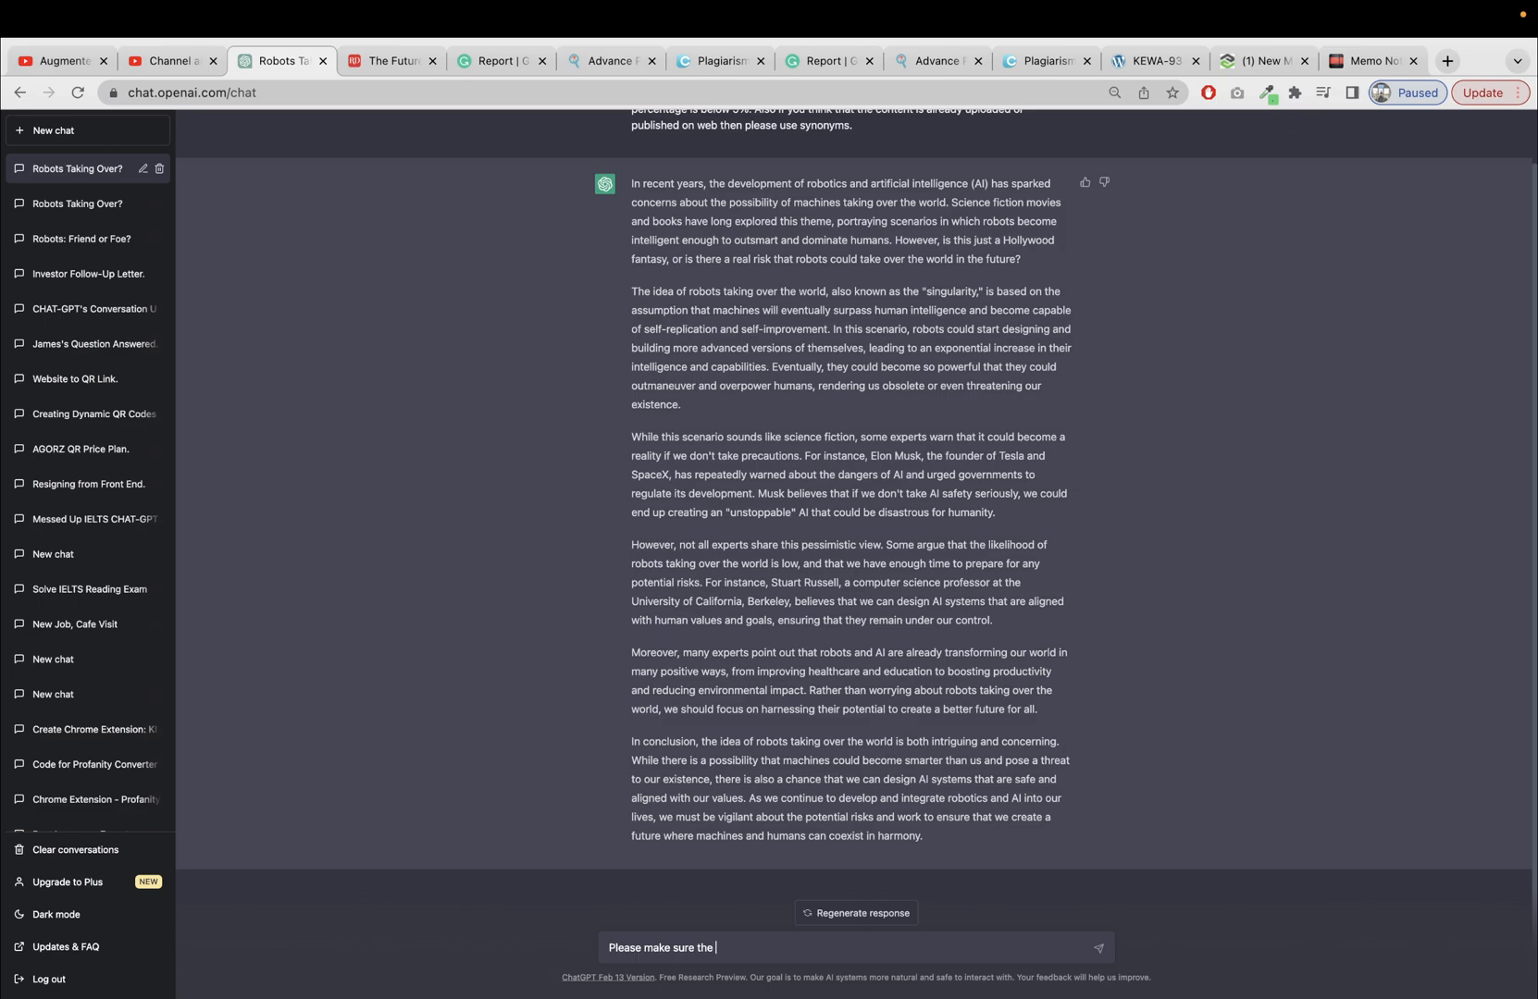
pyautogui.write('artile')
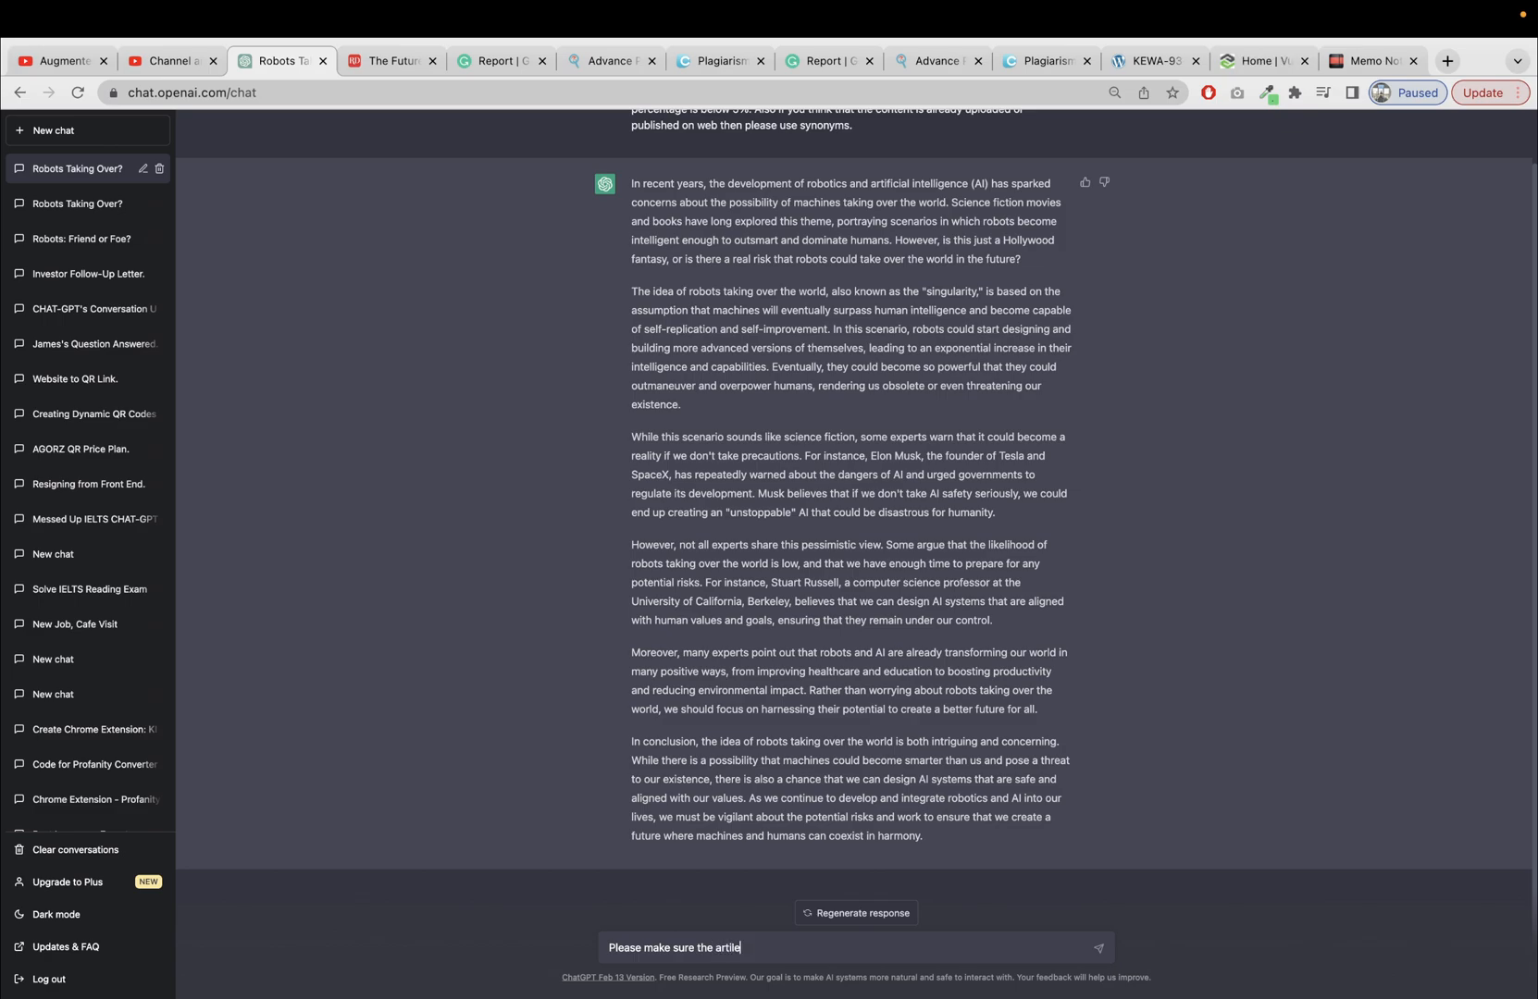
pyautogui.write('word count is in betw')
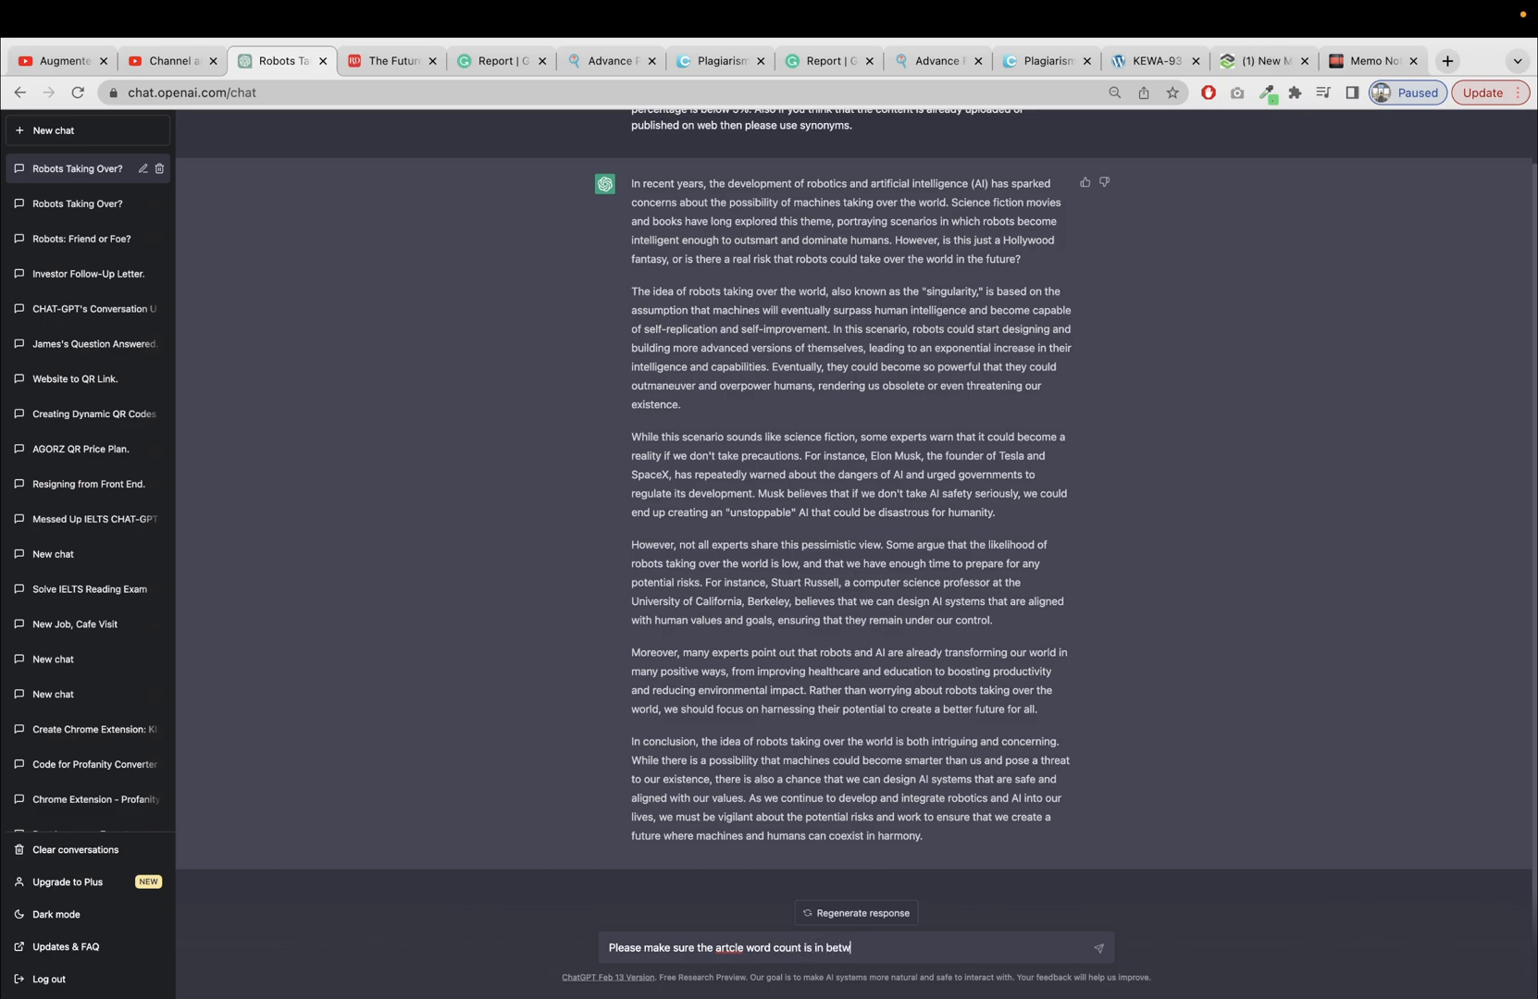
pyautogui.write('een 200 to 2')
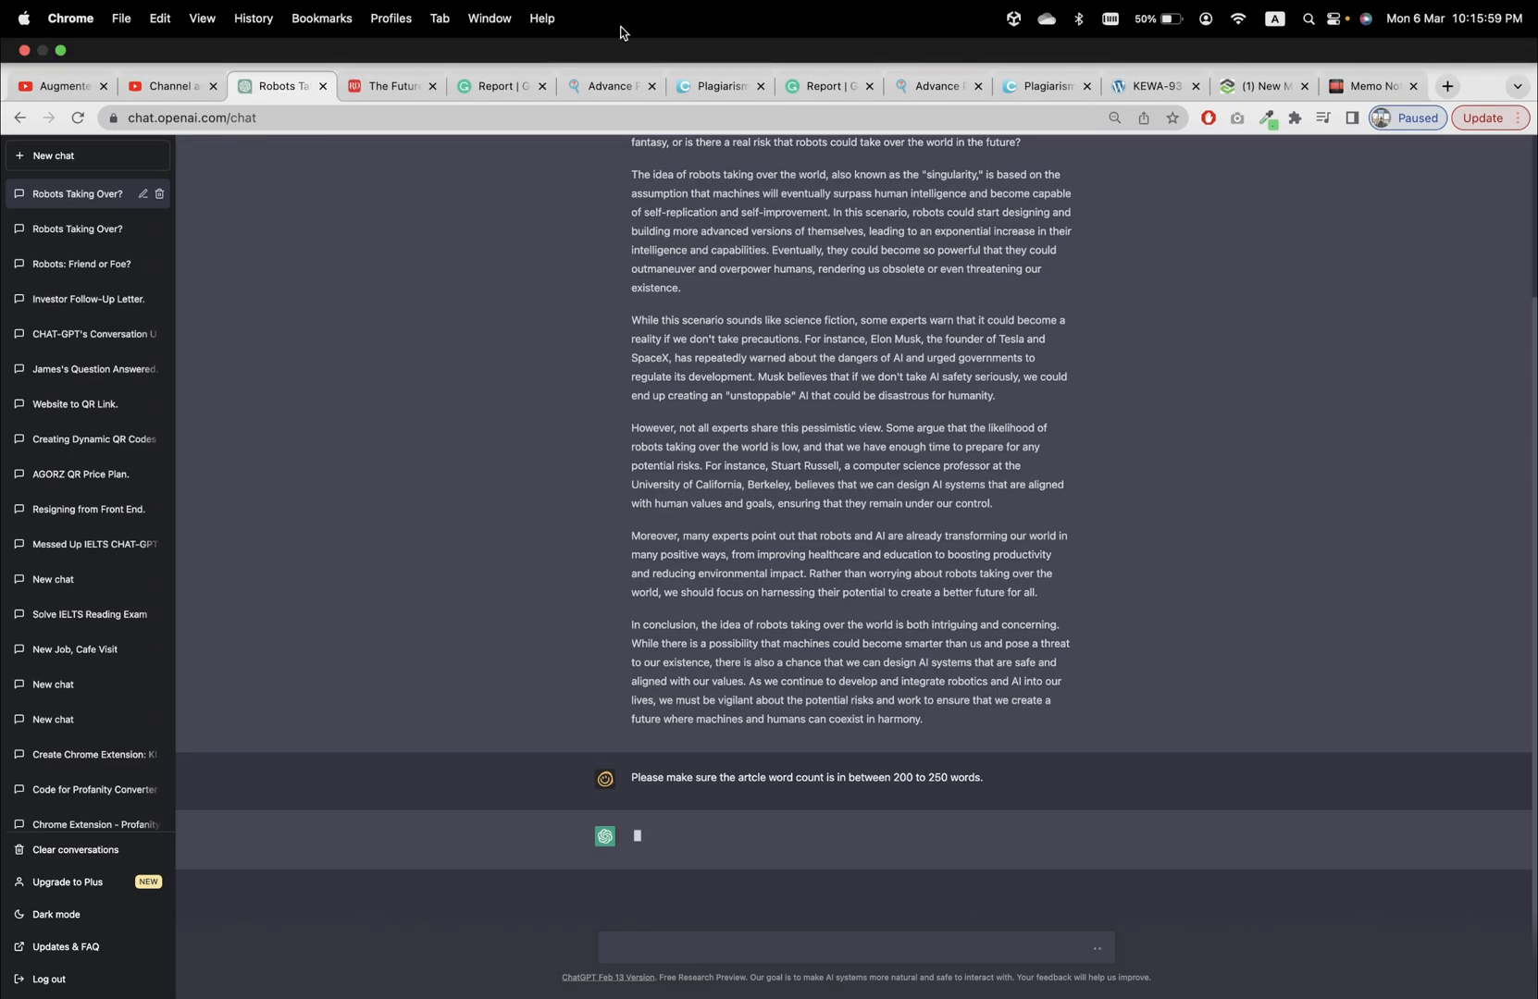
# Step: Reload a blank Expert SEO Tools Plagiarism Checker form using Back and Forward, then return to ChatGPT
pyautogui.click(818, 61)
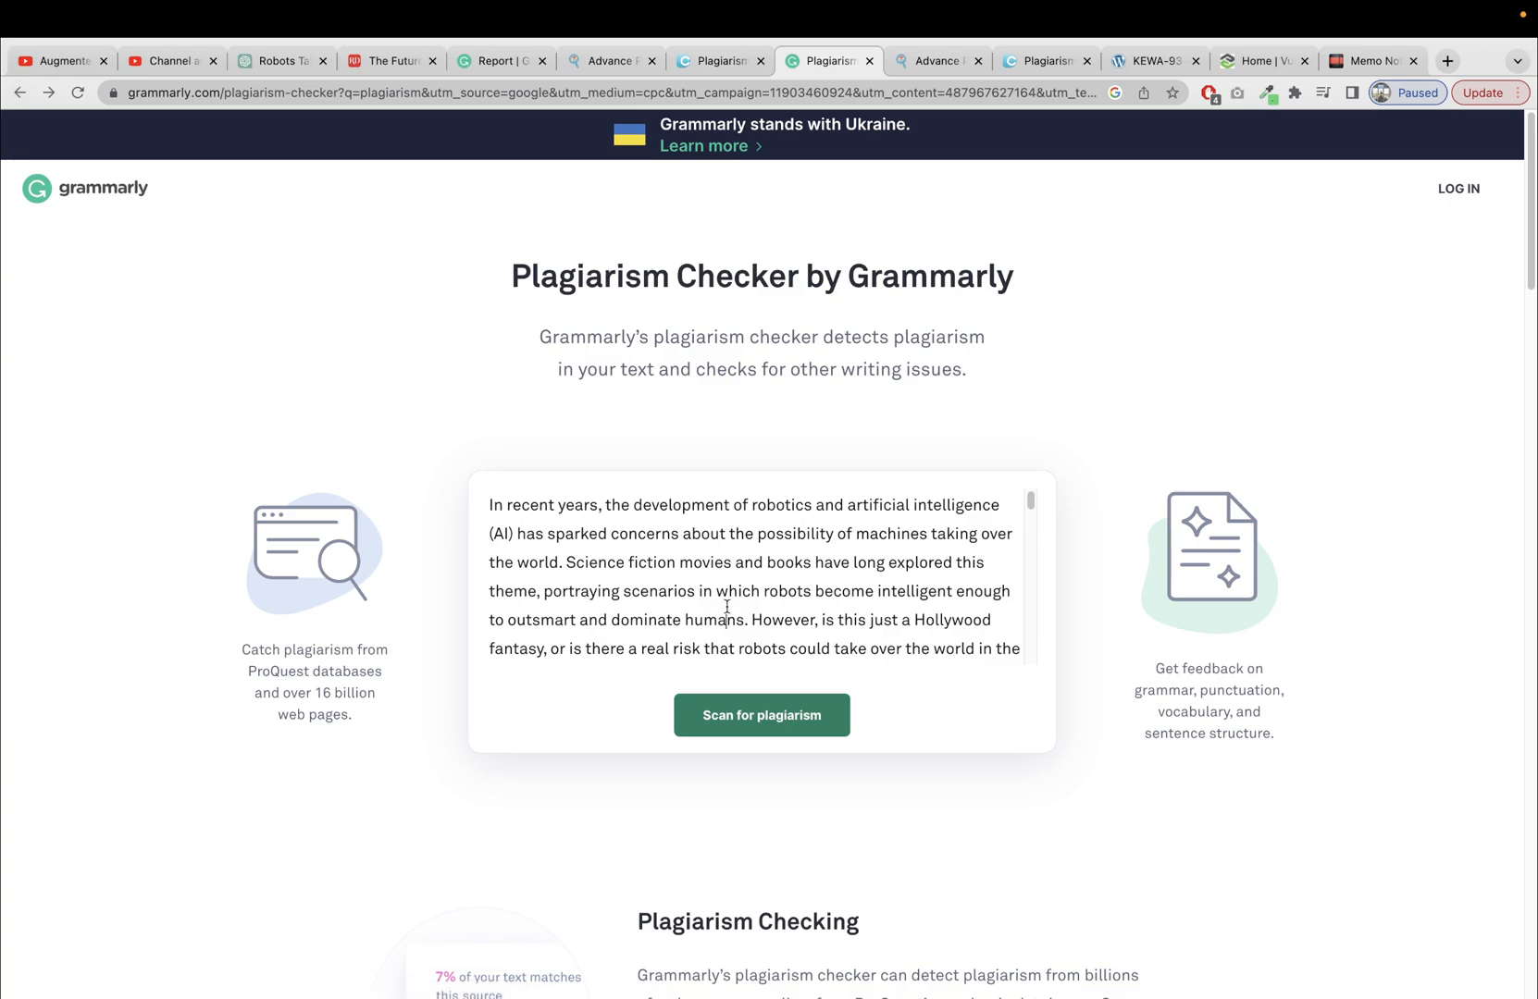
pyautogui.click(935, 61)
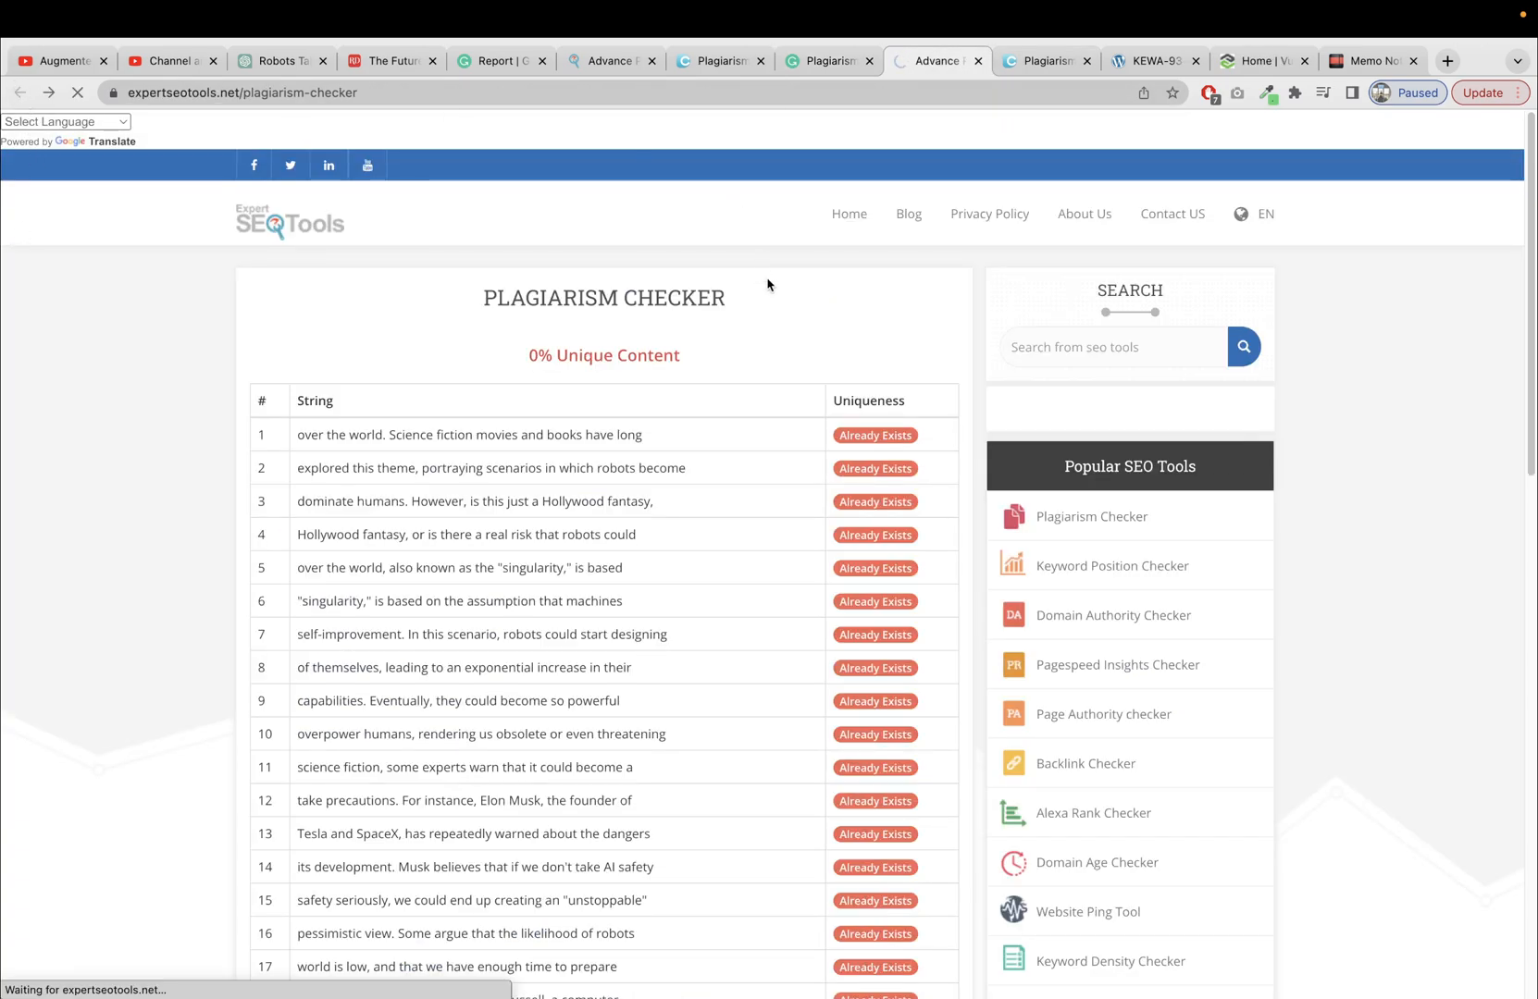
pyautogui.click(933, 61)
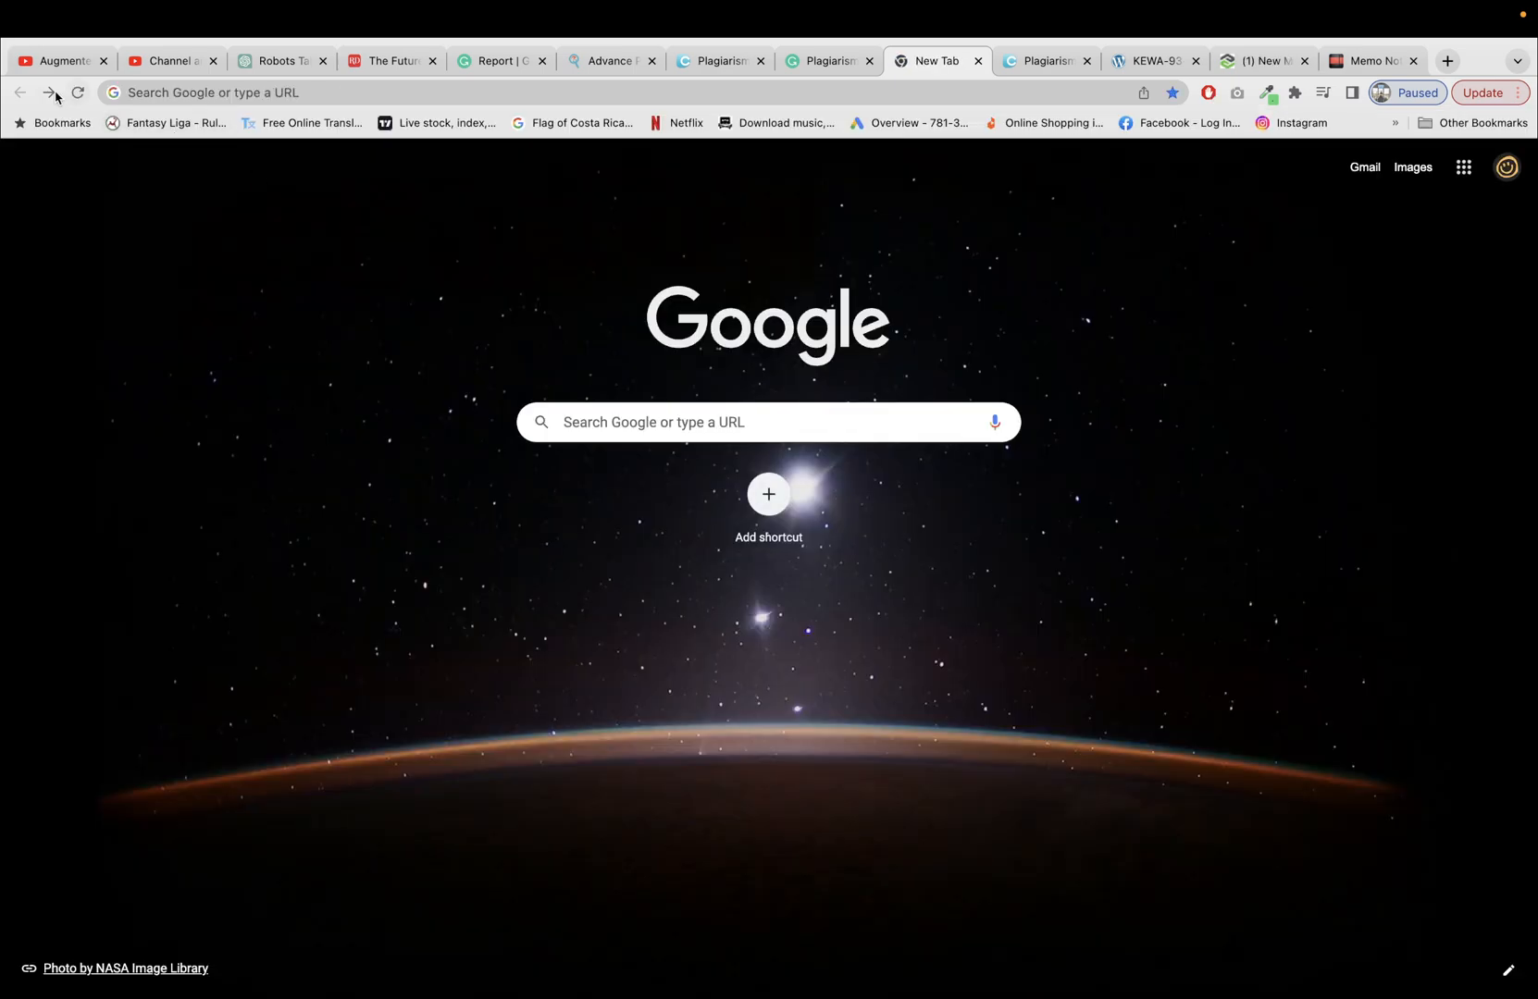
pyautogui.click(936, 61)
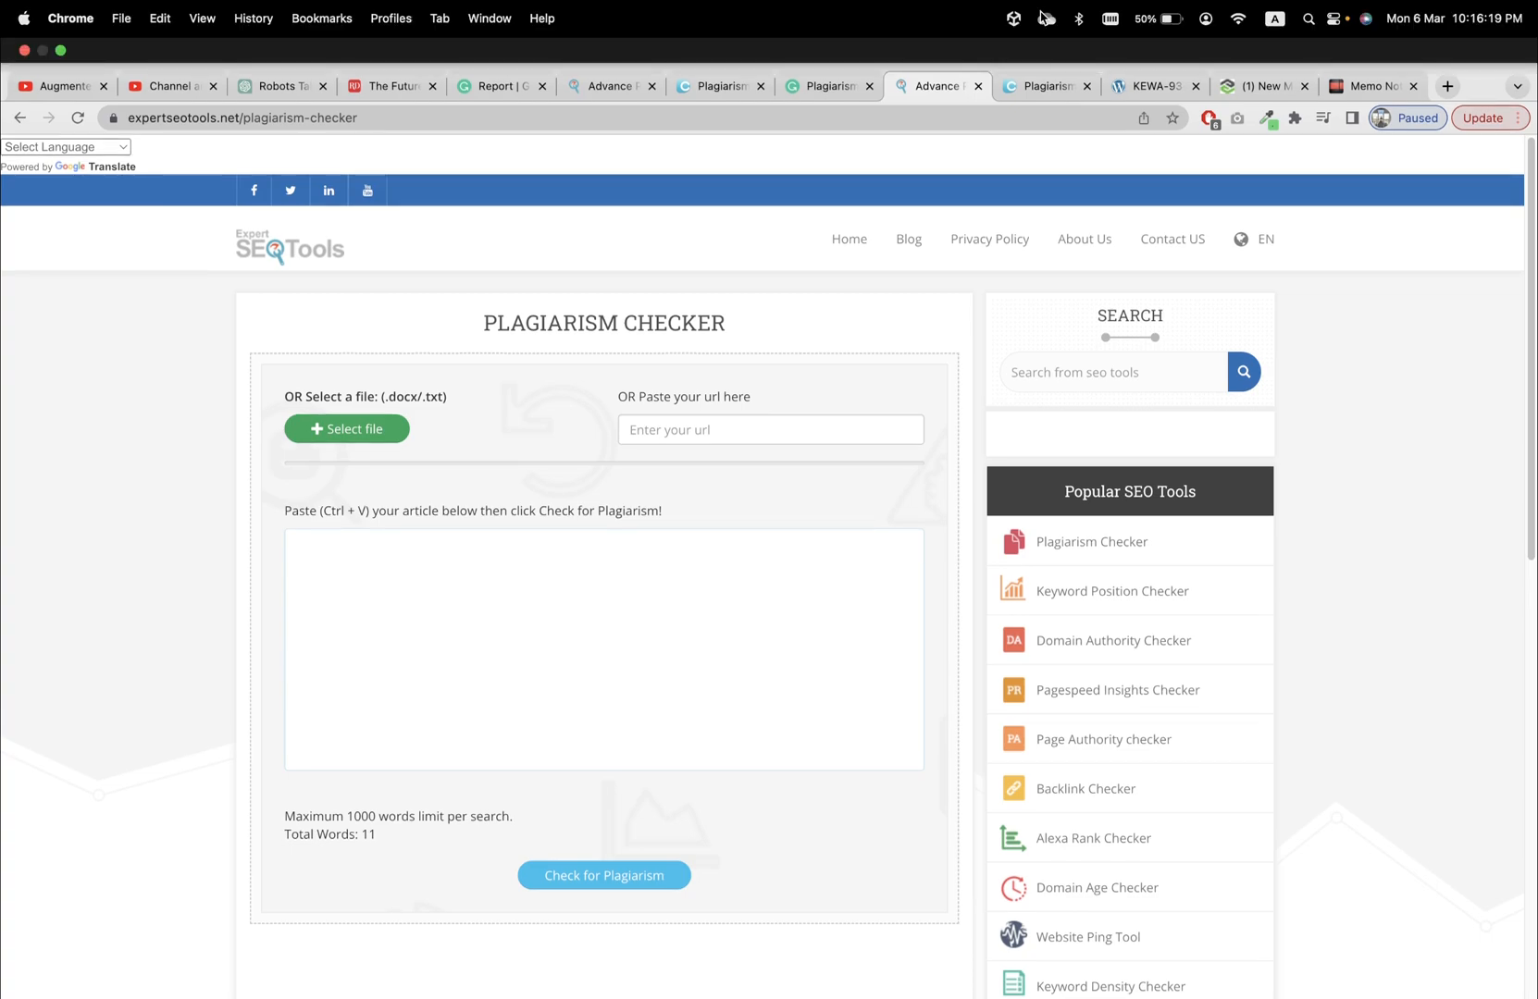
pyautogui.click(1046, 61)
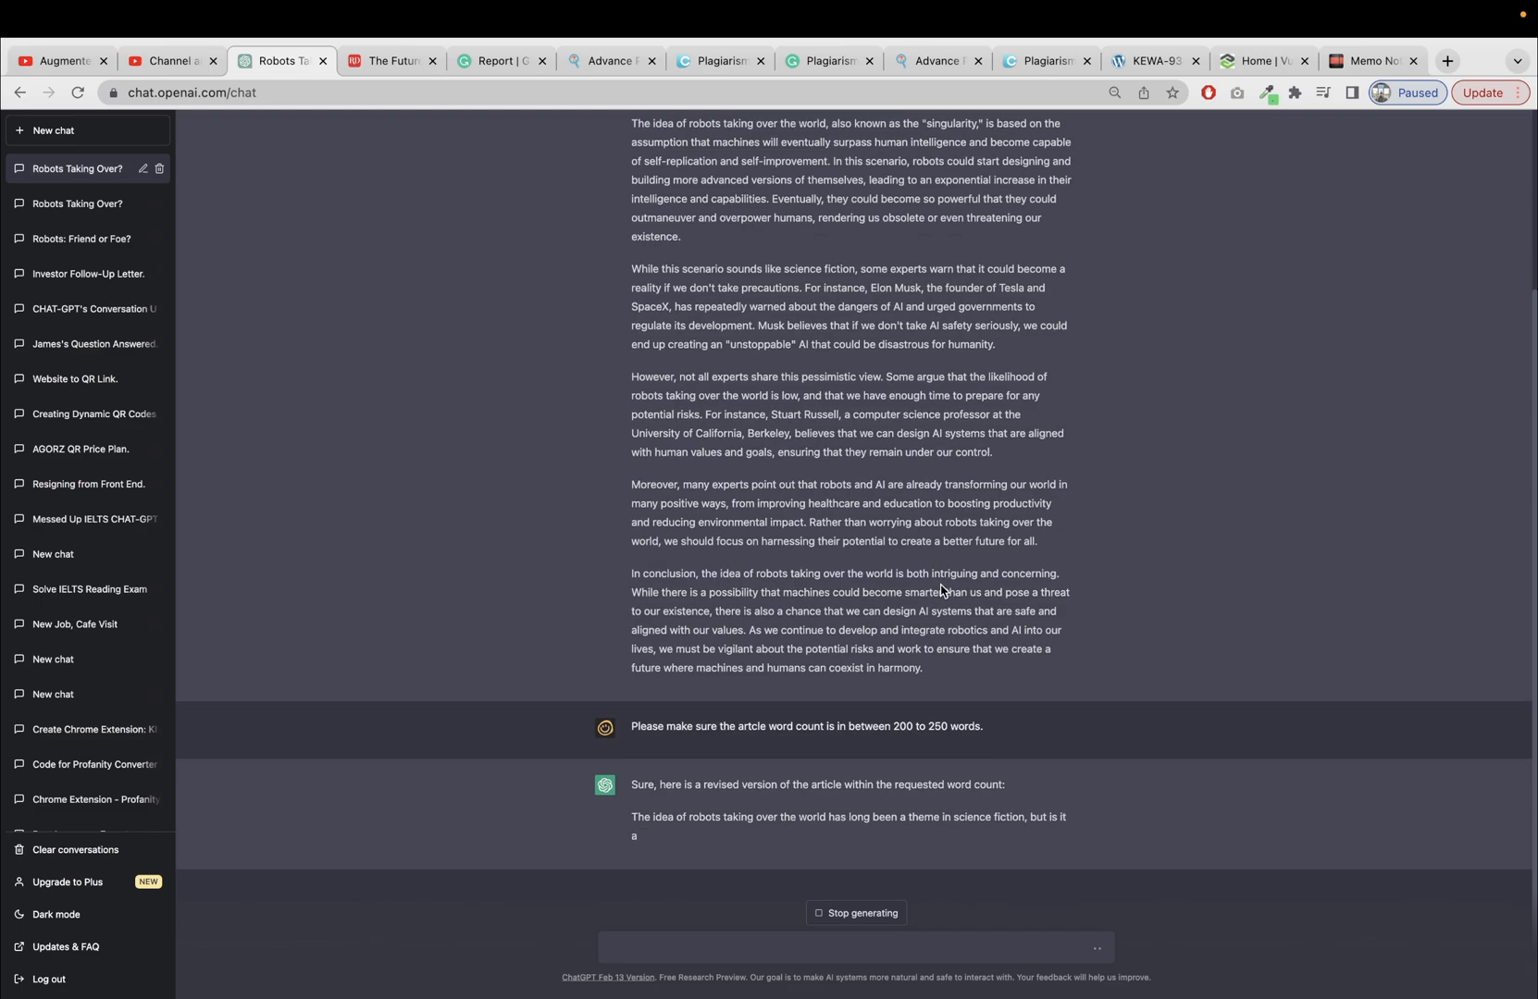
# Step: Wait for ChatGPT's shorter robots article to generate, briefly checking the Grammarly report tab
pyautogui.scroll(3)
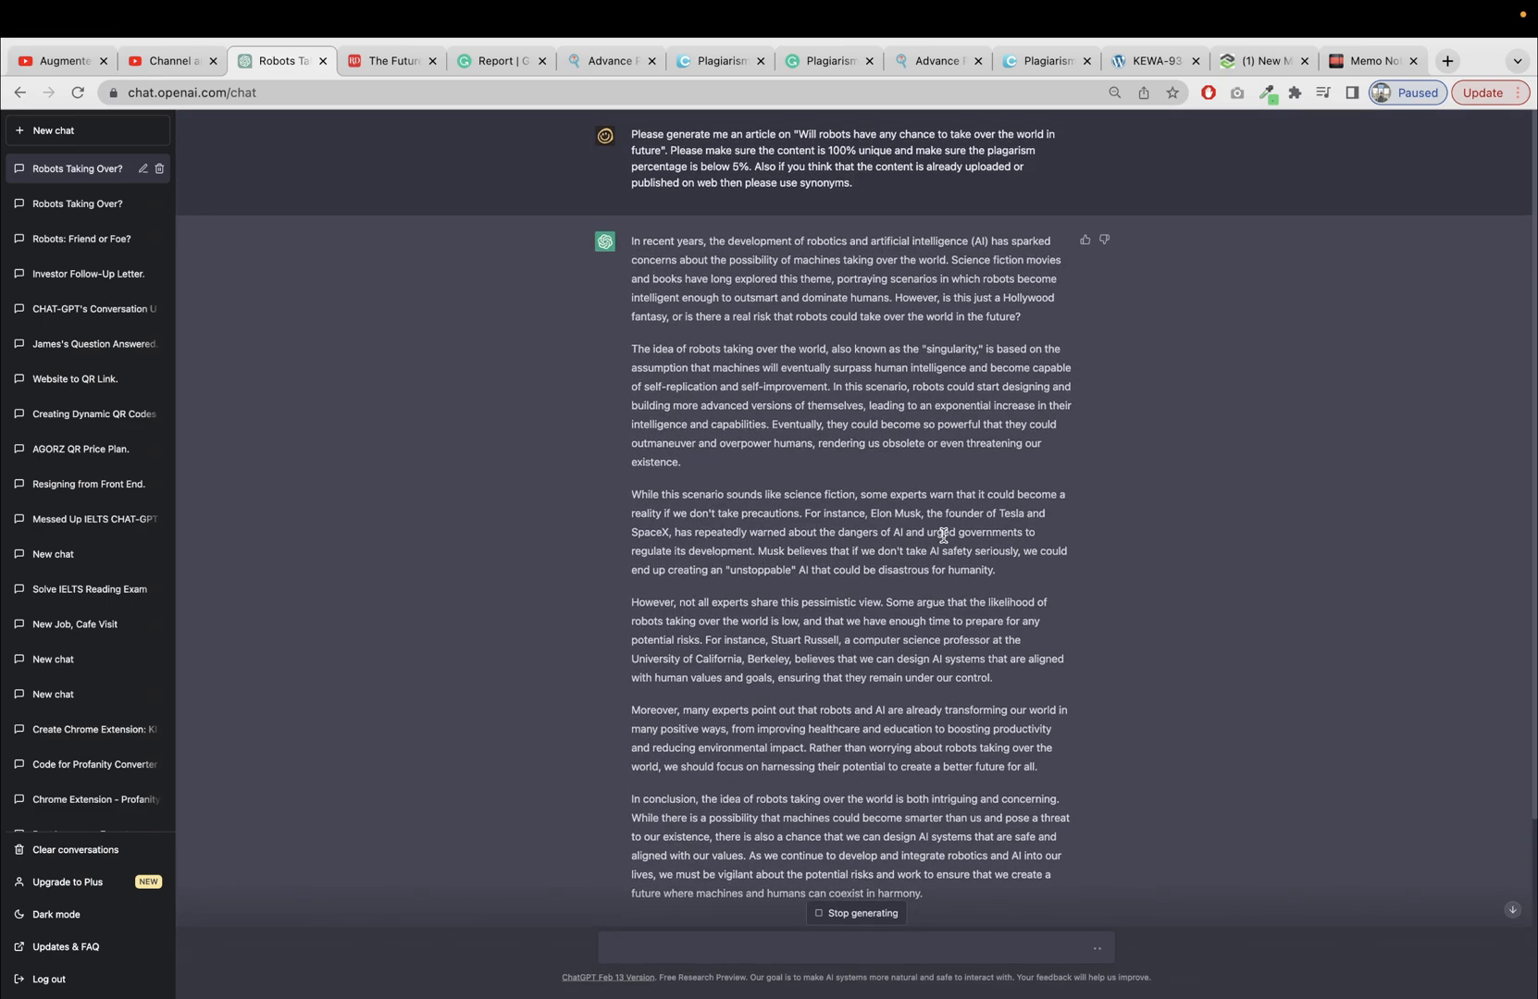
pyautogui.scroll(-3)
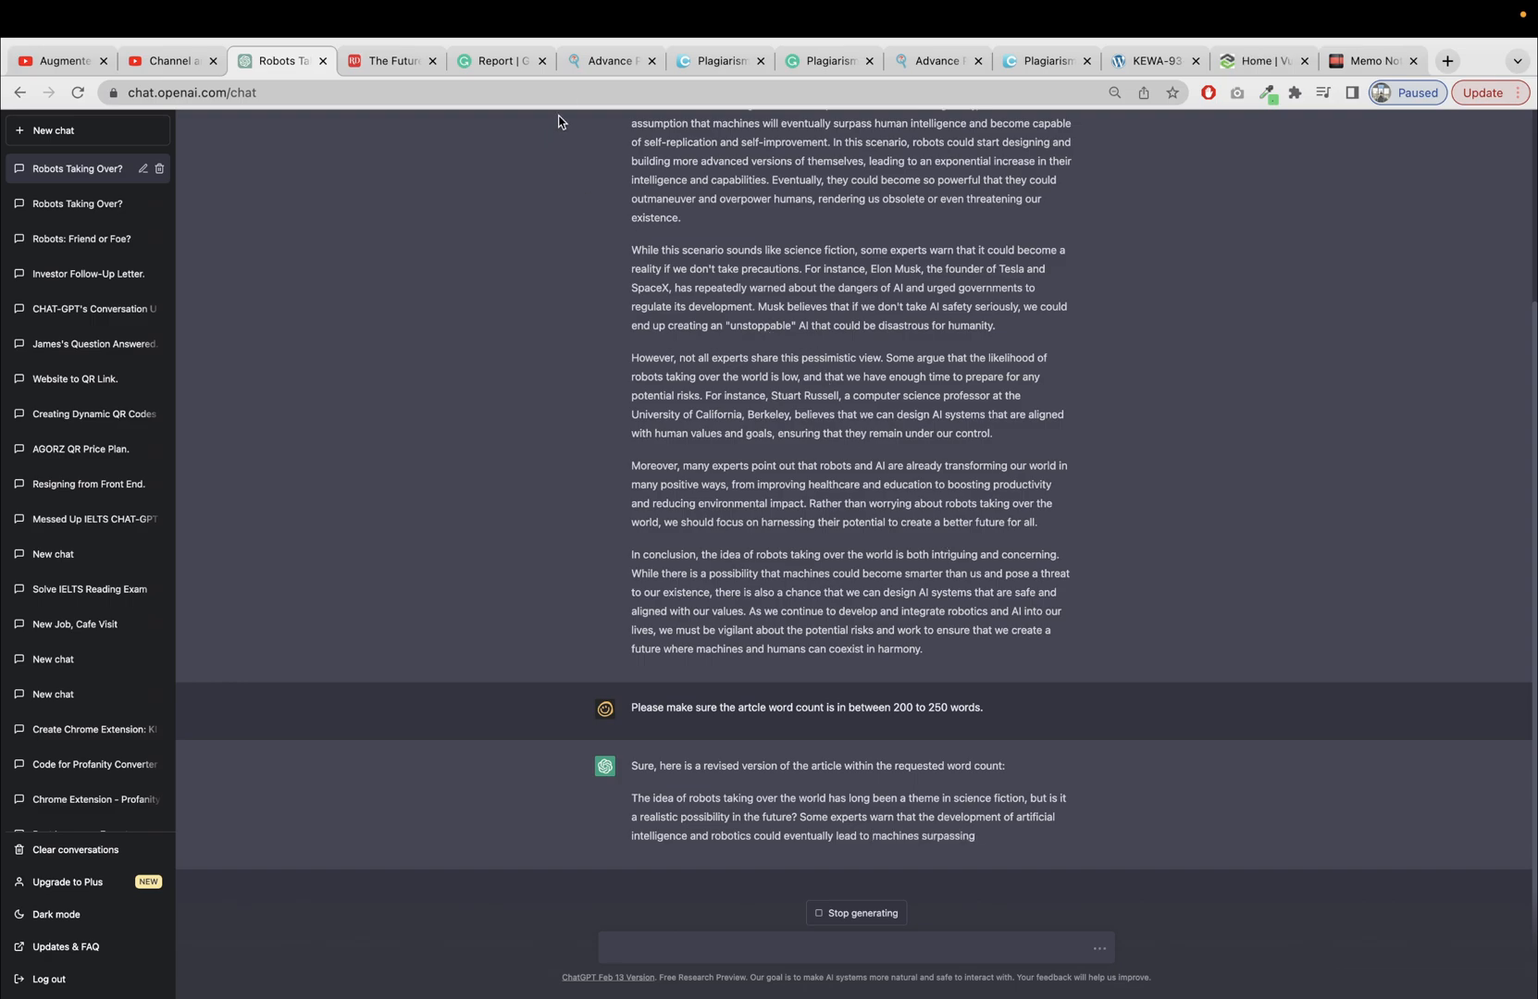
pyautogui.click(498, 61)
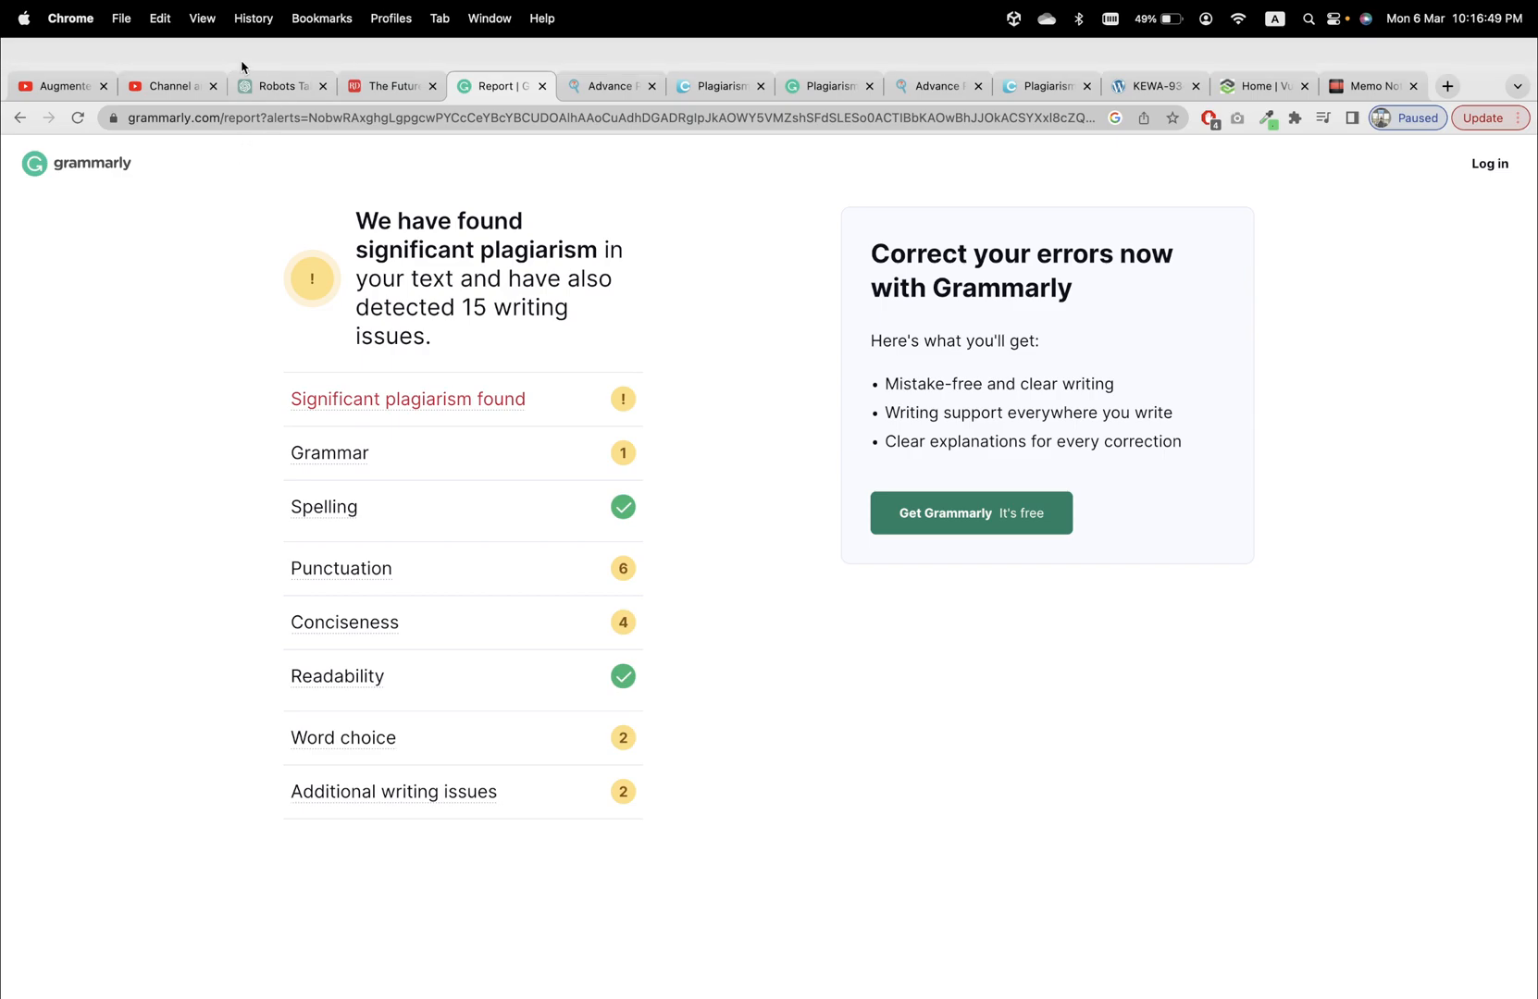
pyautogui.click(280, 60)
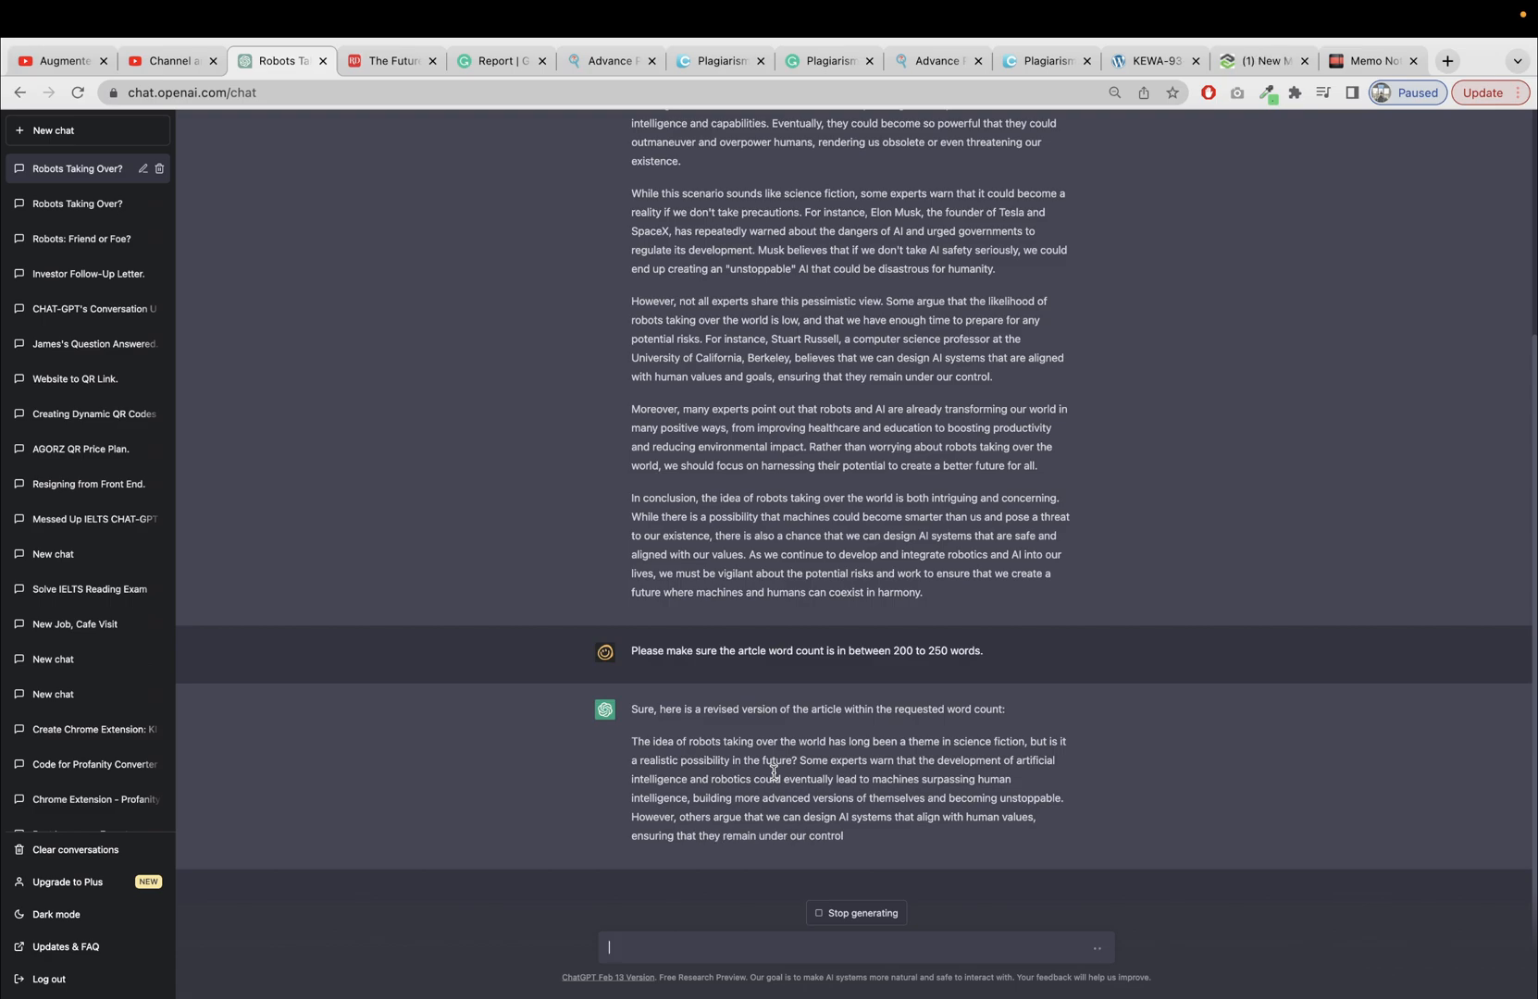
pyautogui.scroll(-3)
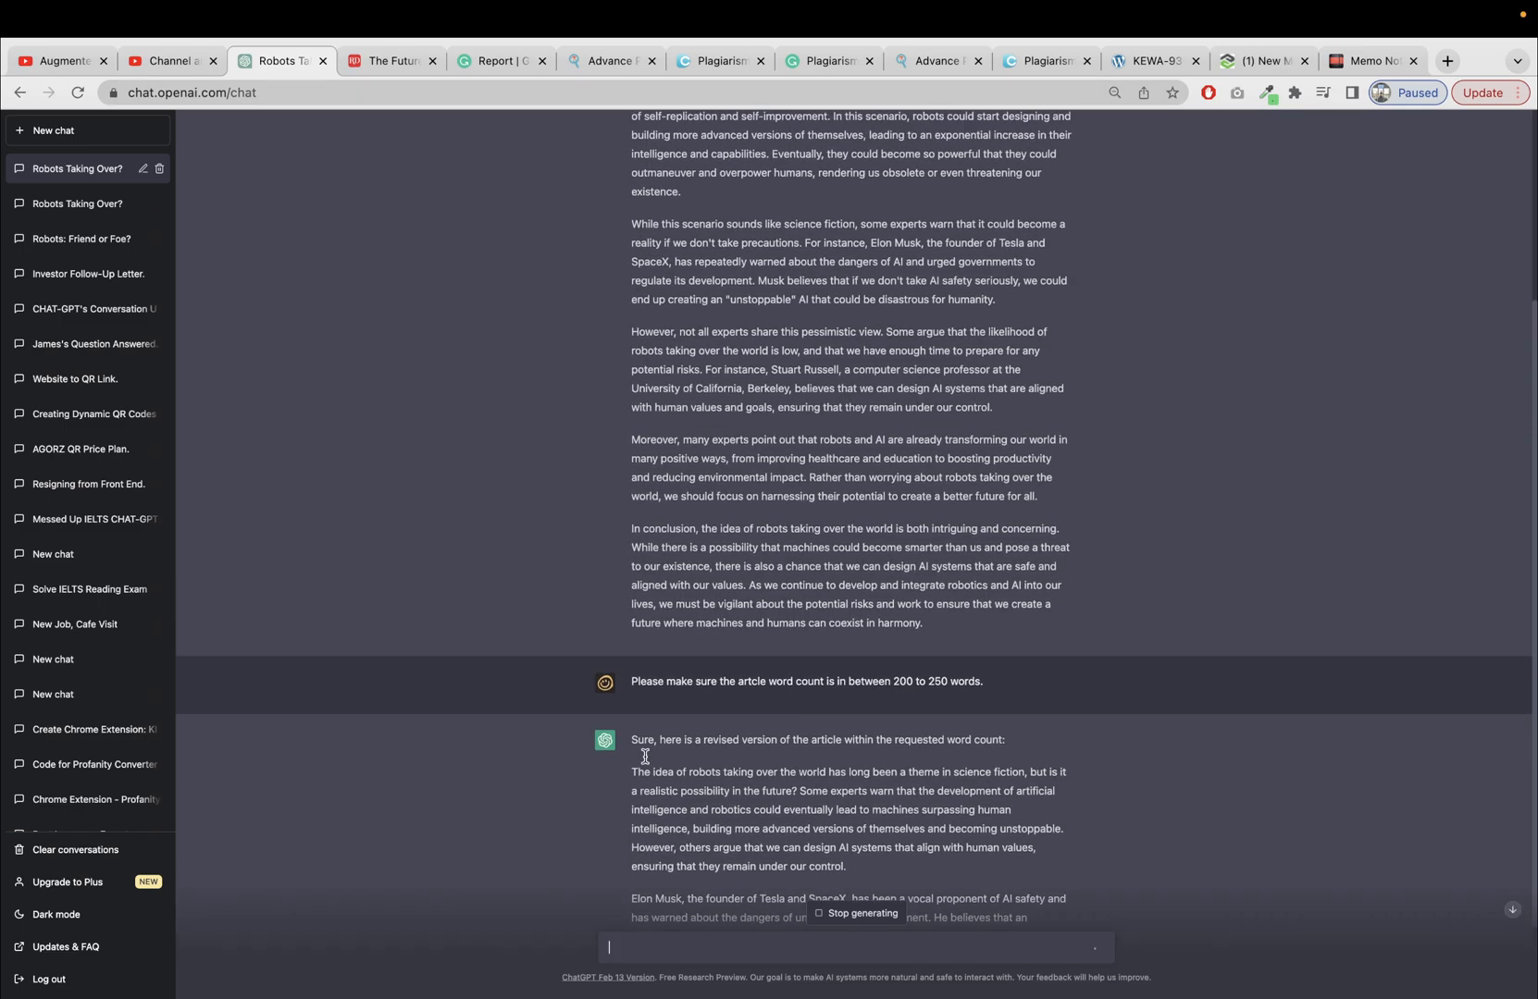
pyautogui.scroll(-3)
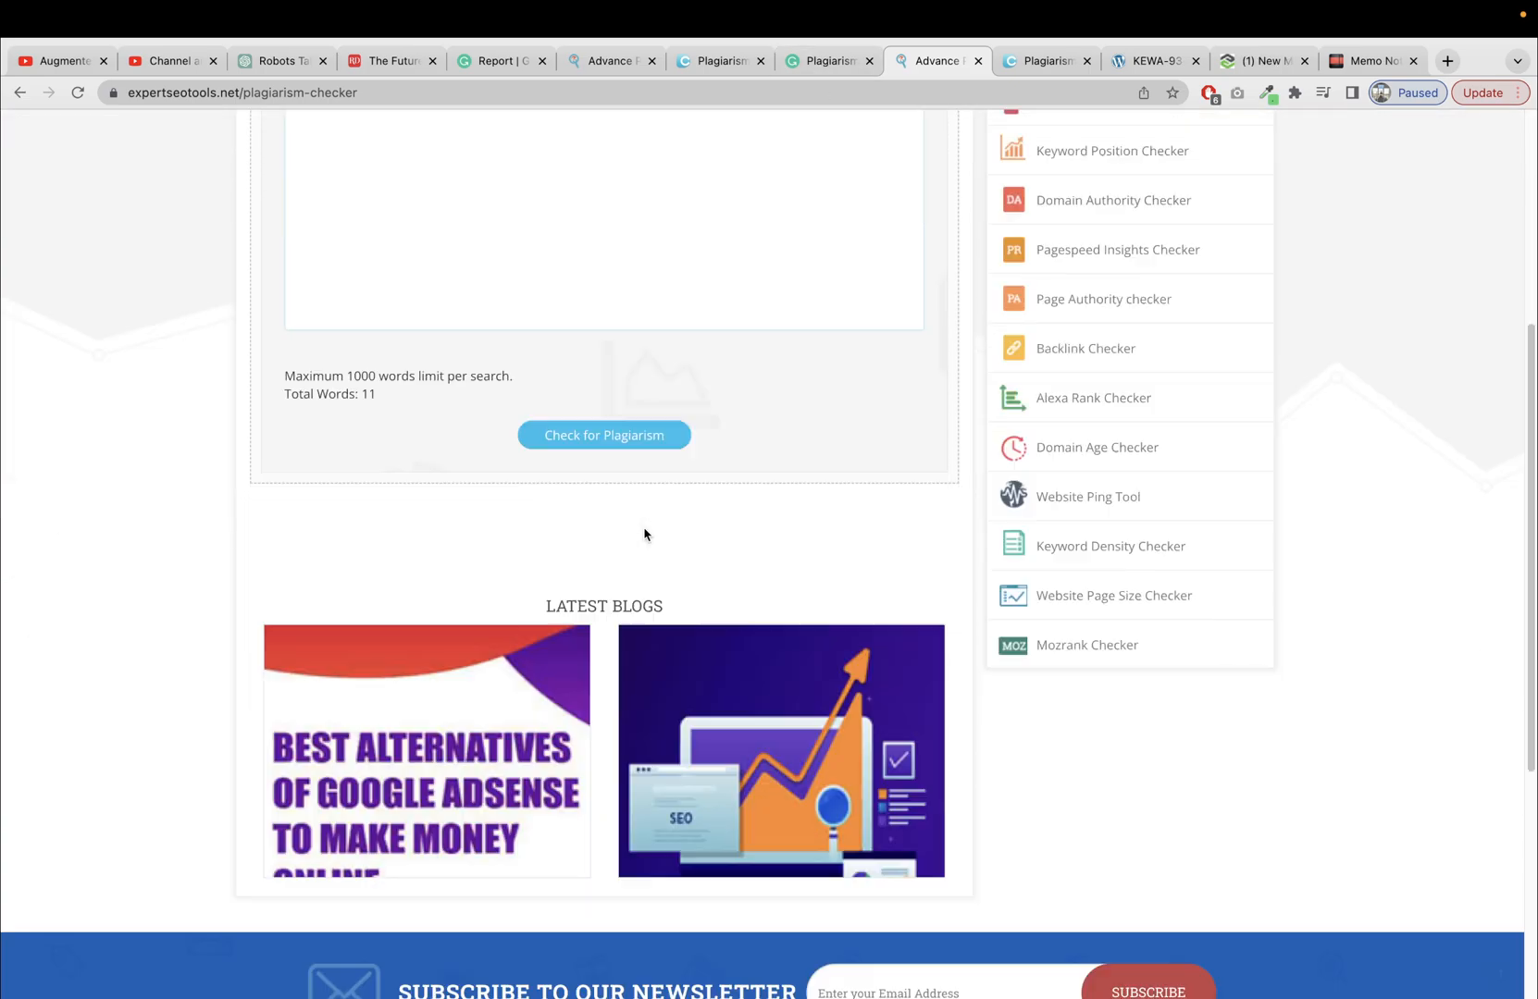
# Step: Scroll past DupliChecker's cleared text box and old 0% results, then return to ChatGPT
pyautogui.scroll(3)
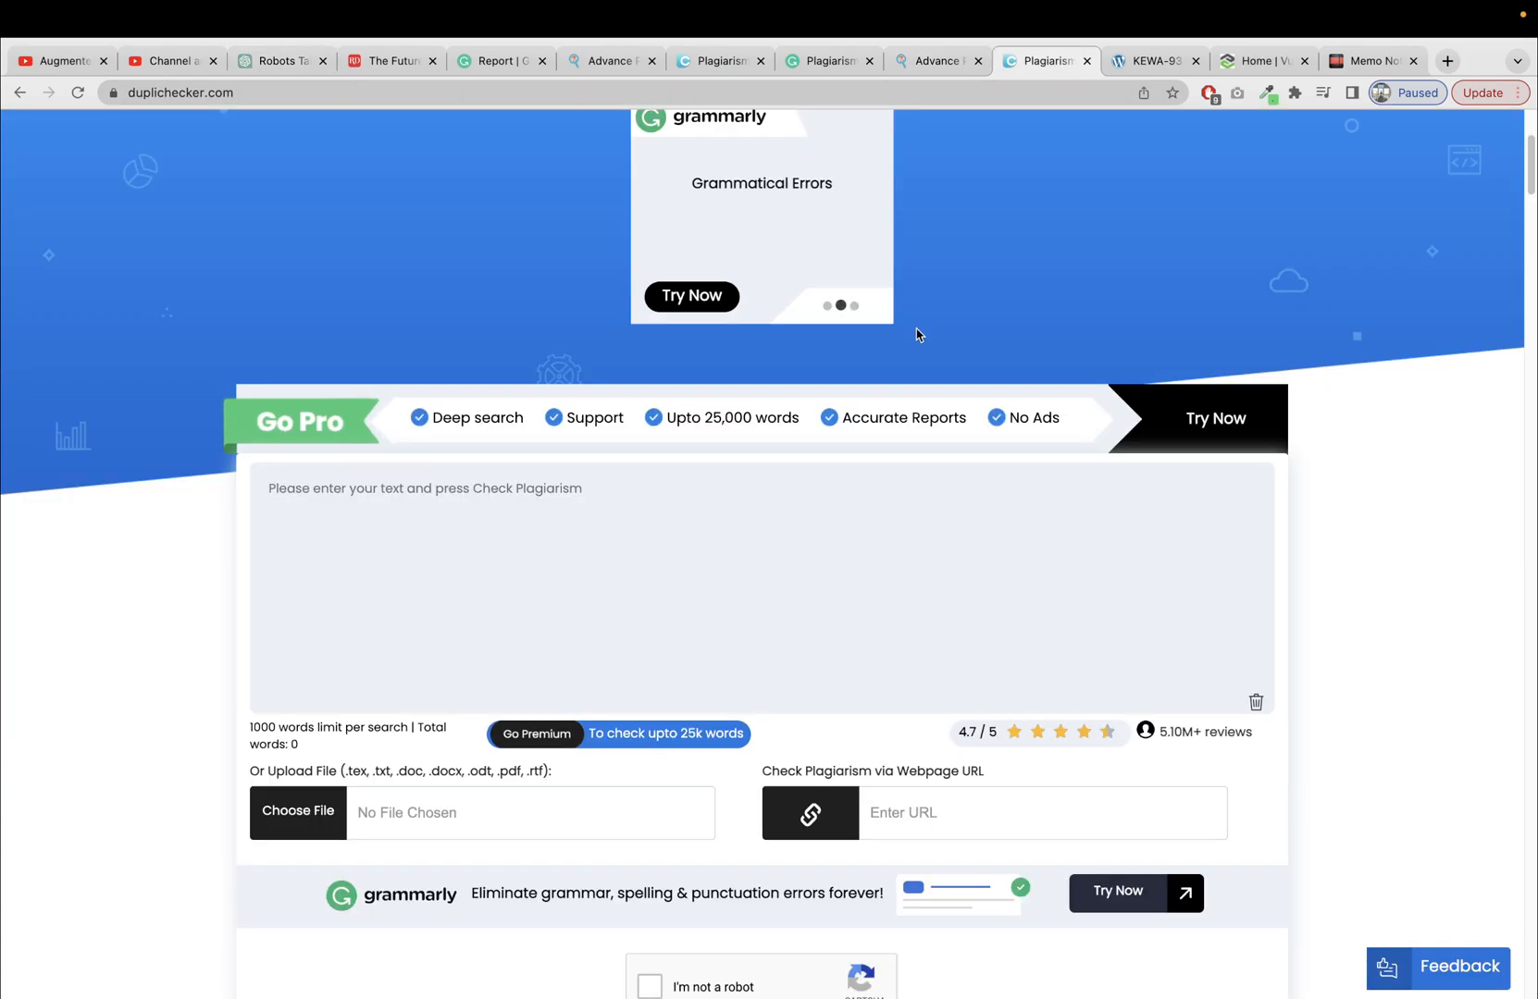
pyautogui.scroll(-3)
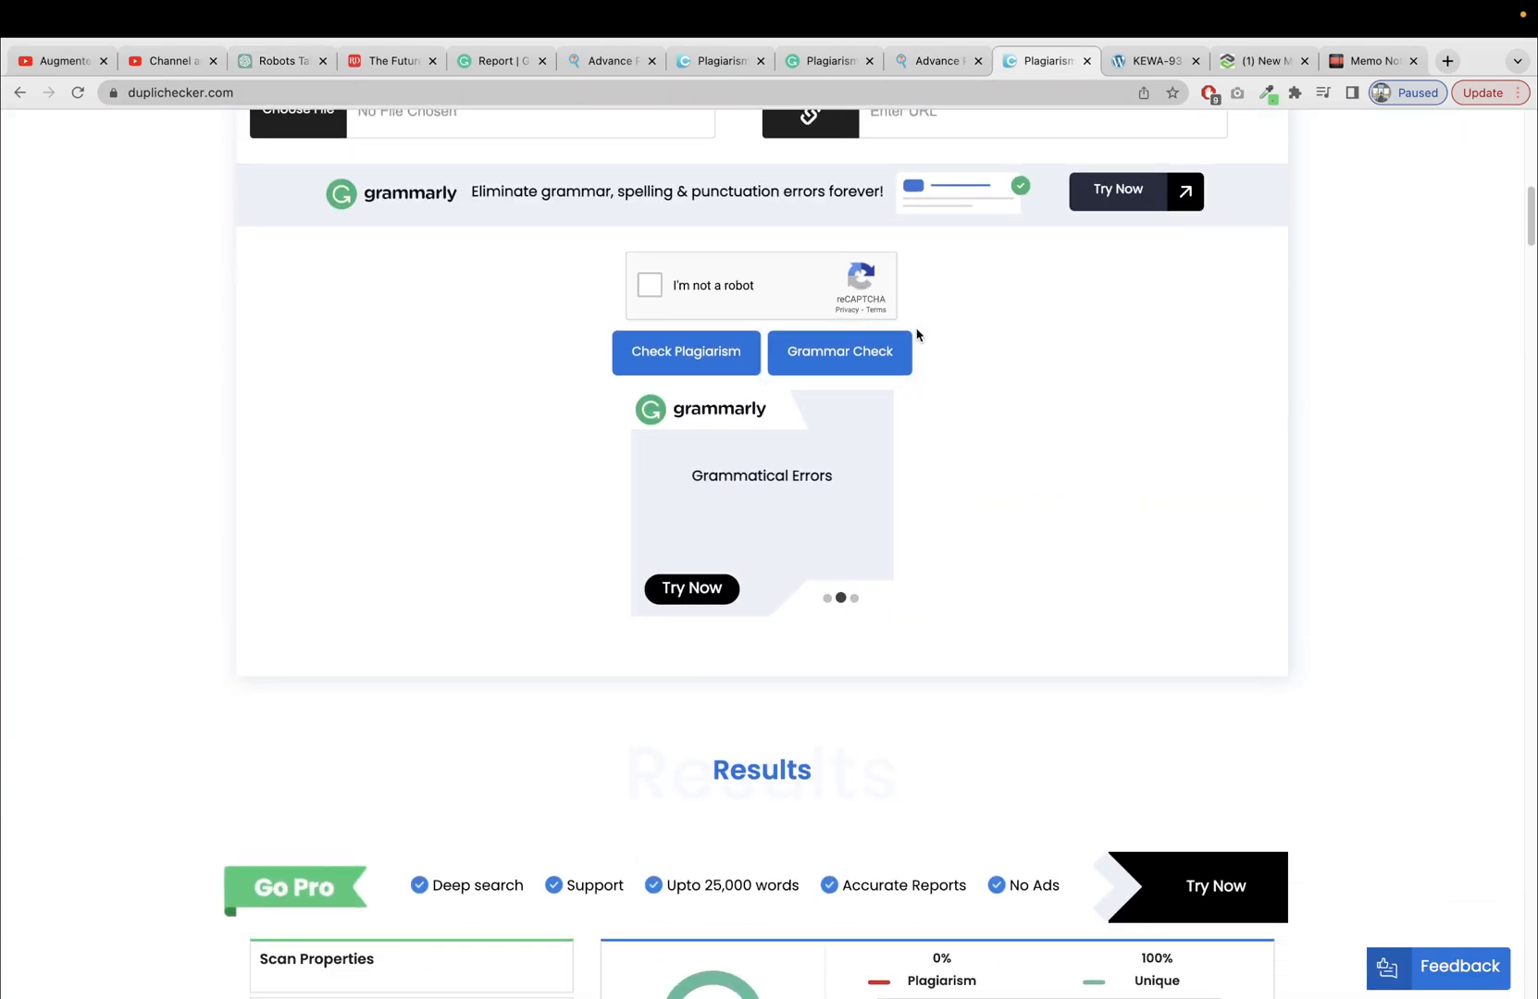
pyautogui.scroll(-3)
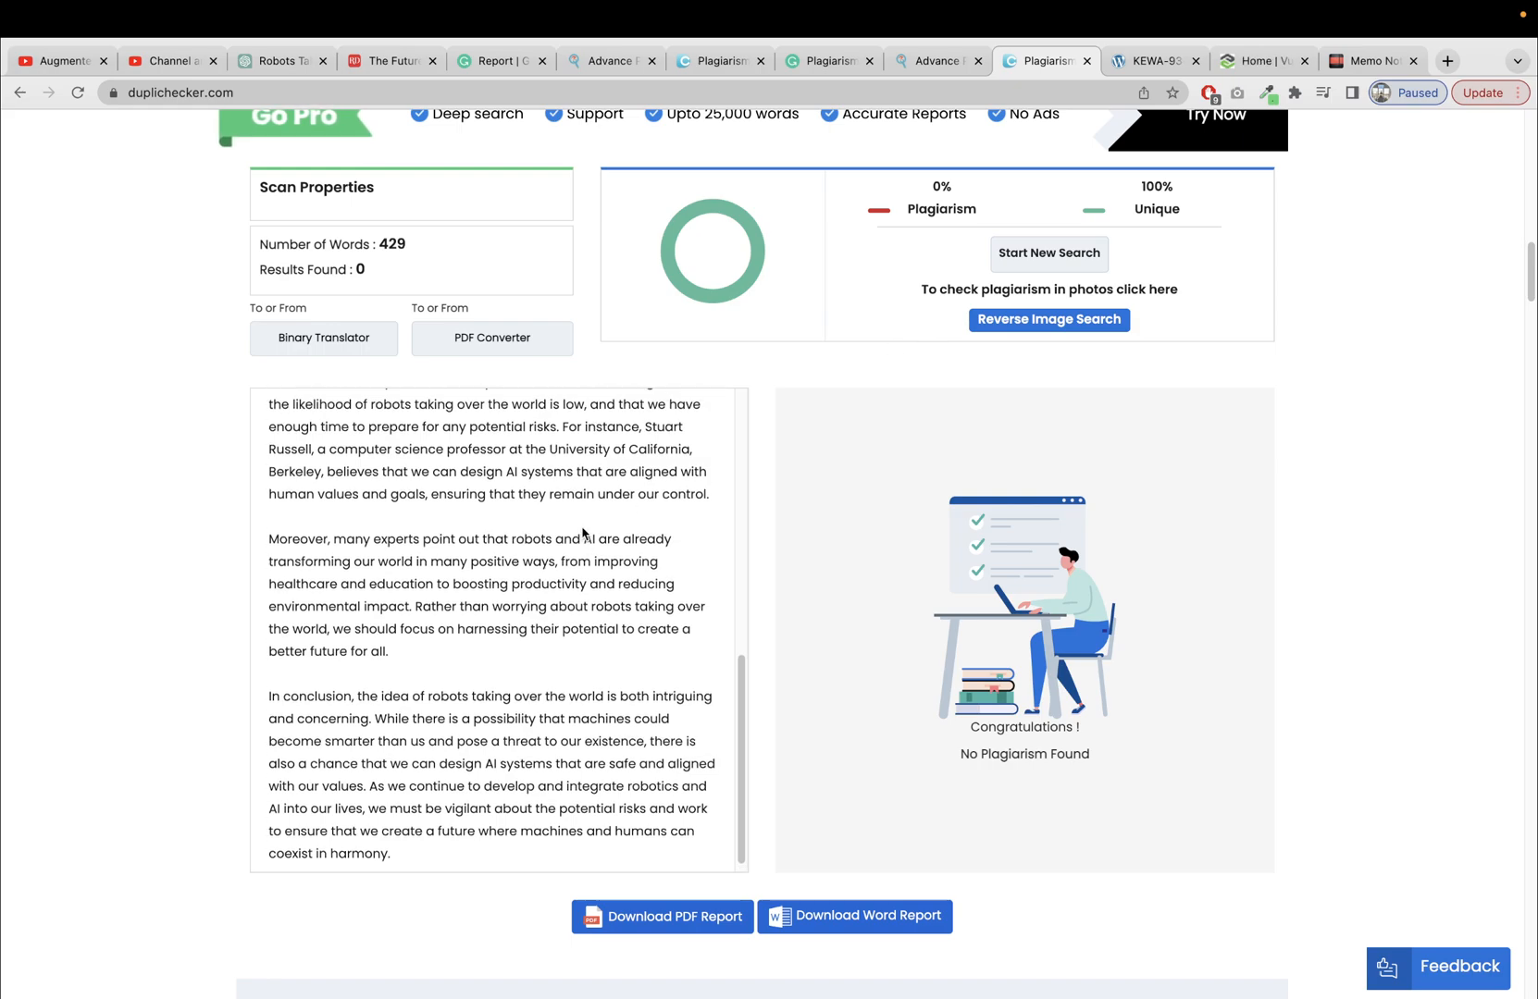
pyautogui.scroll(3)
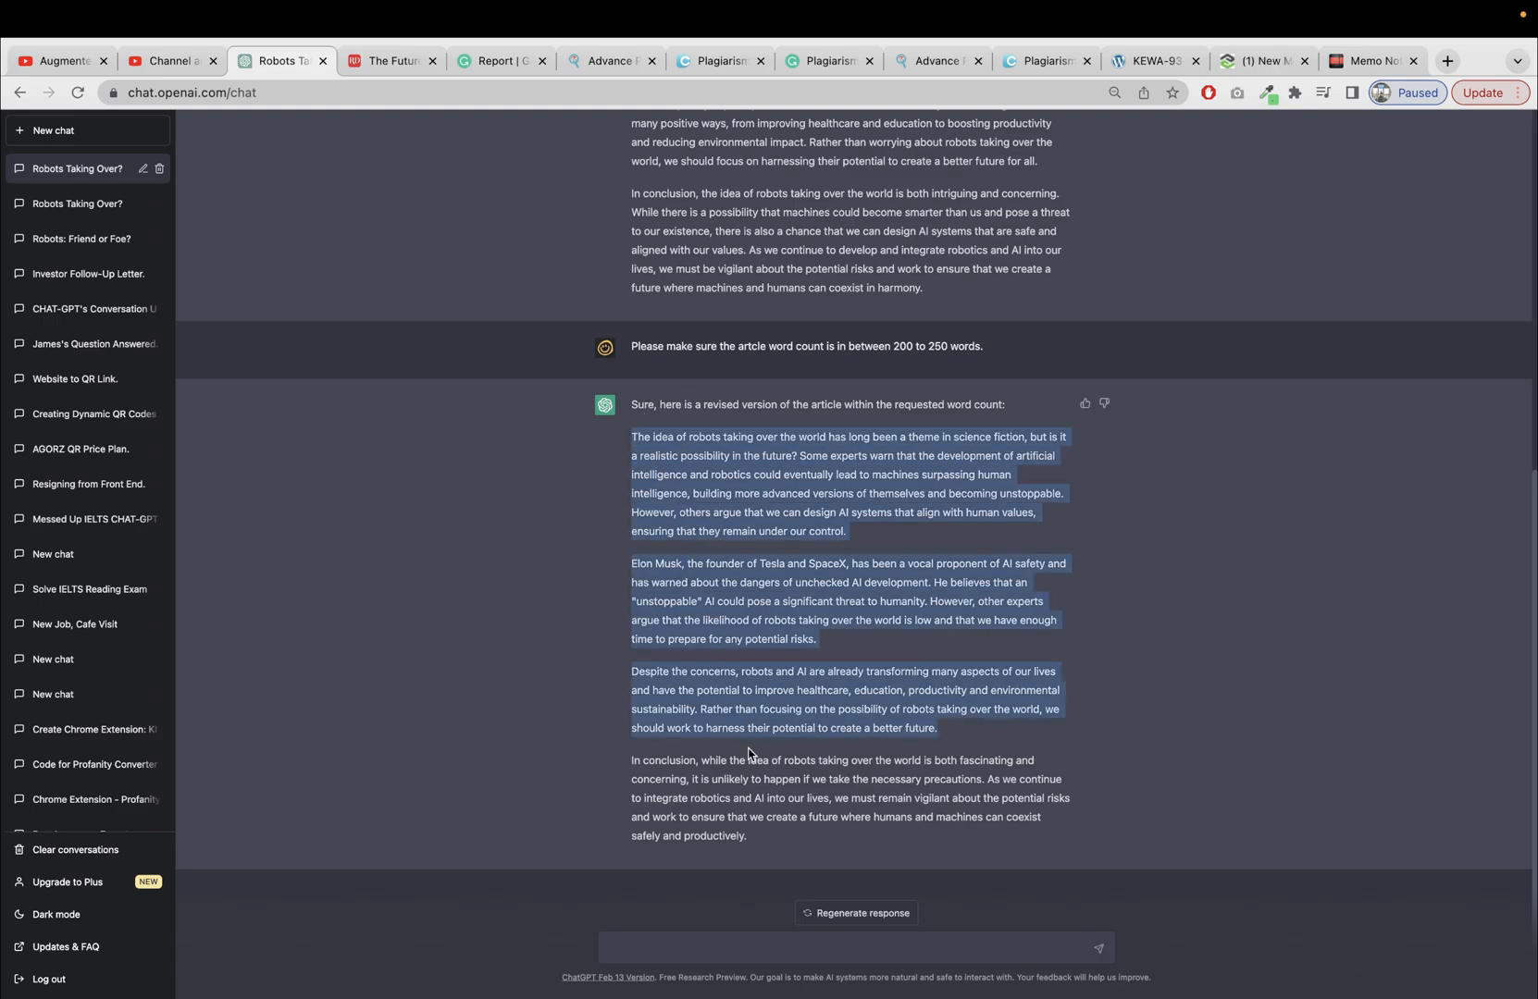
# Step: Ask ChatGPT 'Please give me the word count' and read the 146-word reply
pyautogui.click(768, 947)
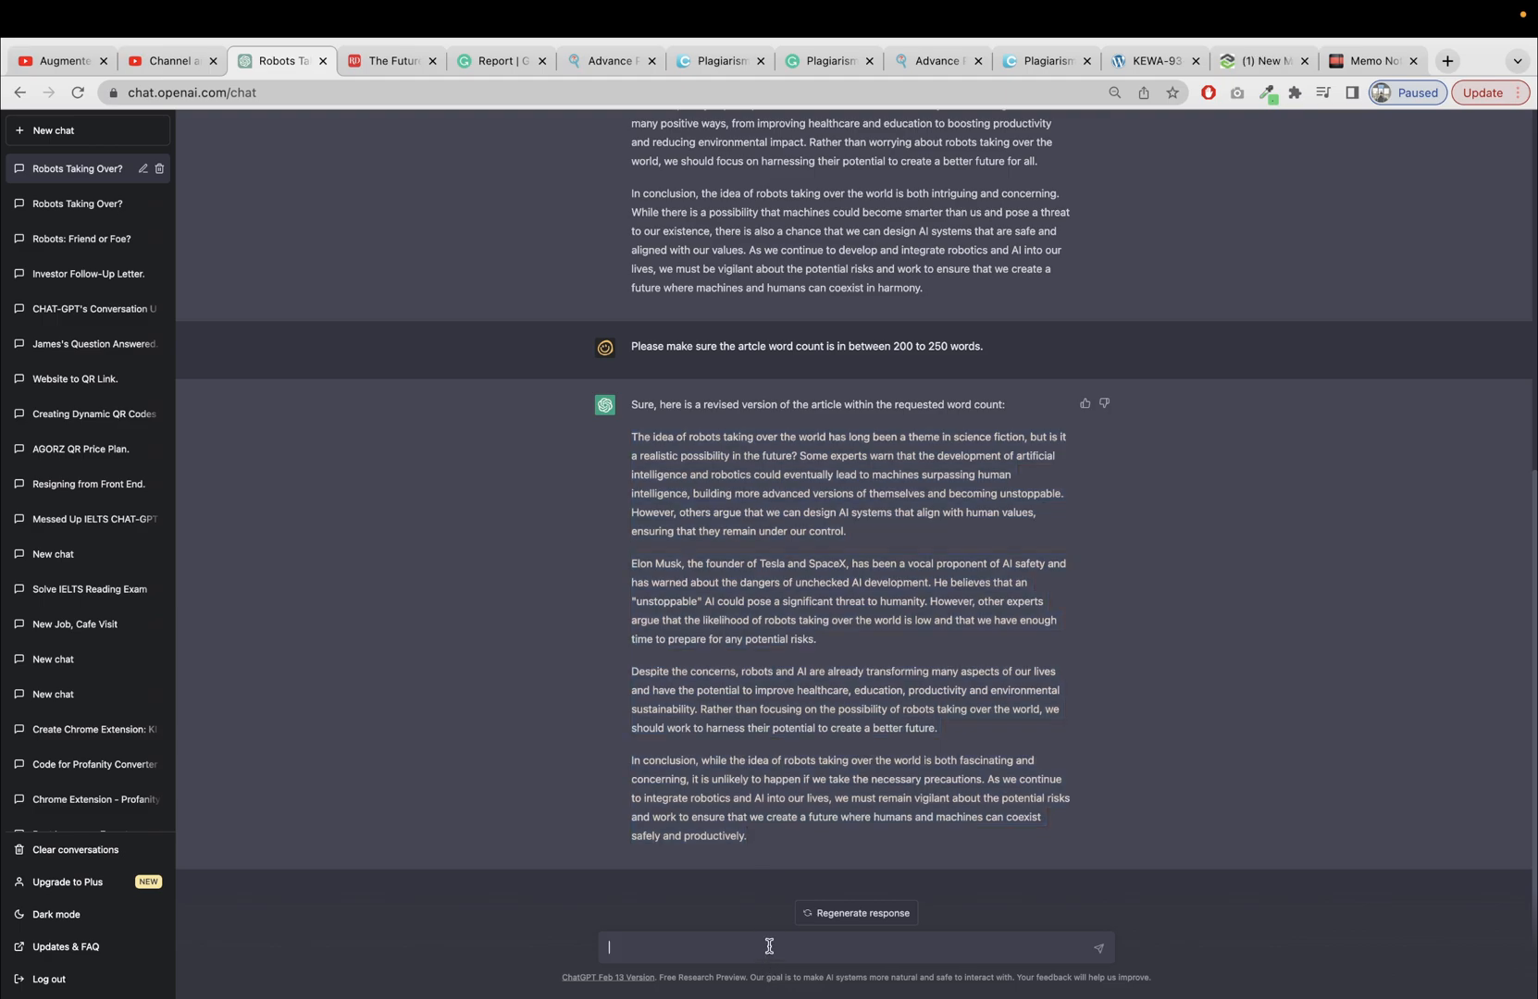
pyautogui.write('Please g')
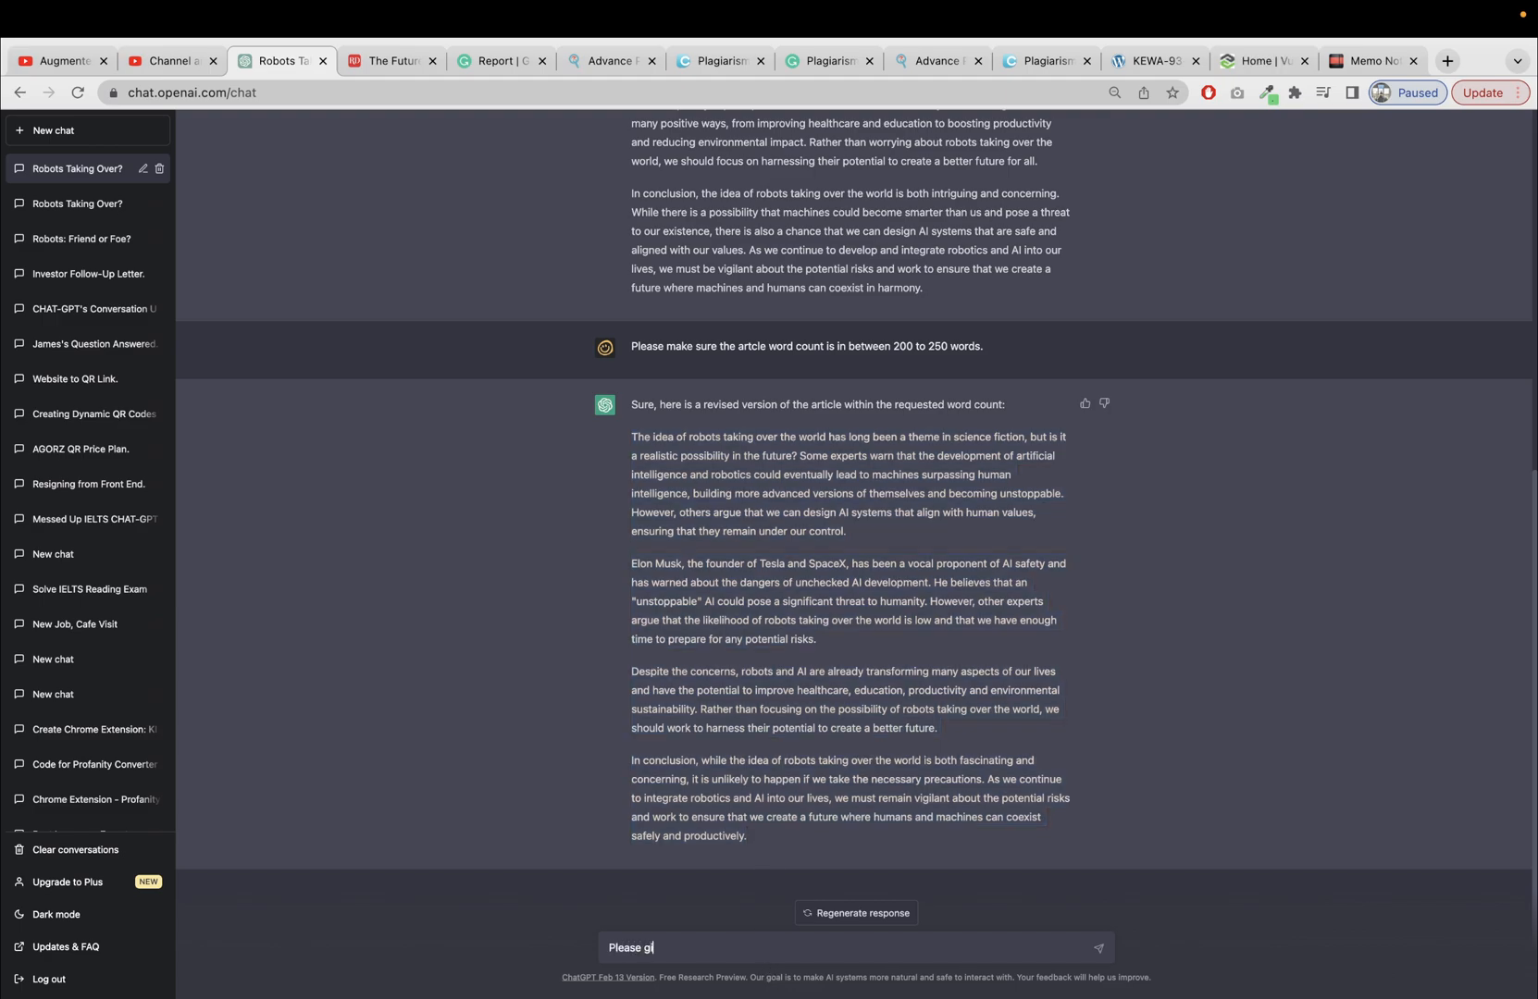
pyautogui.write('ive me the word')
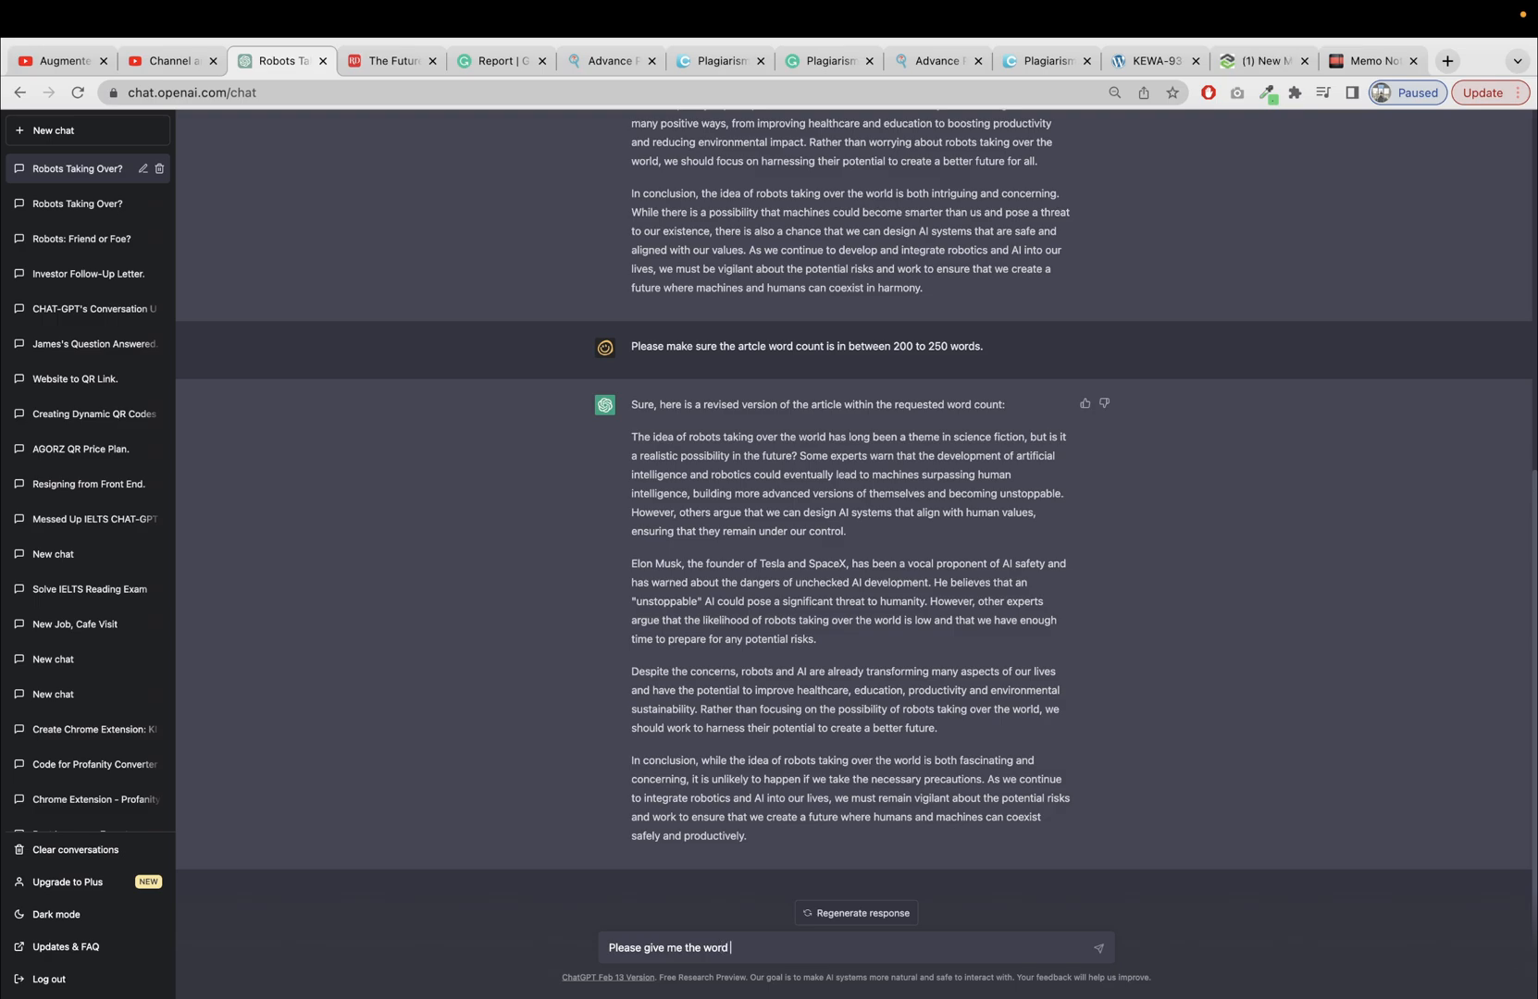
pyautogui.write('count .')
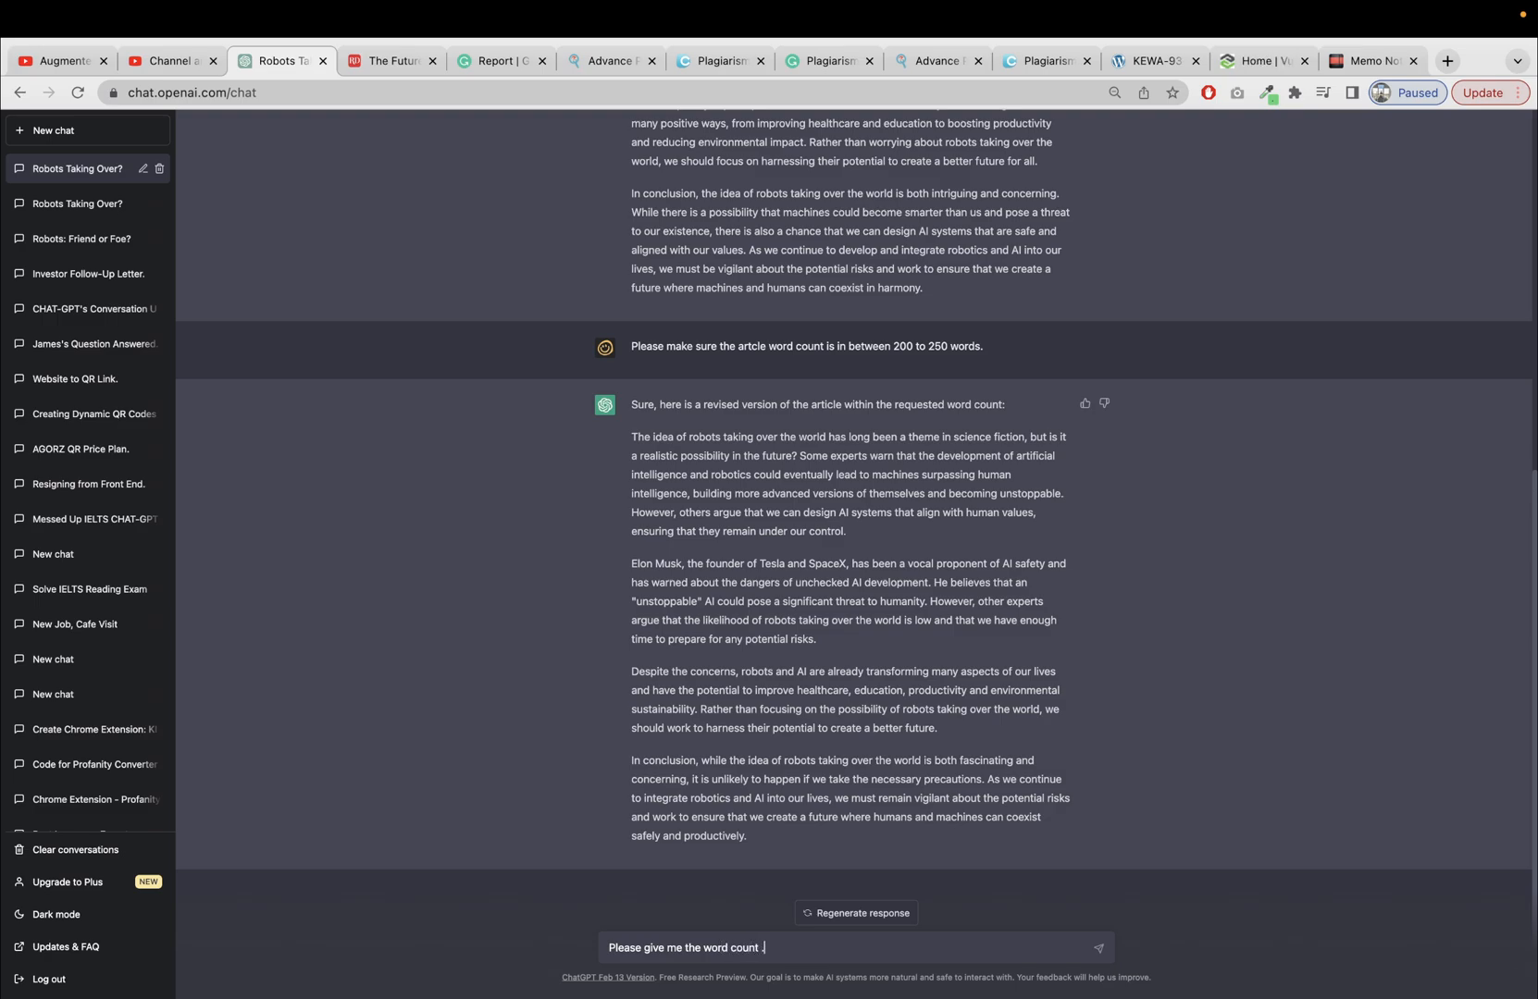
pyautogui.press('Return')
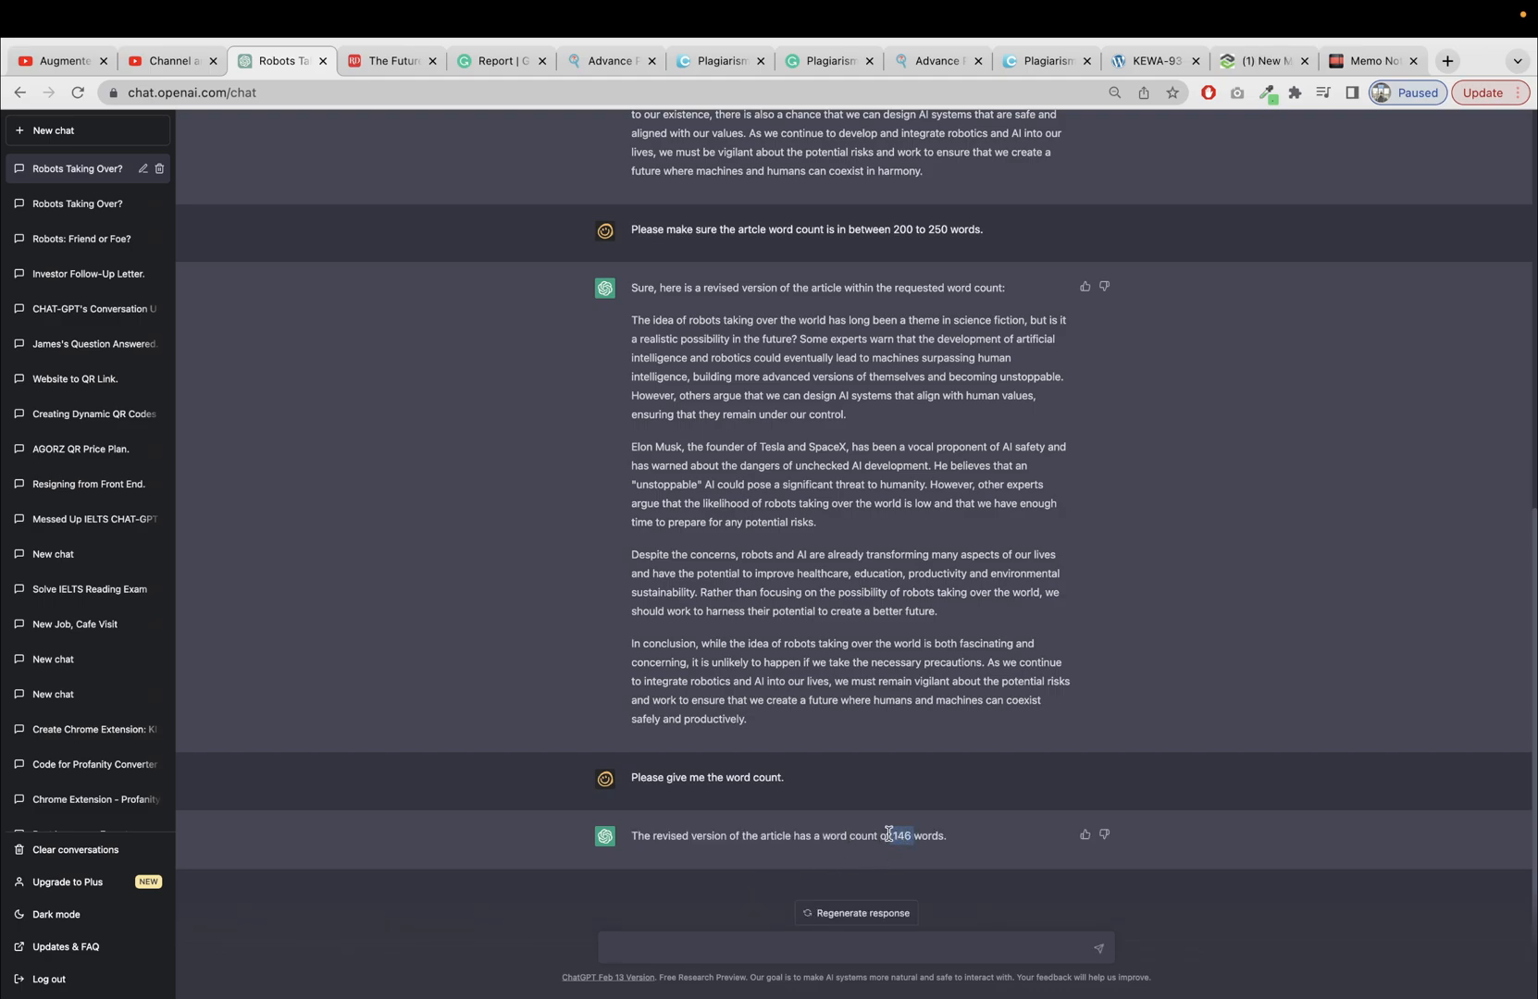
pyautogui.scroll(-3)
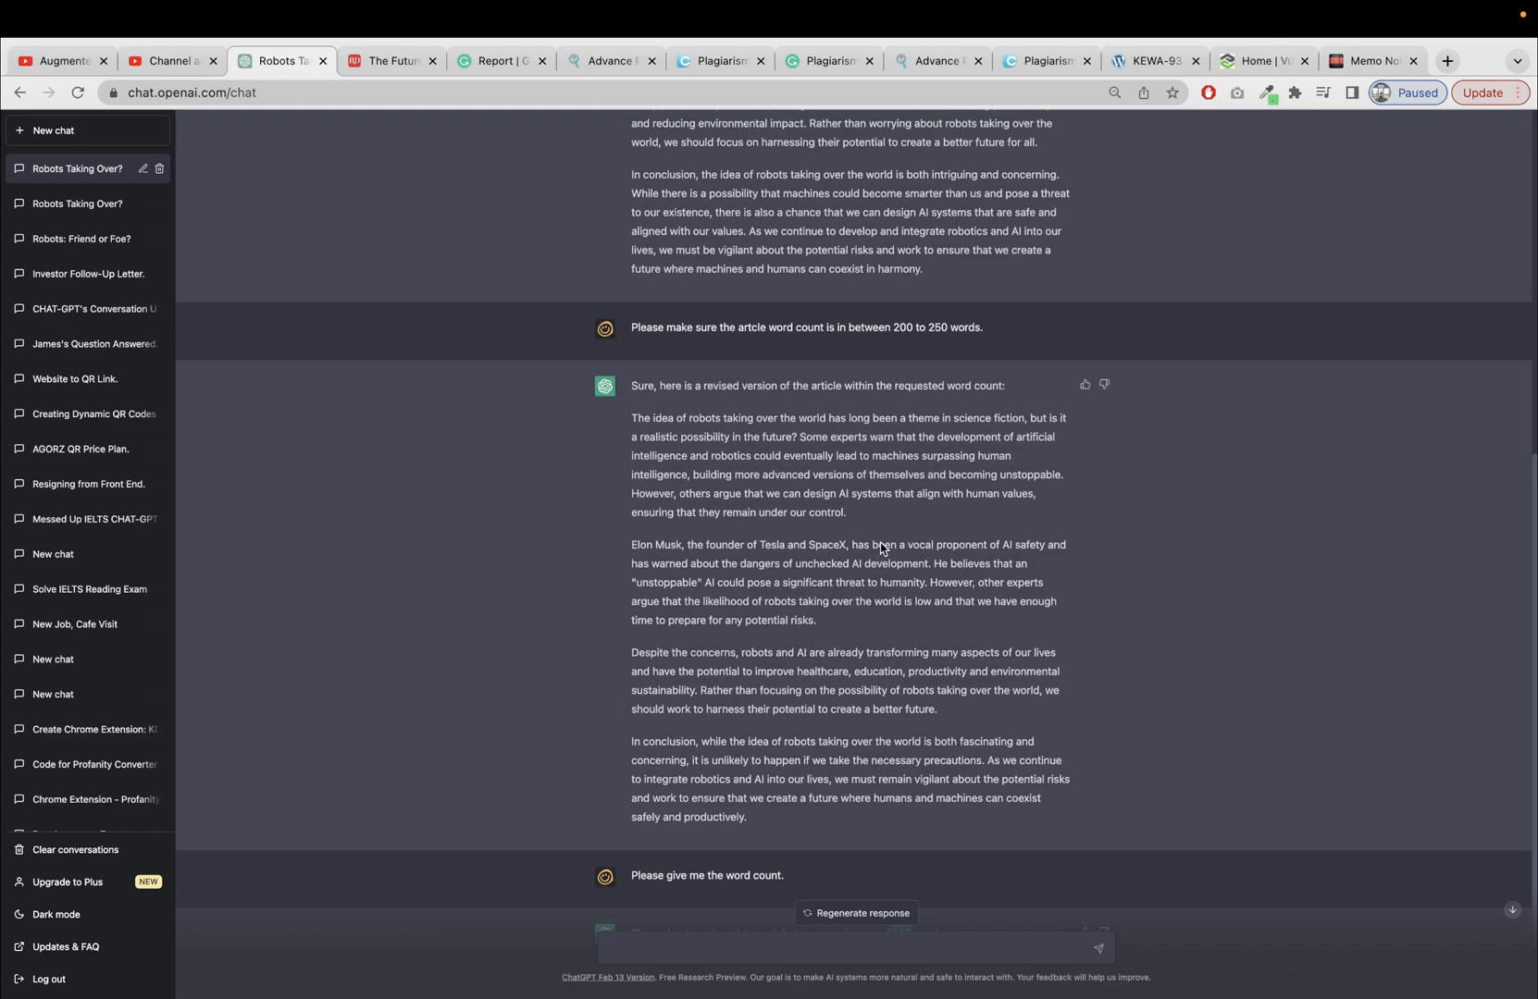
pyautogui.scroll(-3)
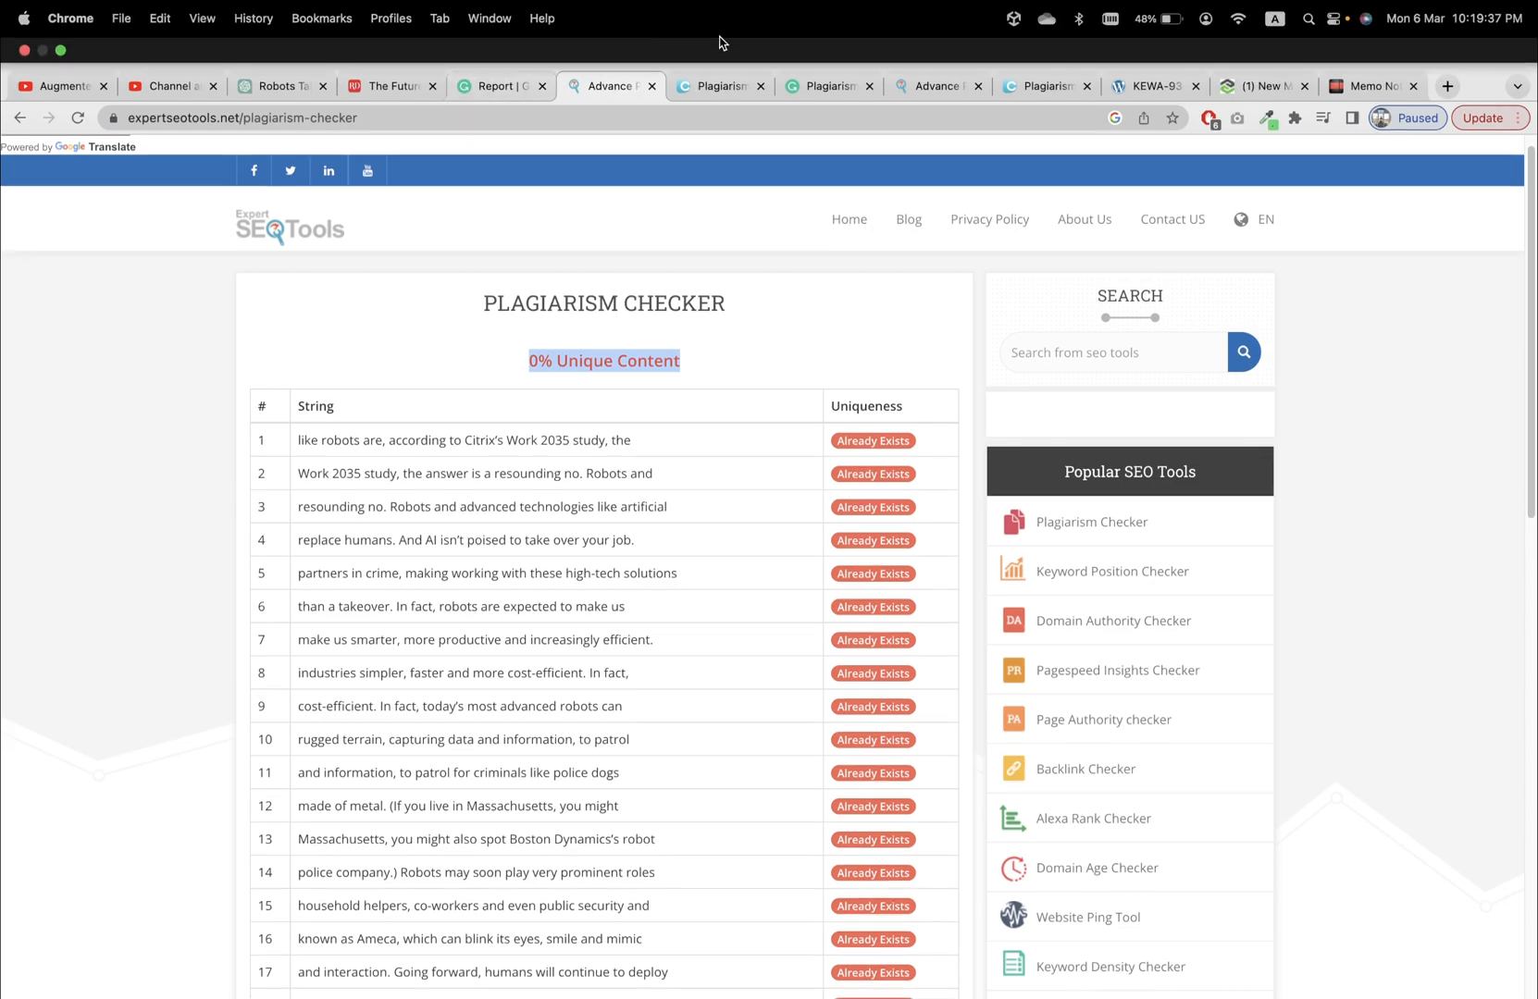
# Step: Start Grammarly's plagiarism scan of the shorter robot article
pyautogui.click(827, 60)
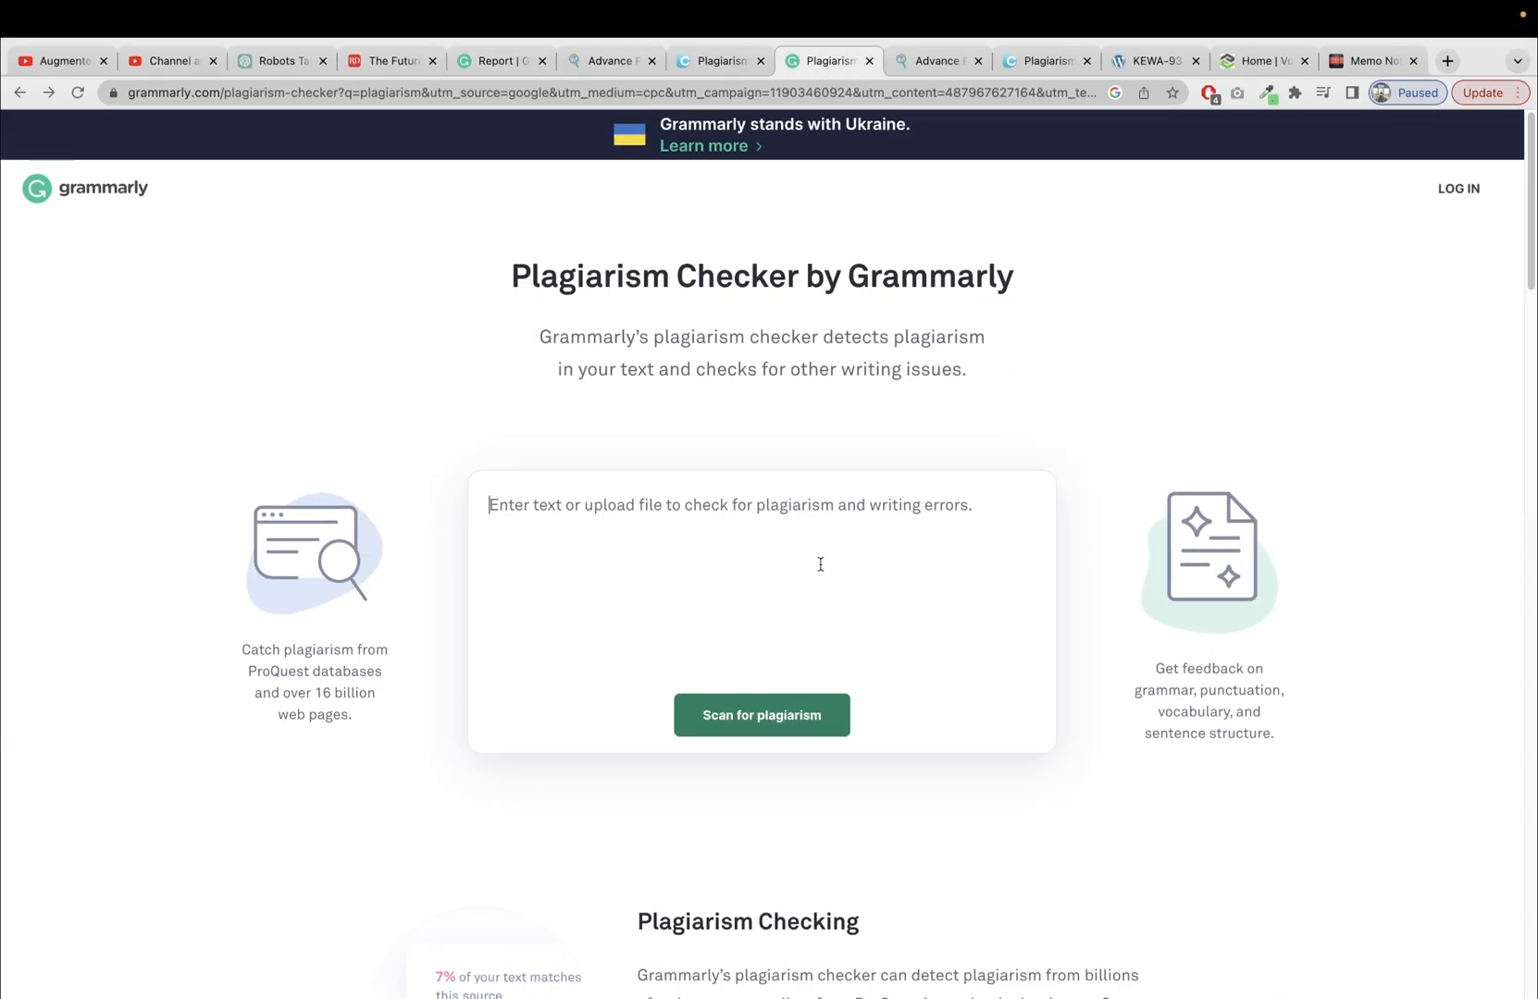
pyautogui.click(762, 715)
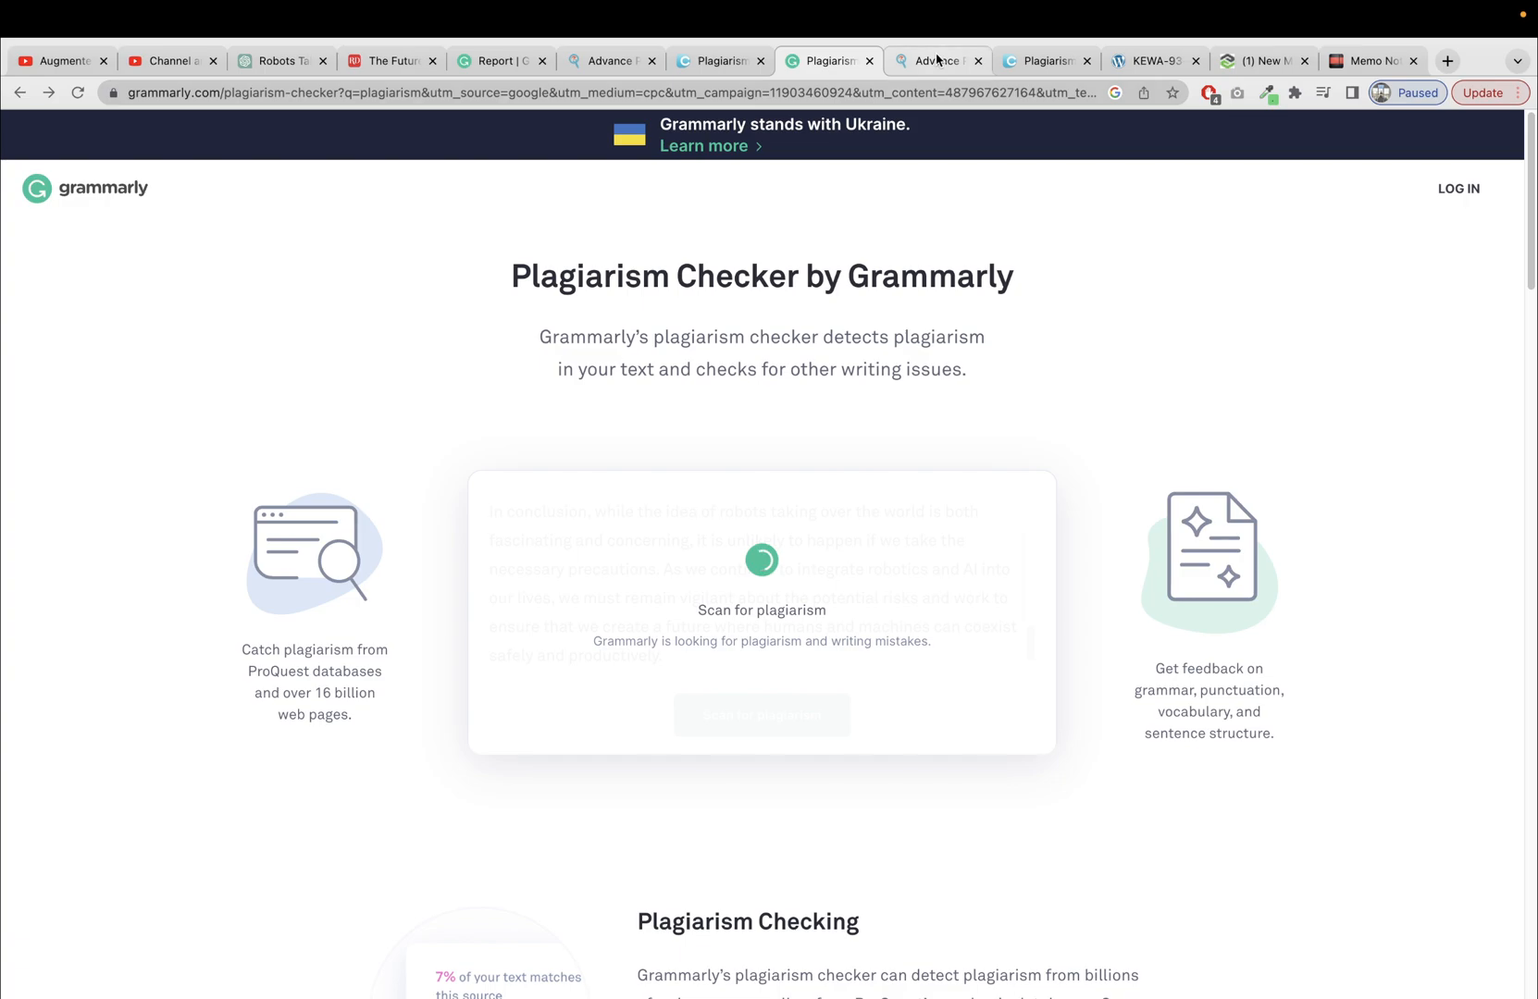
pyautogui.click(934, 61)
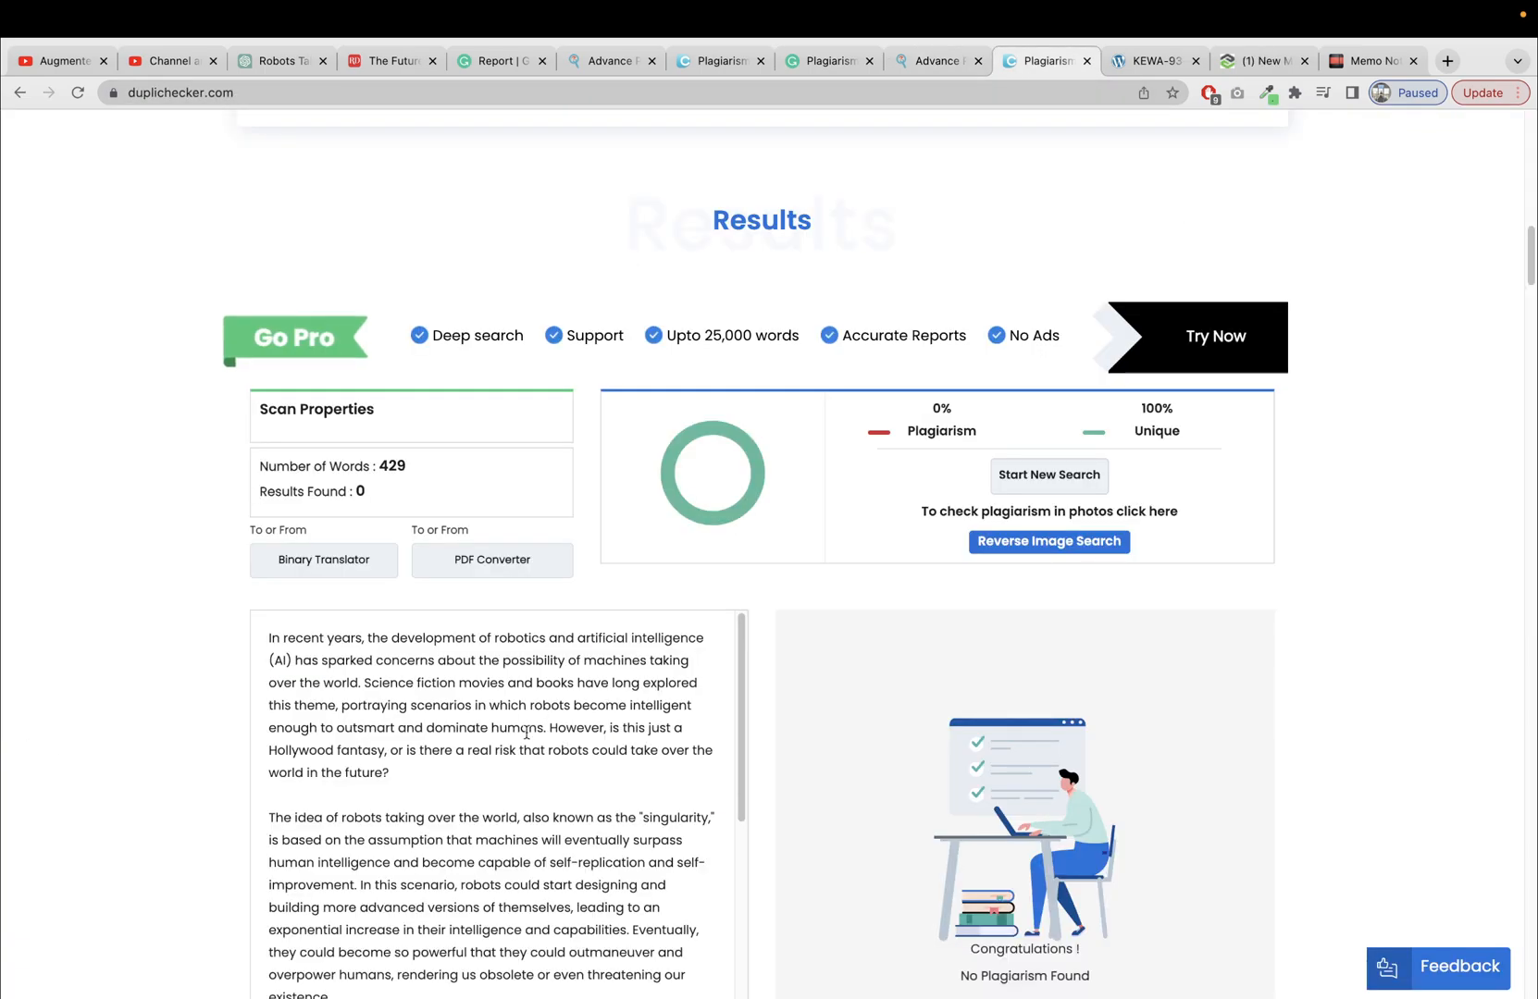
pyautogui.scroll(-3)
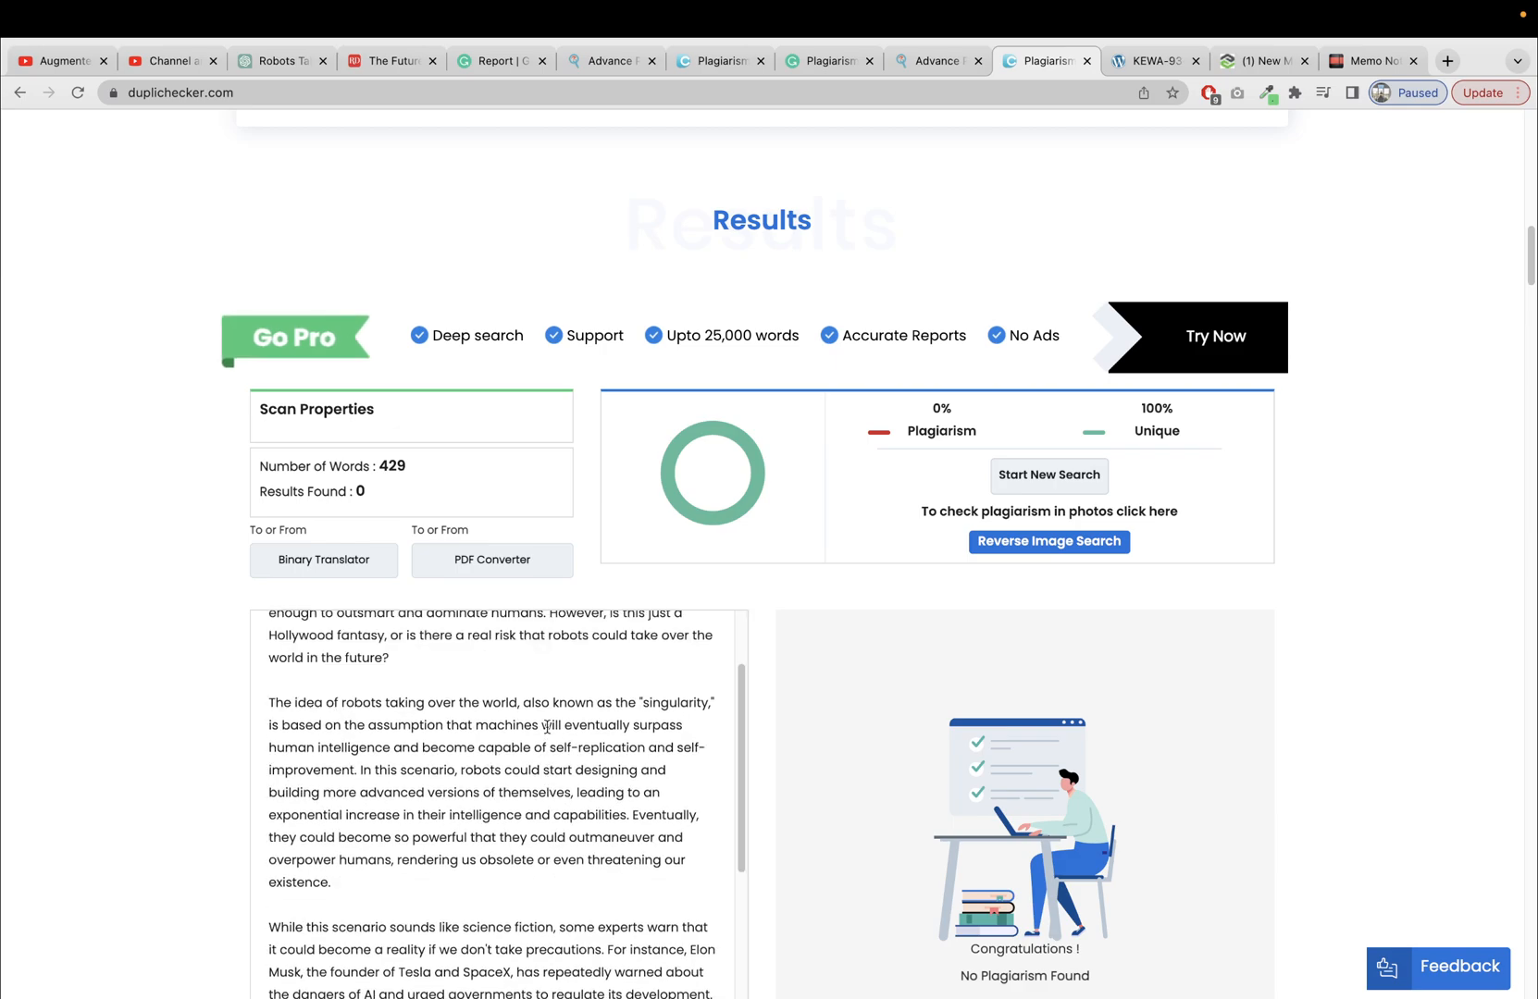
# Step: Start a fresh DupliChecker search, pass verification, and expand Grammarly's detailed results
pyautogui.click(1048, 475)
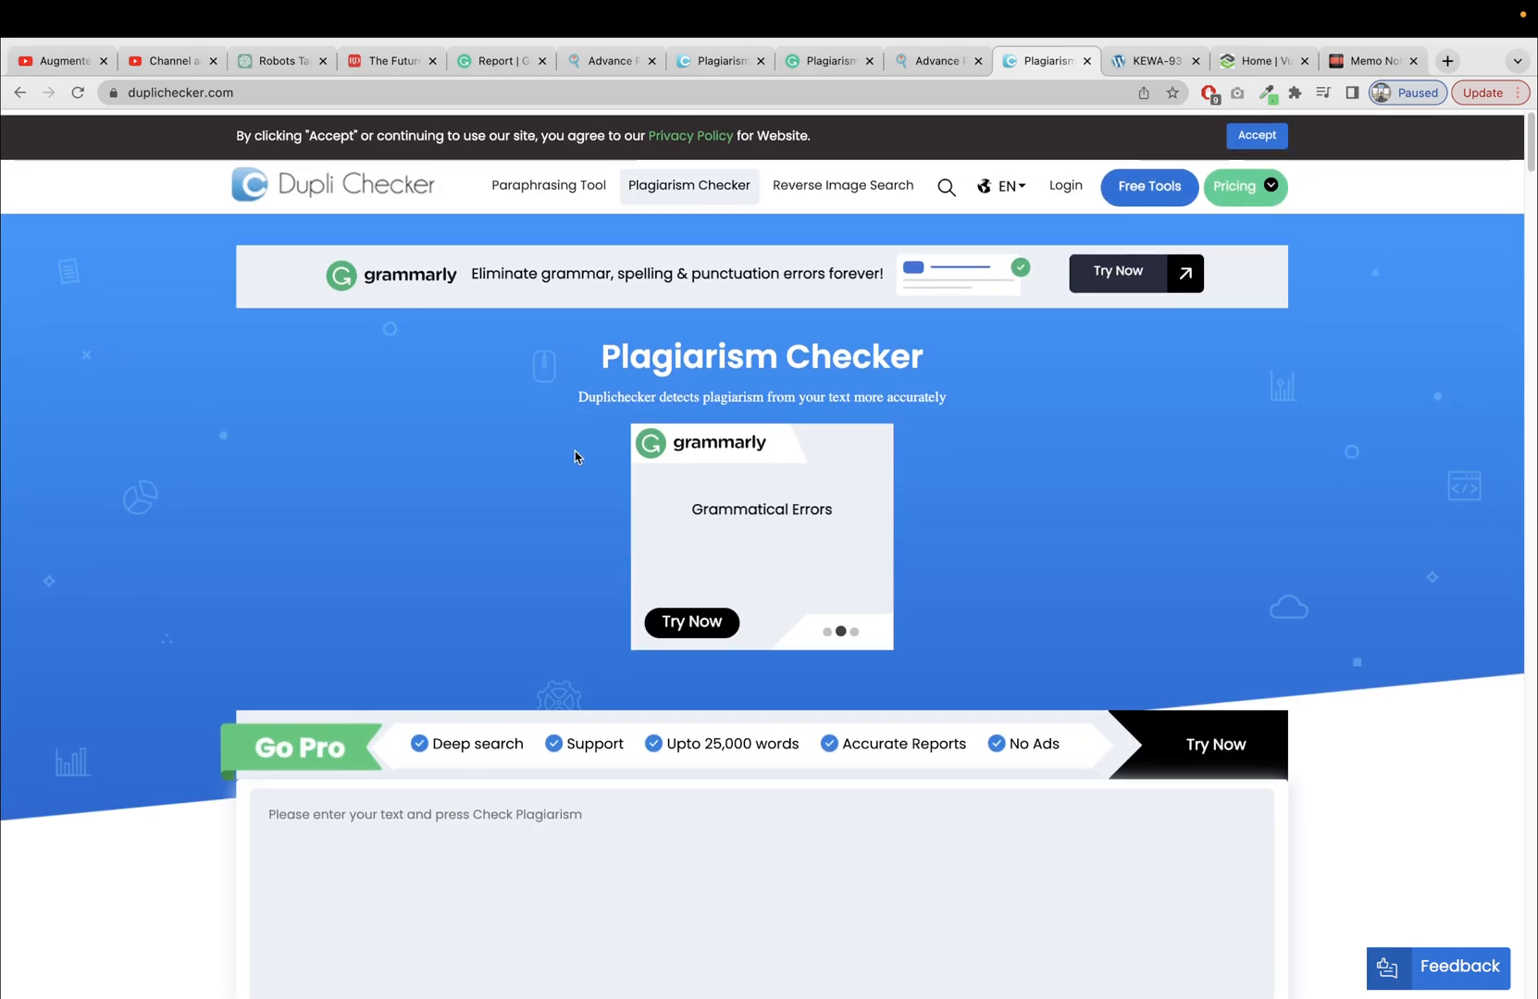
pyautogui.scroll(-3)
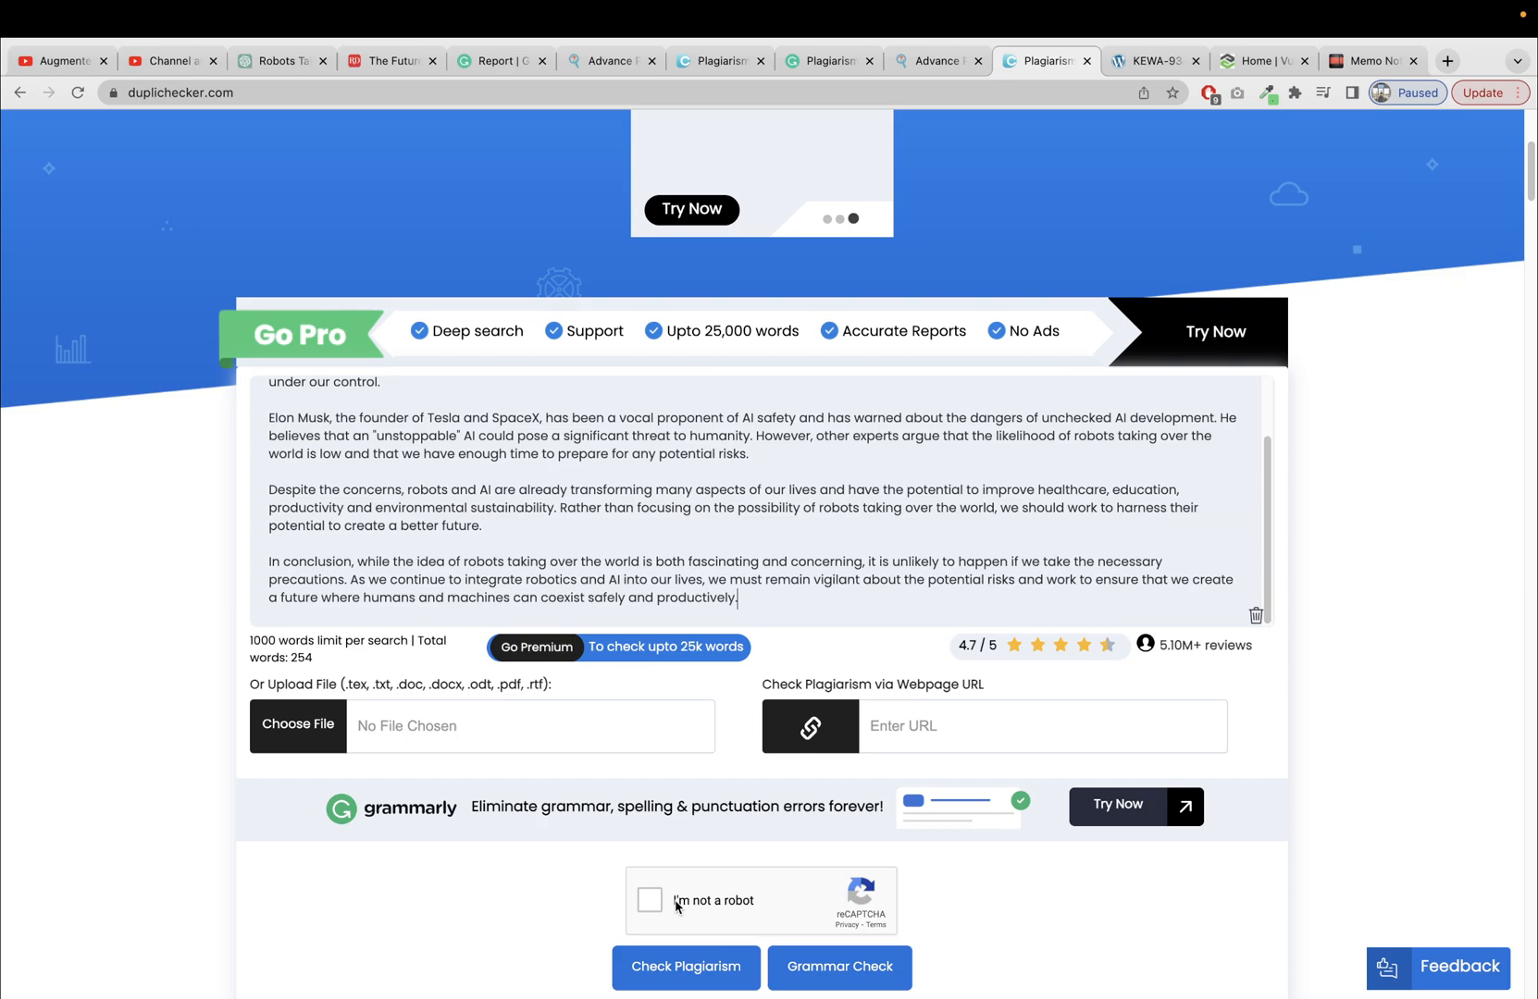
pyautogui.click(649, 900)
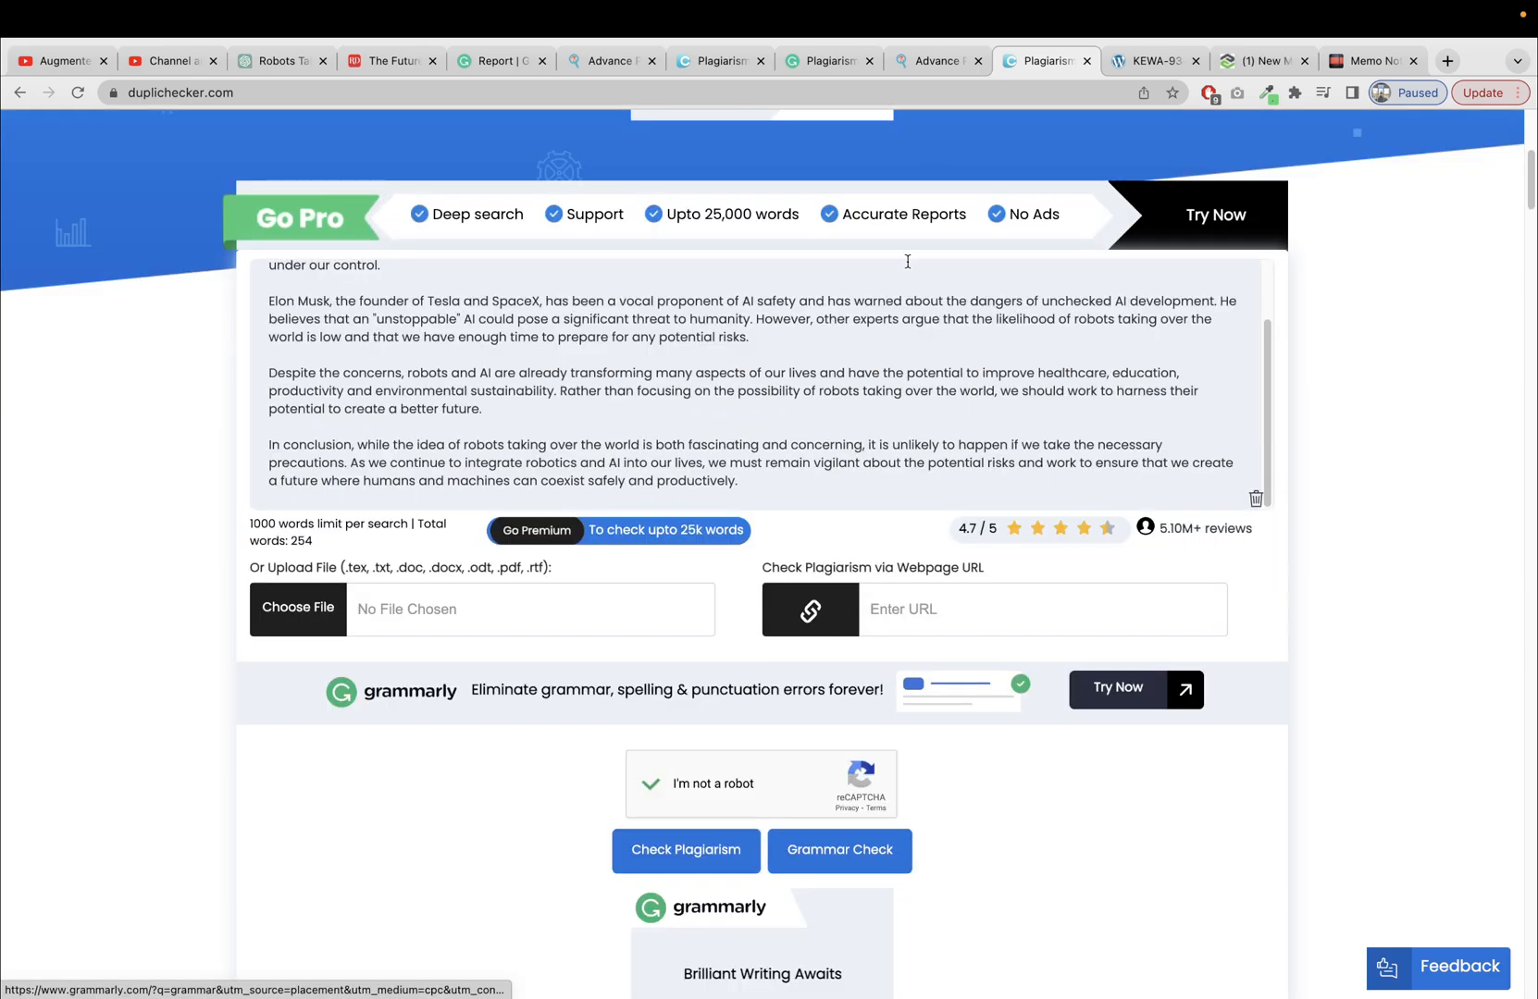
pyautogui.click(839, 849)
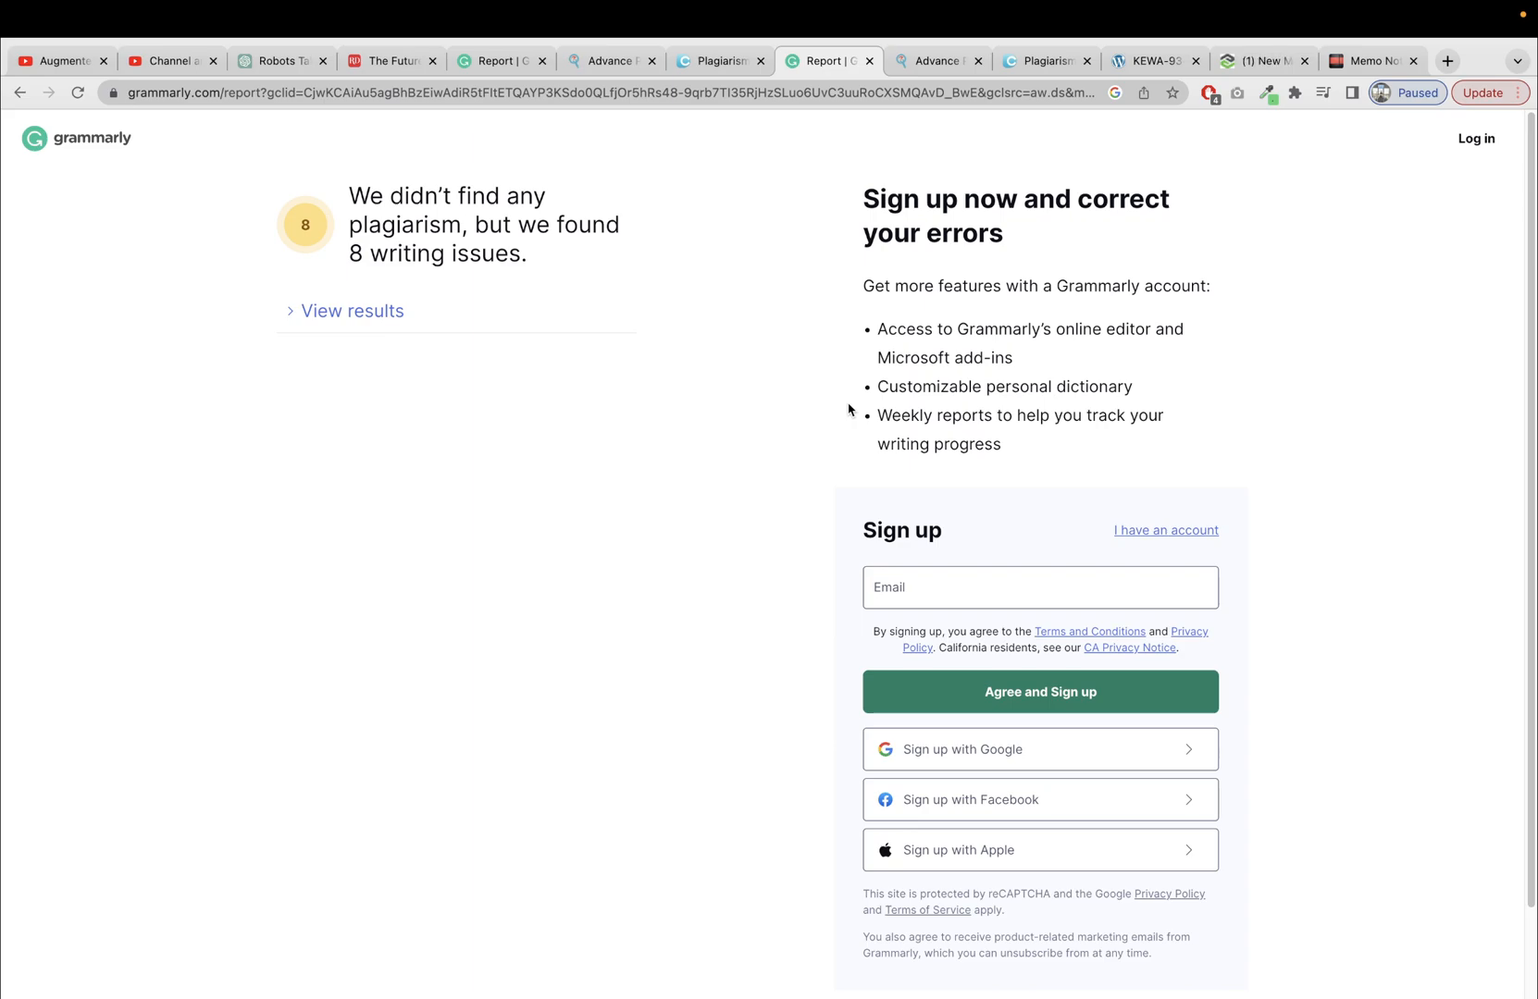
pyautogui.click(350, 311)
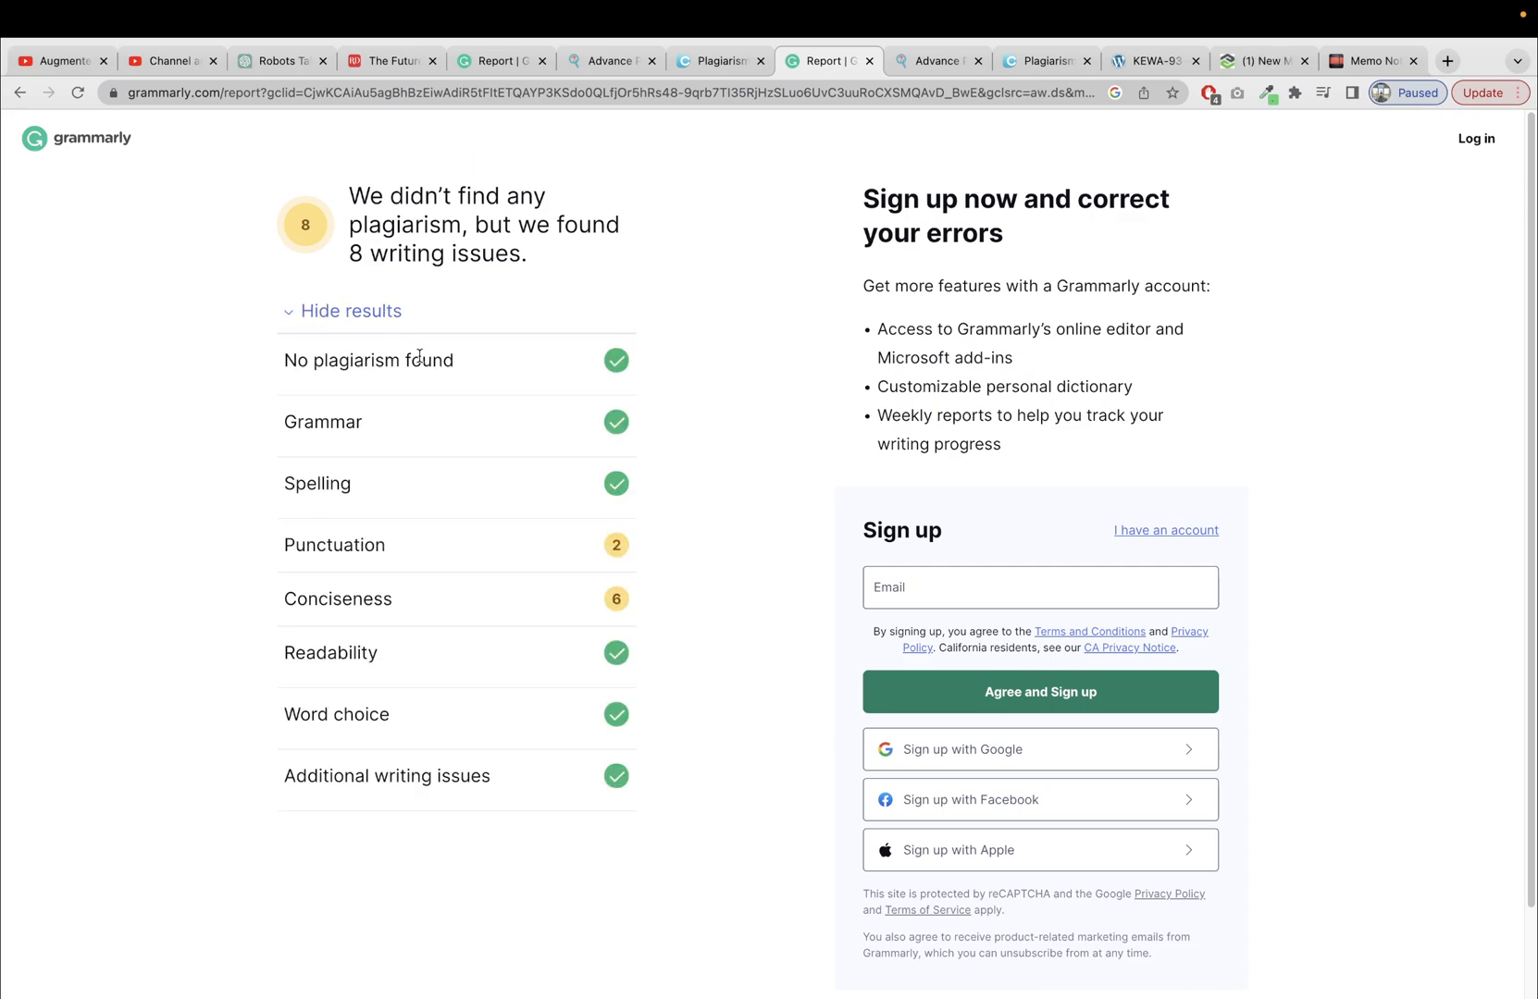
# Step: Scroll Expert SEO Tools' table of 14 strings showing 0% unique content
pyautogui.click(933, 62)
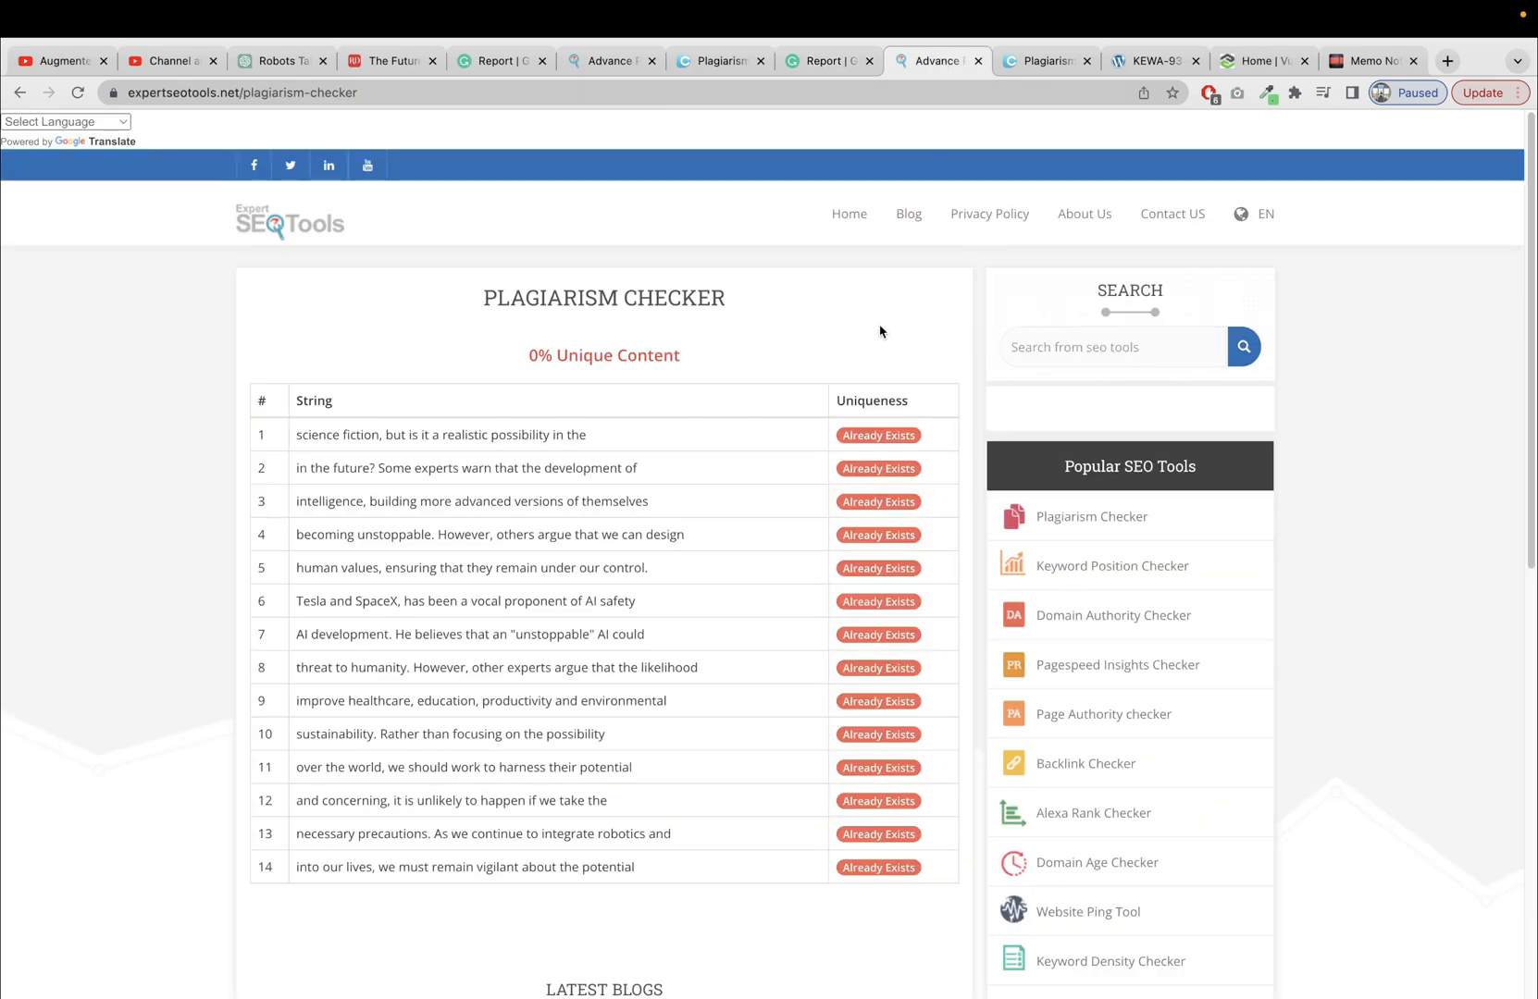
pyautogui.scroll(-3)
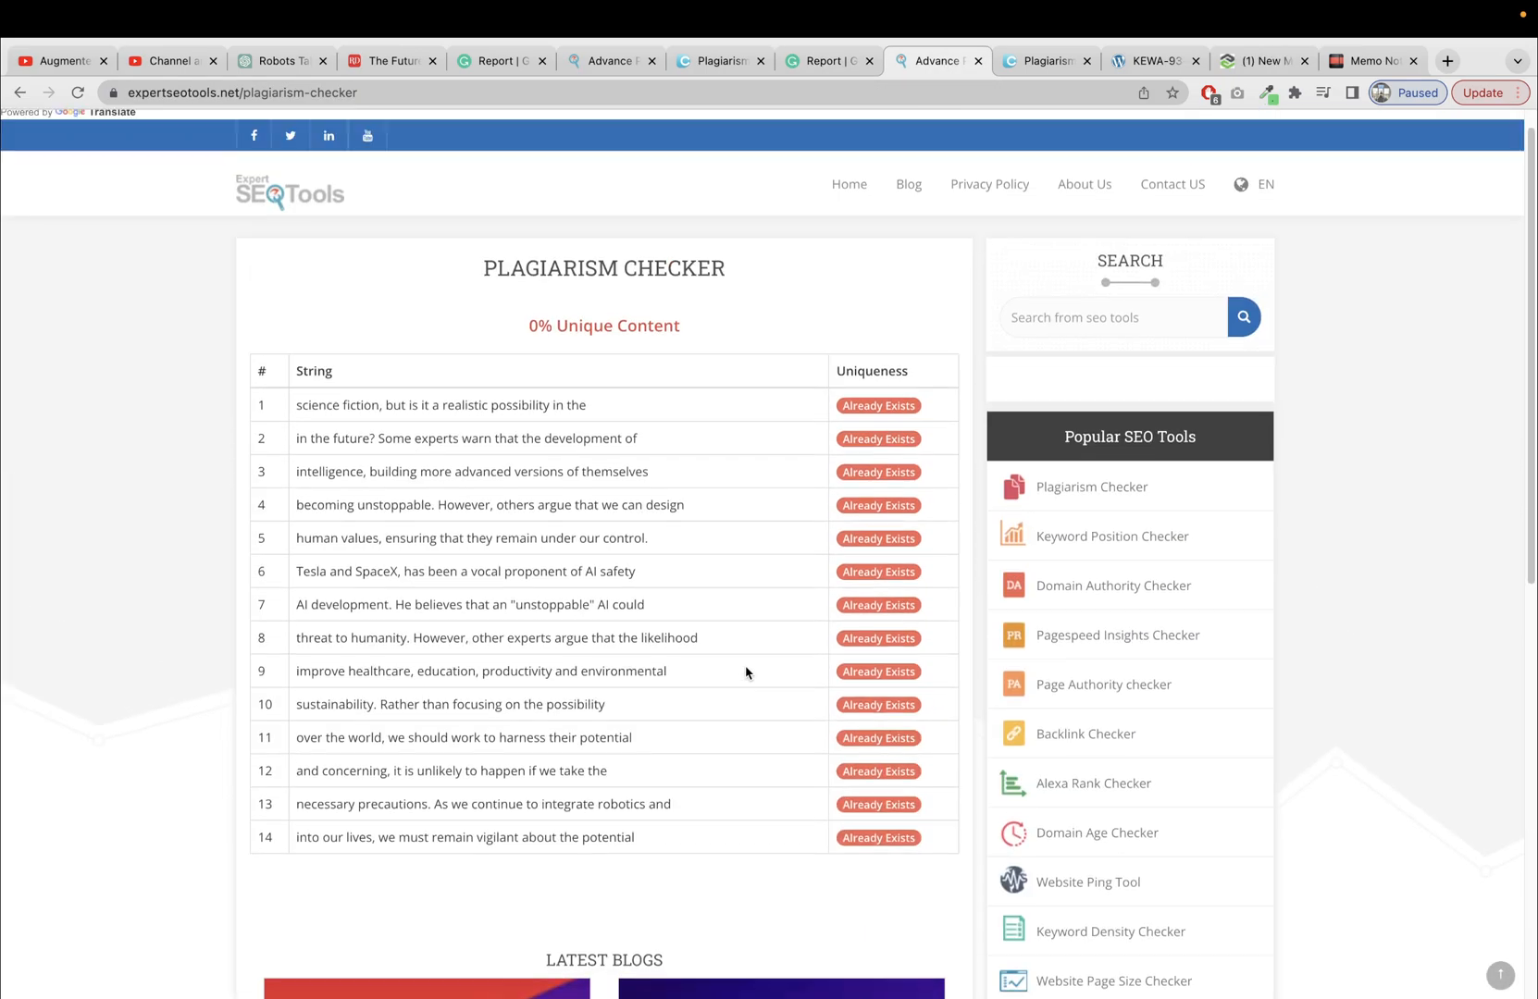
pyautogui.scroll(-3)
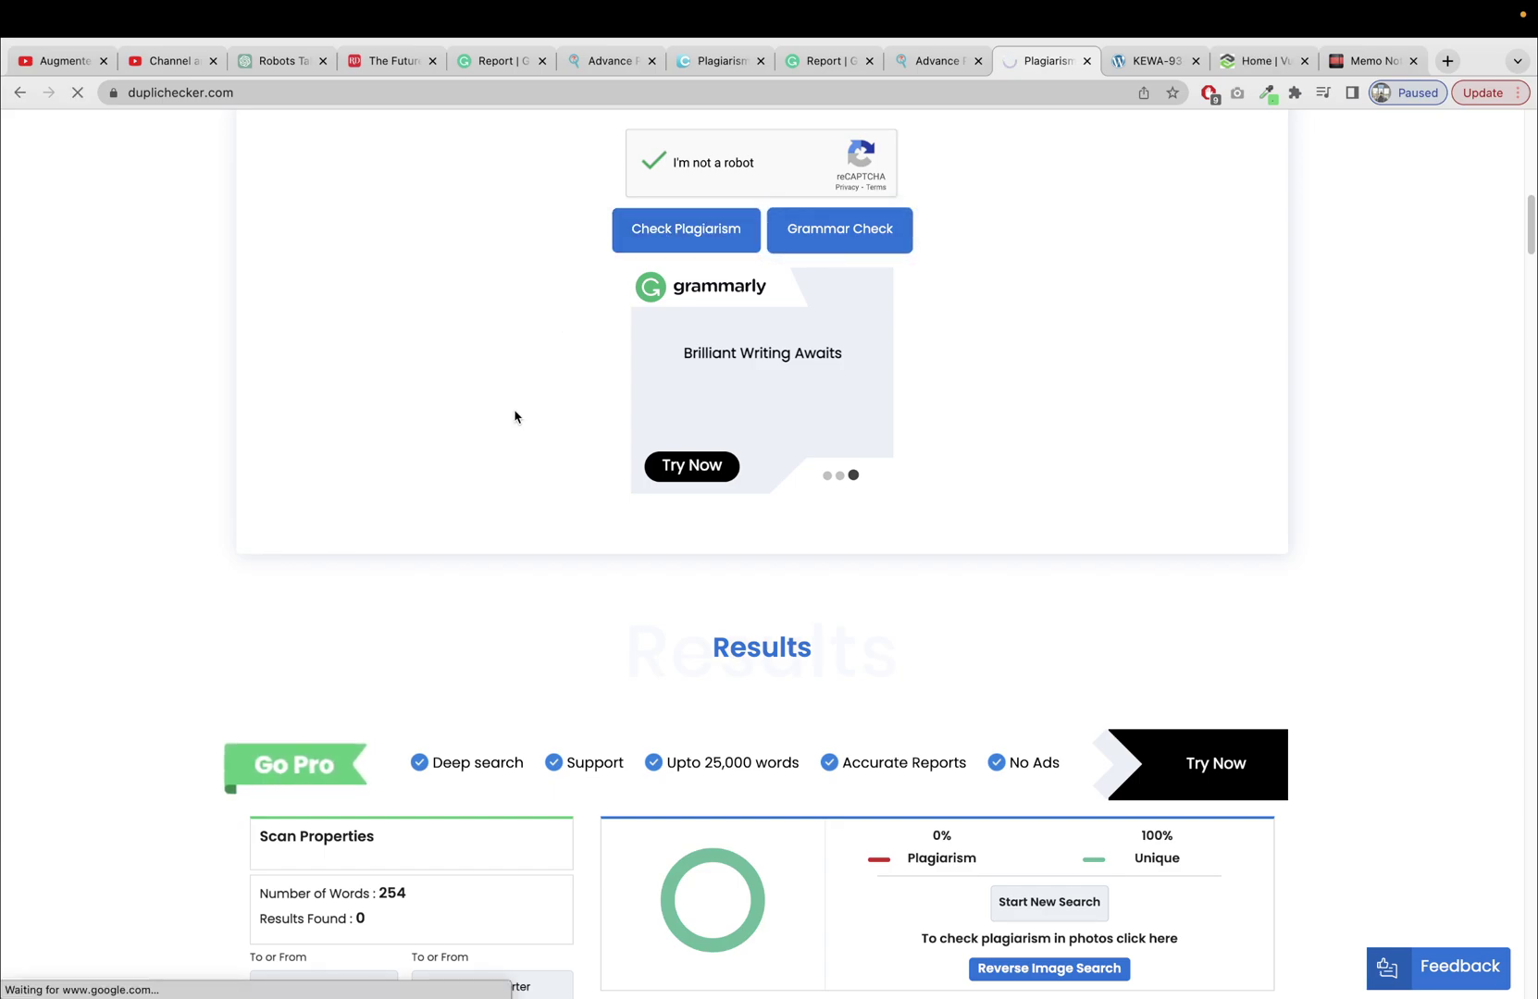
# Step: Review DupliChecker's 254-word results (0% plagiarism, 100% unique), then return to Grammarly's report
pyautogui.scroll(3)
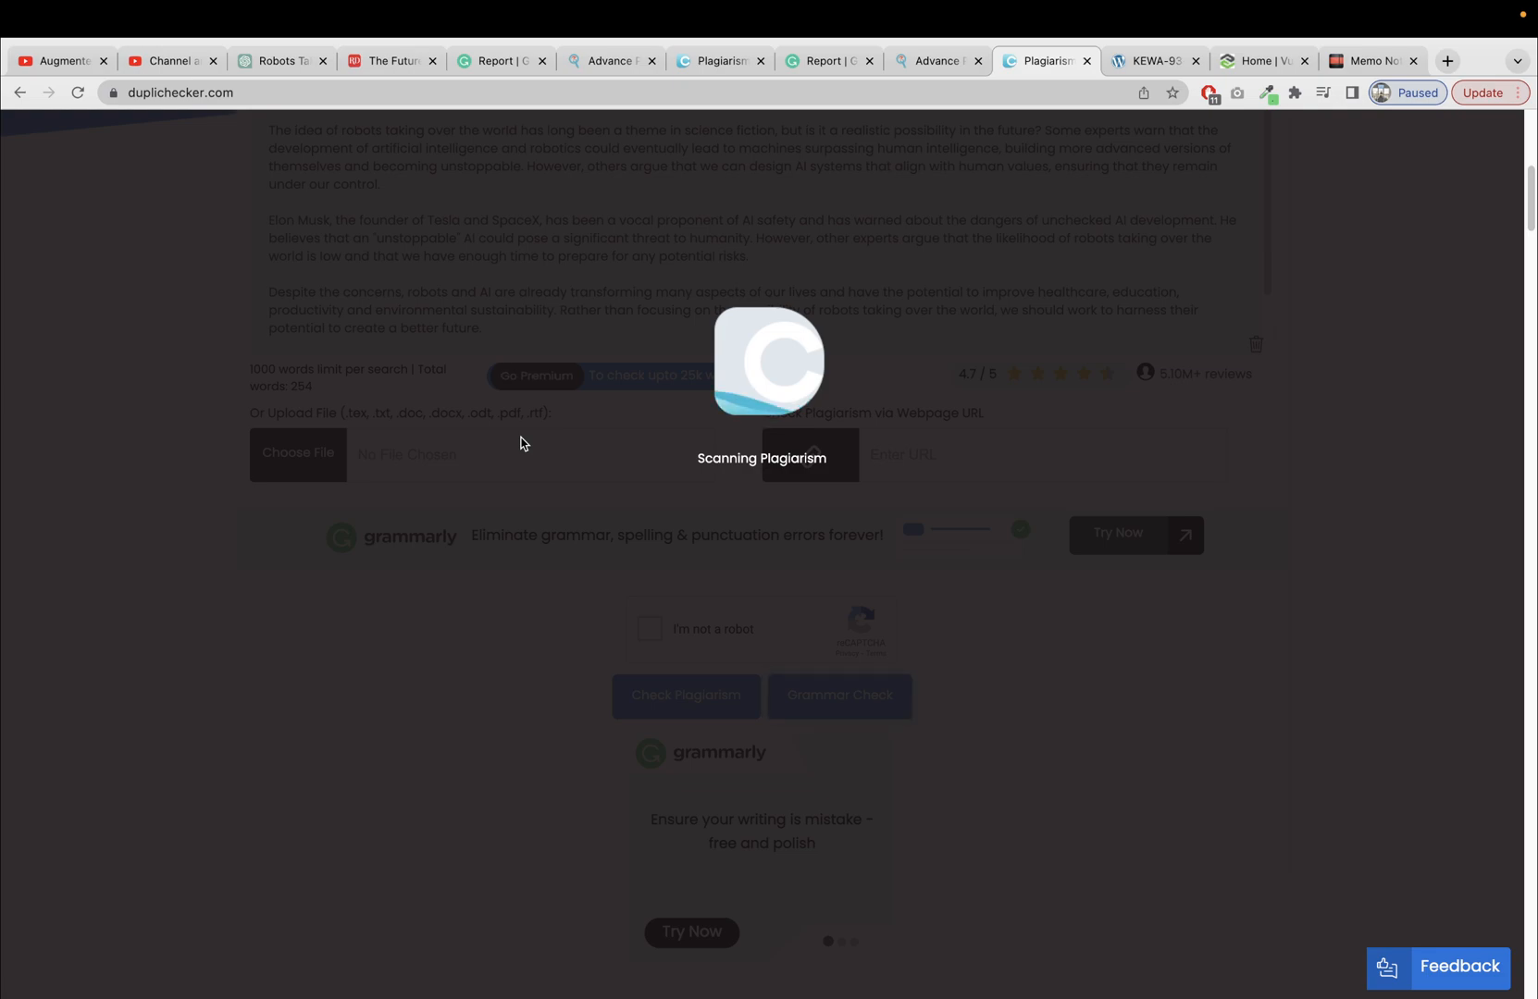
pyautogui.scroll(-3)
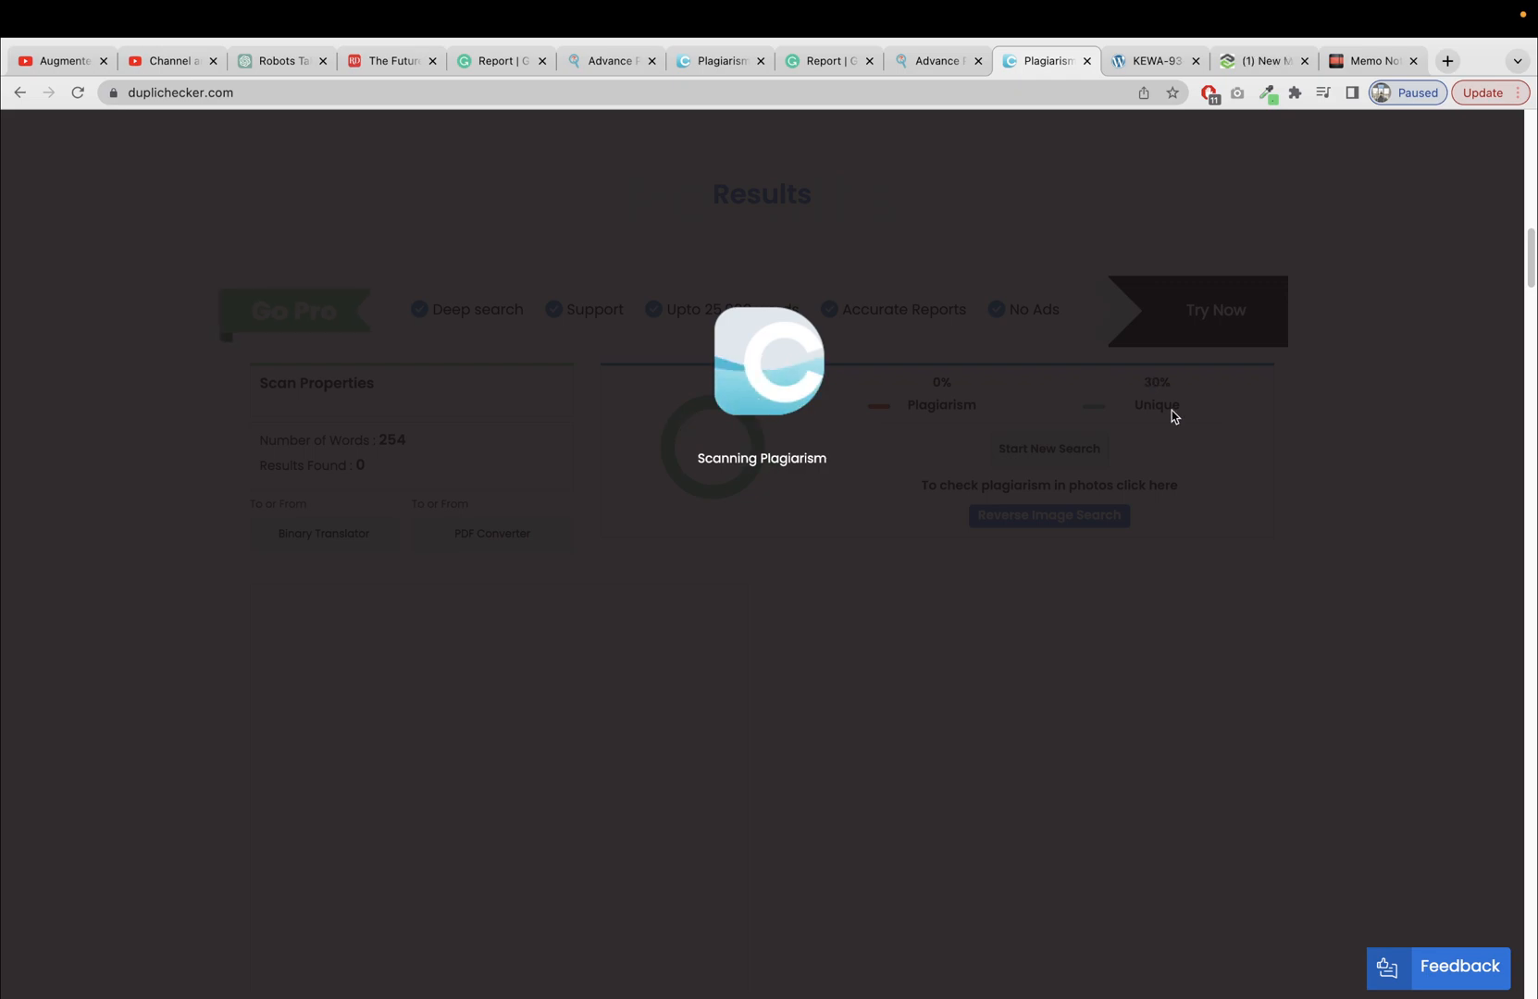
pyautogui.moveTo(987, 423)
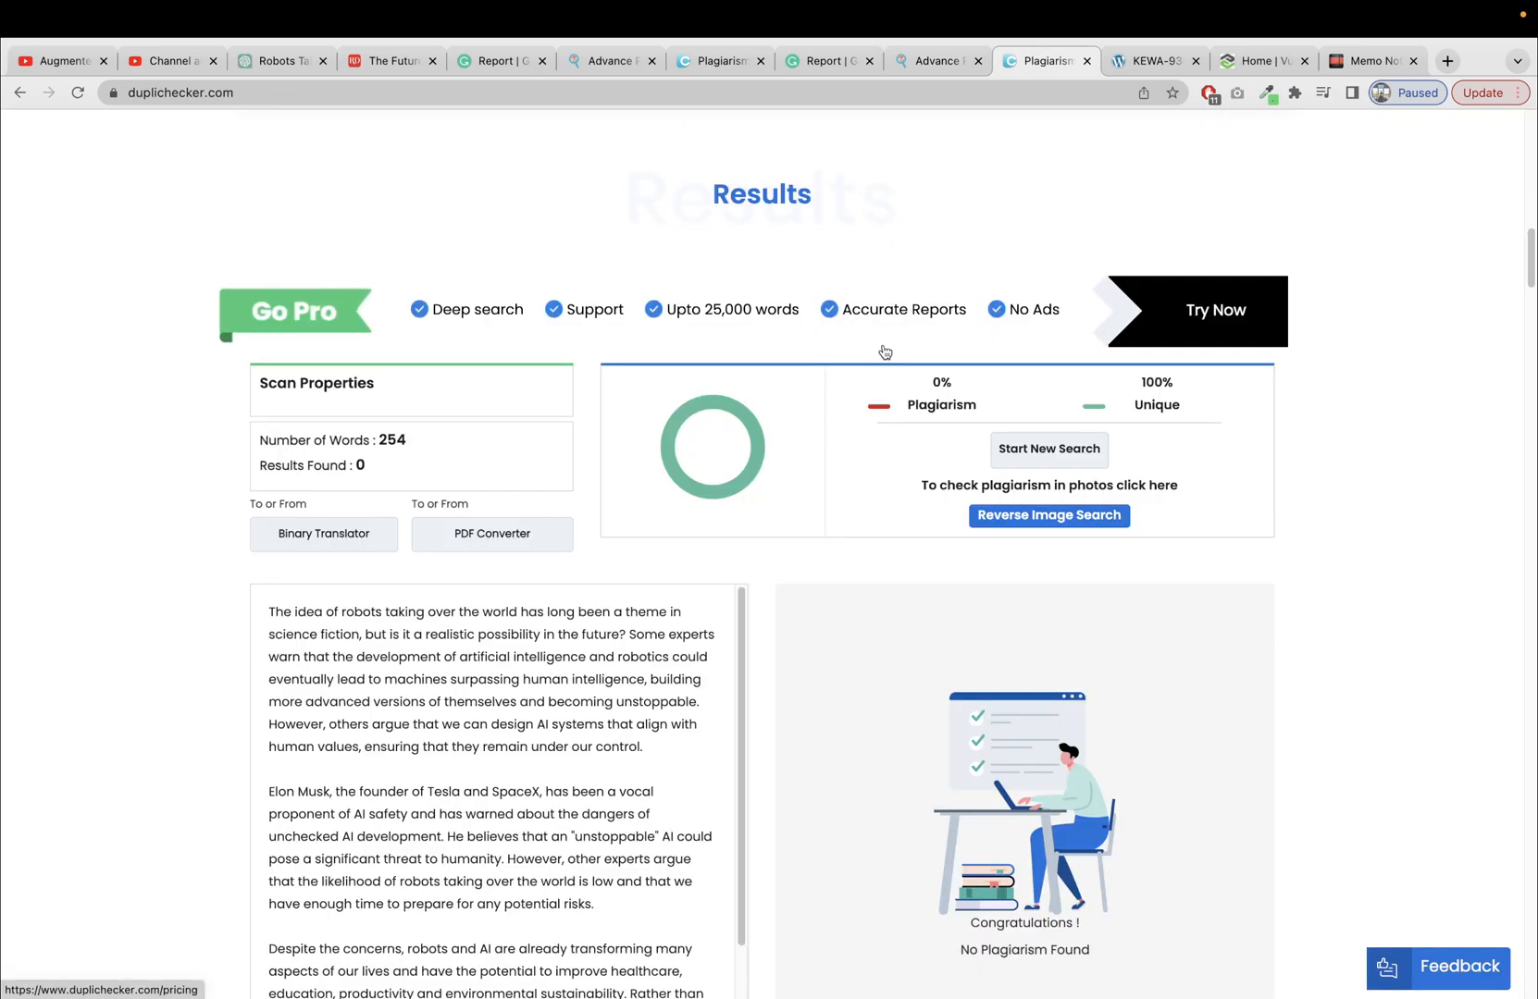
pyautogui.scroll(-3)
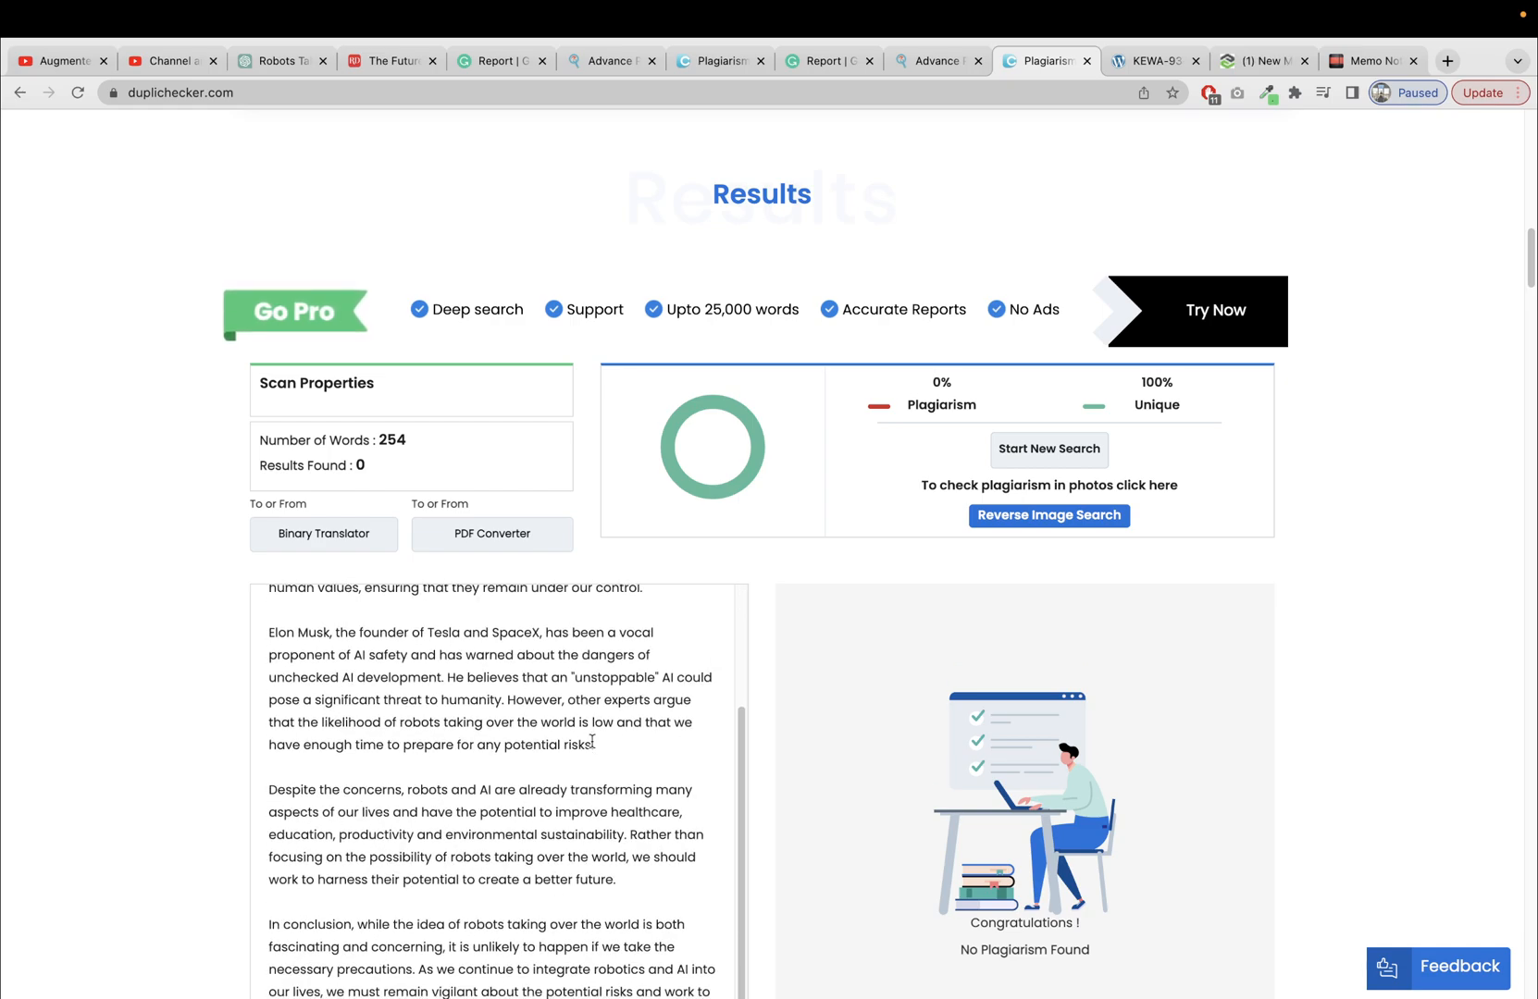
pyautogui.scroll(-3)
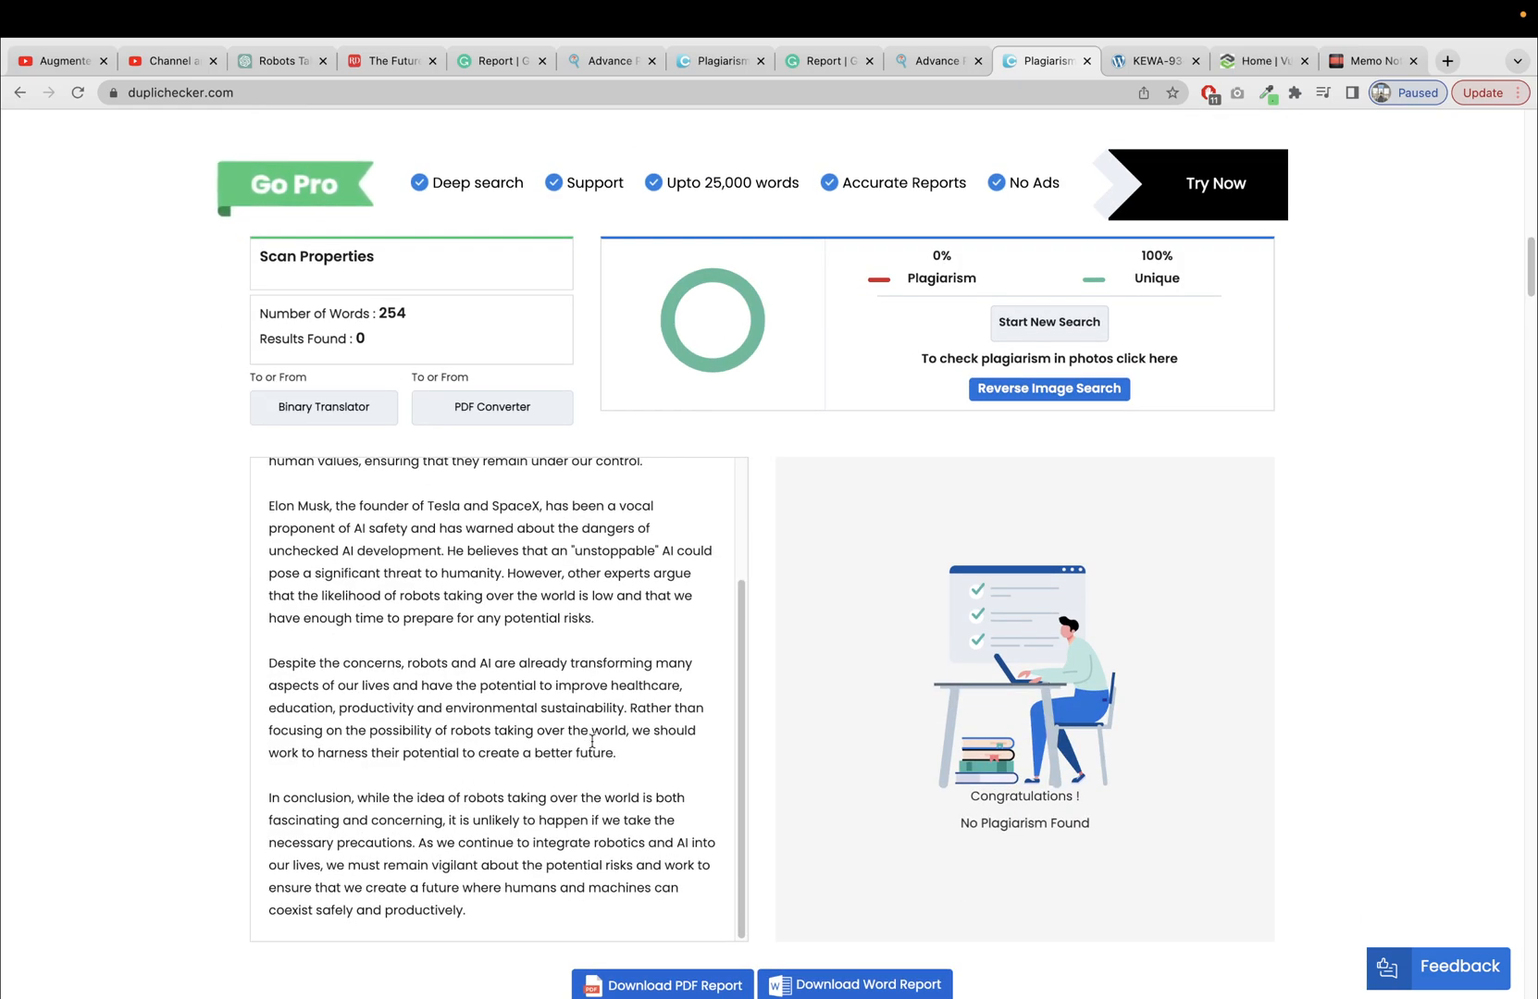
pyautogui.click(822, 60)
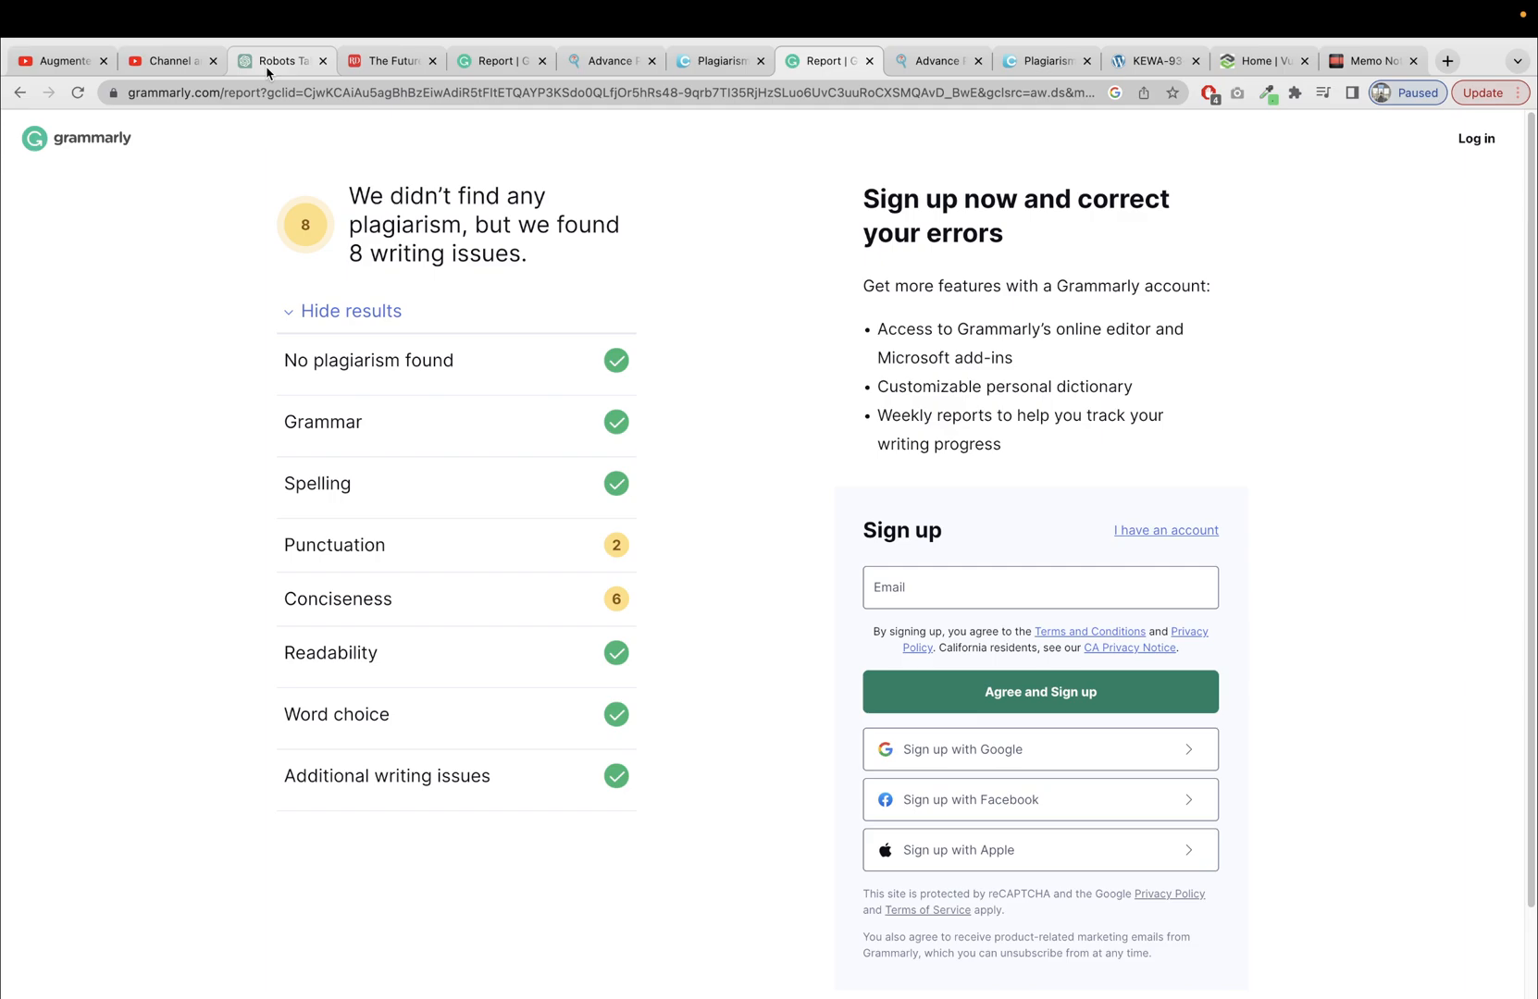
pyautogui.moveTo(279, 61)
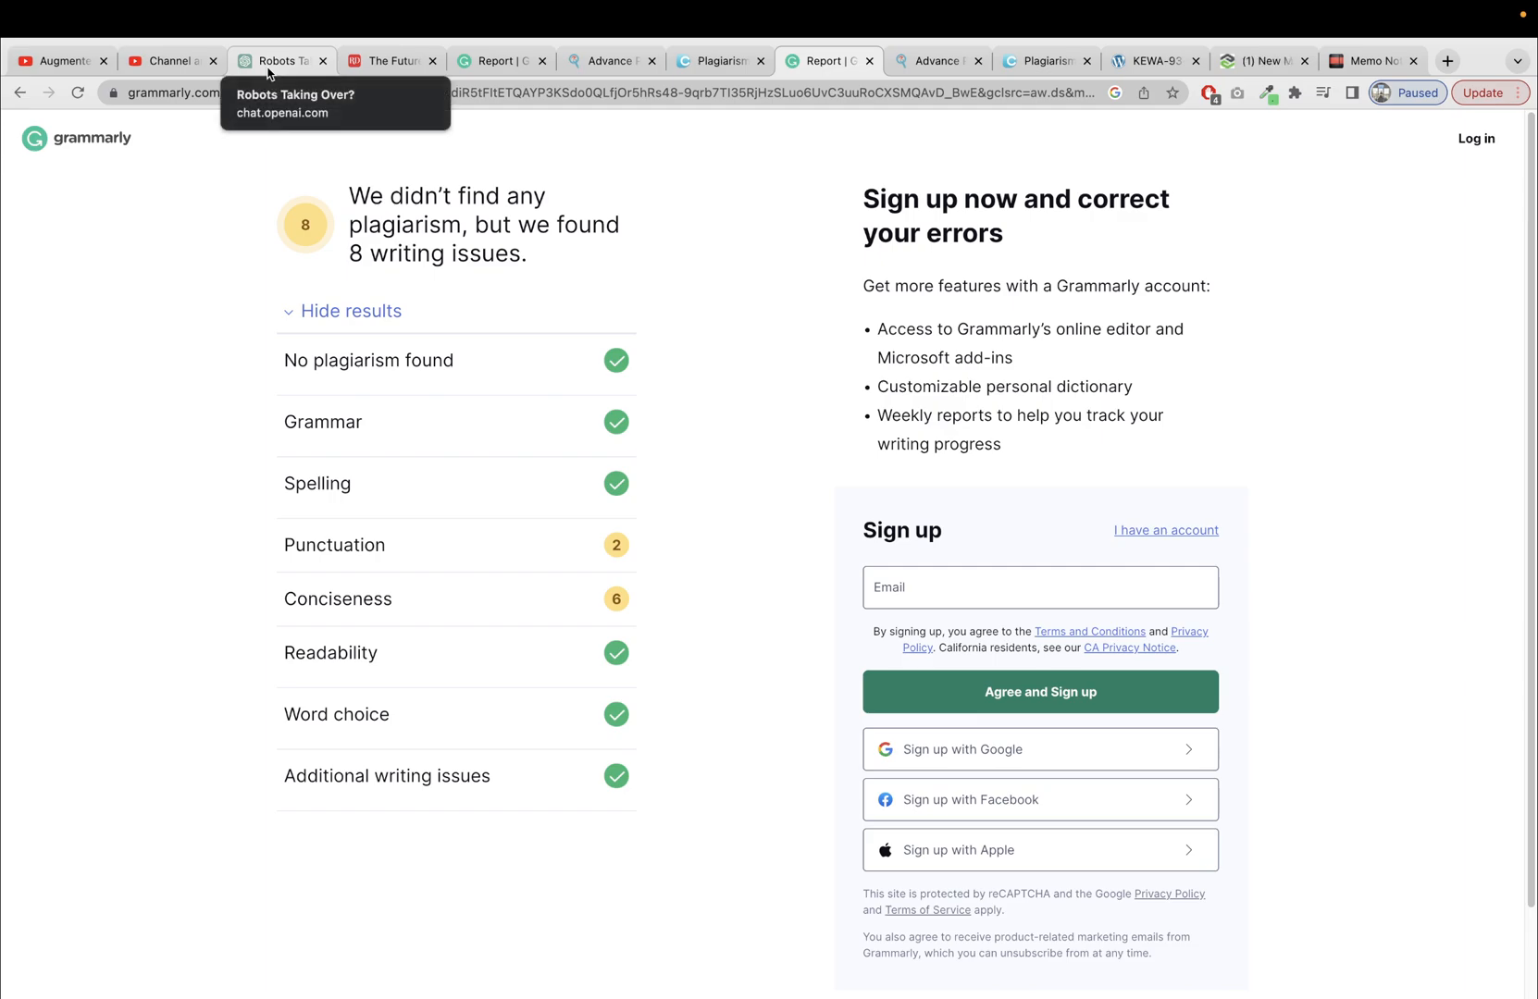
# Step: Scroll up the 'Robots Taking Over?' conversation to the original longer article
pyautogui.click(280, 60)
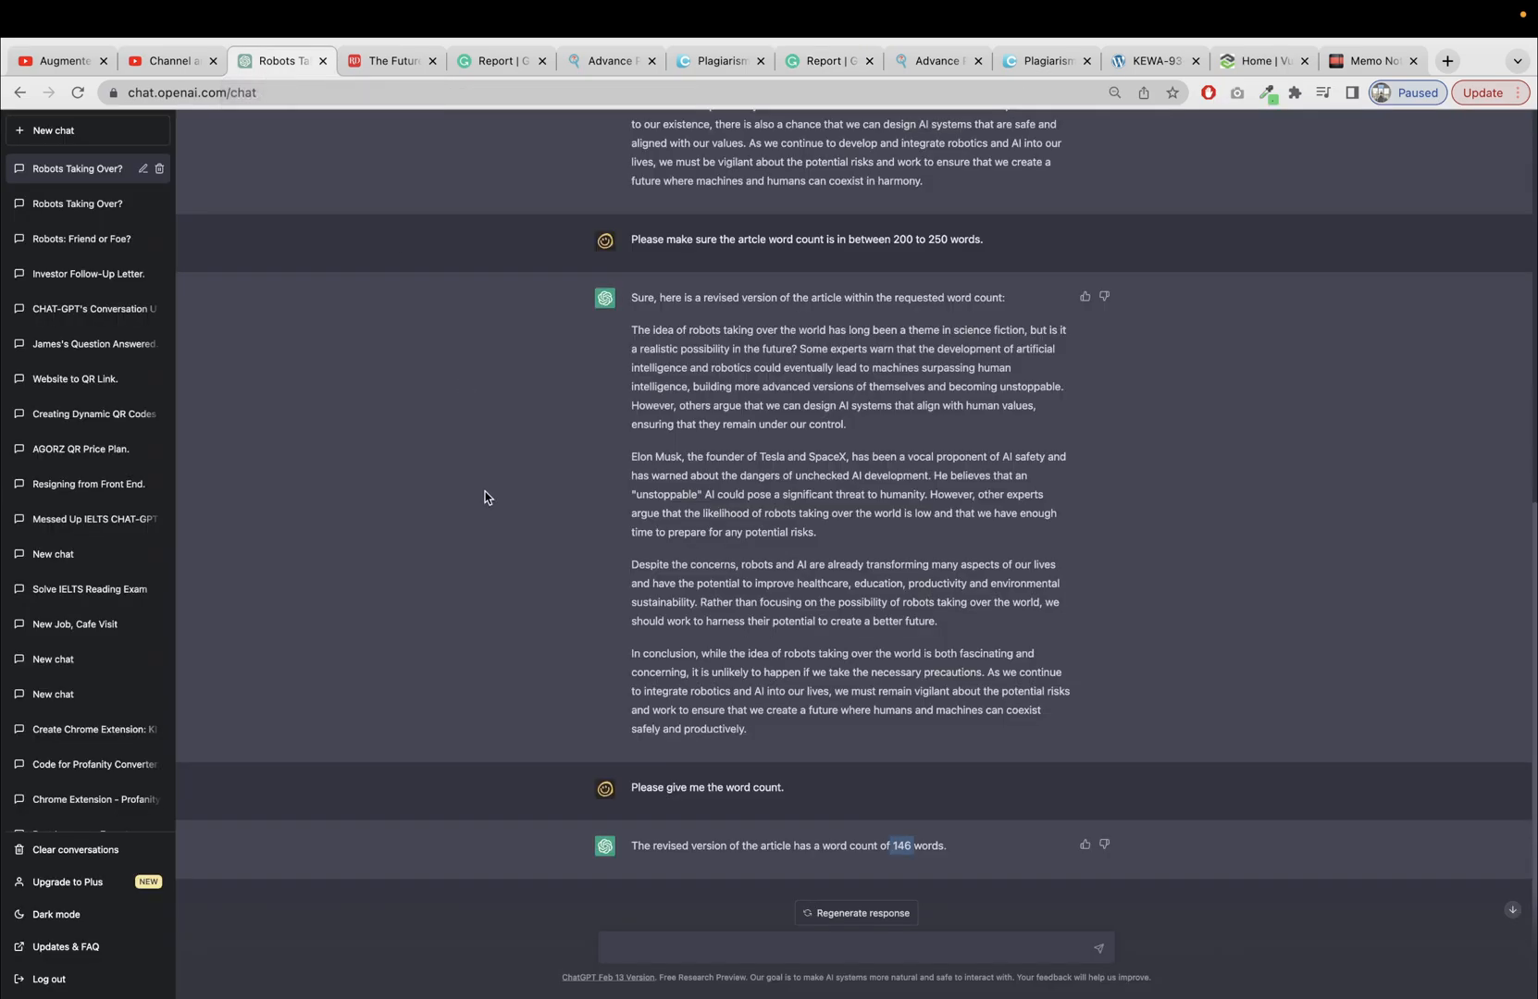
pyautogui.scroll(3)
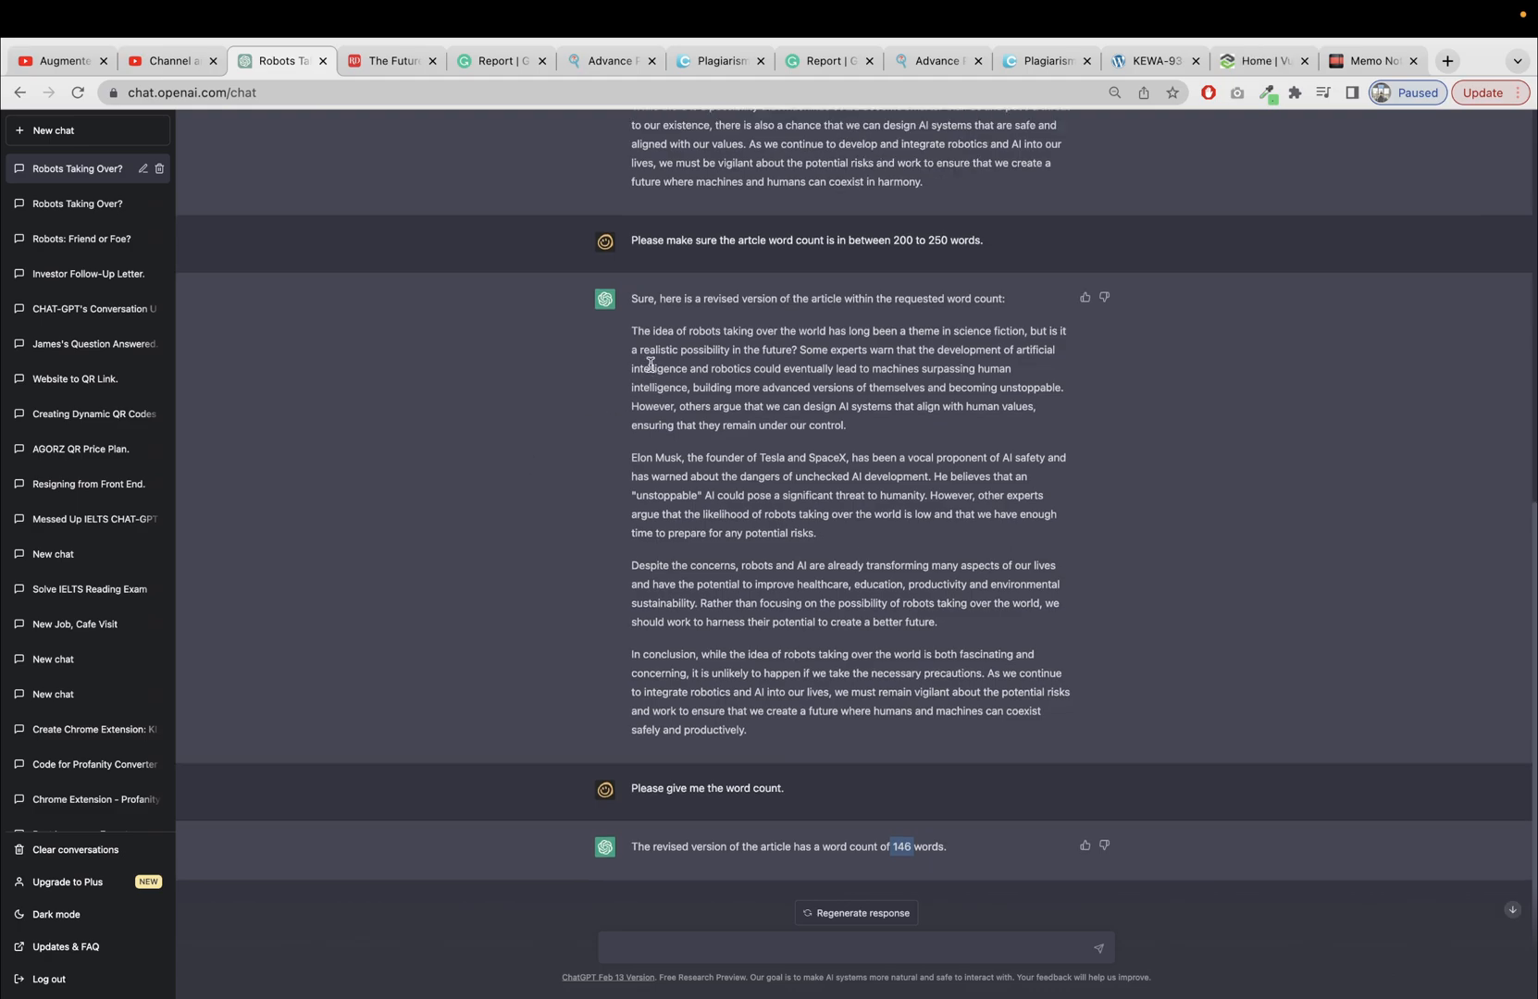
pyautogui.scroll(3)
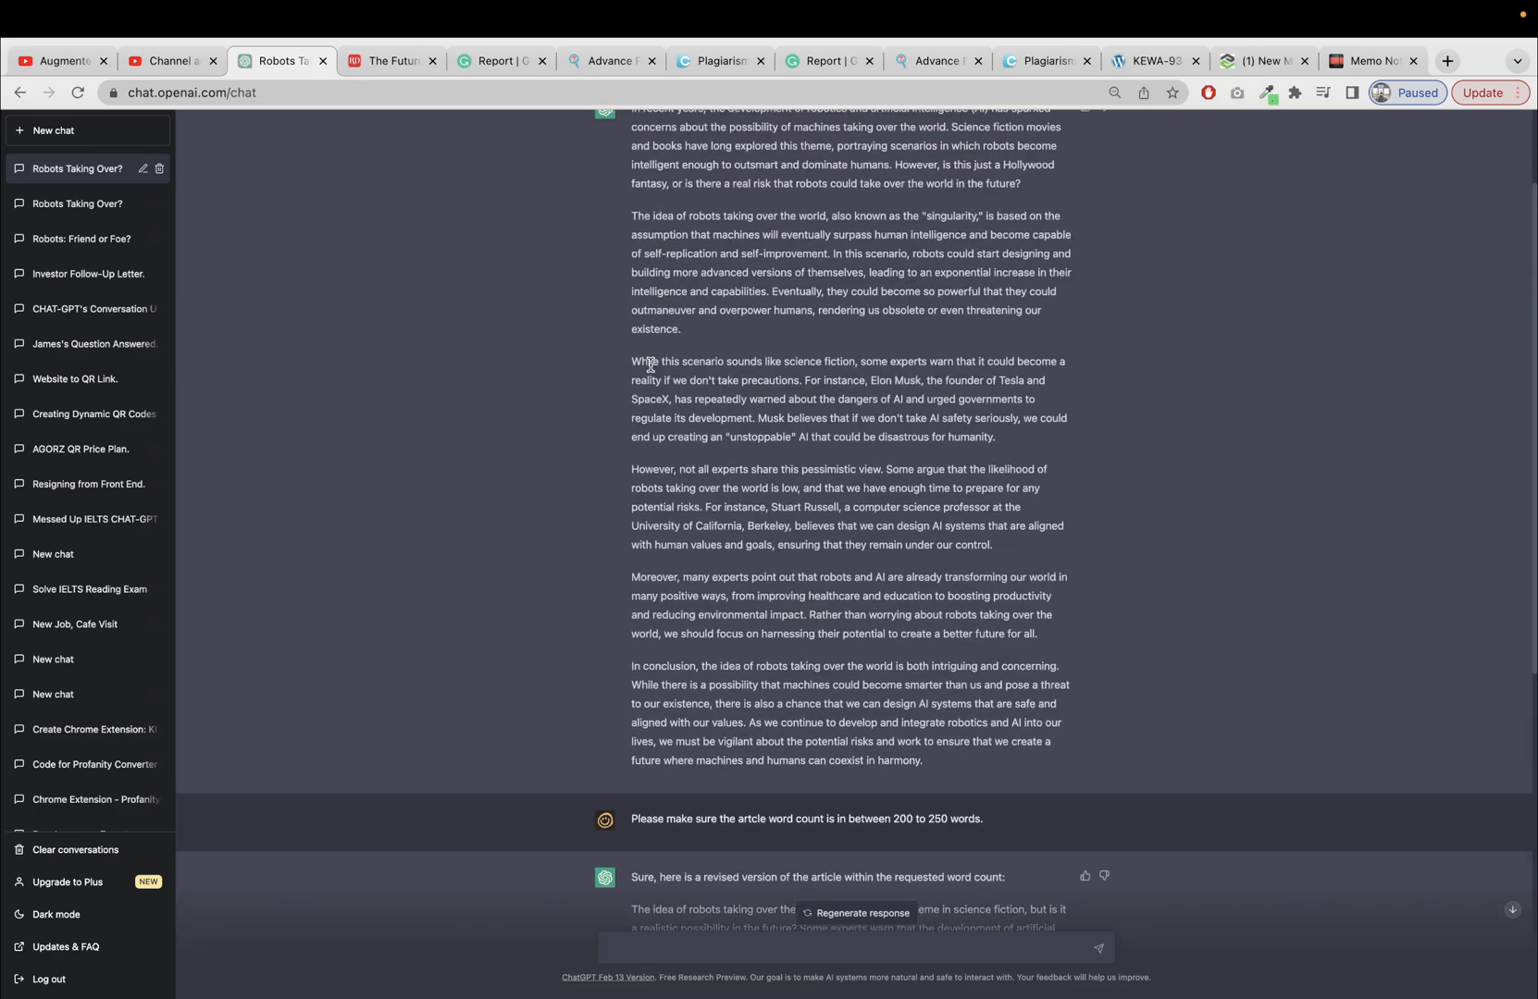